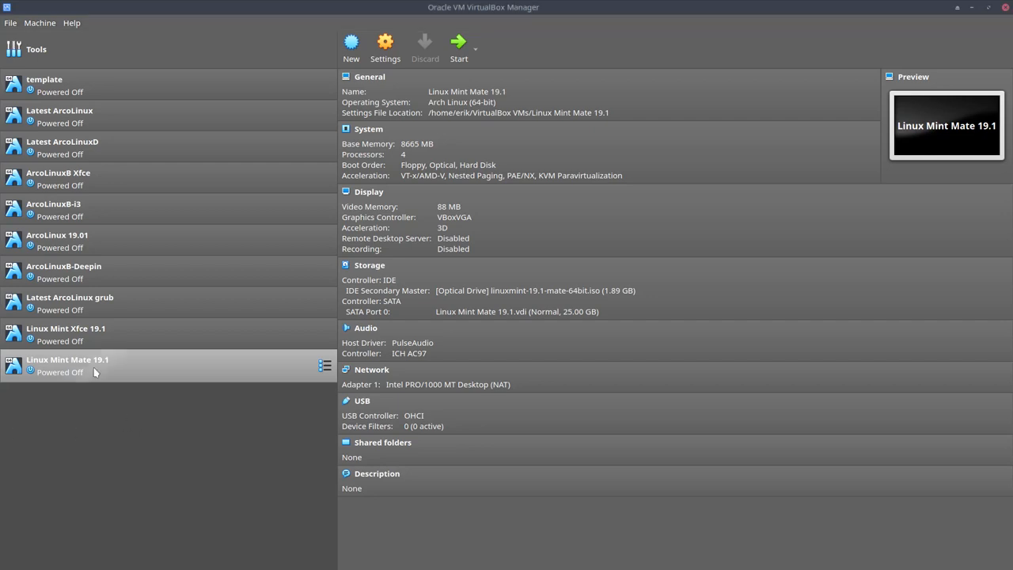
# Start the Linux Mint Mate 19.1 VM and choose the live boot entry from the boot menu
pyautogui.click(459, 41)
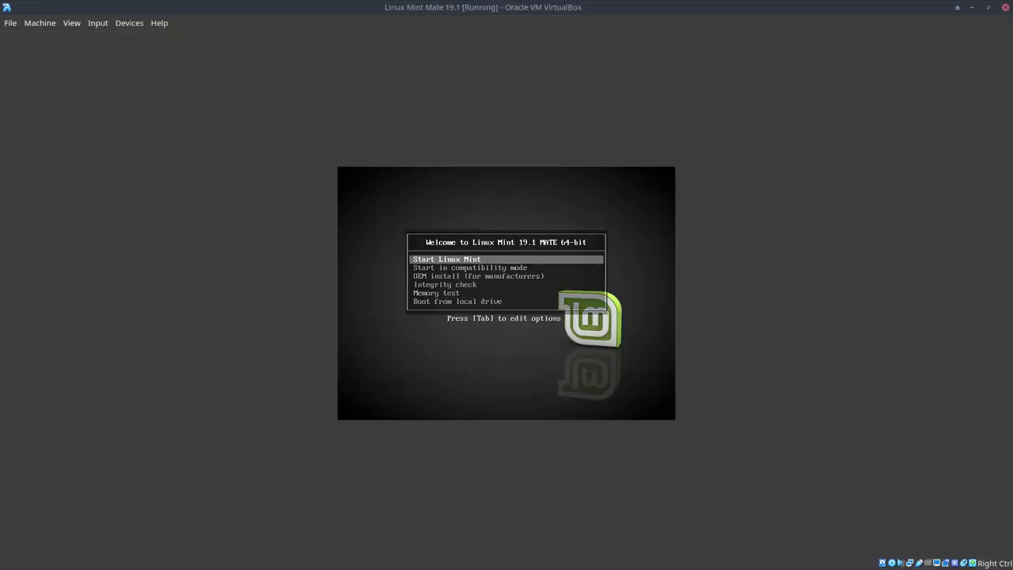
pyautogui.press('Down')
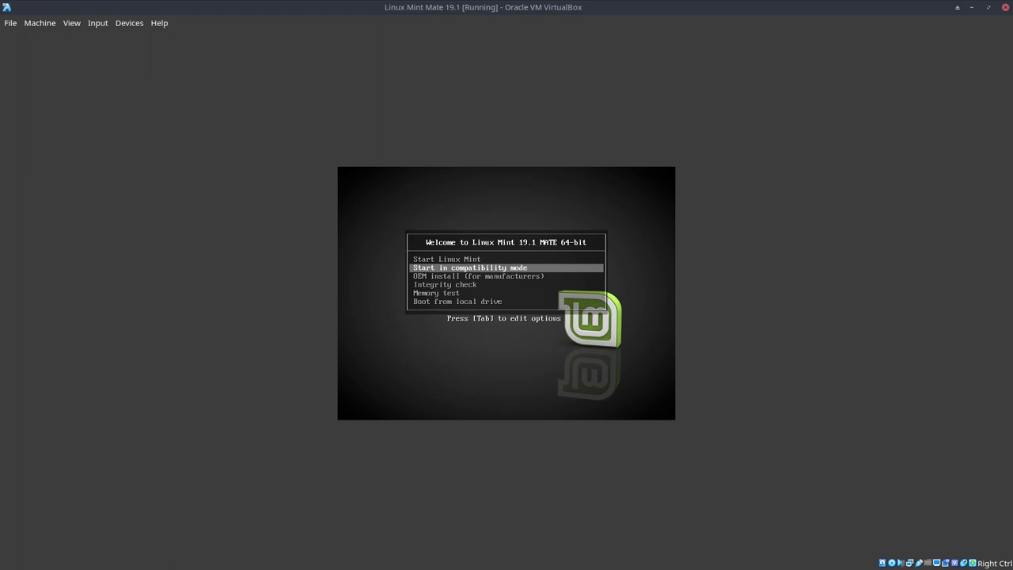
pyautogui.press('Down')
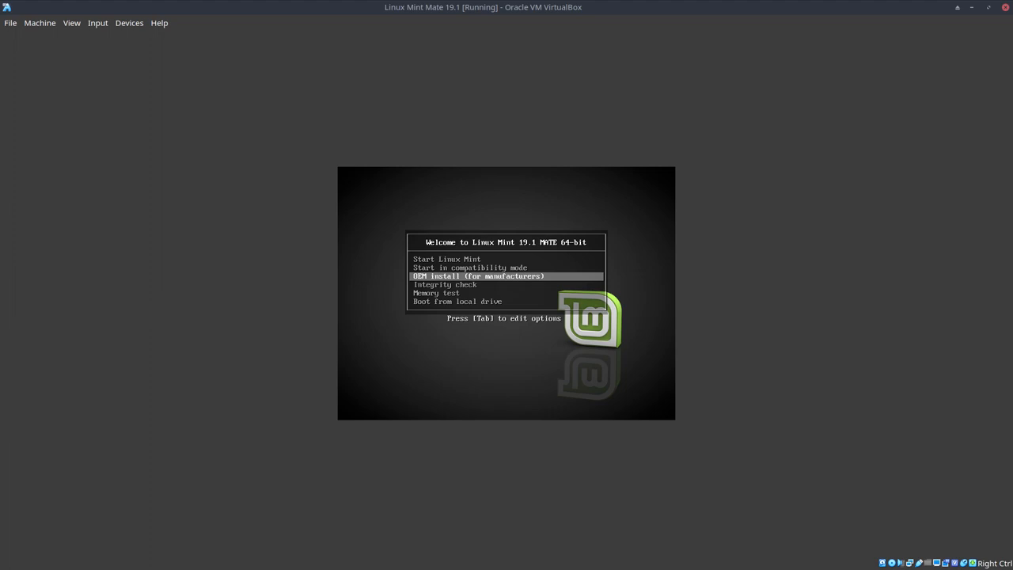
pyautogui.press('up')
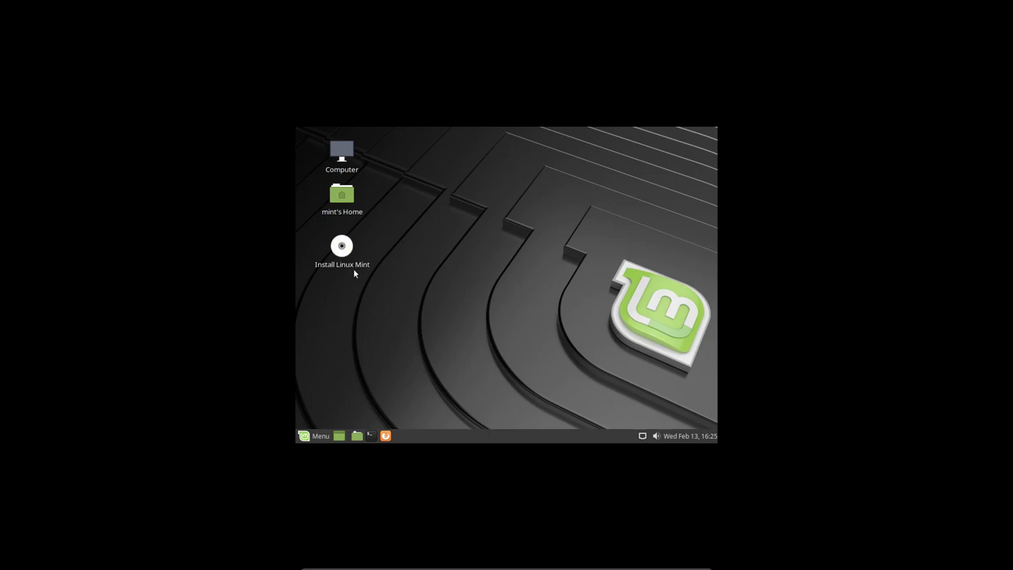
# Launch the Linux Mint installer, then find the Displays panel in Control Center by searching 'disp'
pyautogui.click(342, 246)
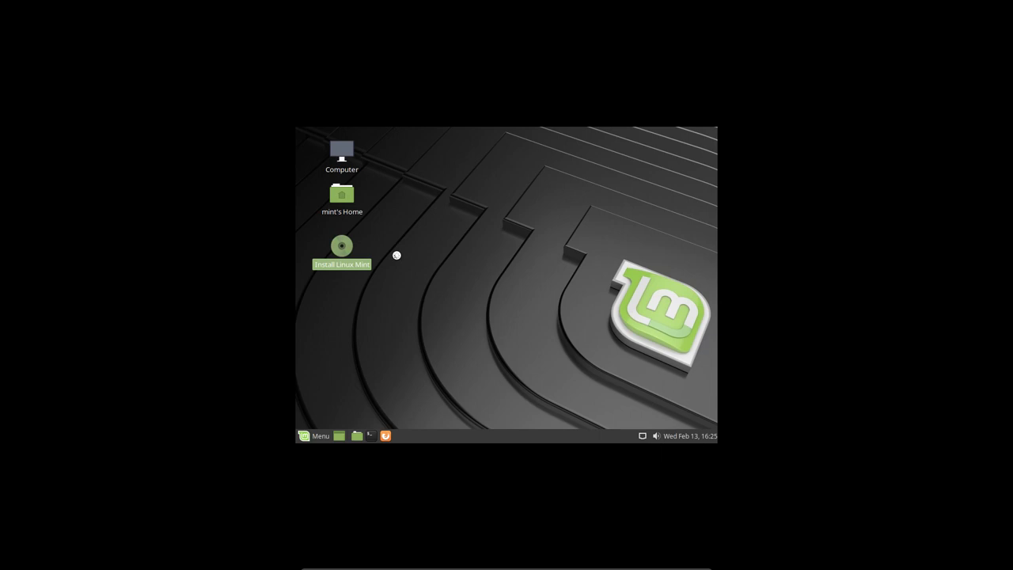
pyautogui.doubleClick(342, 245)
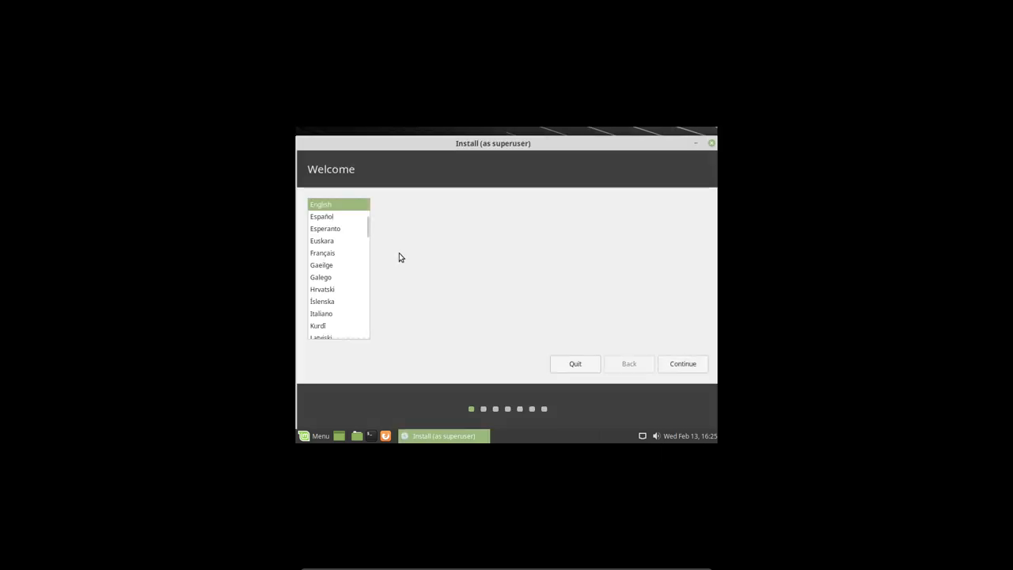
pyautogui.click(315, 435)
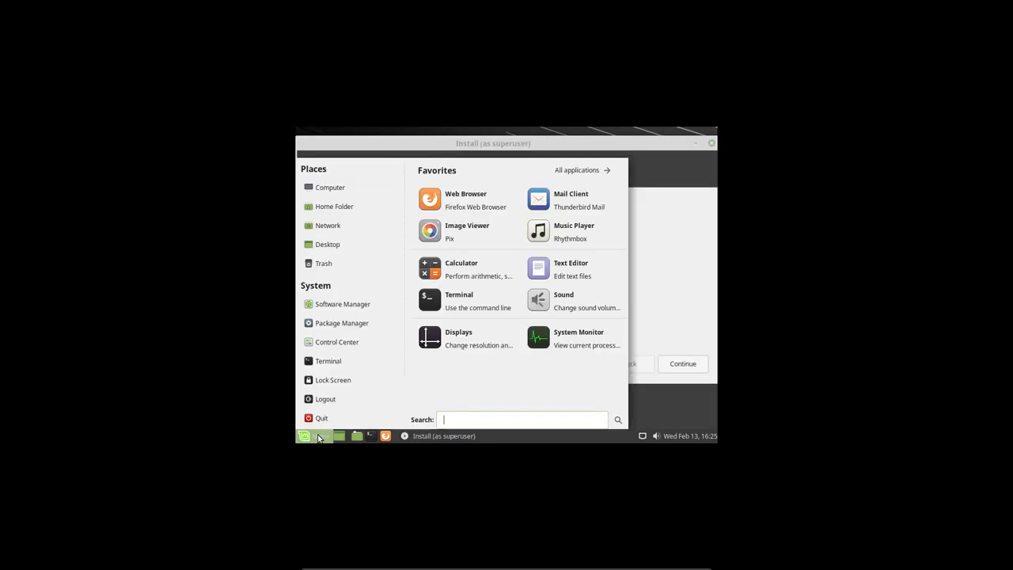
pyautogui.moveTo(335, 380)
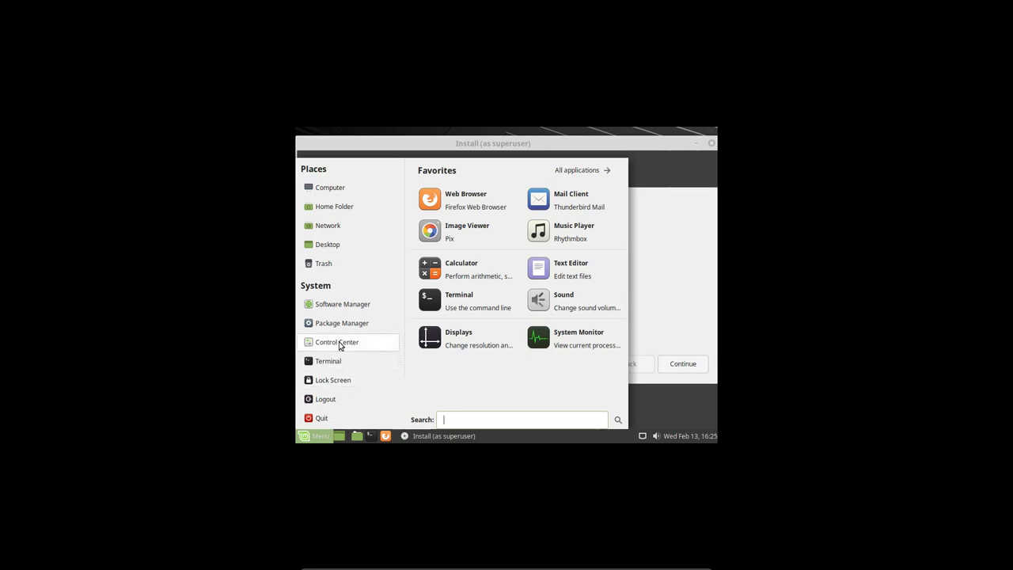
pyautogui.click(336, 342)
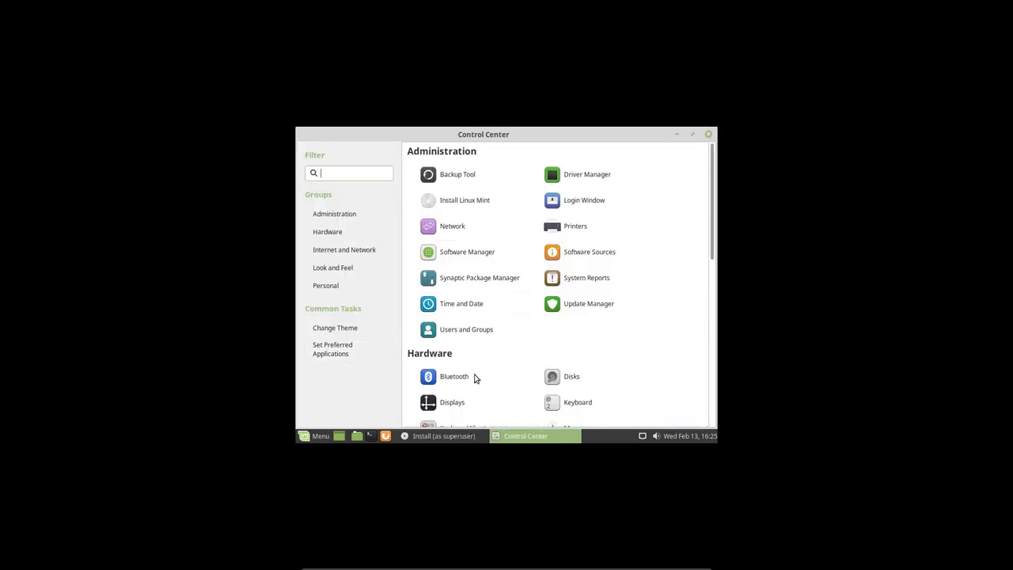
pyautogui.scroll(-3)
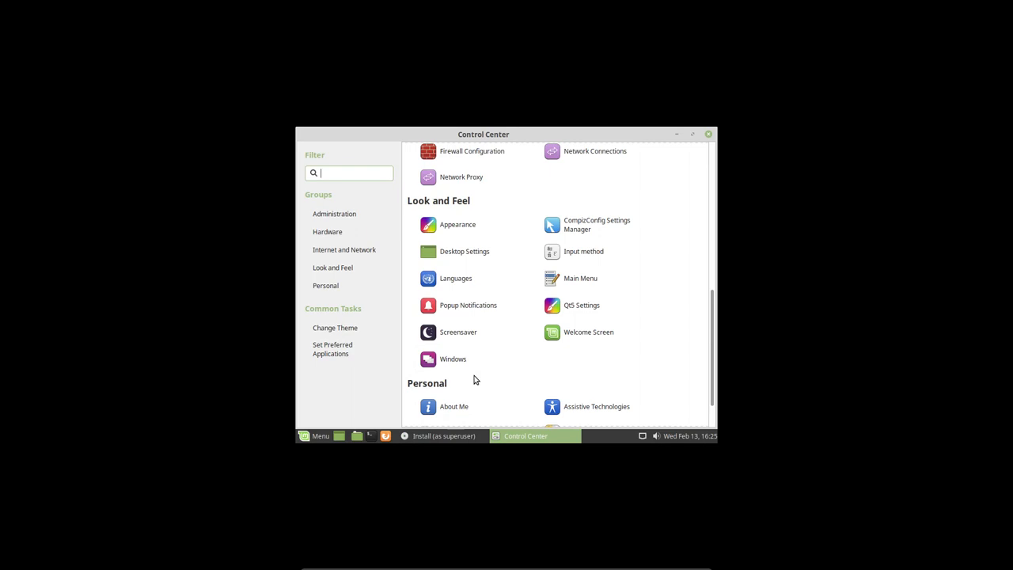
pyautogui.write('disp')
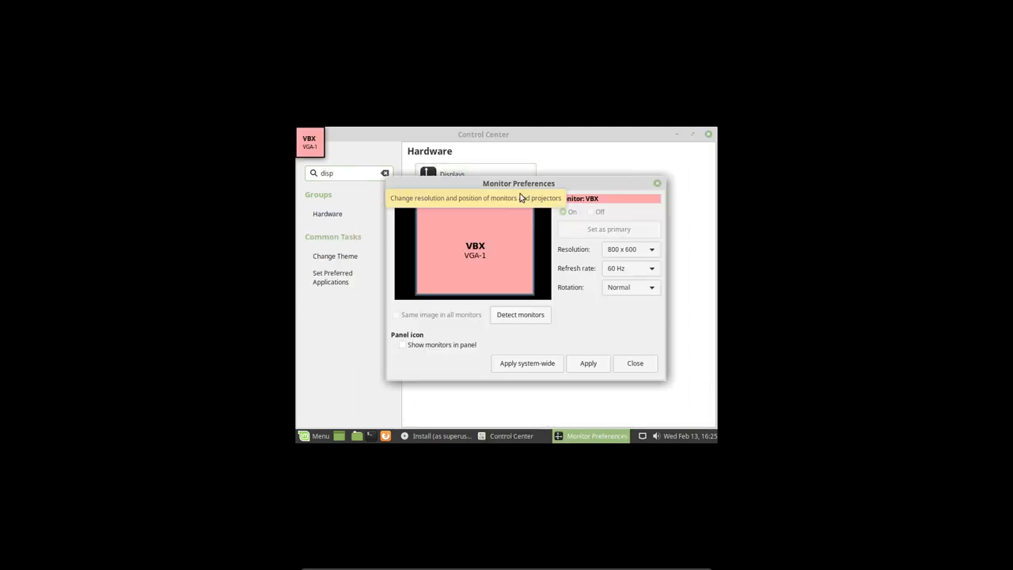
# Set the display resolution to 1400 x 1050, apply it and keep the new configuration
pyautogui.click(630, 248)
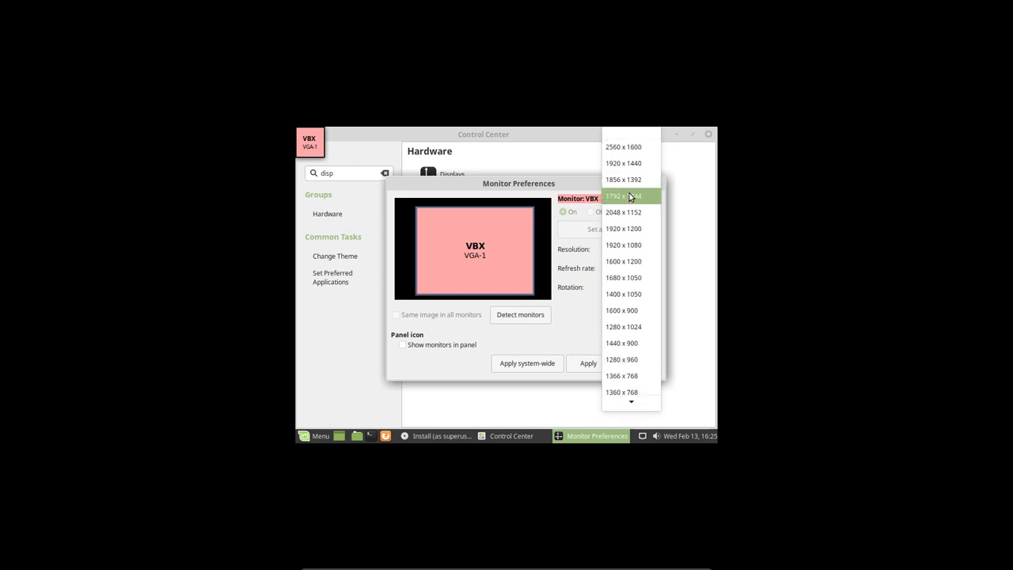
pyautogui.moveTo(626, 212)
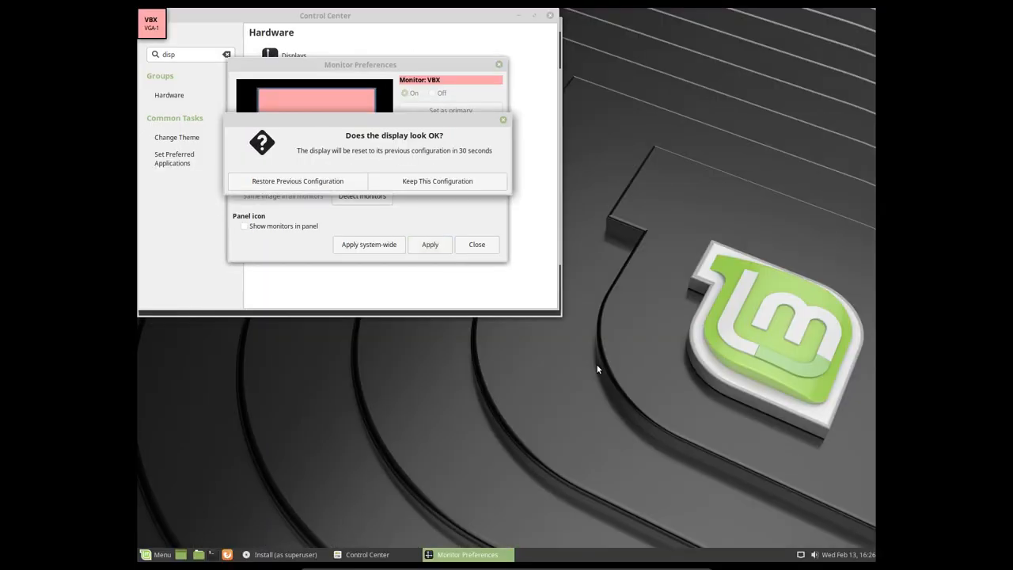
pyautogui.click(437, 181)
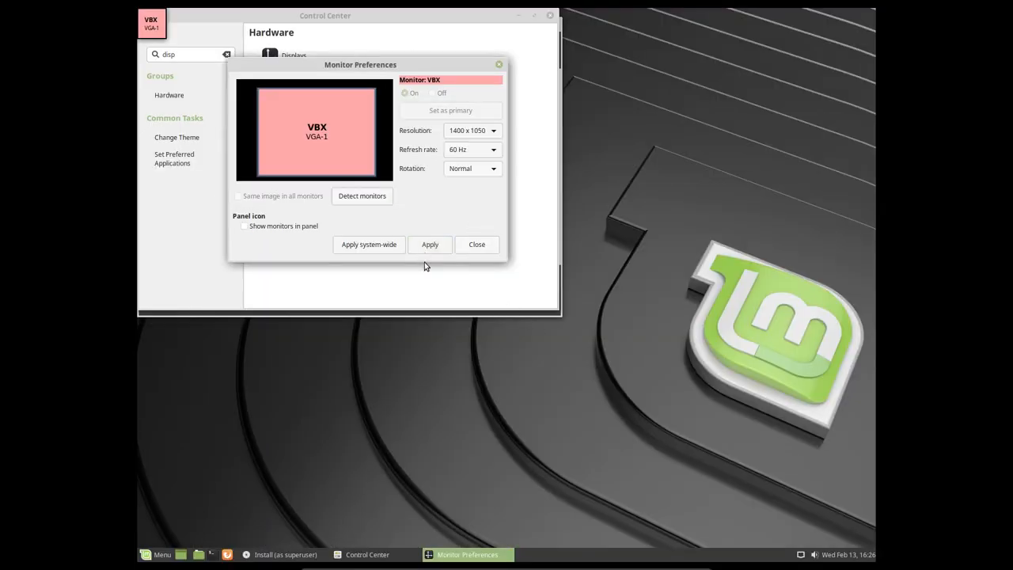
pyautogui.click(430, 243)
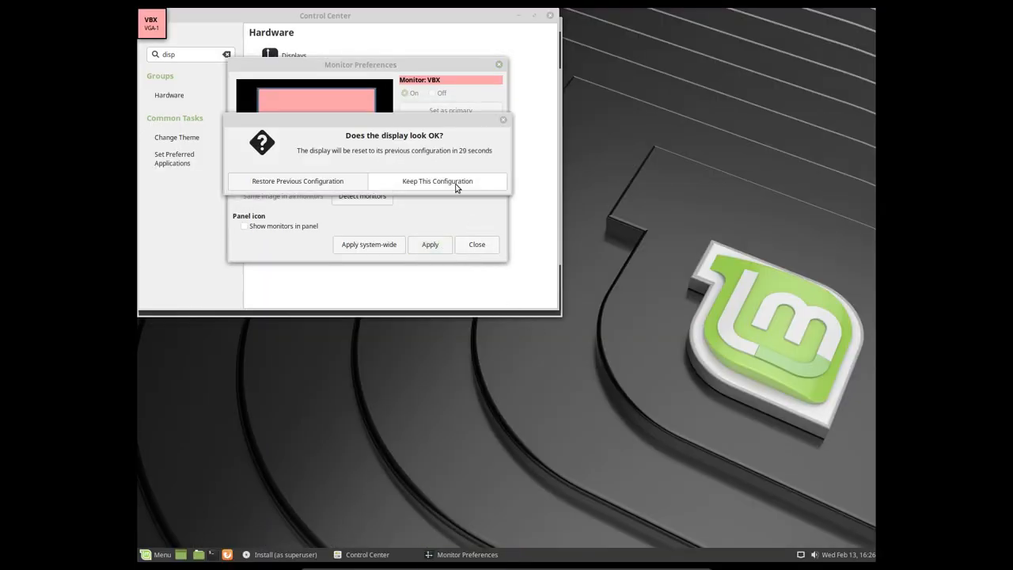
pyautogui.click(437, 180)
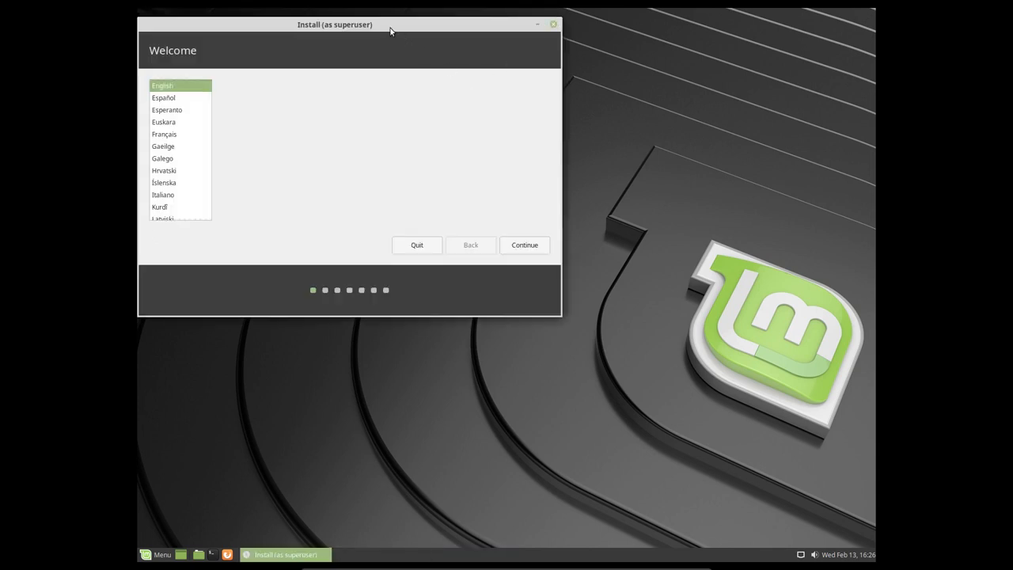
# Accept English, choose the Belgian keyboard layout and continue to the installation type step
pyautogui.moveTo(334, 26); pyautogui.dragTo(465, 133)
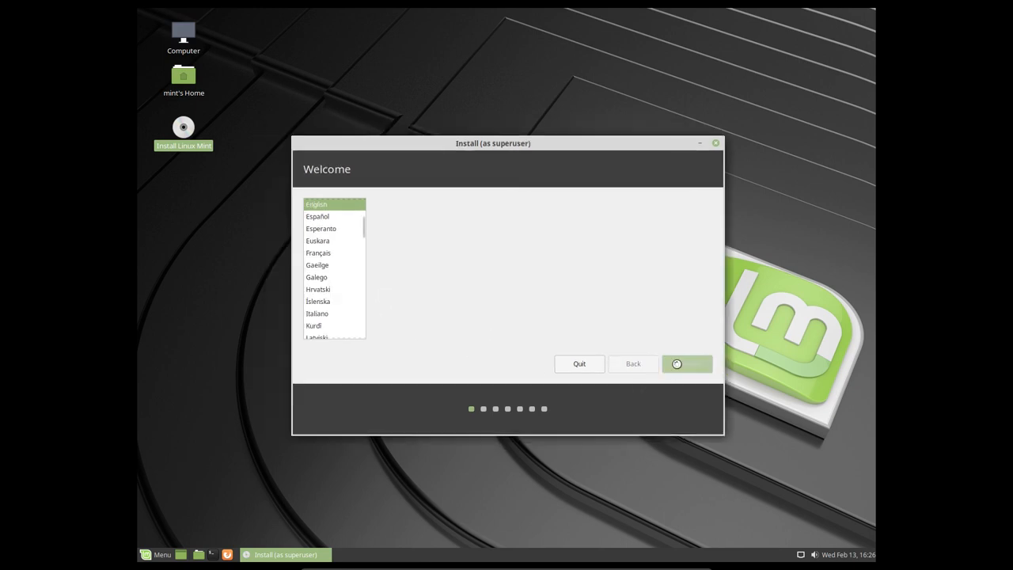
pyautogui.click(676, 363)
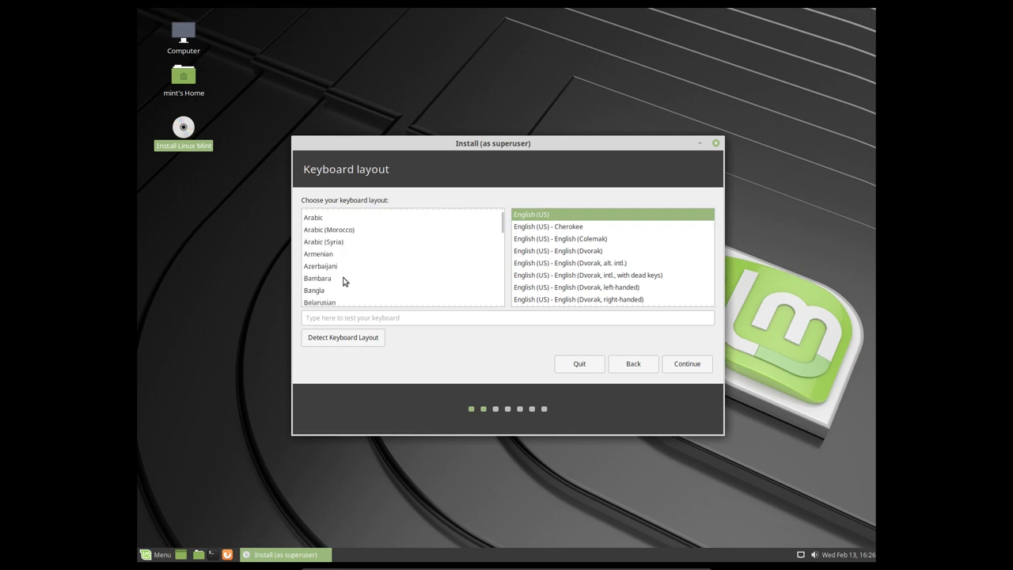
pyautogui.click(315, 256)
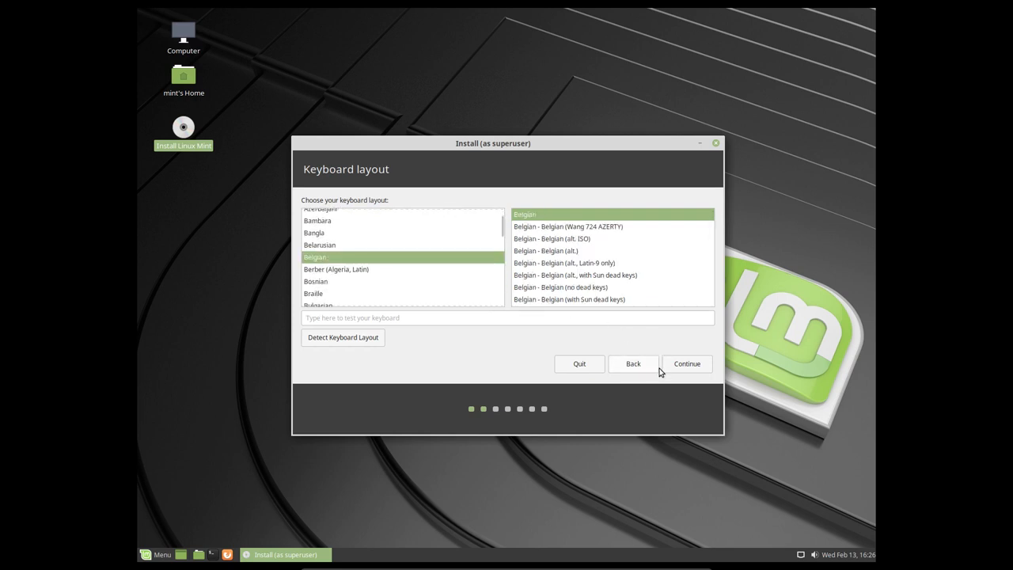
pyautogui.click(687, 363)
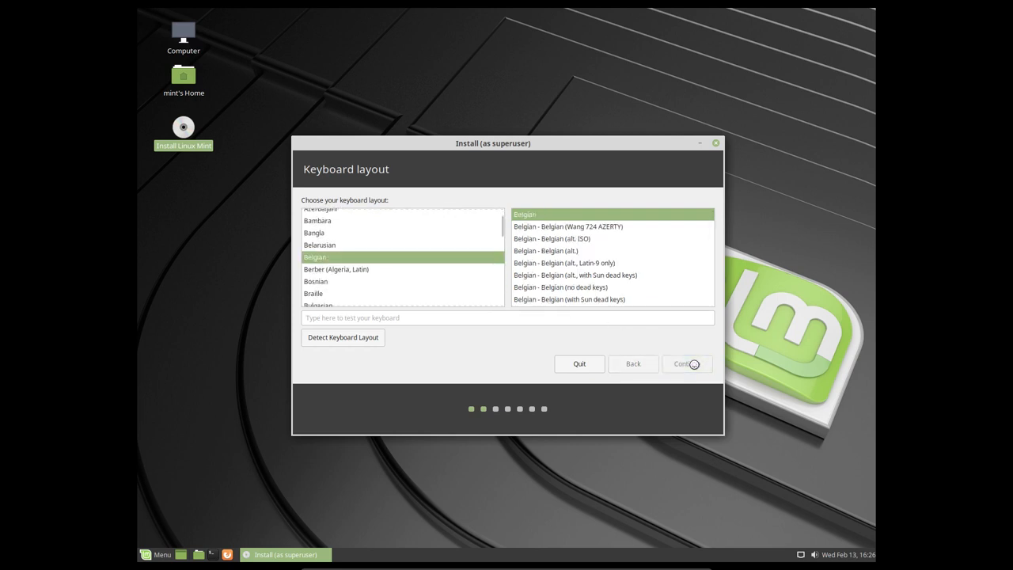
pyautogui.click(687, 363)
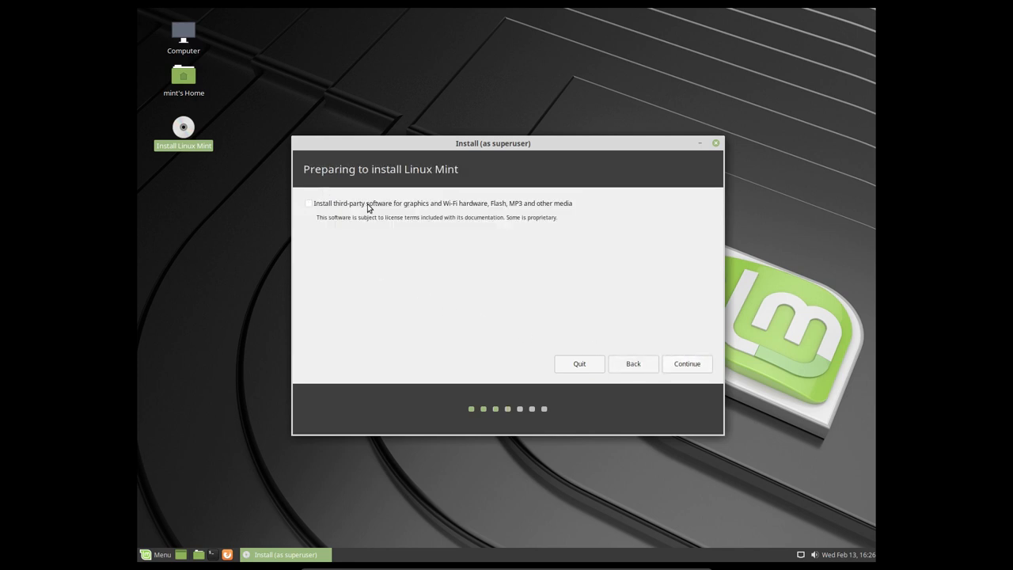
pyautogui.moveTo(528, 216)
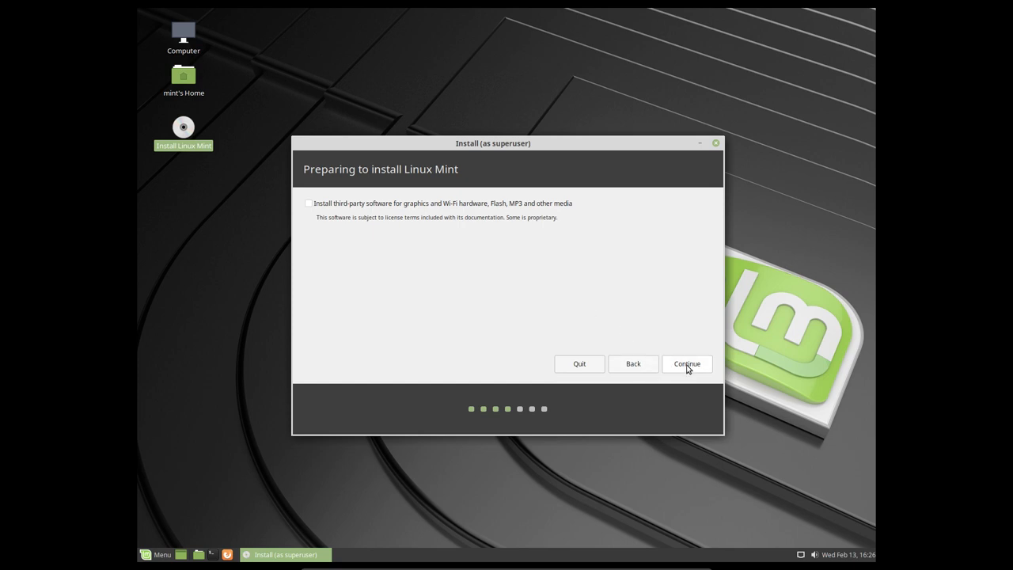
pyautogui.click(687, 363)
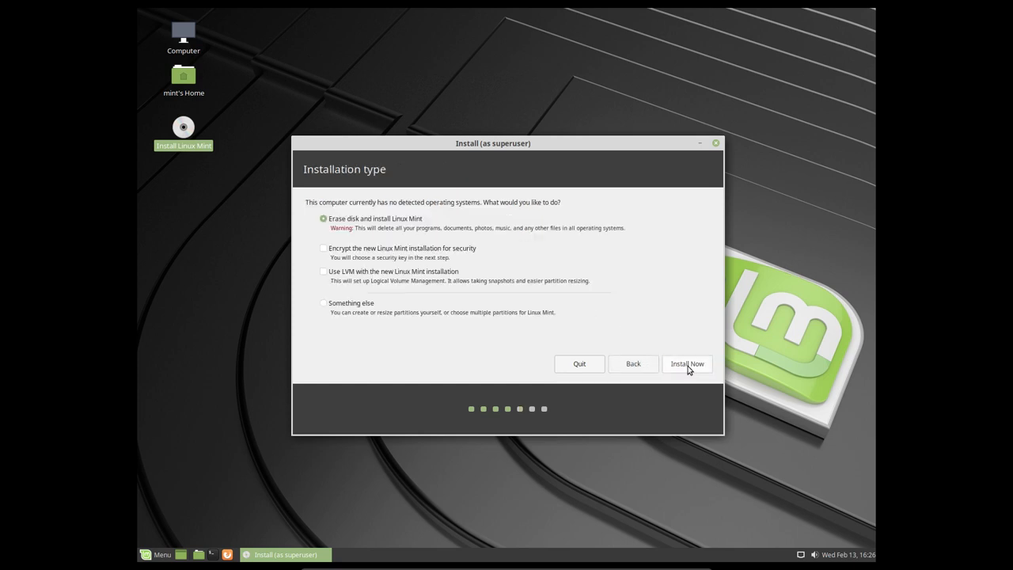
pyautogui.moveTo(434, 222)
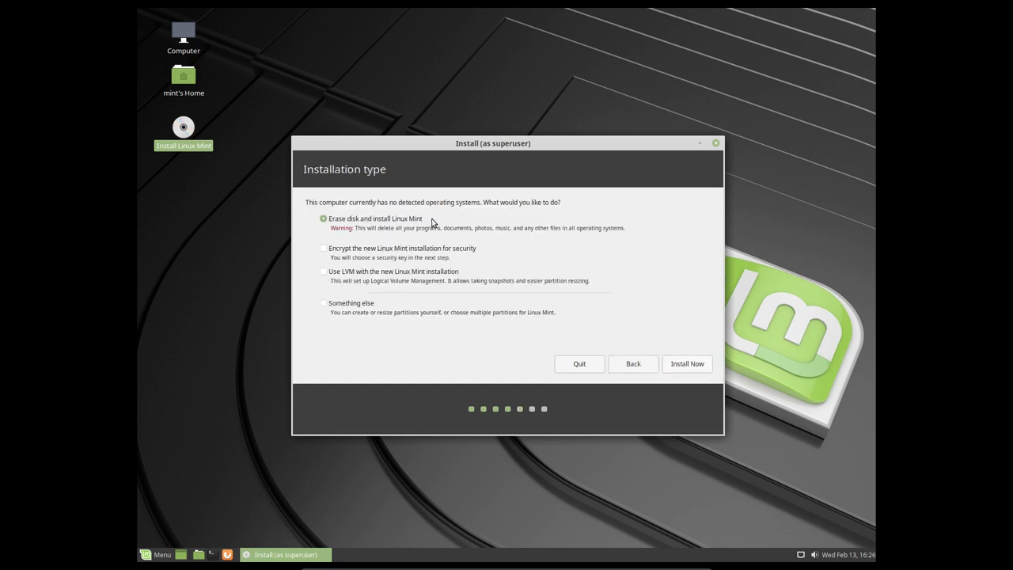
# Choose 'Erase disk and install Linux Mint', start installing and confirm the disk changes
pyautogui.click(323, 304)
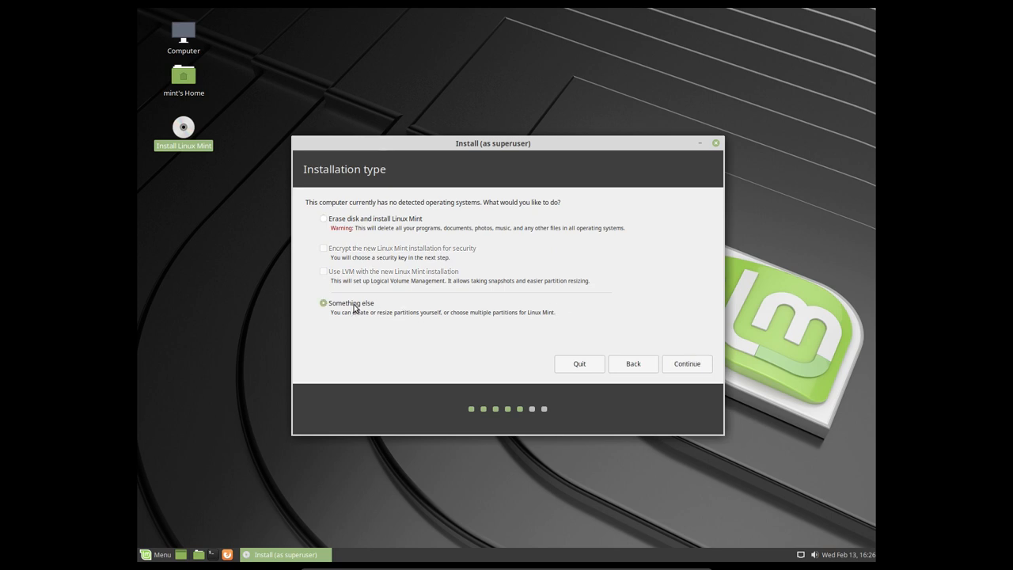
pyautogui.click(323, 219)
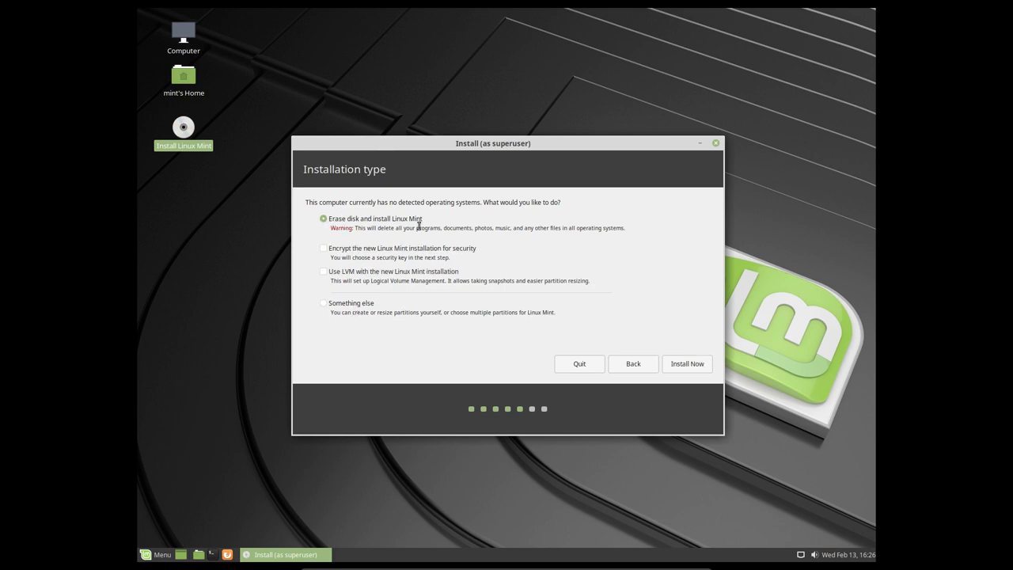
pyautogui.click(687, 362)
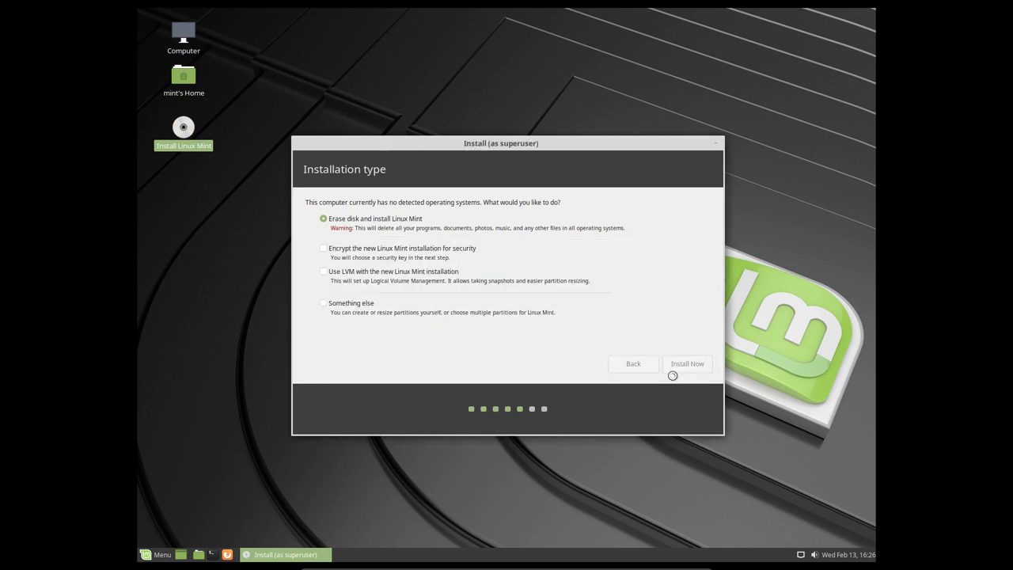
pyautogui.click(687, 362)
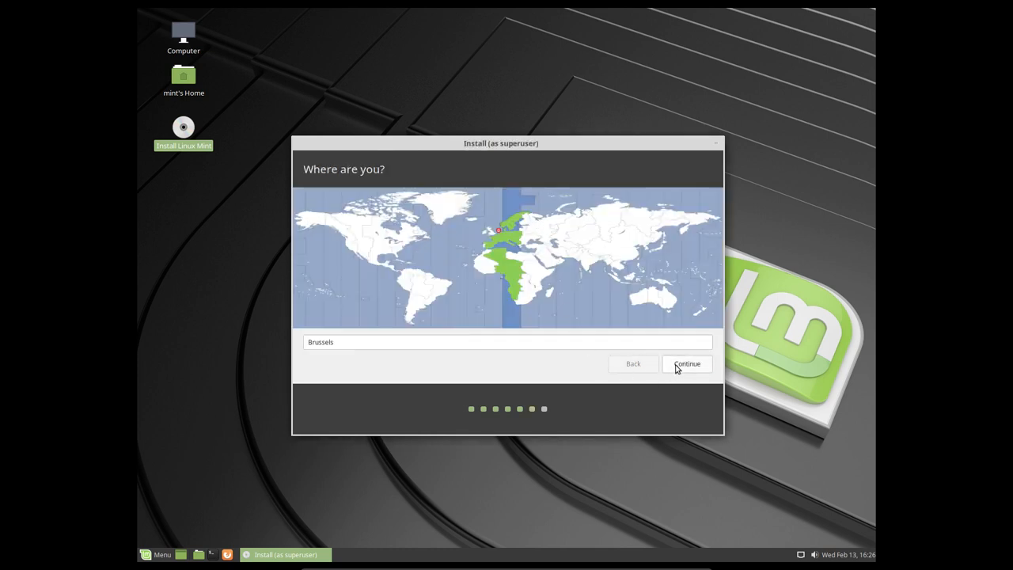
# Accept Brussels as location, enter 'erik' as the user name and start copying files
pyautogui.click(685, 362)
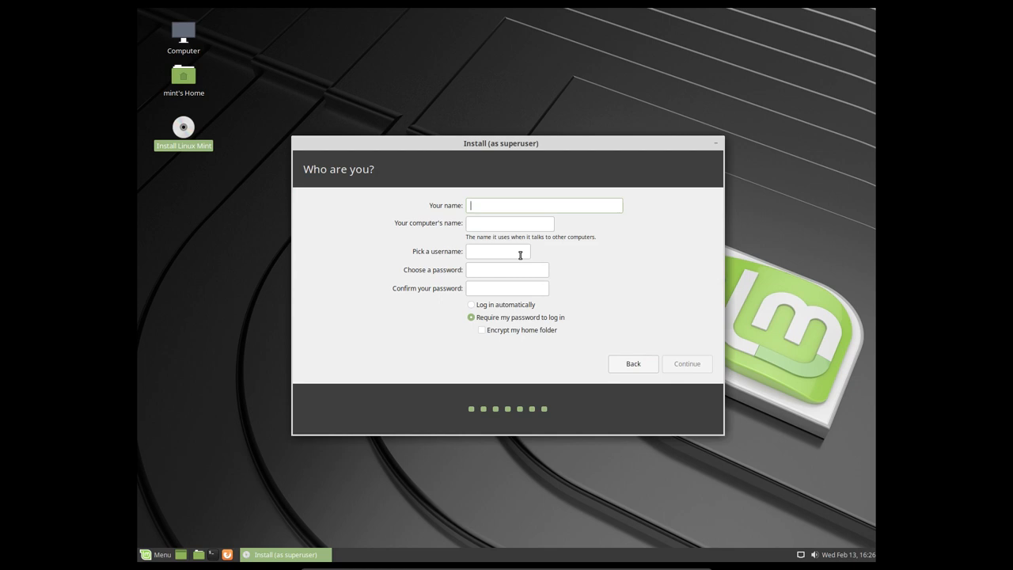
pyautogui.write('erik')
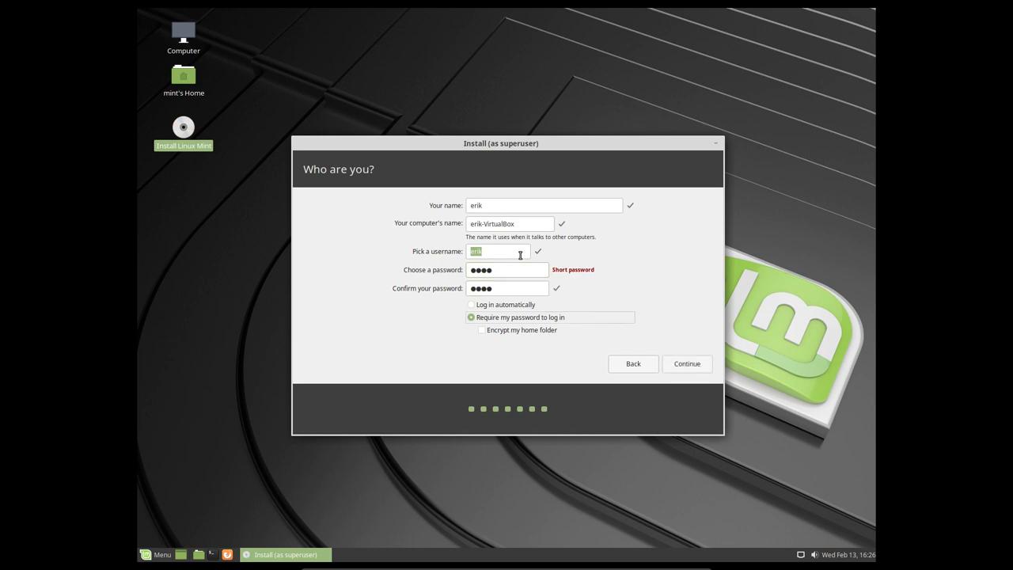
pyautogui.click(687, 363)
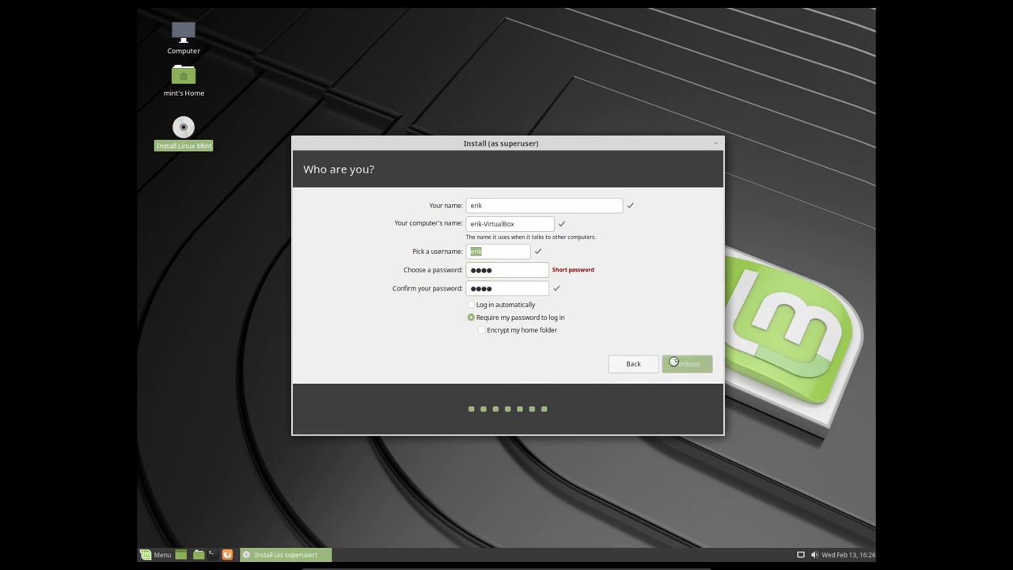
pyautogui.click(686, 363)
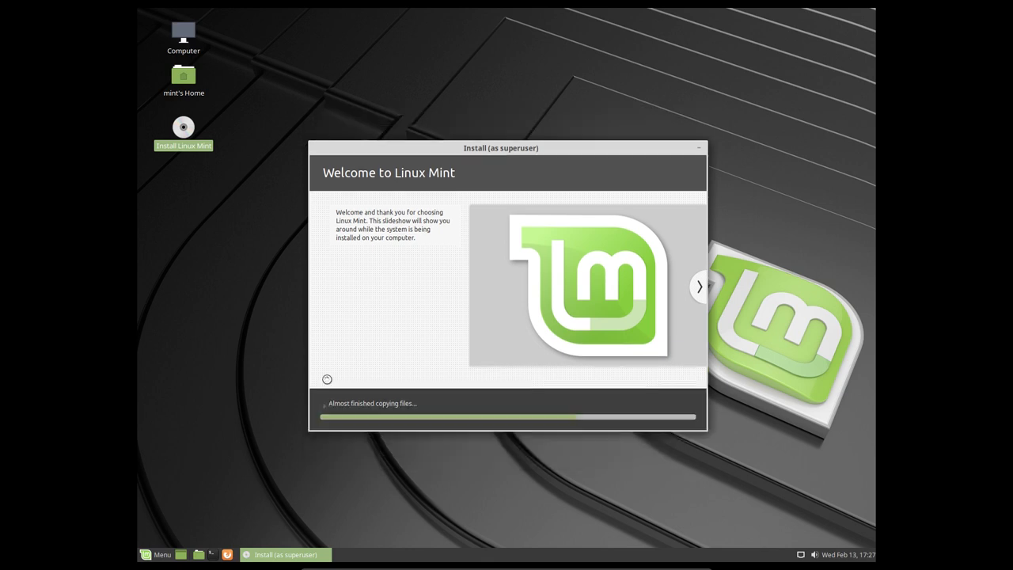
pyautogui.moveTo(500, 149); pyautogui.dragTo(644, 15)
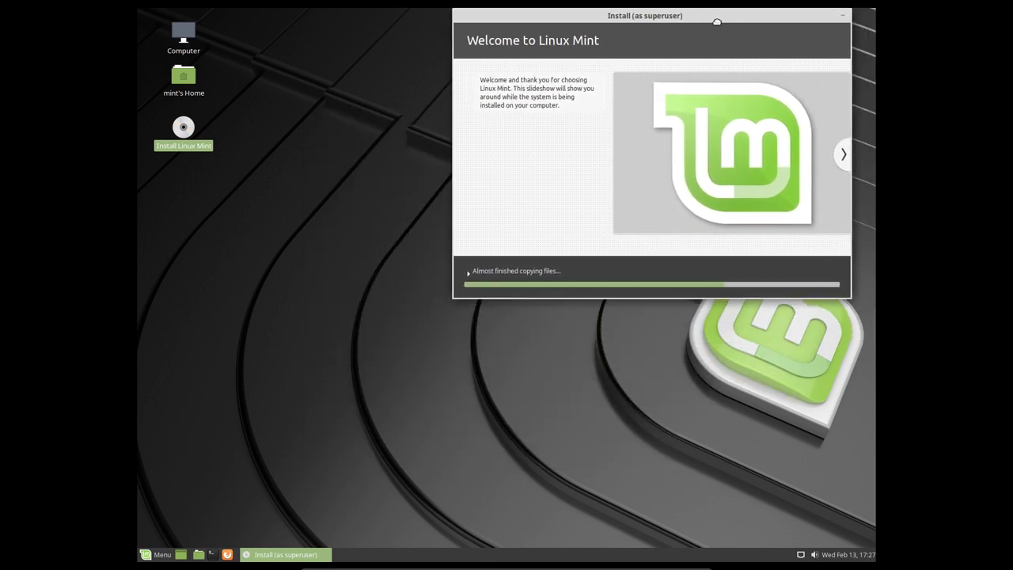
pyautogui.click(157, 554)
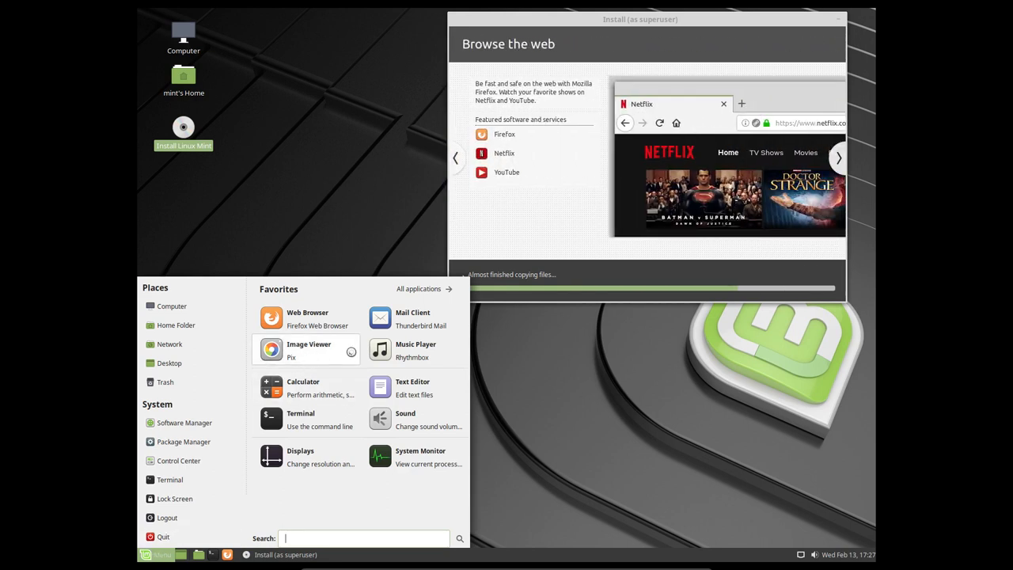
pyautogui.moveTo(405, 418)
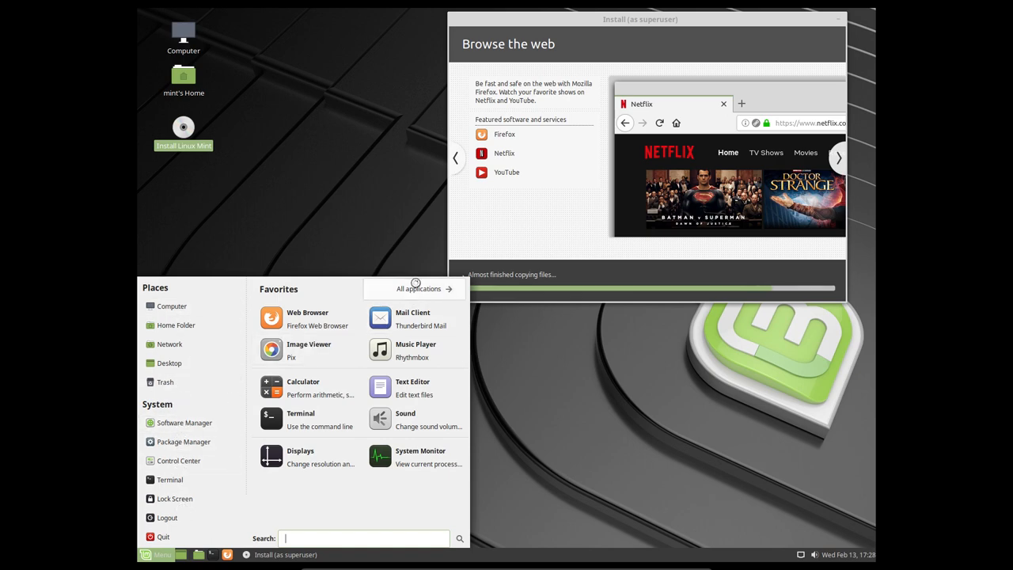
pyautogui.click(418, 288)
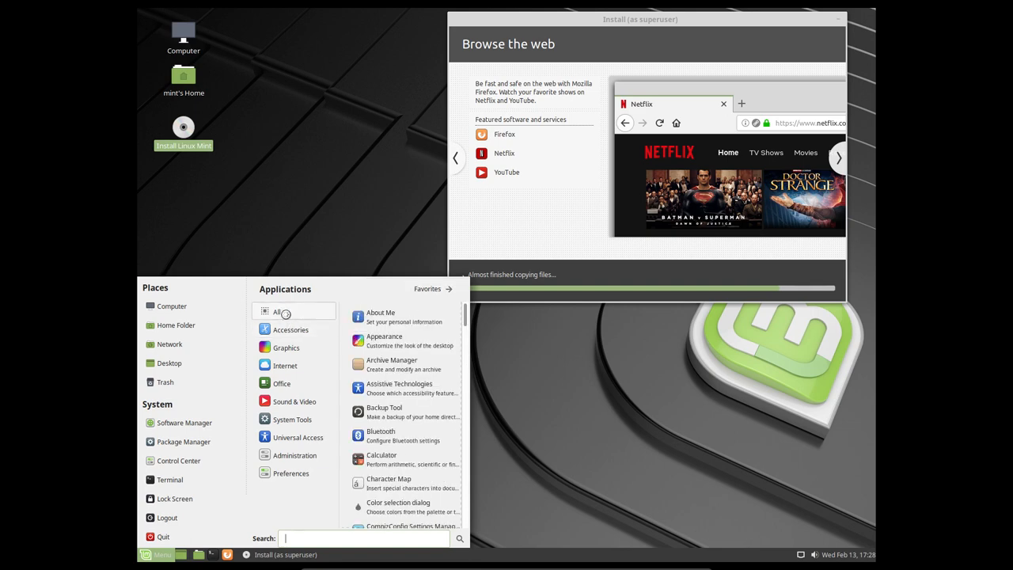
pyautogui.click(291, 330)
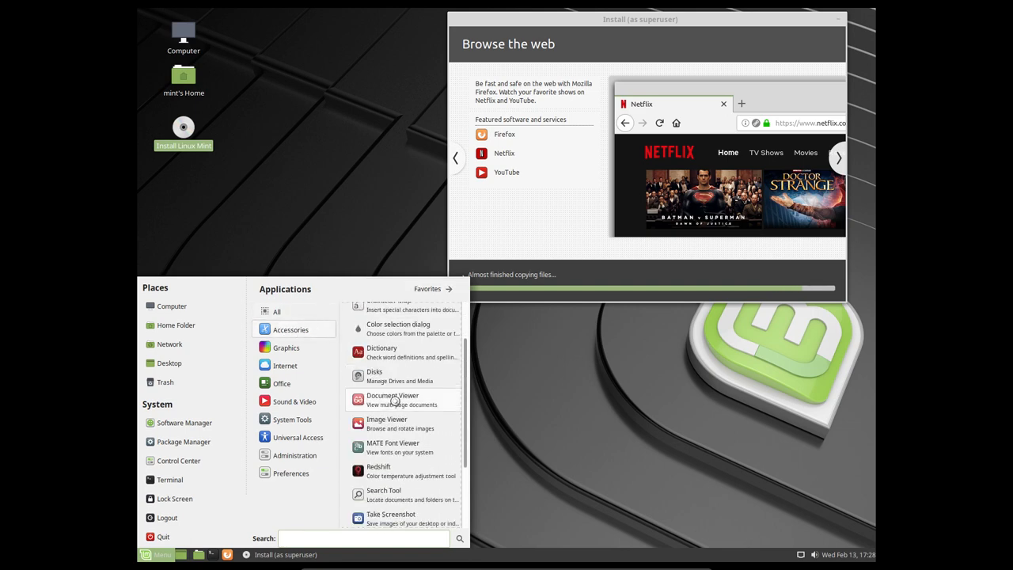
pyautogui.scroll(-3)
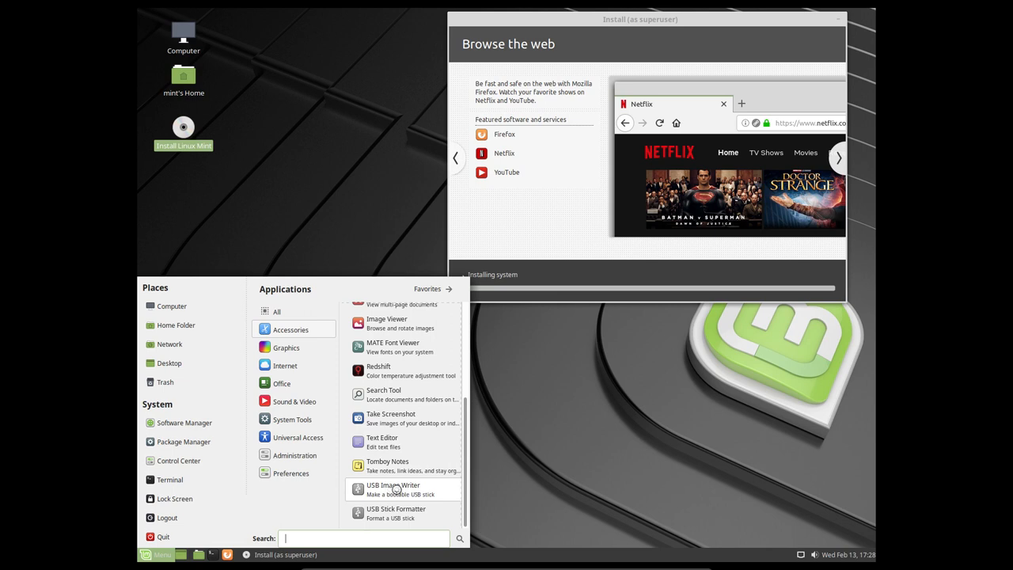
pyautogui.click(392, 487)
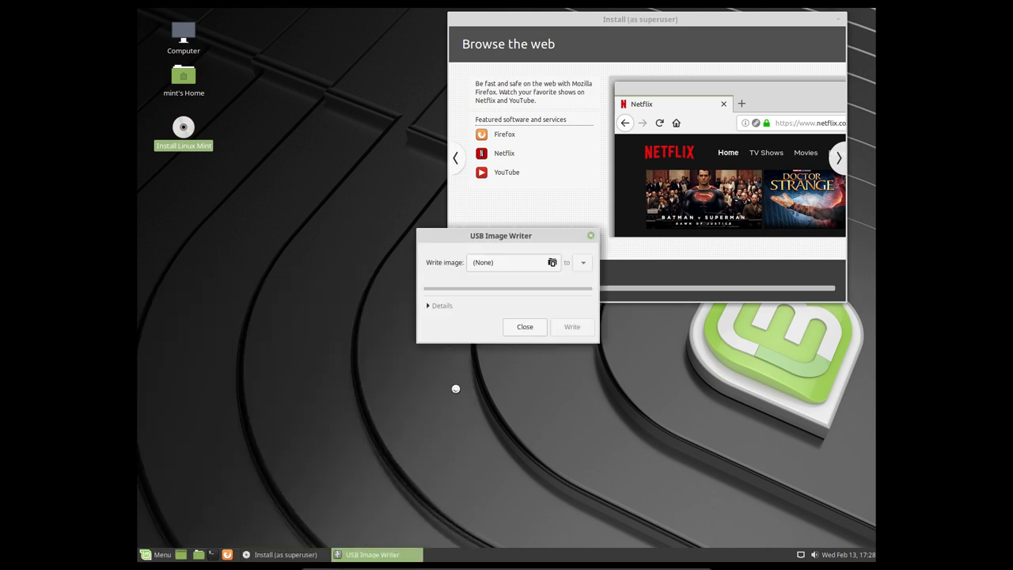
pyautogui.moveTo(545, 323)
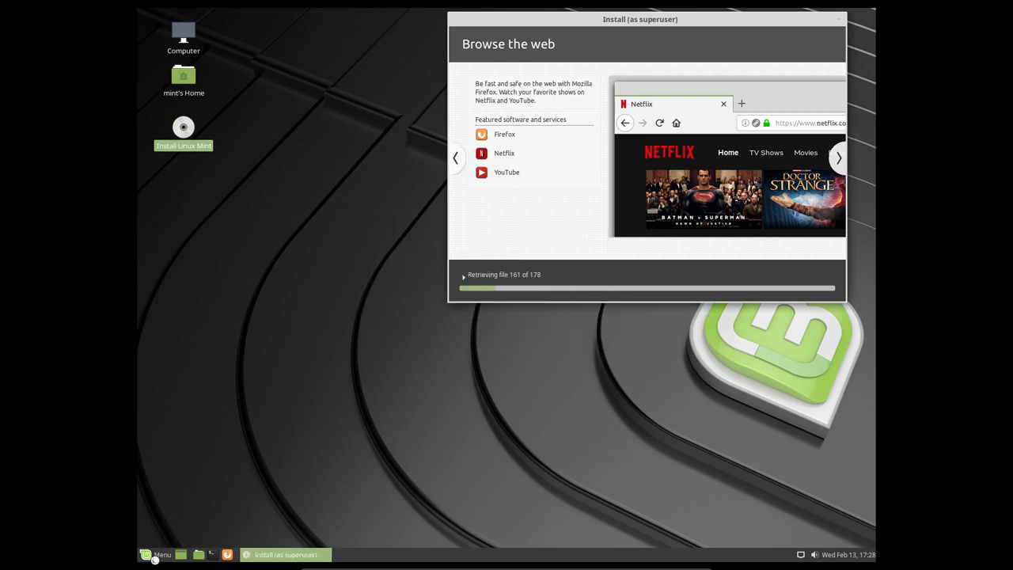
# Browse the system and administration categories of the application menu while installation finishes
pyautogui.click(151, 554)
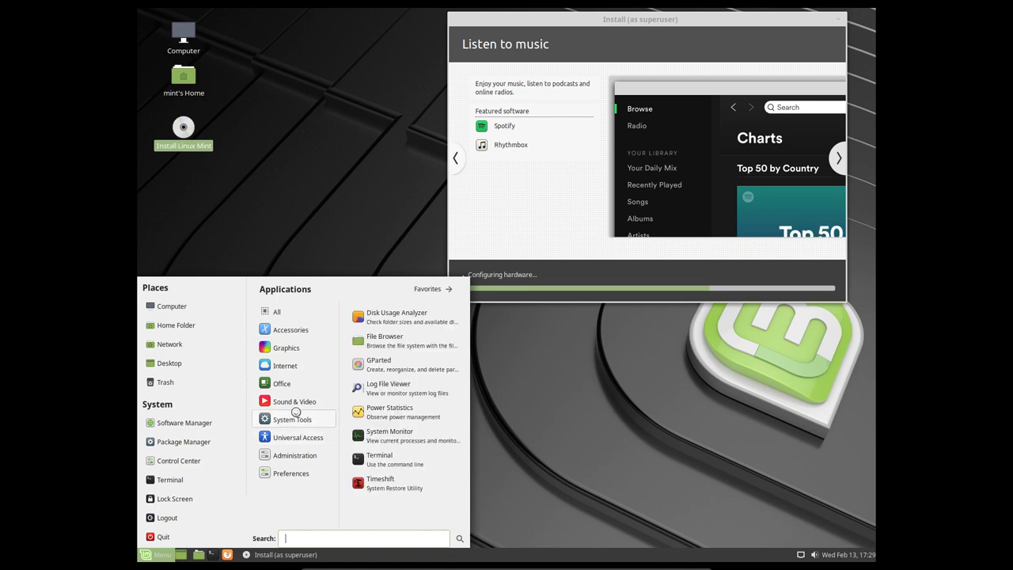
pyautogui.moveTo(380, 364)
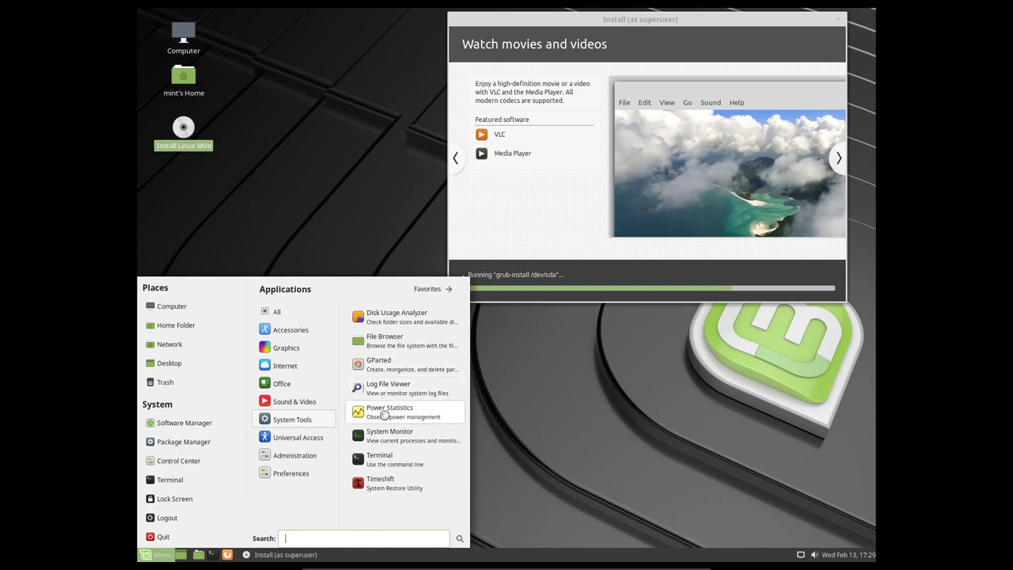
pyautogui.moveTo(381, 483)
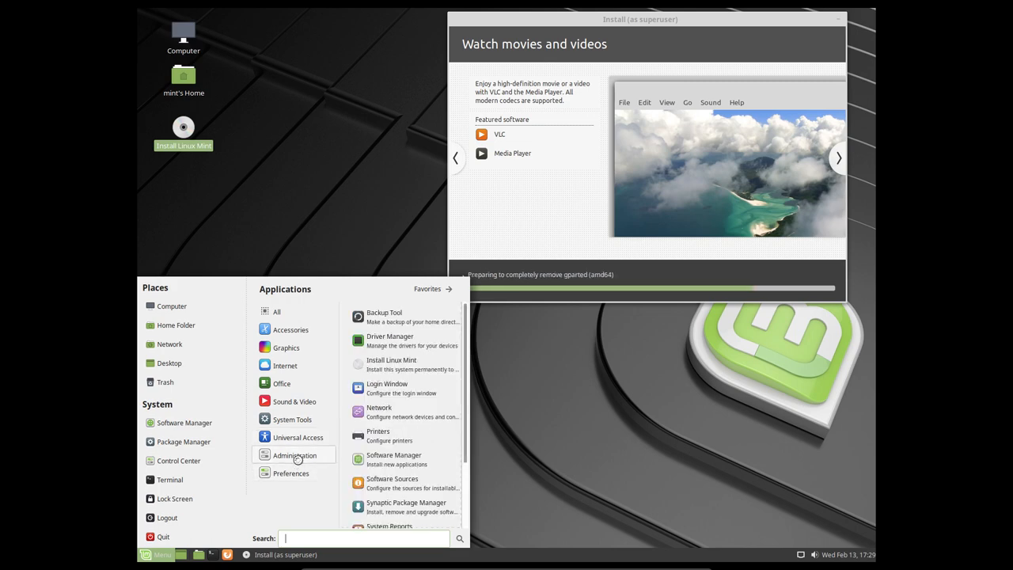
pyautogui.scroll(-3)
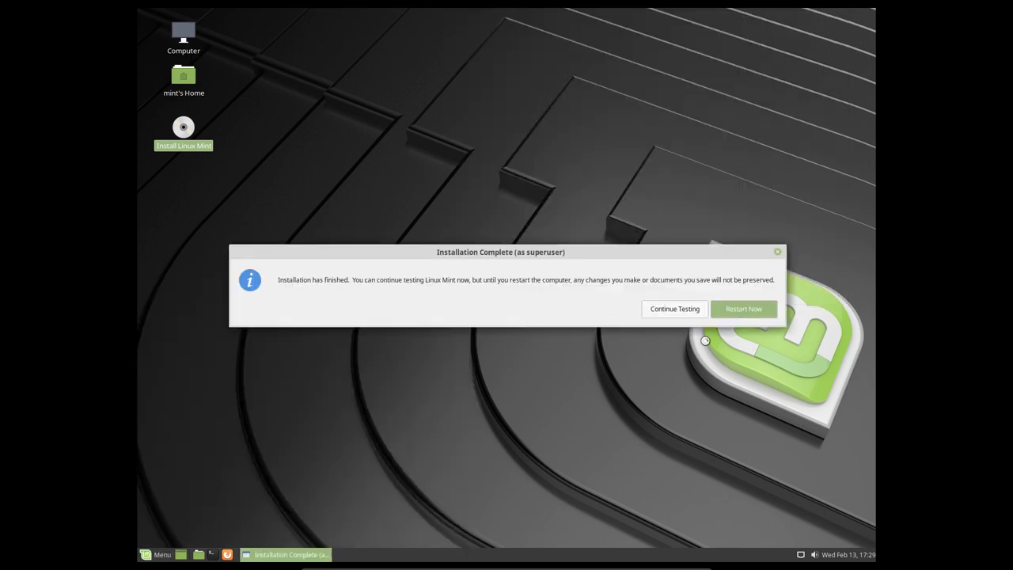
# Restart into the installed system and confirm the installation medium is removed
pyautogui.click(743, 309)
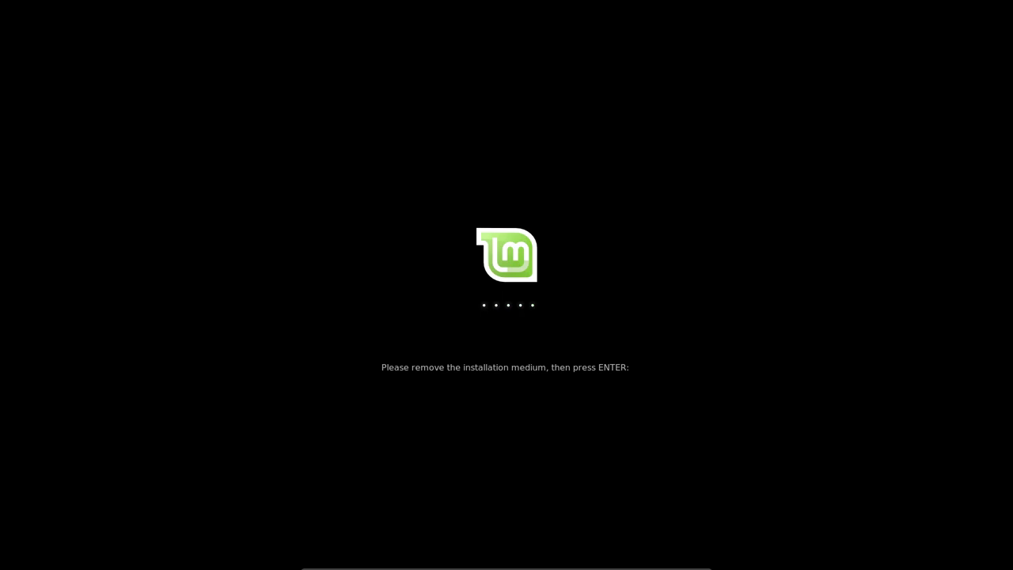
pyautogui.press('Return')
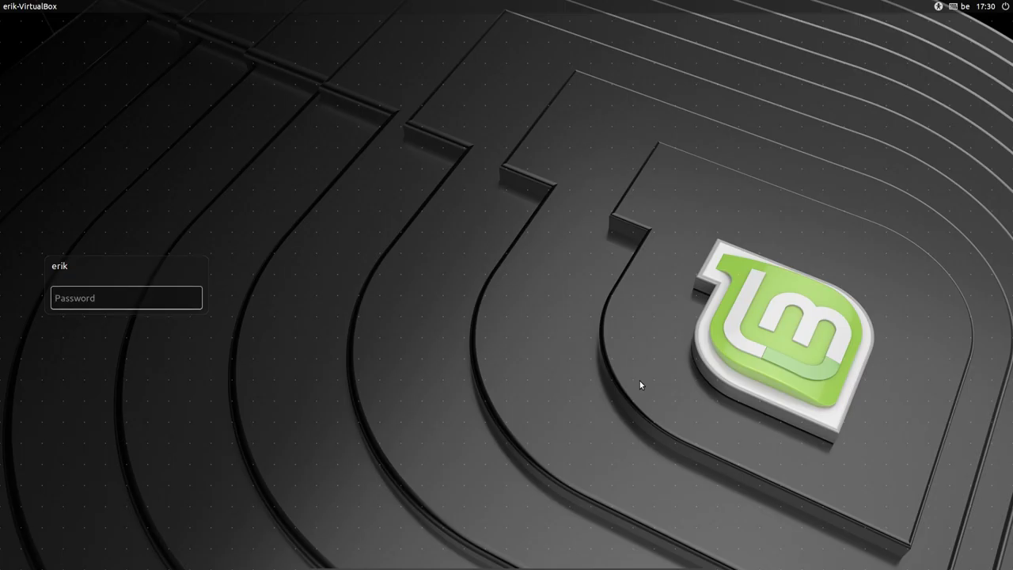
# Enter the password on the login screen to reach the new desktop
pyautogui.click(126, 298)
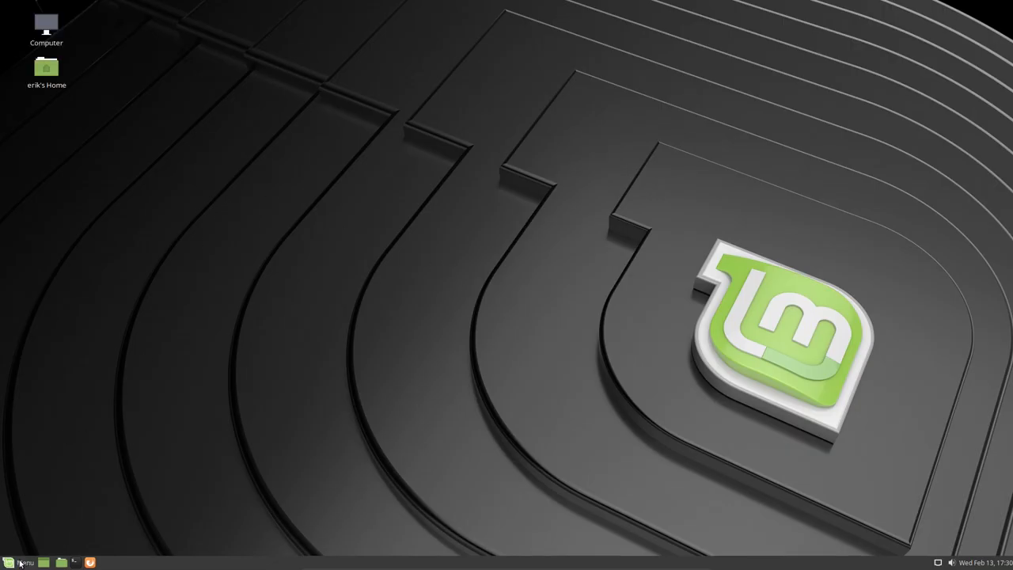
# View Documentation, Contribute and First Steps, untick startup display and close the Welcome screen
pyautogui.click(25, 562)
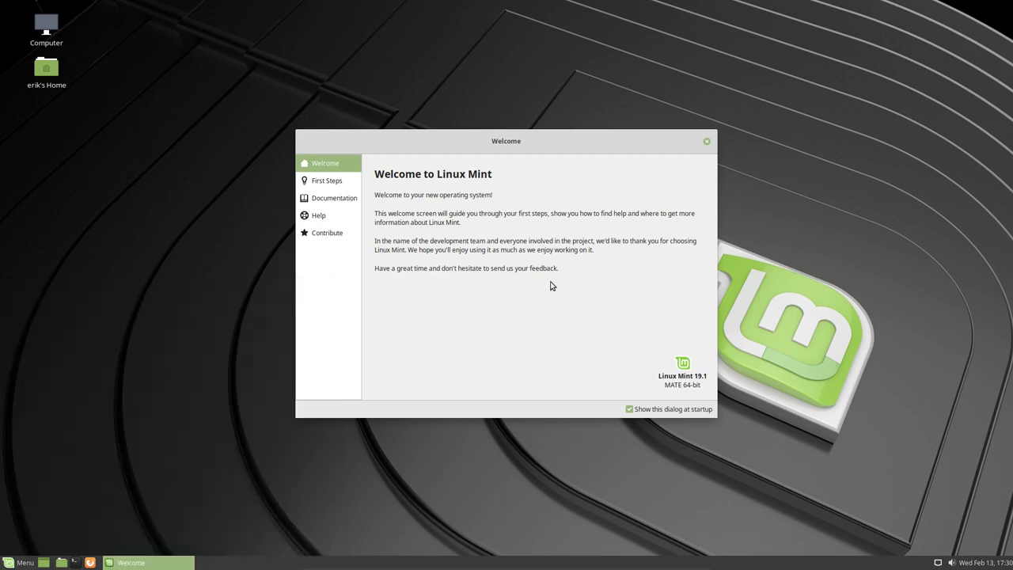
pyautogui.click(332, 198)
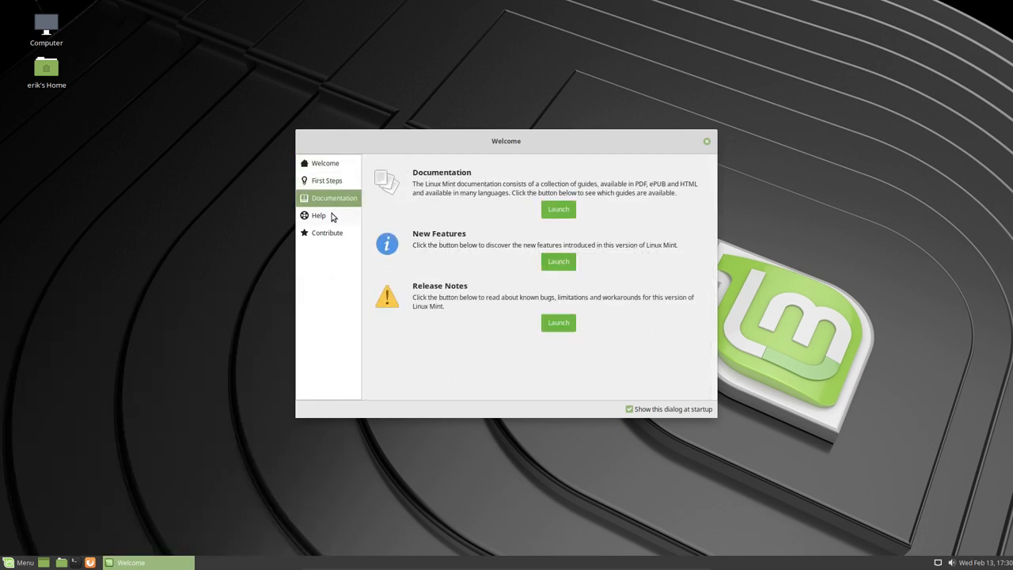
pyautogui.click(326, 231)
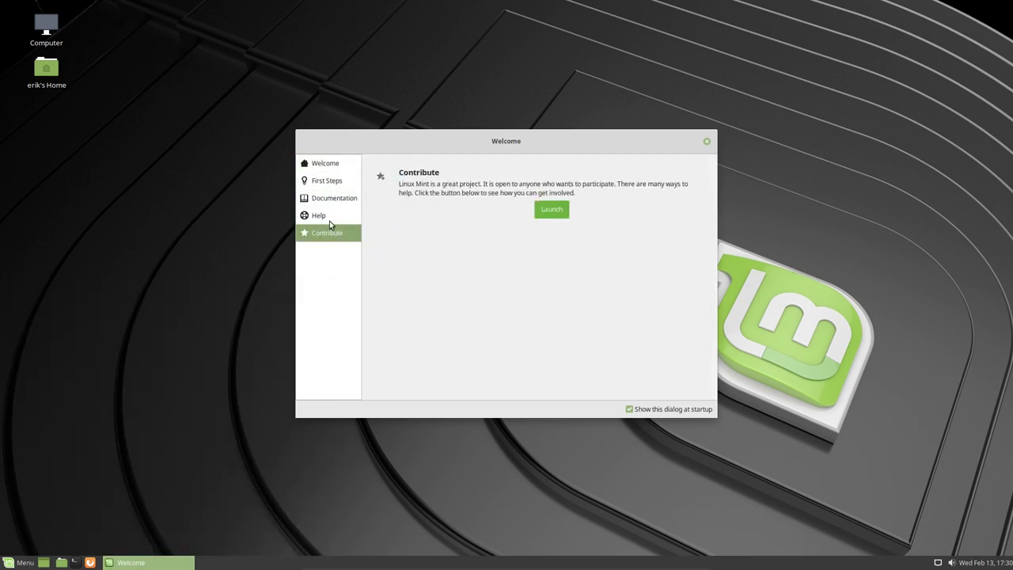
pyautogui.click(326, 180)
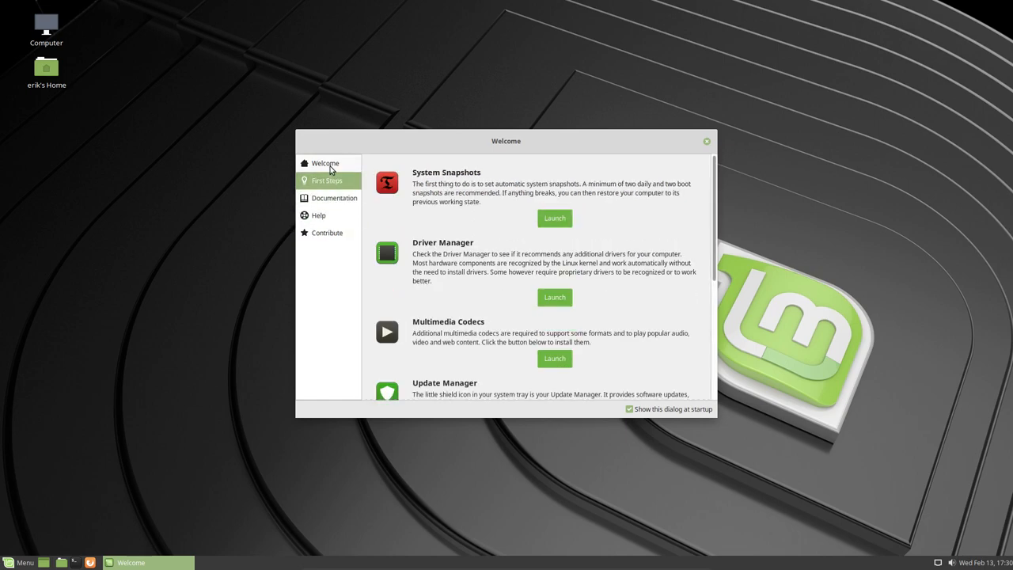
pyautogui.click(326, 163)
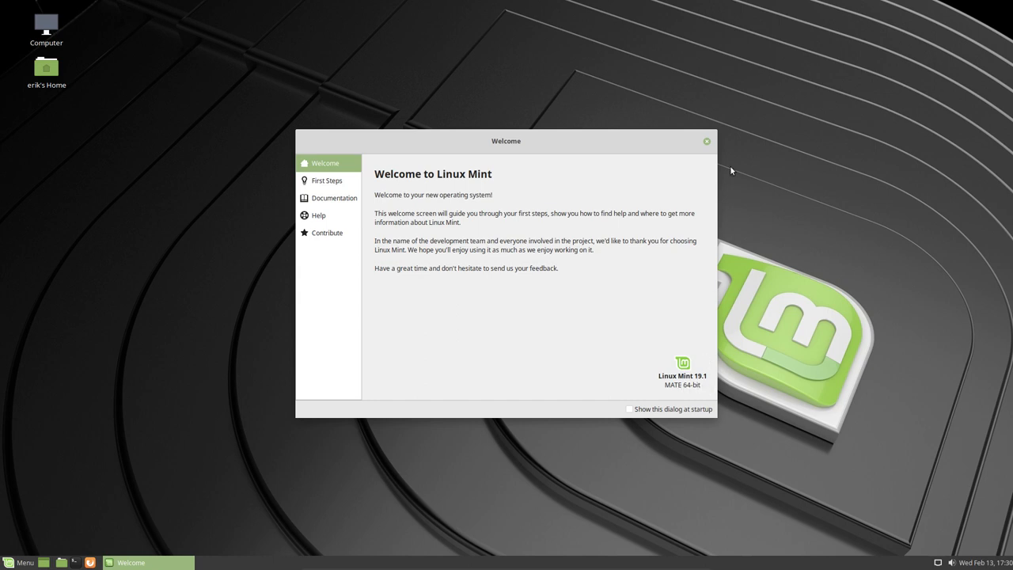
pyautogui.click(705, 140)
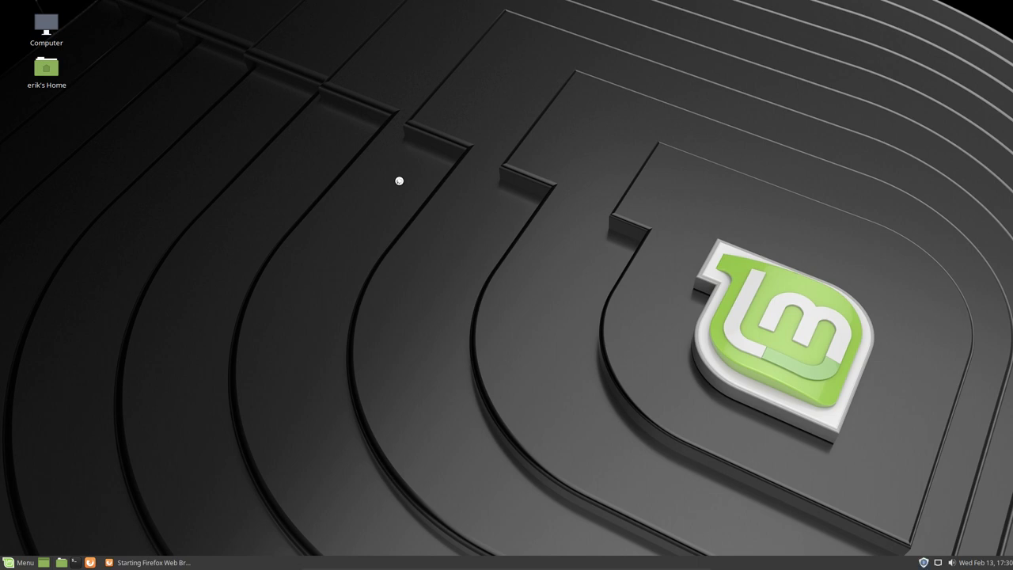
# Search for the Sardi icons SourceForge page and the Surfn GitHub page in separate tabs
pyautogui.click(92, 562)
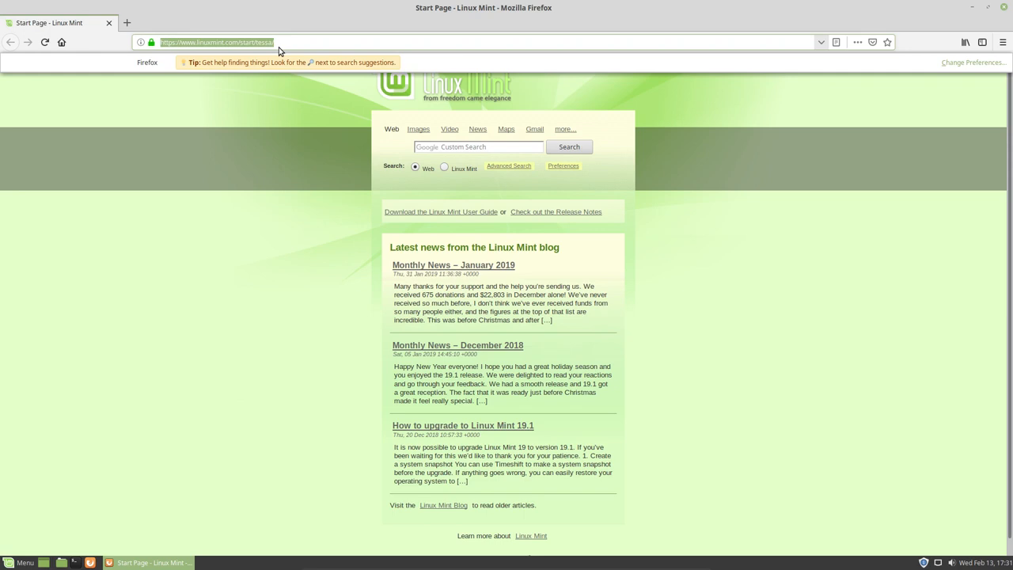
pyautogui.write('sardi ci')
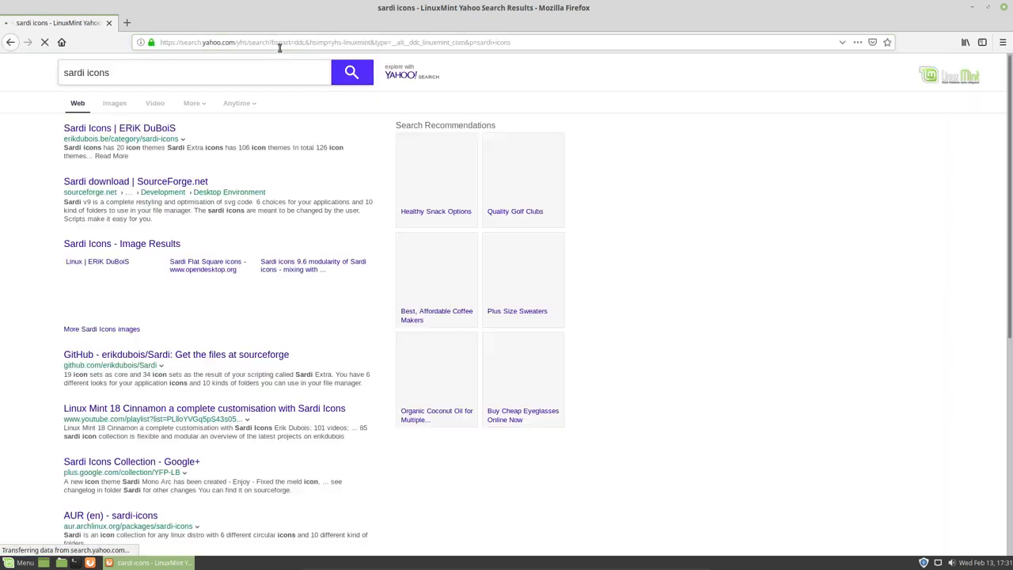
pyautogui.click(127, 22)
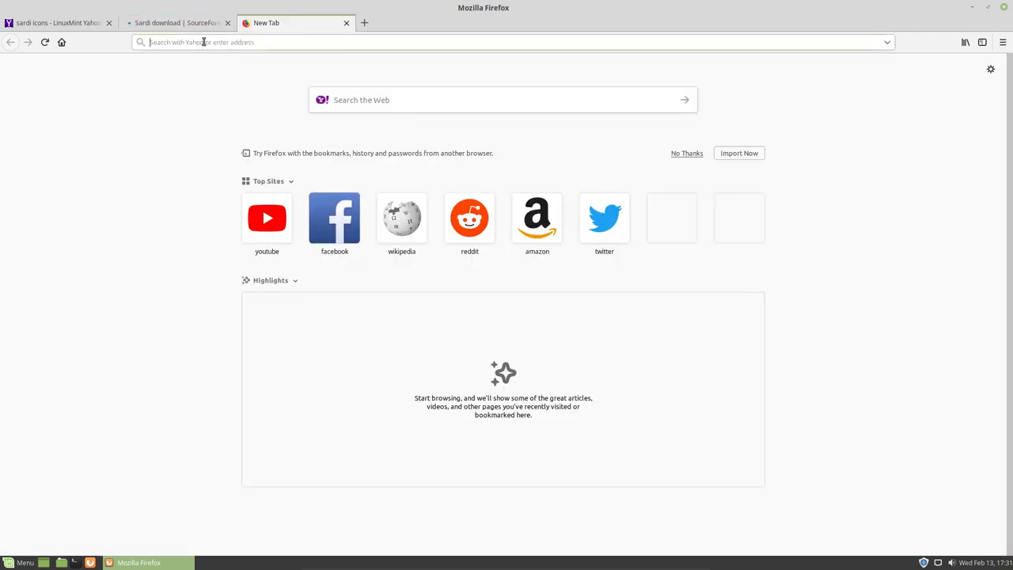
pyautogui.write('sg')
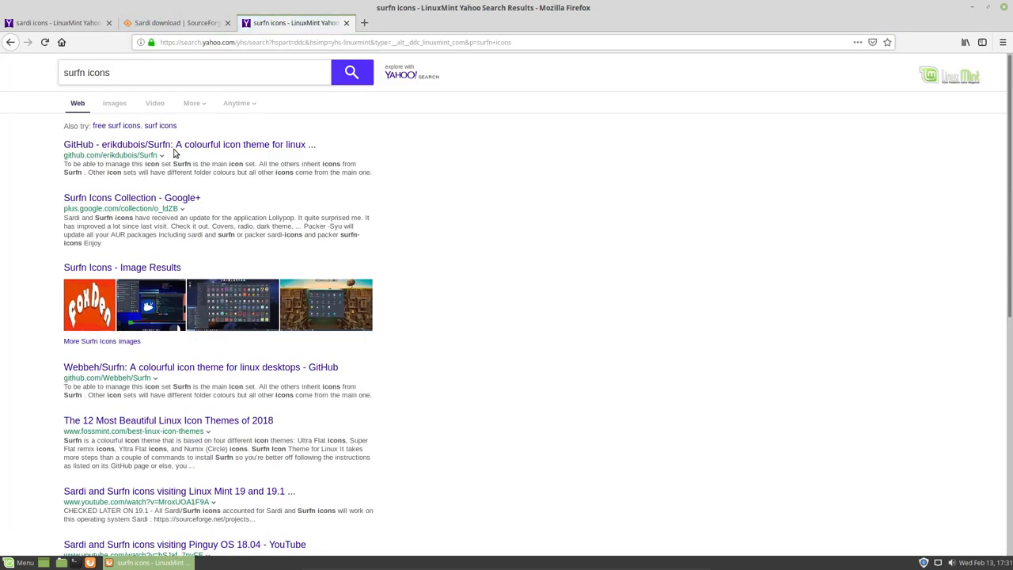
pyautogui.click(177, 22)
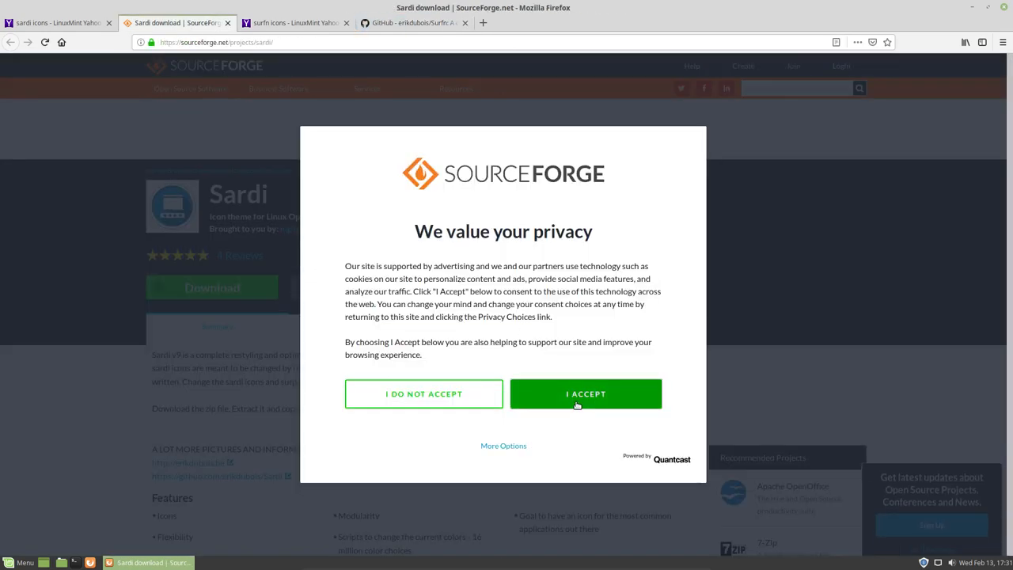
# Download the newest sardi-icons tar.gz release from SourceForge and save it to disk
pyautogui.click(585, 393)
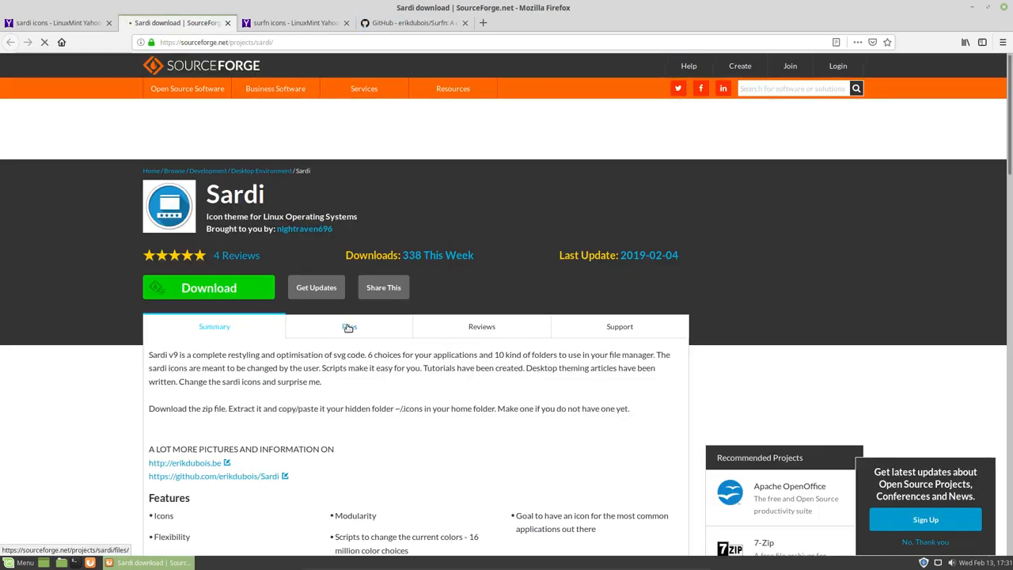
pyautogui.click(348, 326)
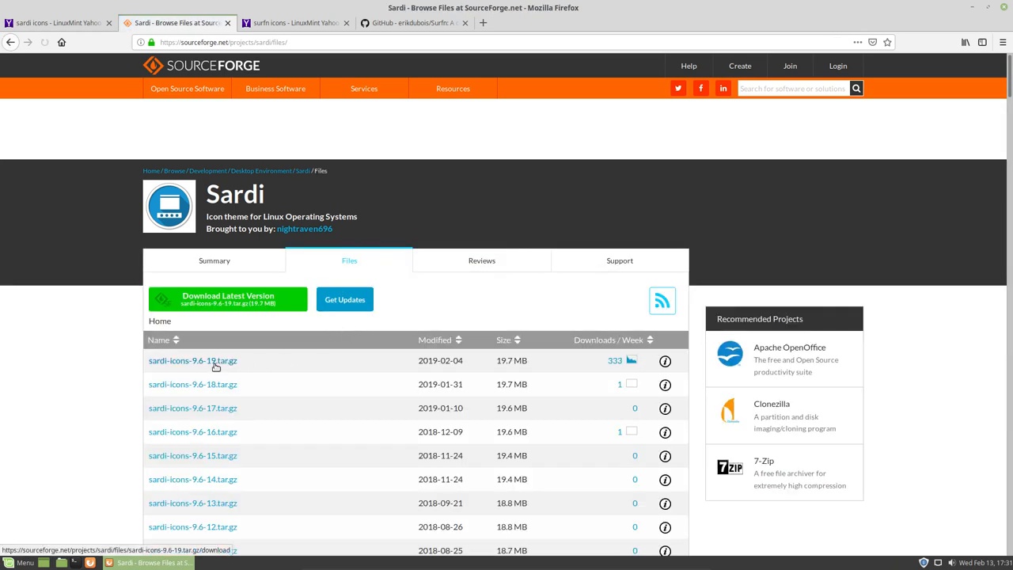
pyautogui.click(194, 361)
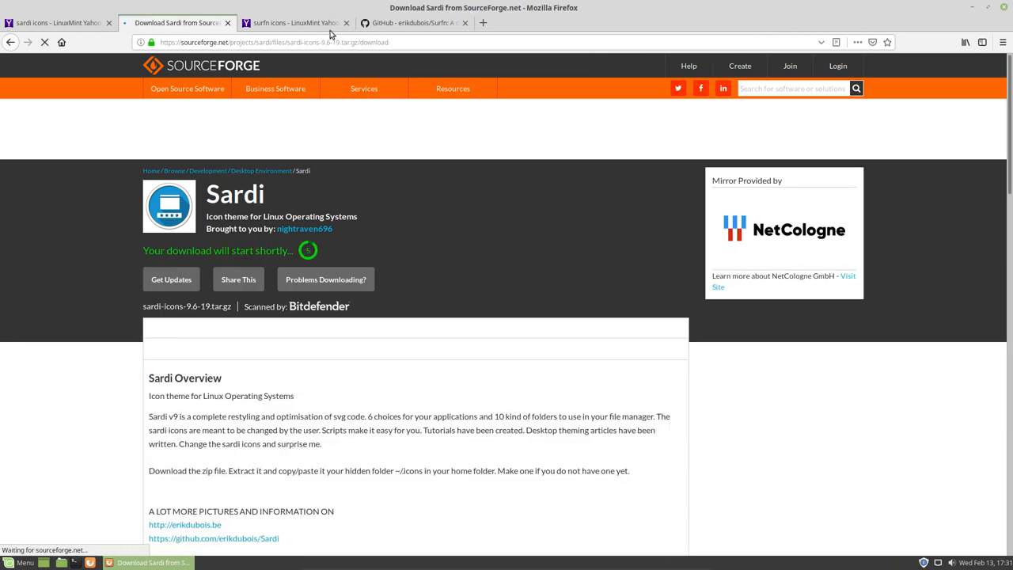
pyautogui.click(324, 279)
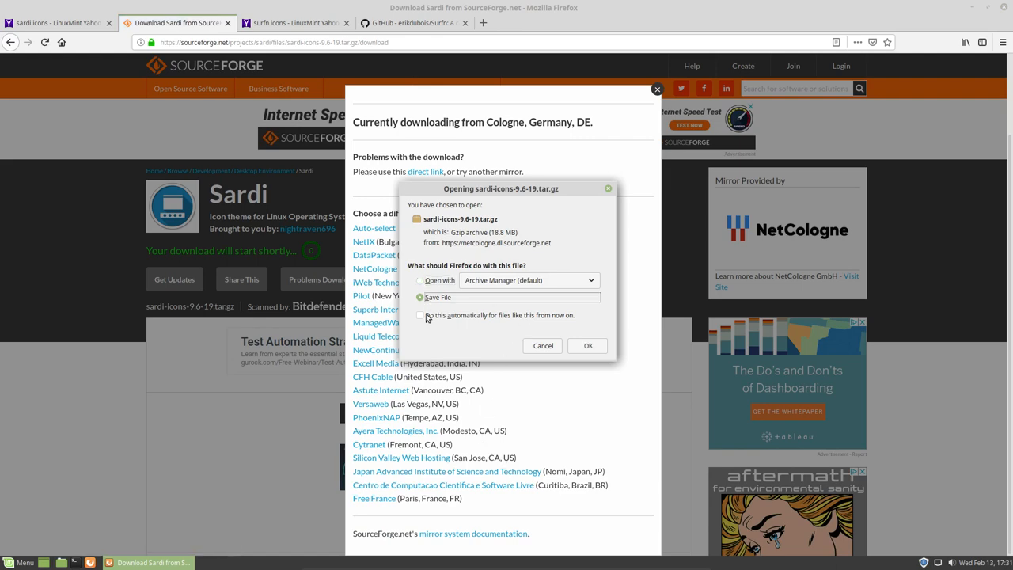
pyautogui.click(587, 345)
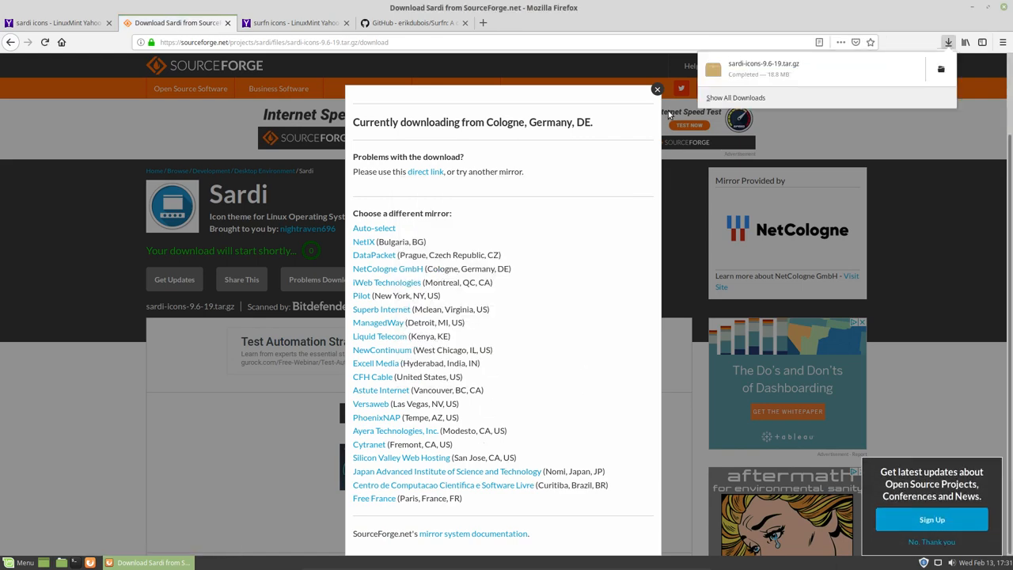
# Download the Surfn GitHub repository as a ZIP via Clone or download
pyautogui.click(293, 22)
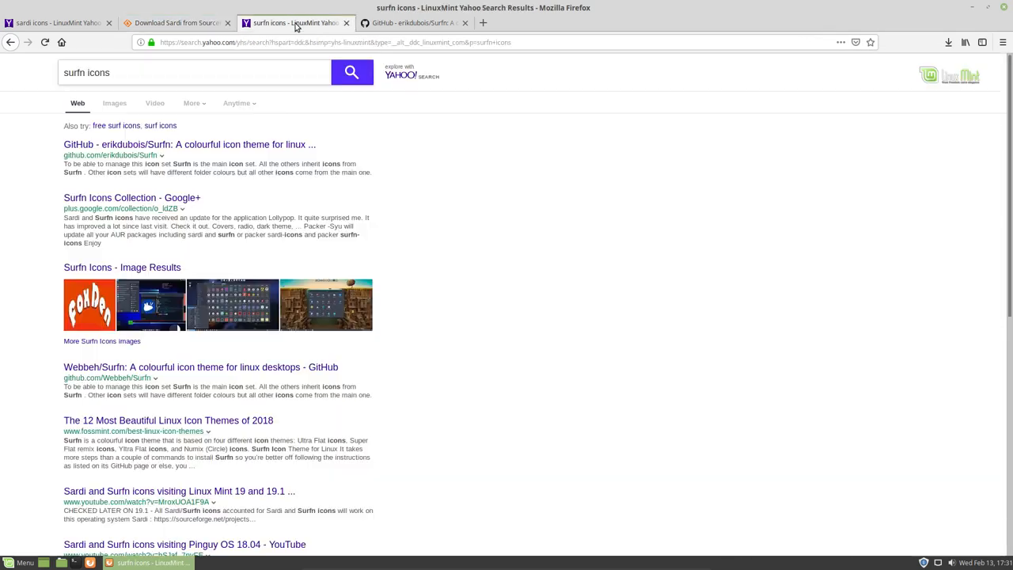
pyautogui.click(188, 144)
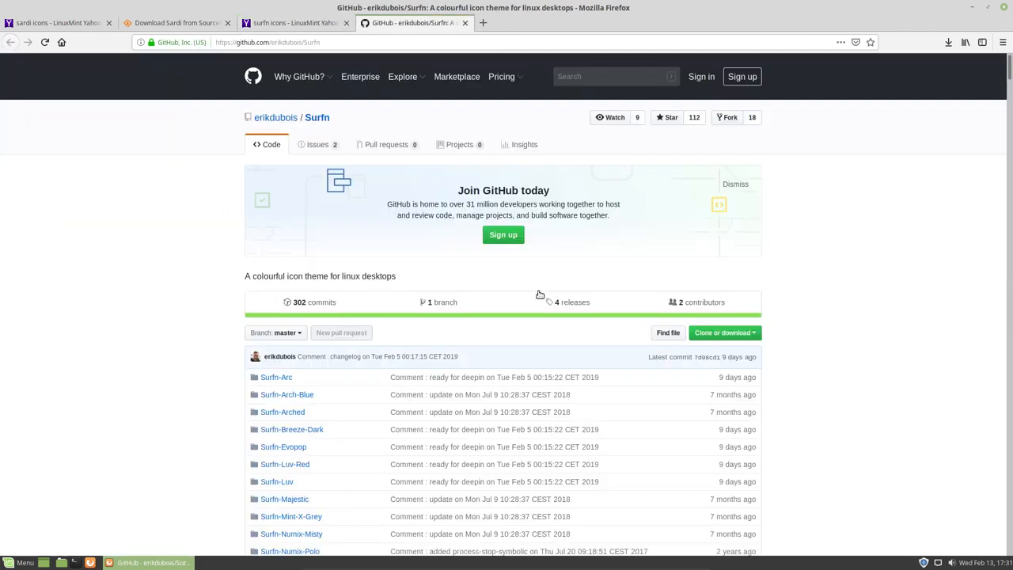
pyautogui.click(722, 332)
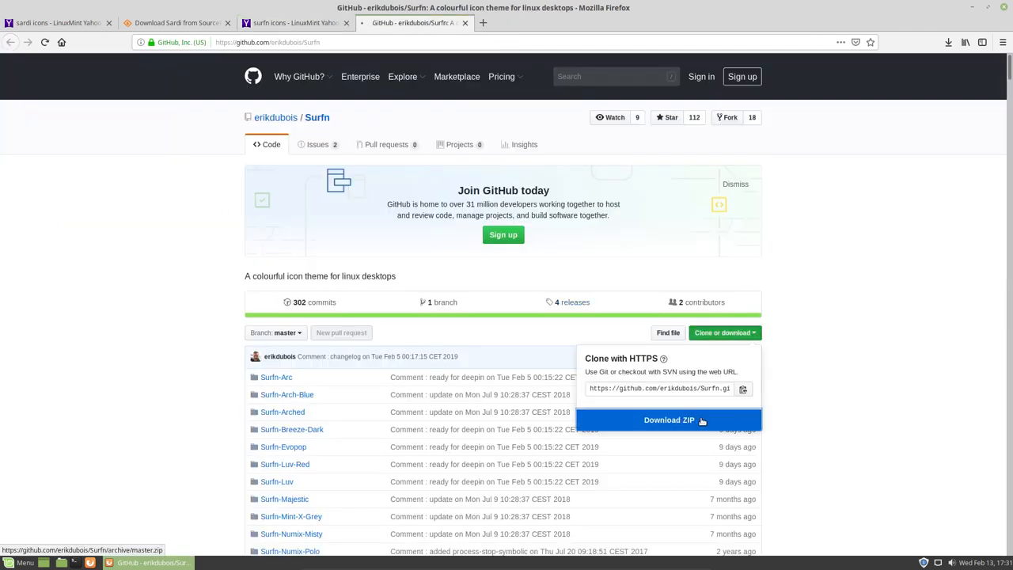
pyautogui.click(668, 419)
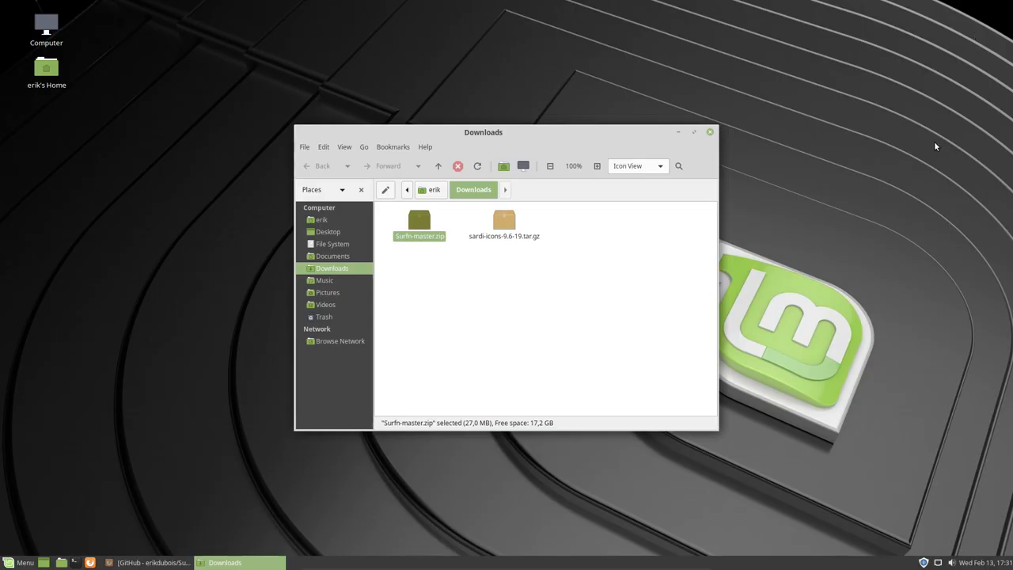
# Extract Surfn-master.zip into Downloads with Extract Here
pyautogui.rightClick(417, 225)
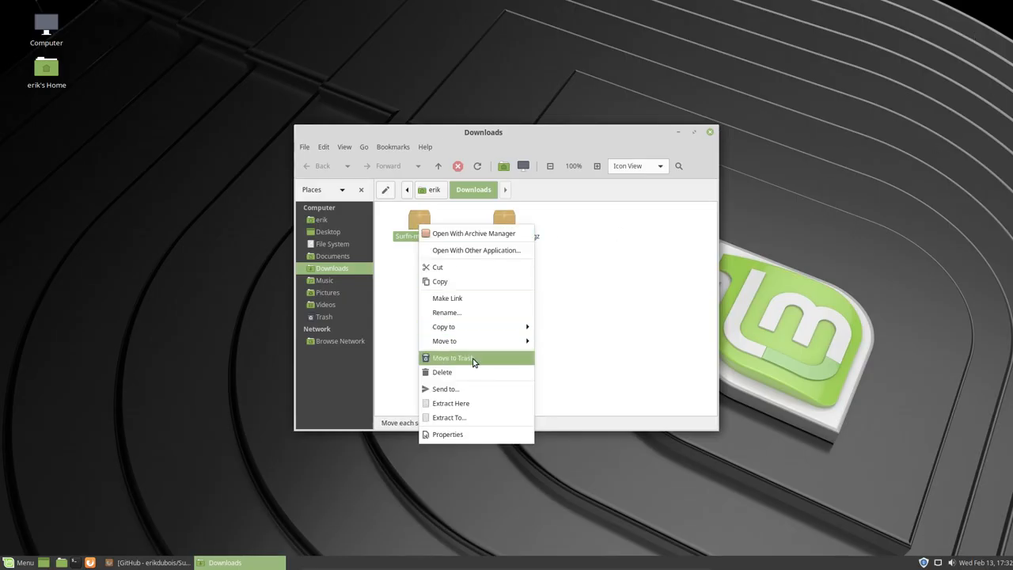
pyautogui.click(451, 403)
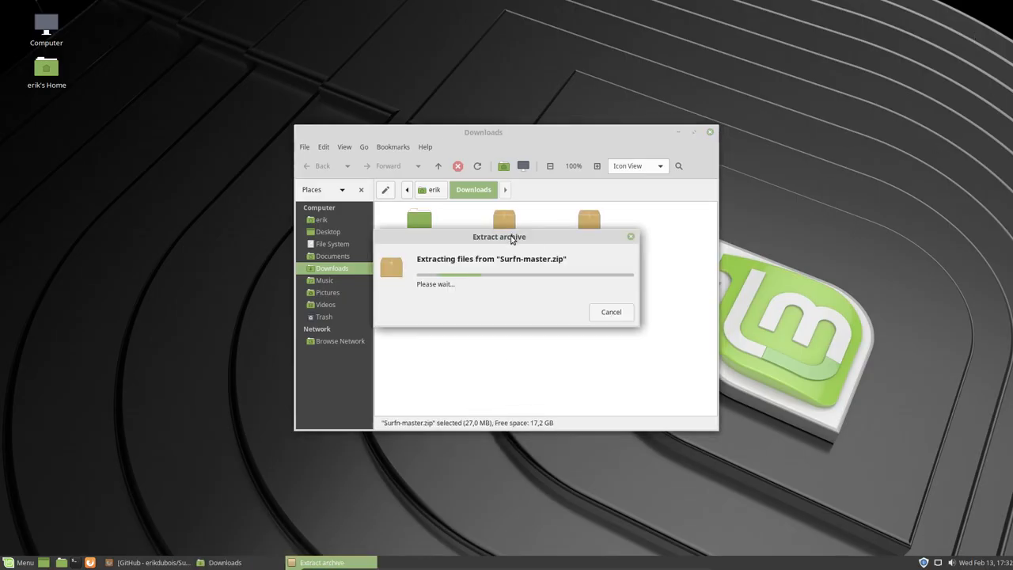
pyautogui.moveTo(500, 237); pyautogui.dragTo(301, 64)
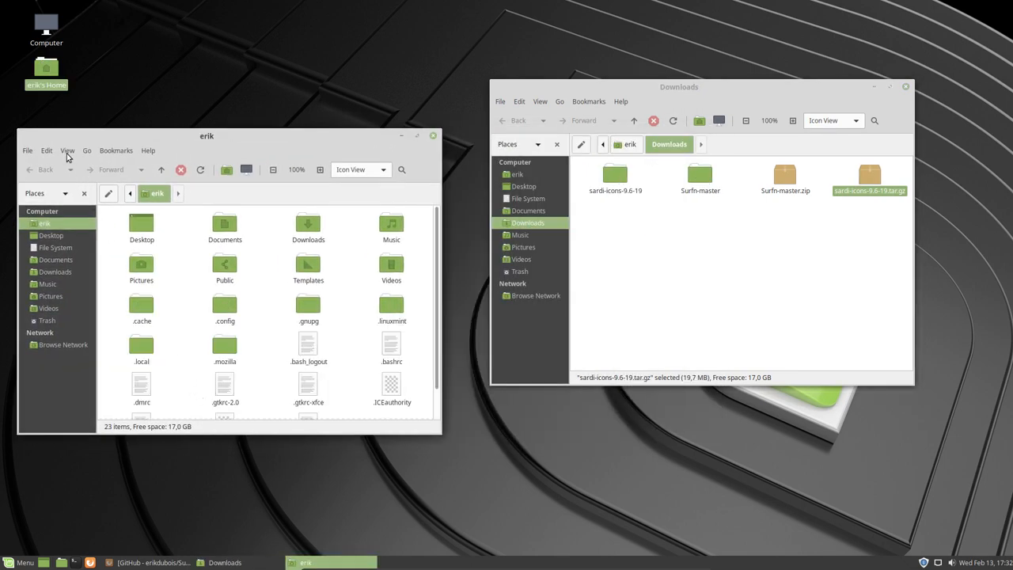
# Create a new hidden folder named .icons in the home folder
pyautogui.click(66, 150)
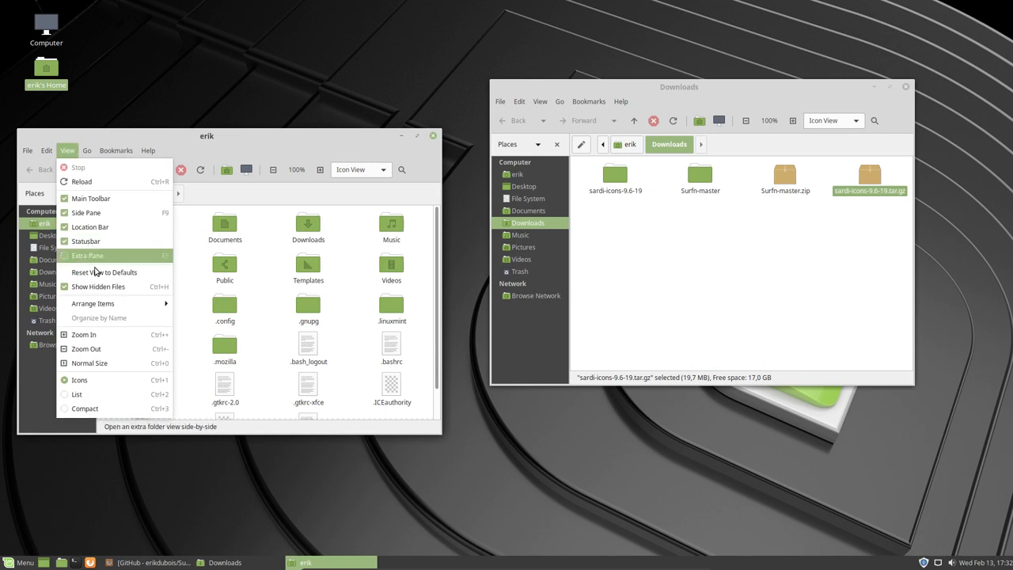
pyautogui.moveTo(246, 296)
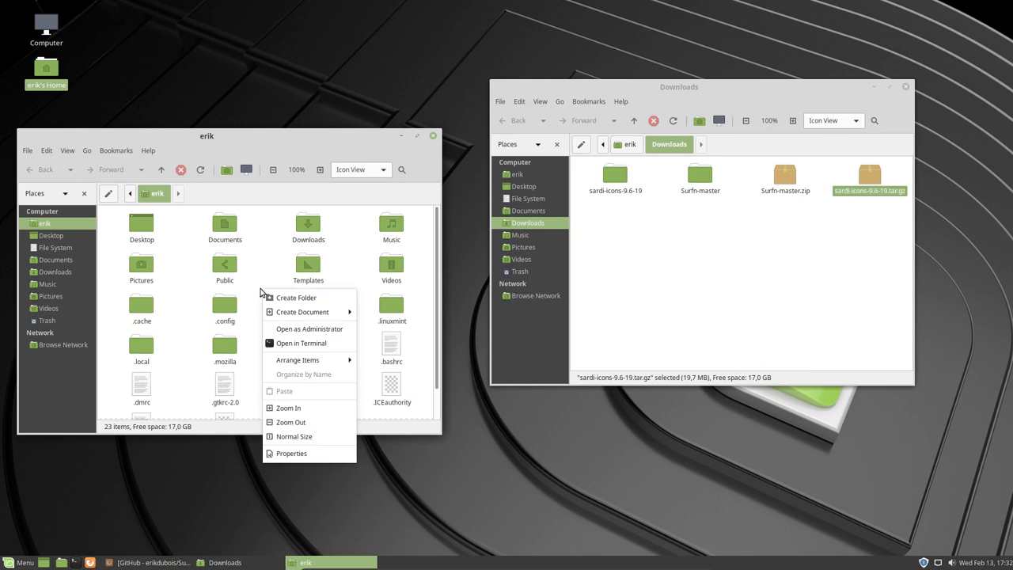
pyautogui.moveTo(297, 297)
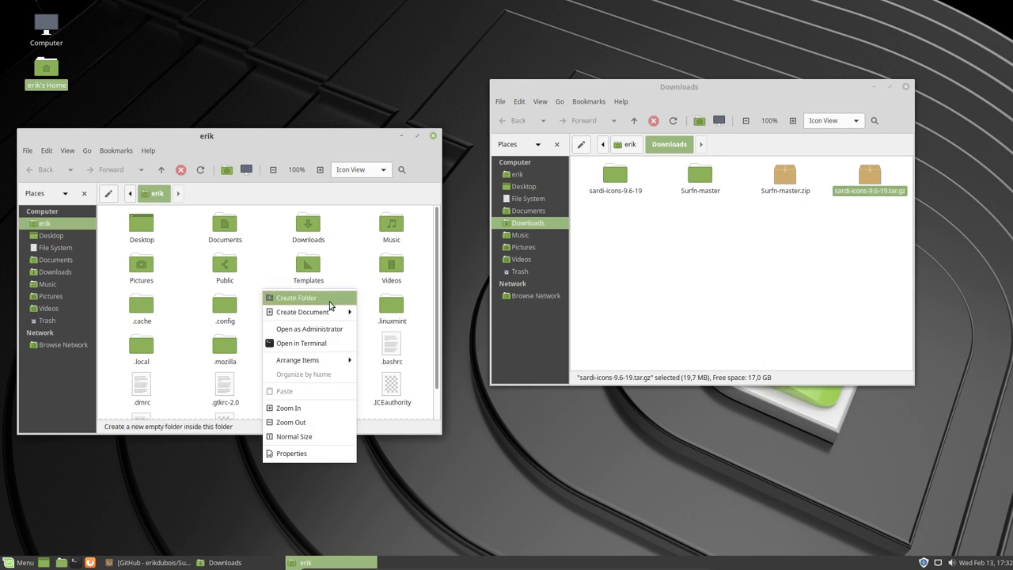
pyautogui.click(297, 298)
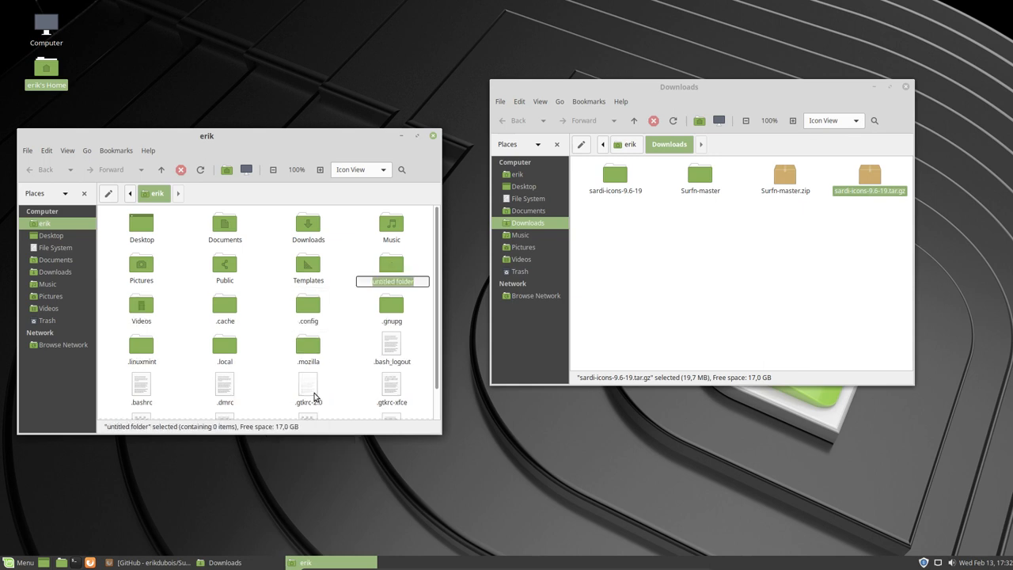
pyautogui.write('.icons')
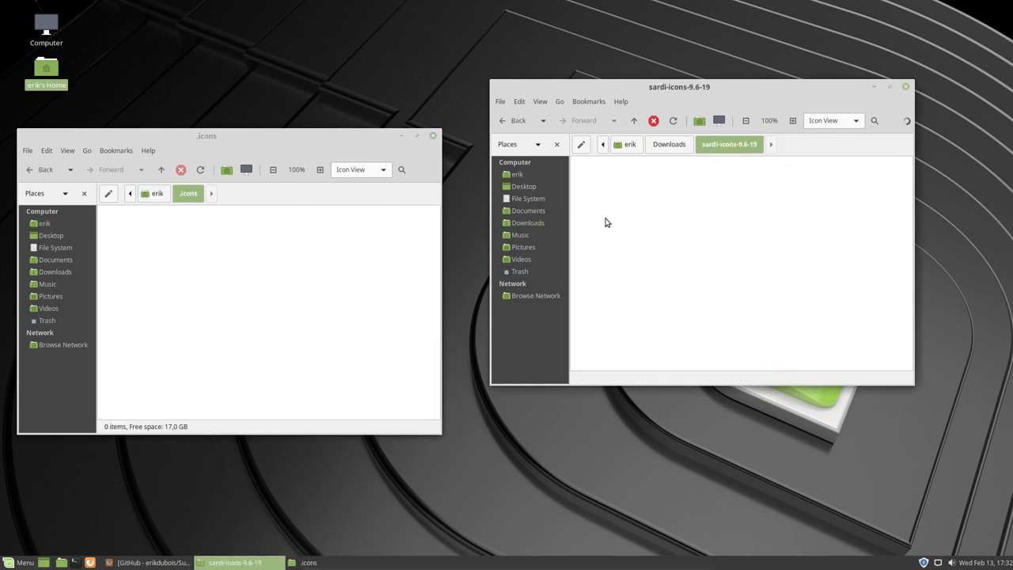
# Move all Sardi and Surfn theme folders into .icons (39 items) and close the downloads window
pyautogui.press('ctrl+a')
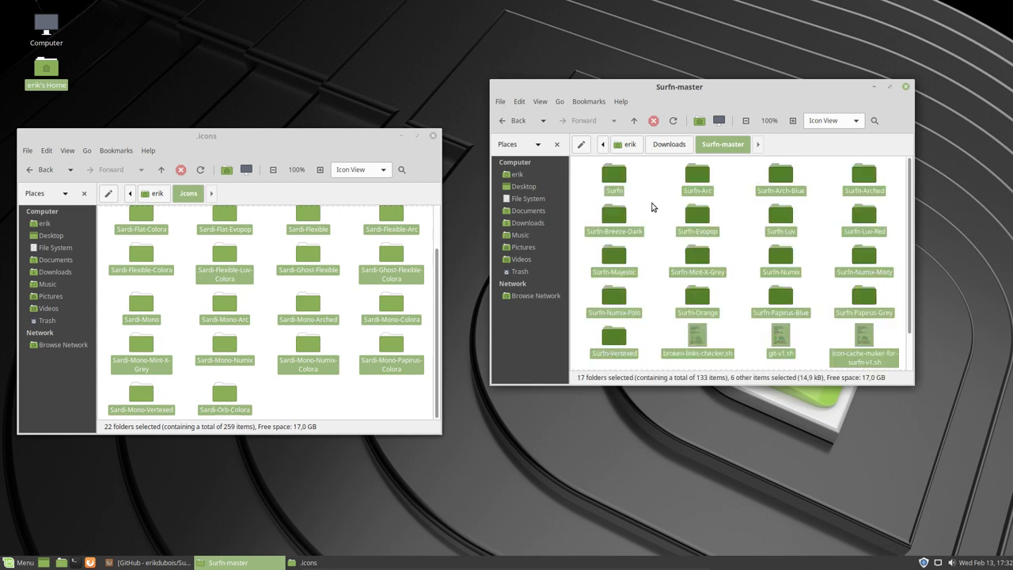
pyautogui.press('ctrl+c')
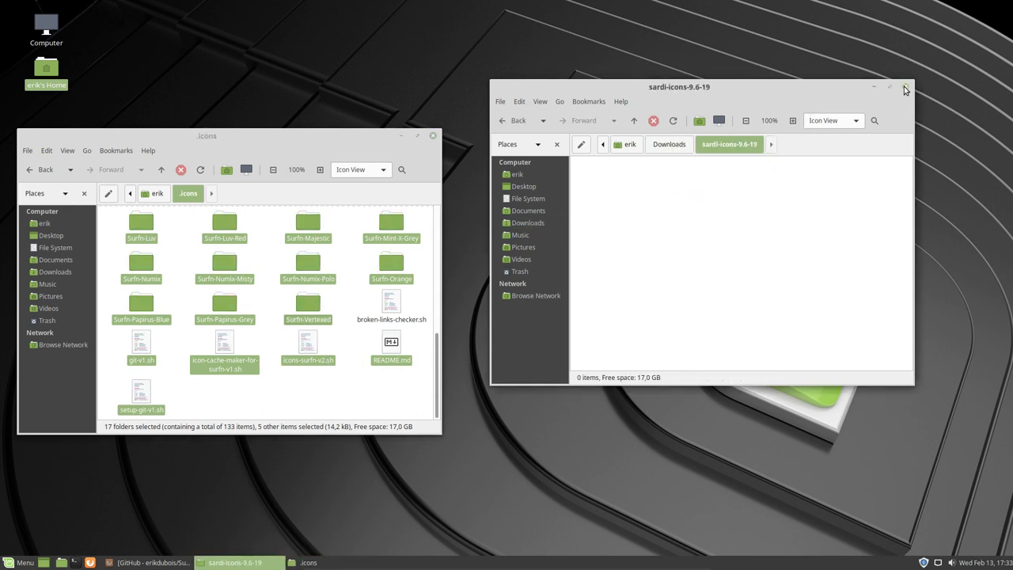
pyautogui.click(906, 87)
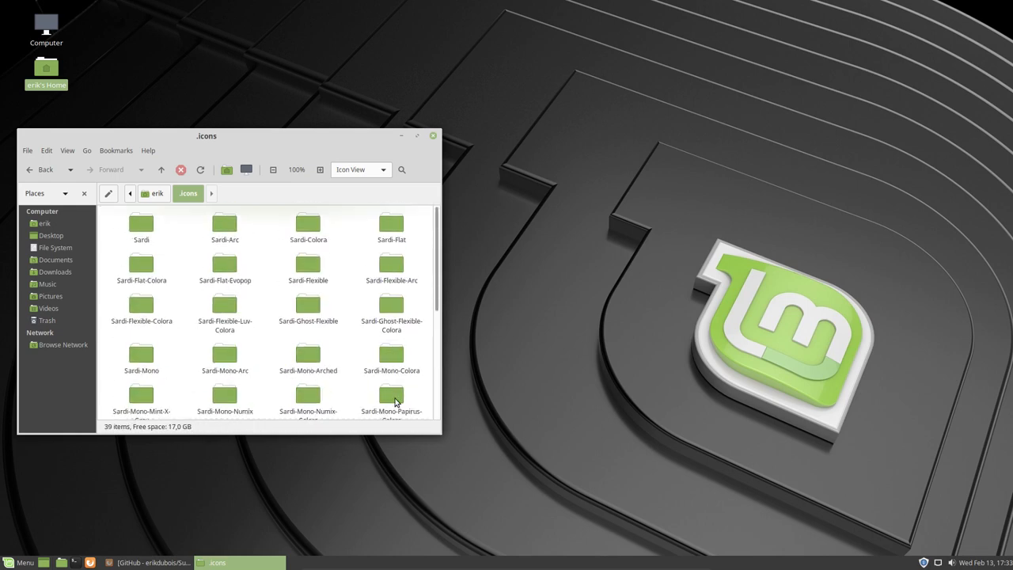
pyautogui.scroll(-3)
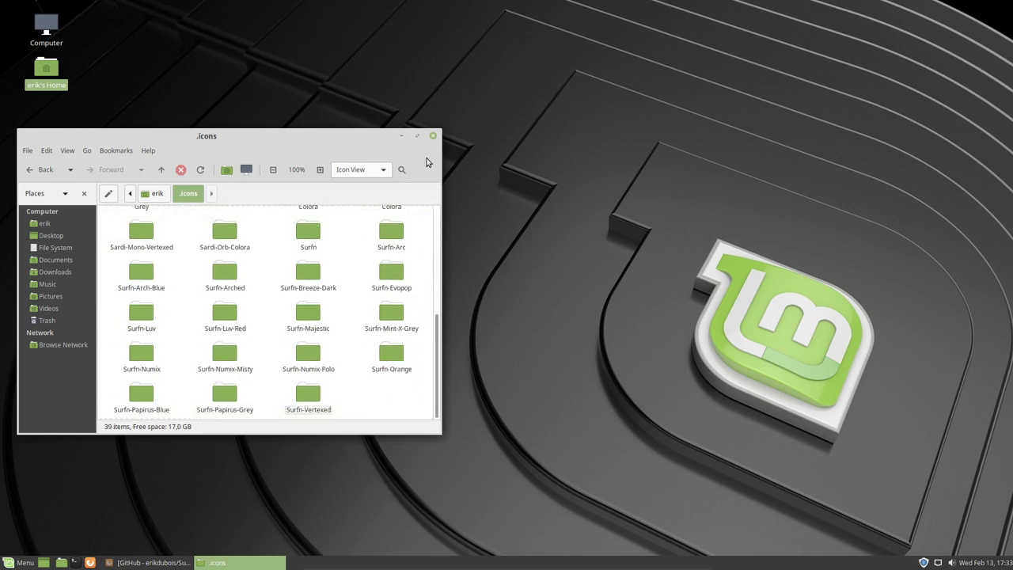
pyautogui.moveTo(373, 186)
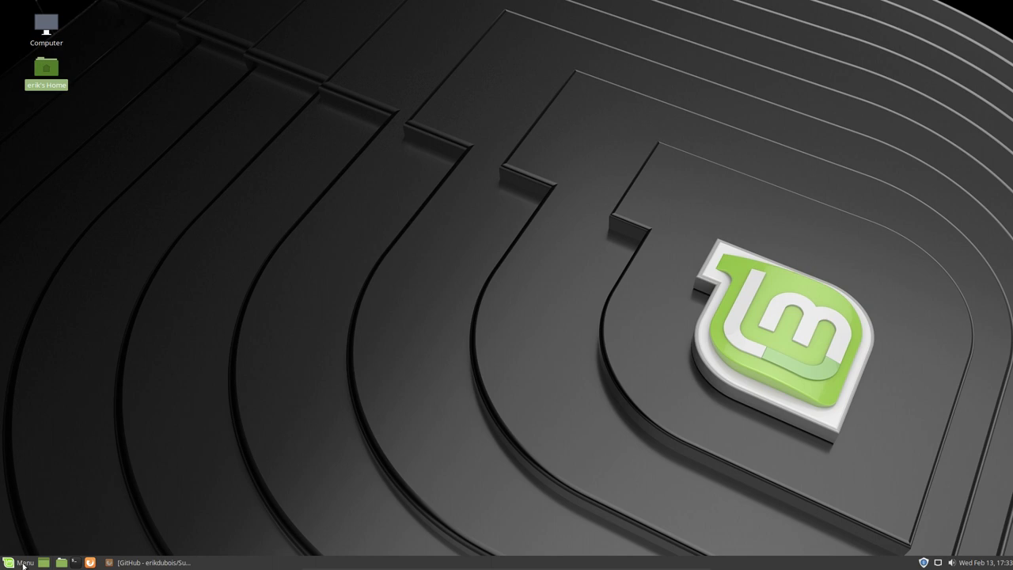
# Launch Control Center from the menu, scroll to Look and Feel, and reopen the menu
pyautogui.click(19, 562)
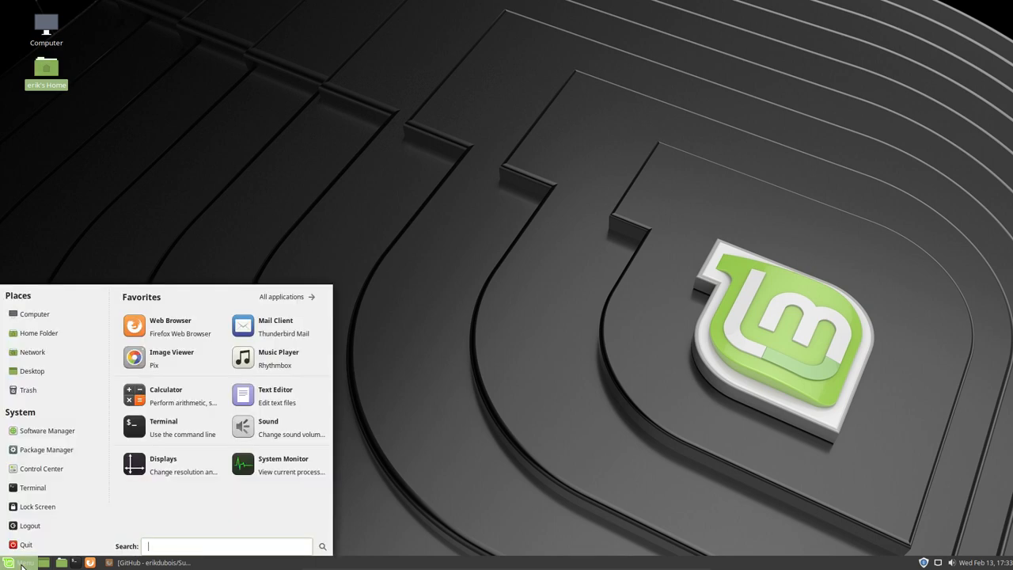
pyautogui.moveTo(33, 488)
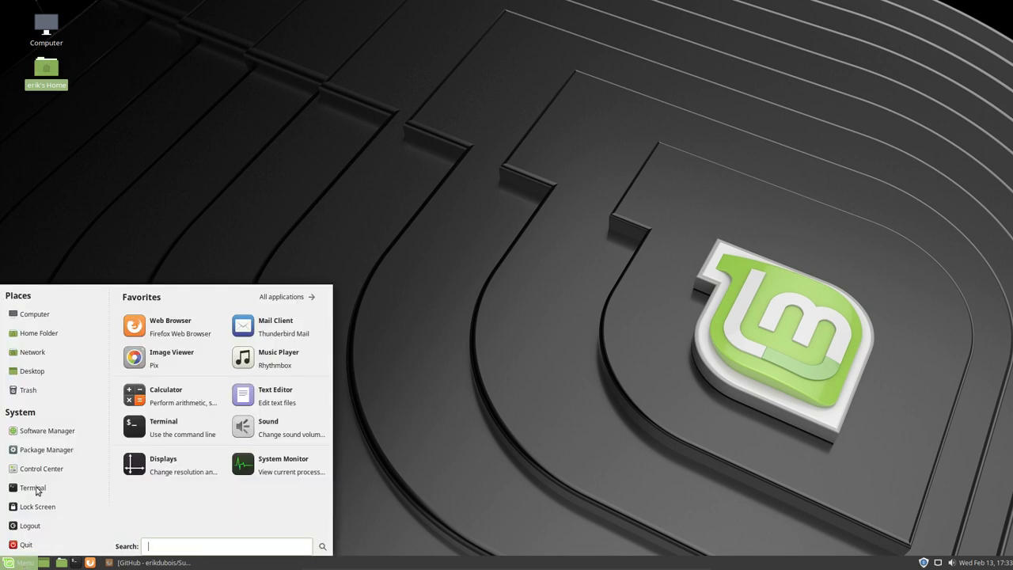
pyautogui.click(42, 469)
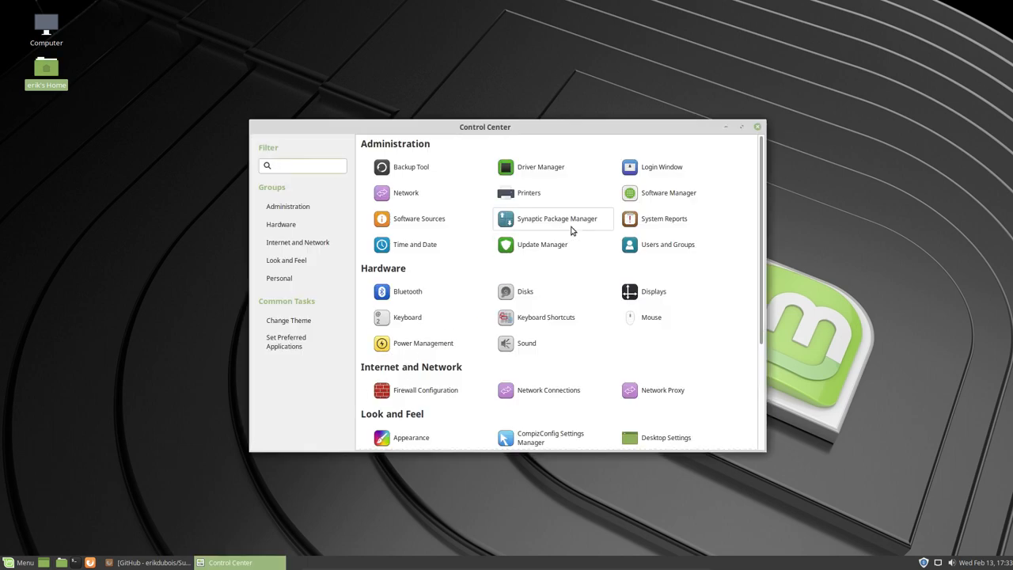
pyautogui.click(302, 166)
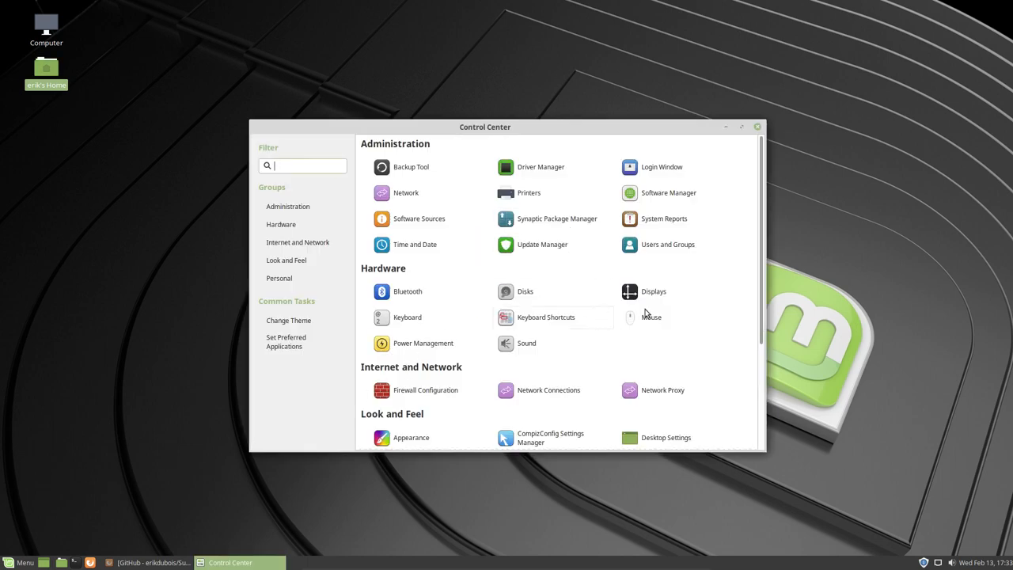
pyautogui.moveTo(713, 307)
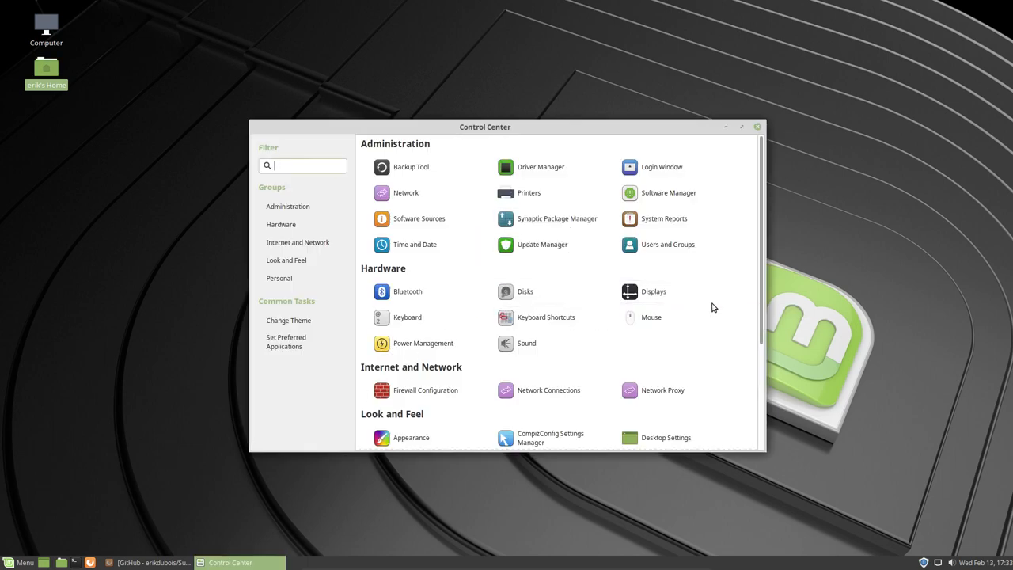
pyautogui.scroll(-3)
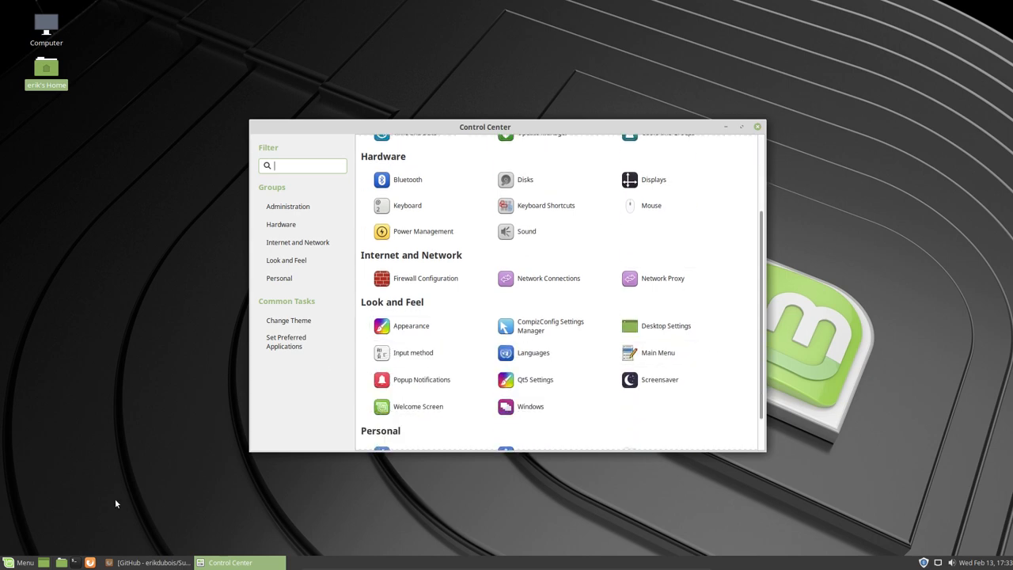
pyautogui.click(19, 562)
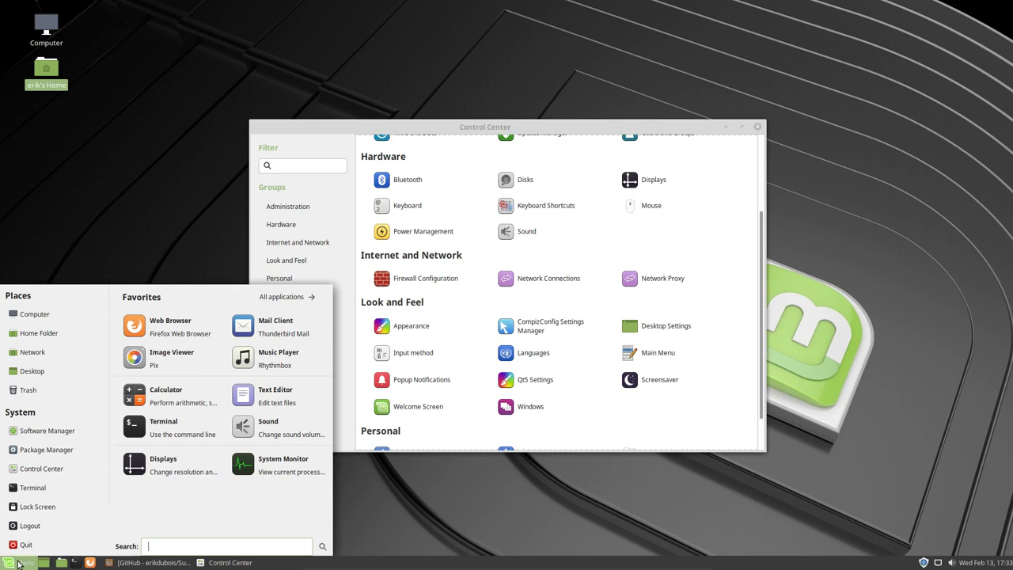
# Search the menu for 'app' and add Appearance to the favourites list
pyautogui.write('app')
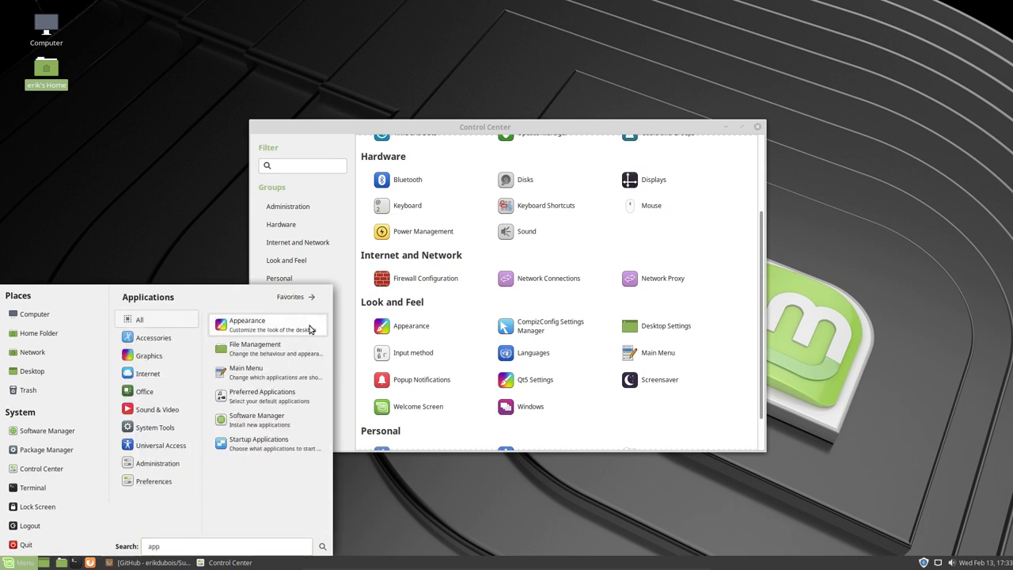
pyautogui.rightClick(247, 324)
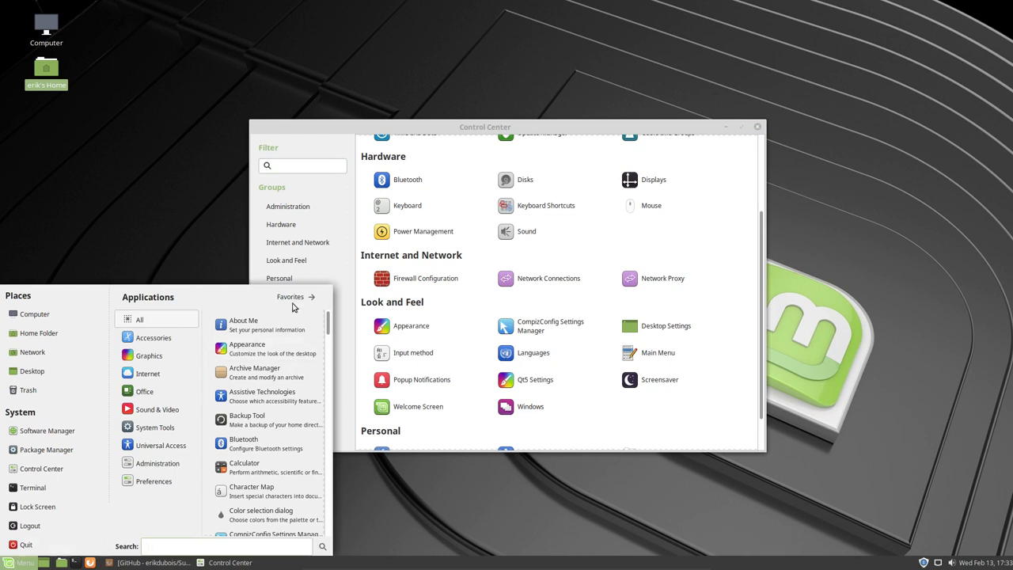
pyautogui.click(292, 296)
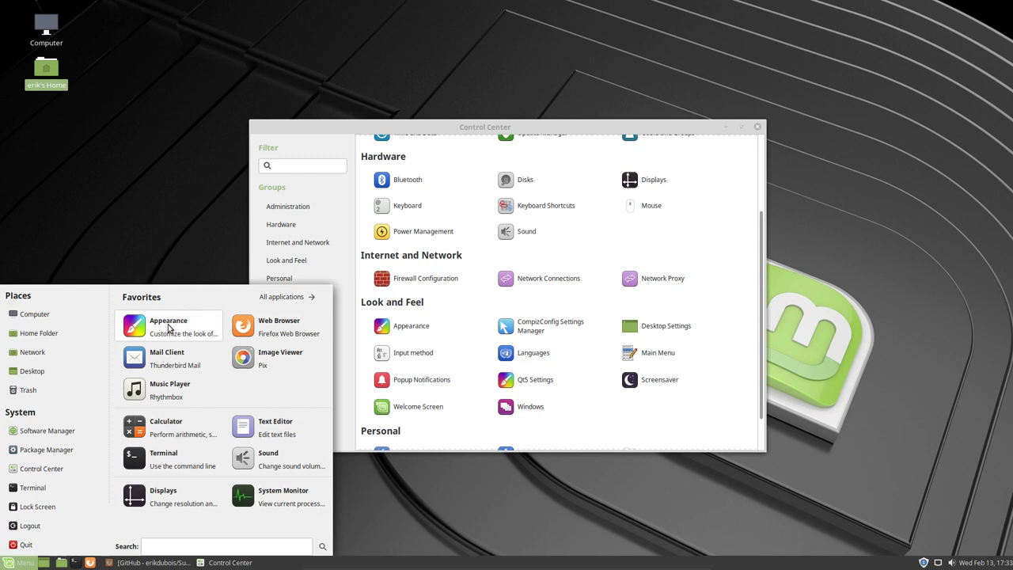
# Launch Appearance Preferences and apply the Mint-Y-Dark-Aqua theme from the Theme list
pyautogui.click(167, 326)
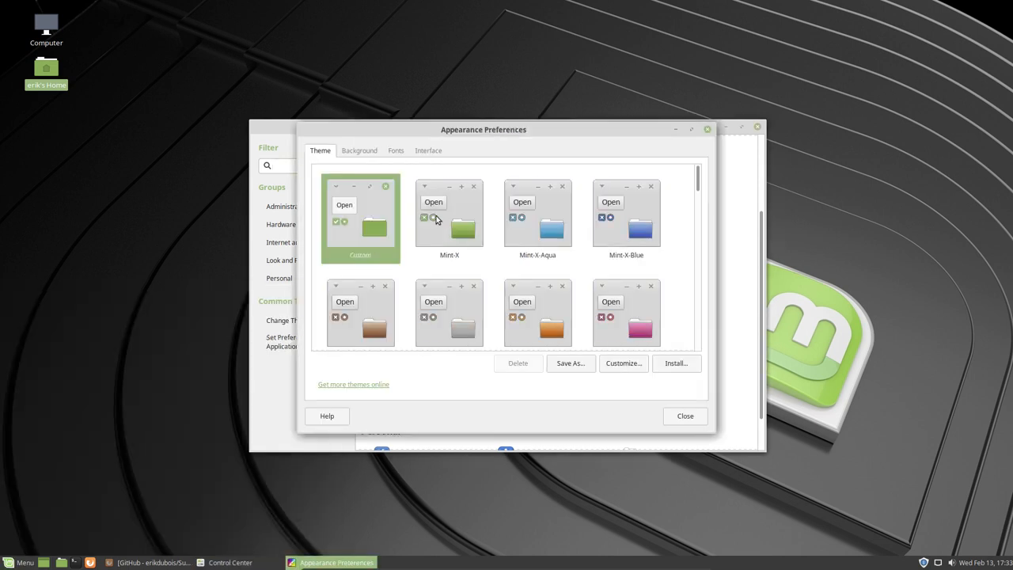
pyautogui.scroll(-3)
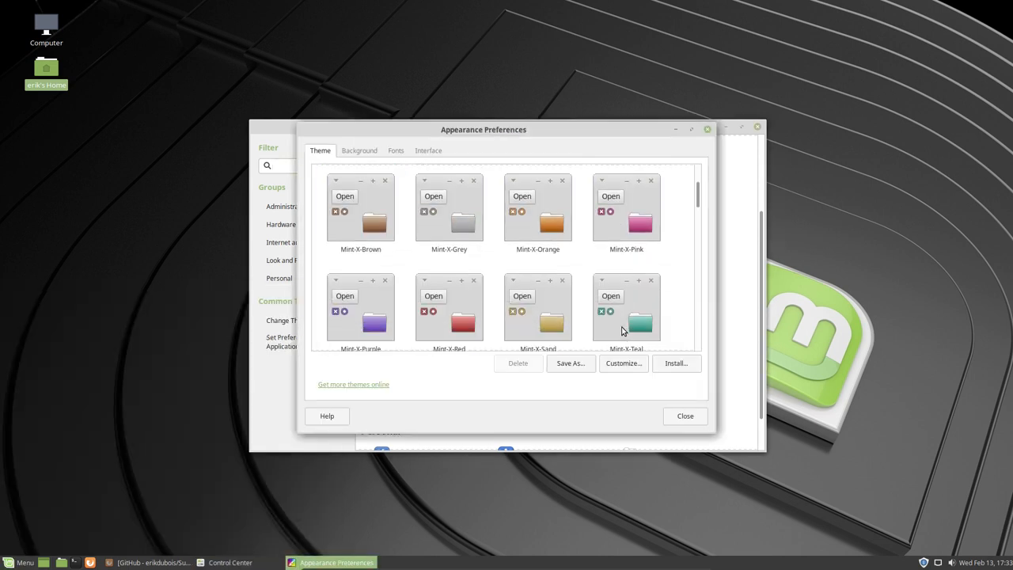
pyautogui.scroll(-3)
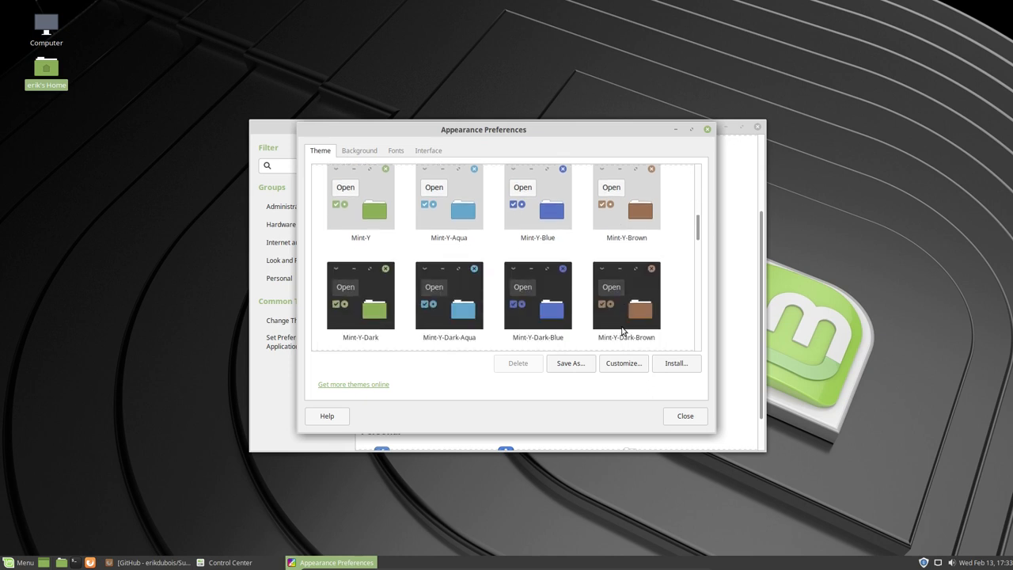
pyautogui.scroll(-3)
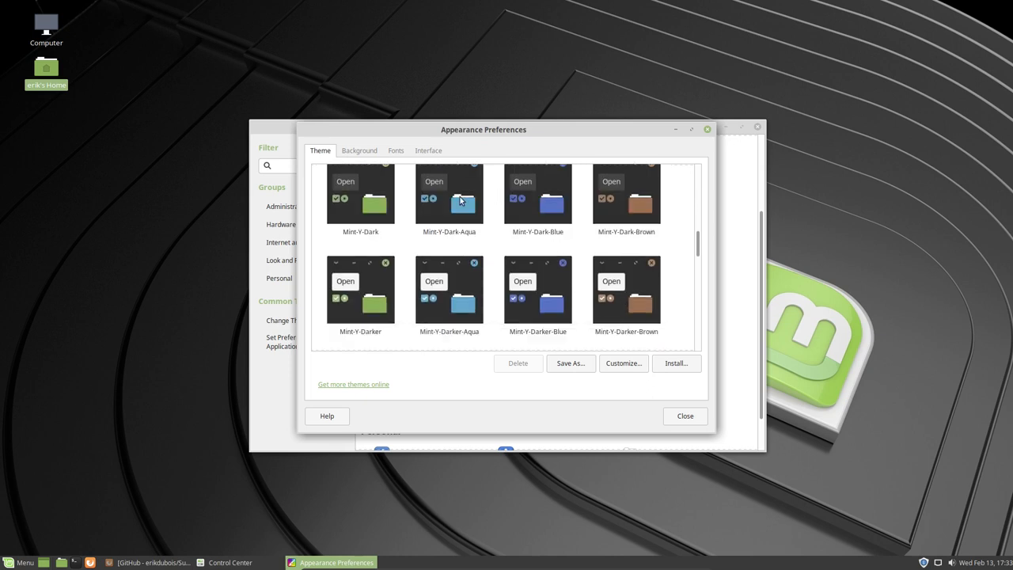
pyautogui.click(450, 193)
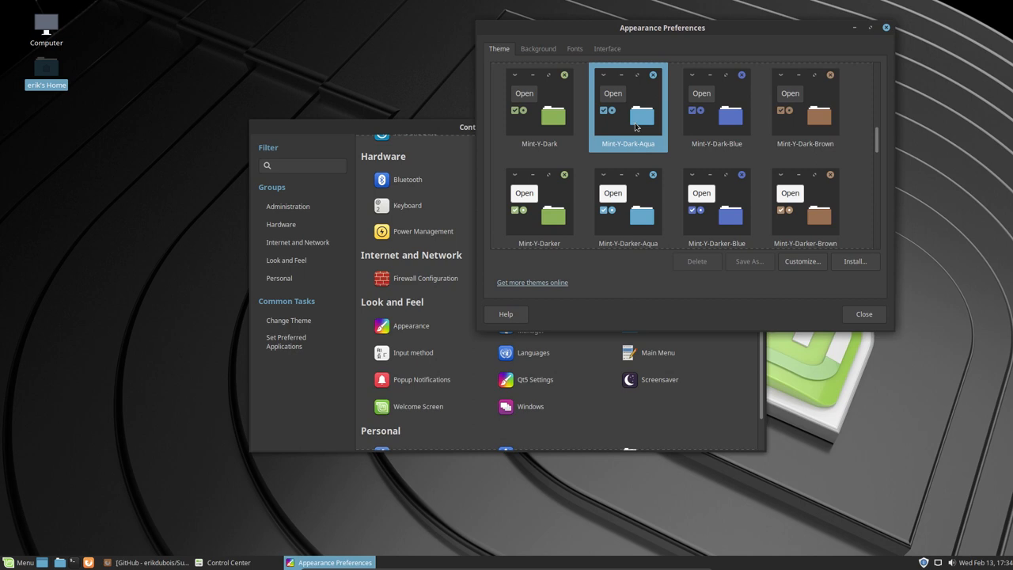
pyautogui.moveTo(858, 307)
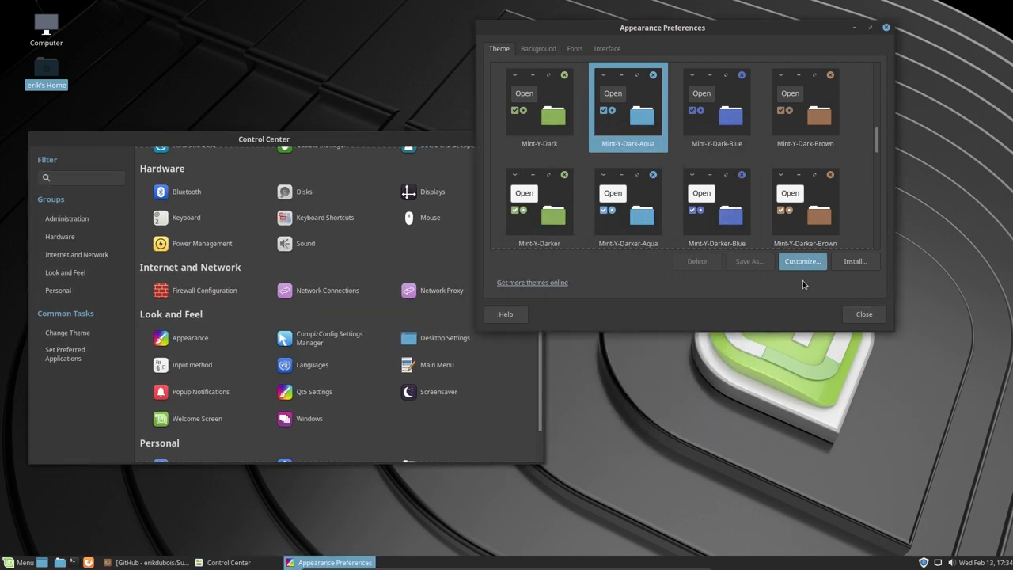
# Customize the theme's Icons to use the Sardi Flexible Arc icon set
pyautogui.click(801, 261)
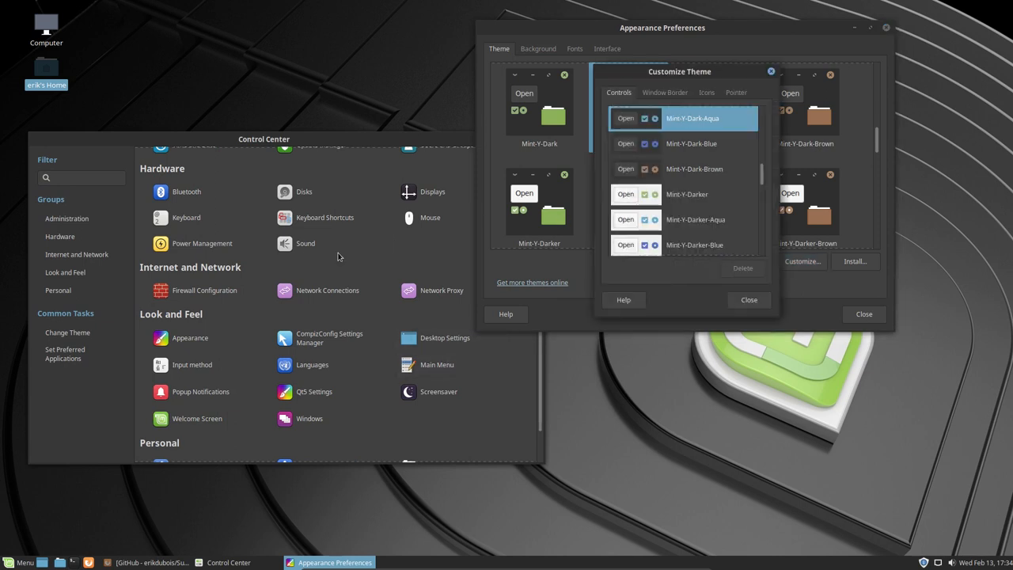
pyautogui.moveTo(618, 168)
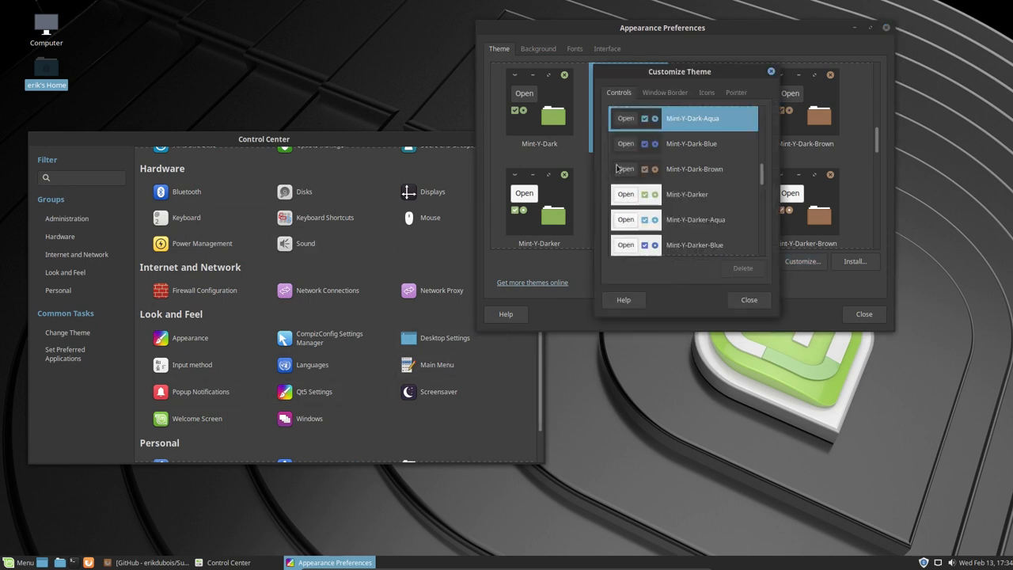
pyautogui.click(705, 91)
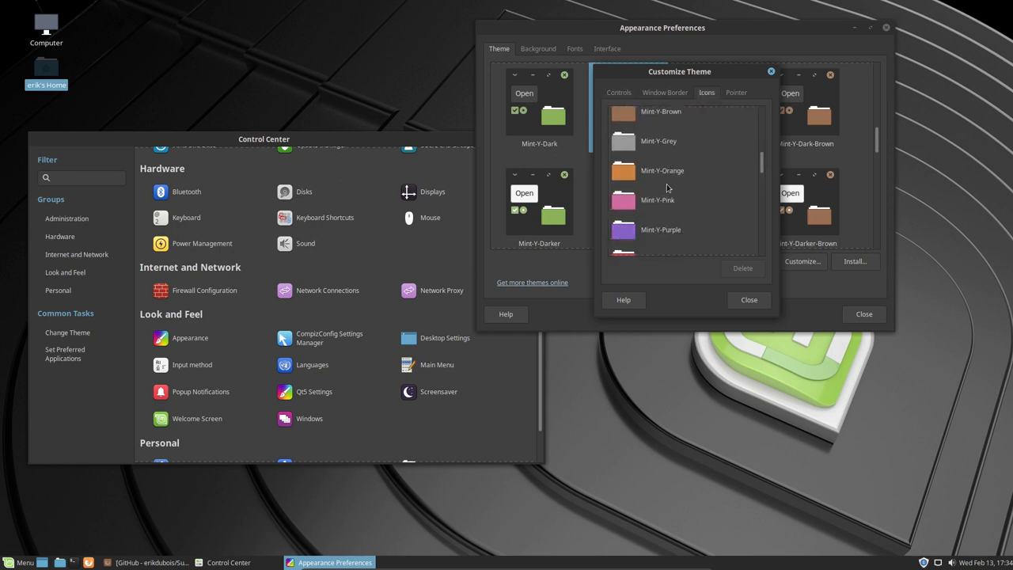
pyautogui.scroll(-3)
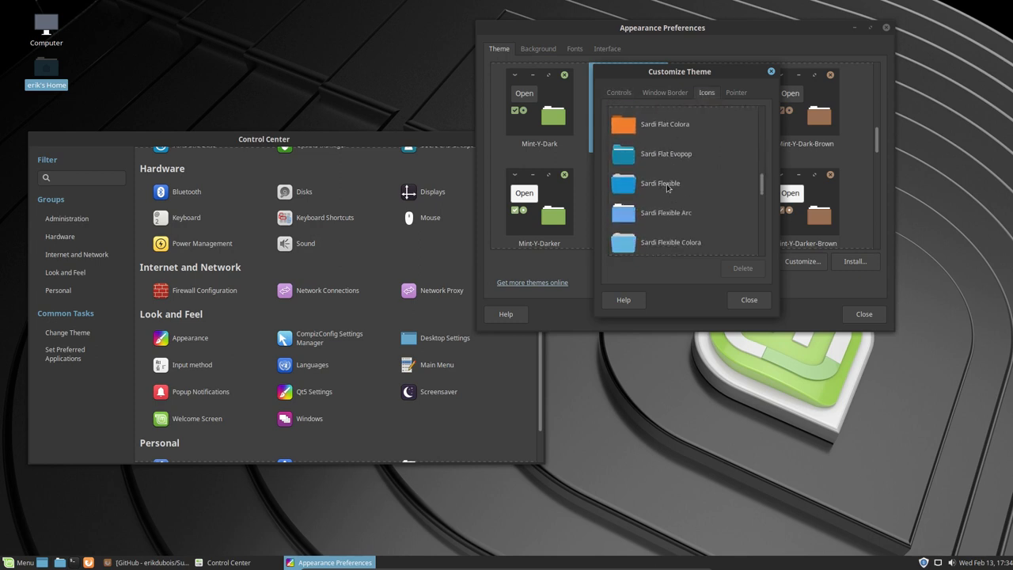
pyautogui.click(665, 190)
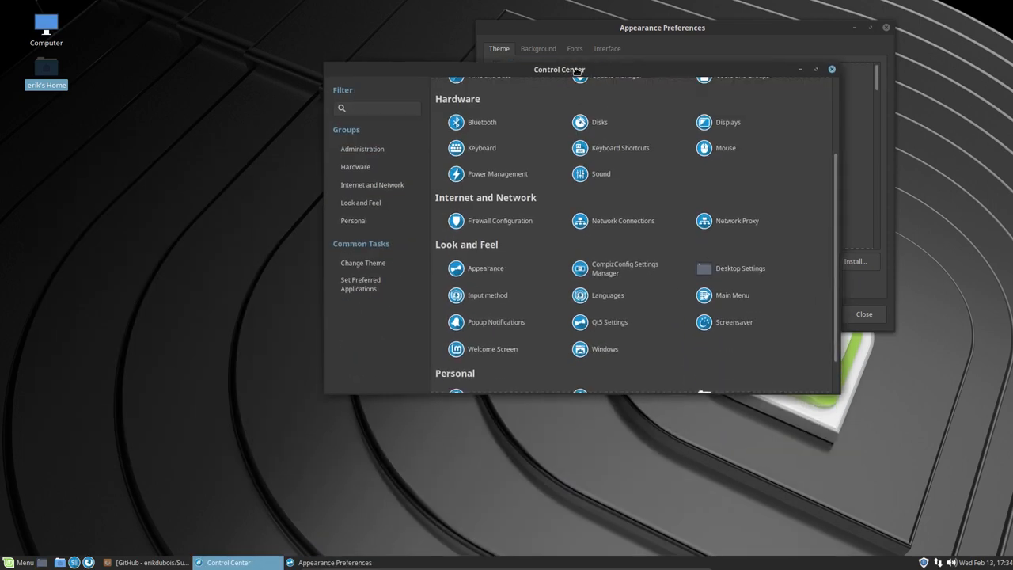
pyautogui.scroll(-3)
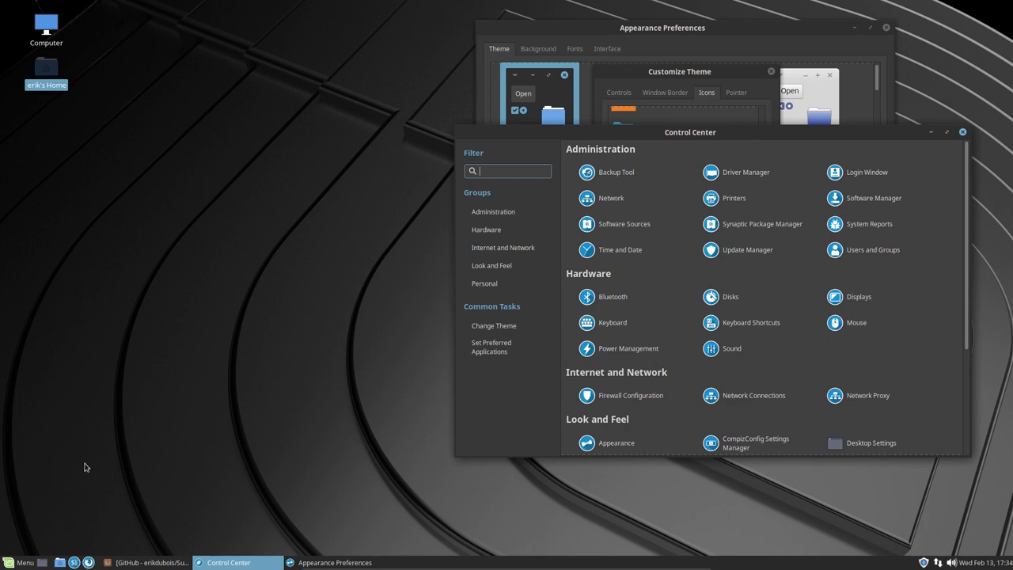
# Browse All applications in the menu to check the new icons, then close the menu
pyautogui.click(19, 562)
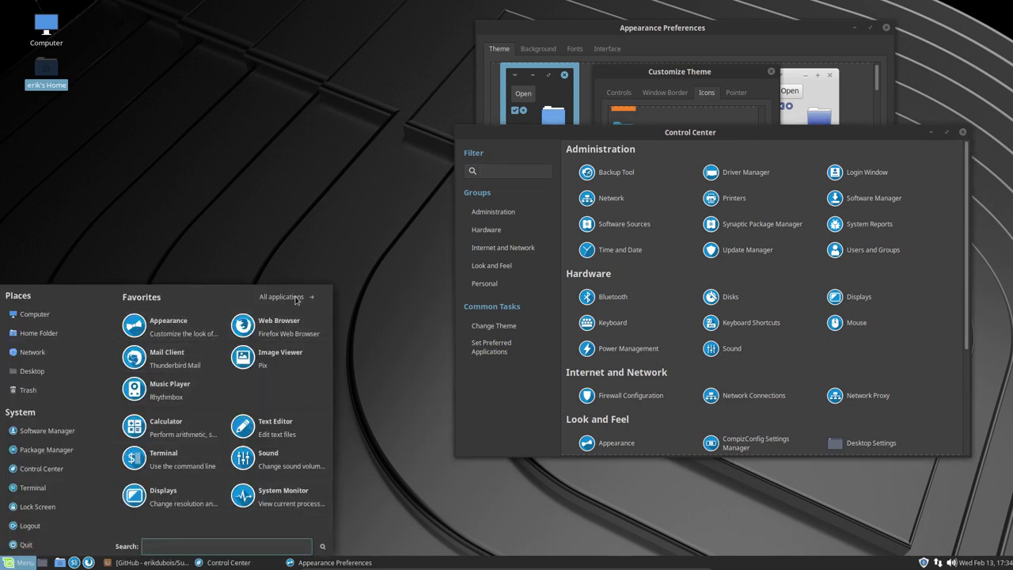
pyautogui.click(282, 297)
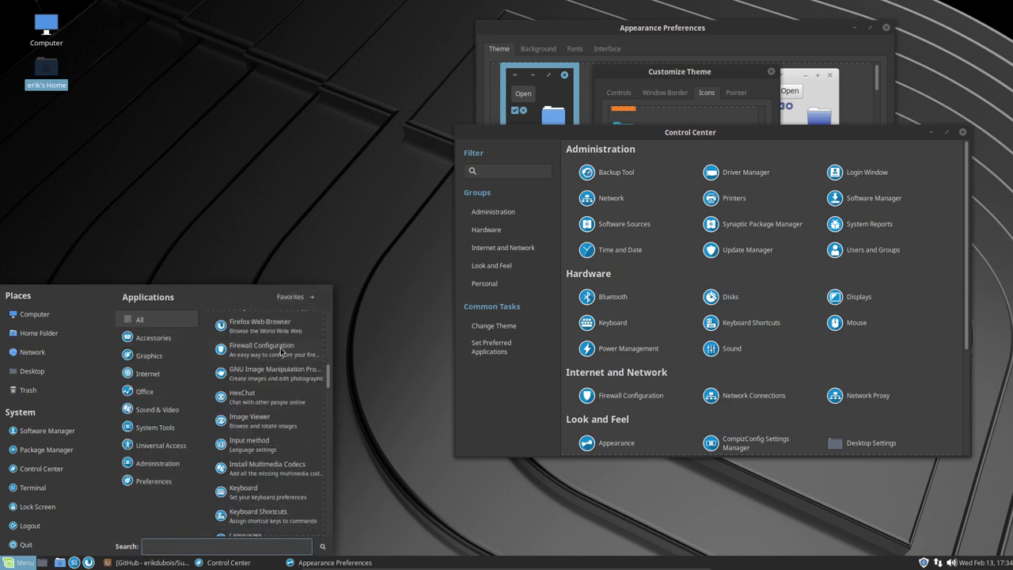
pyautogui.scroll(-3)
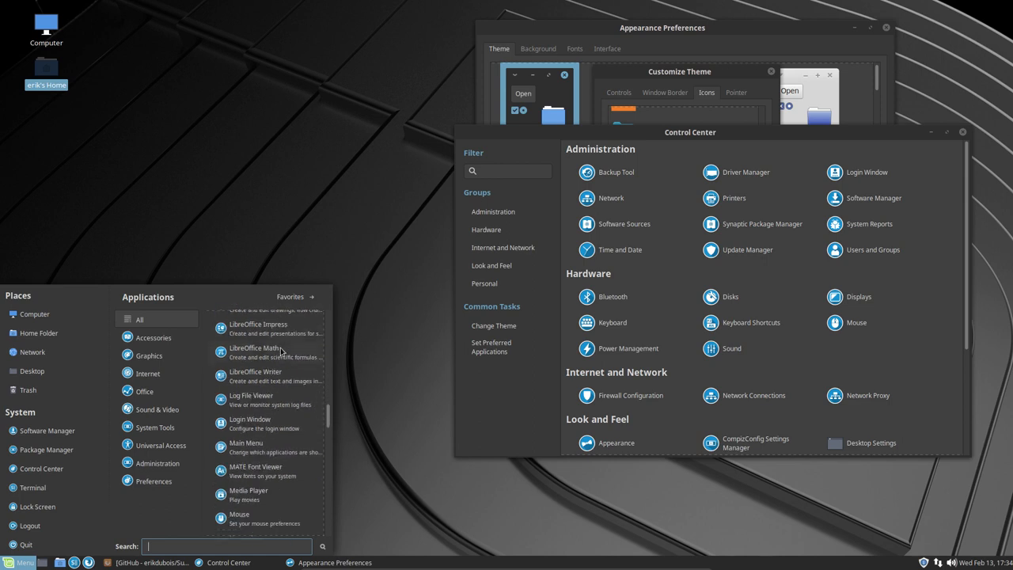
pyautogui.scroll(-3)
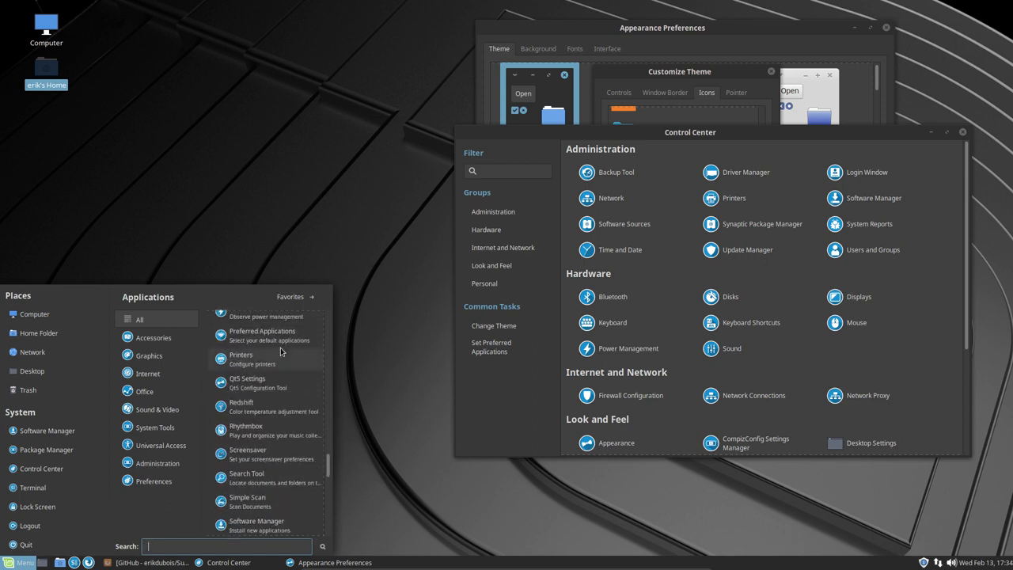
pyautogui.scroll(-3)
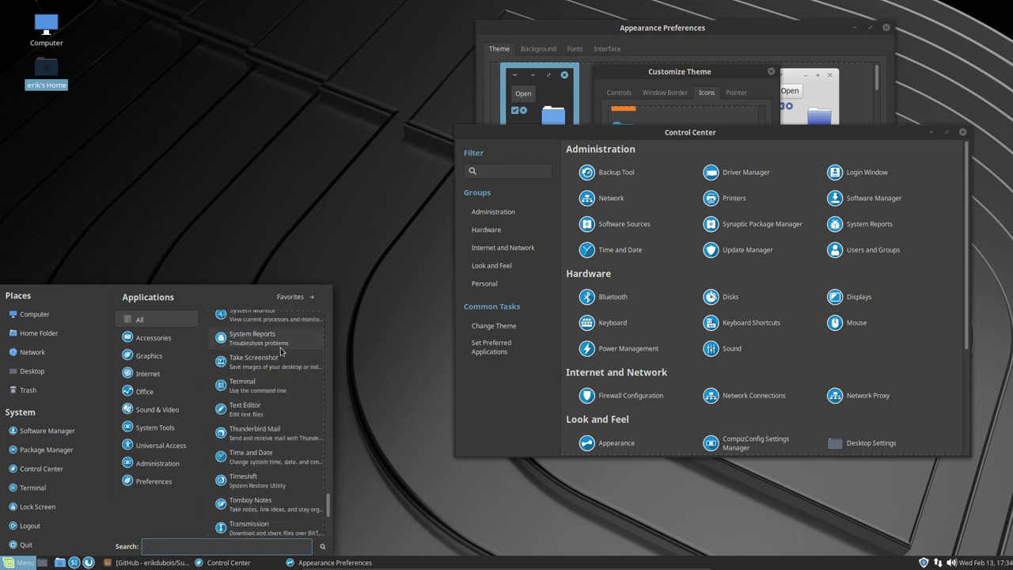
pyautogui.scroll(-3)
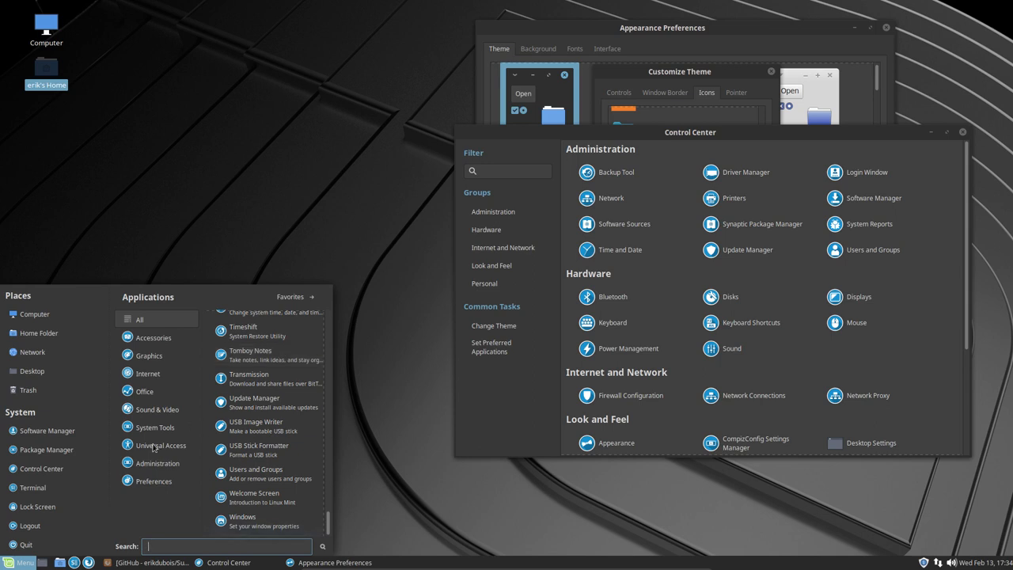
pyautogui.click(139, 320)
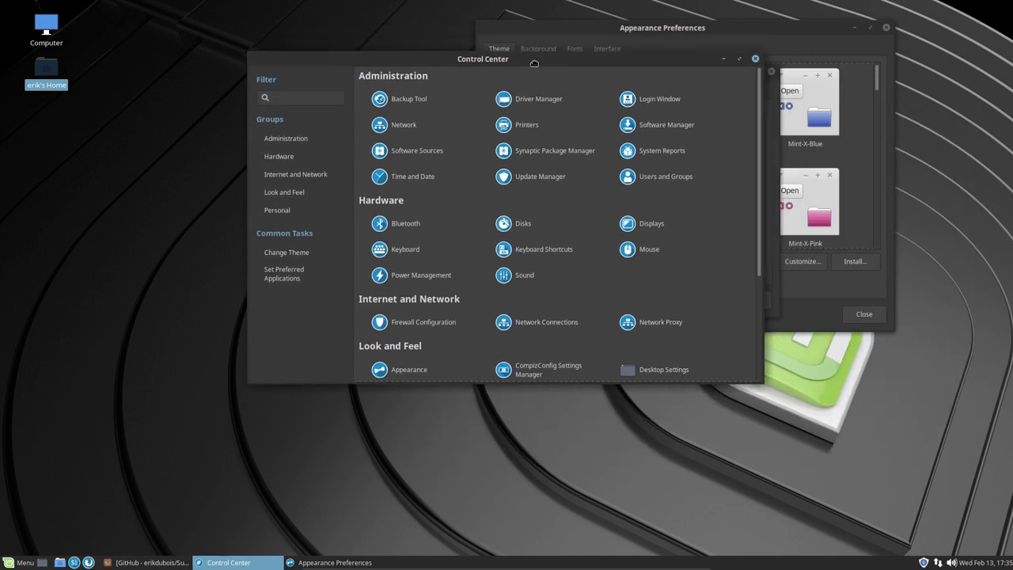
pyautogui.scroll(-3)
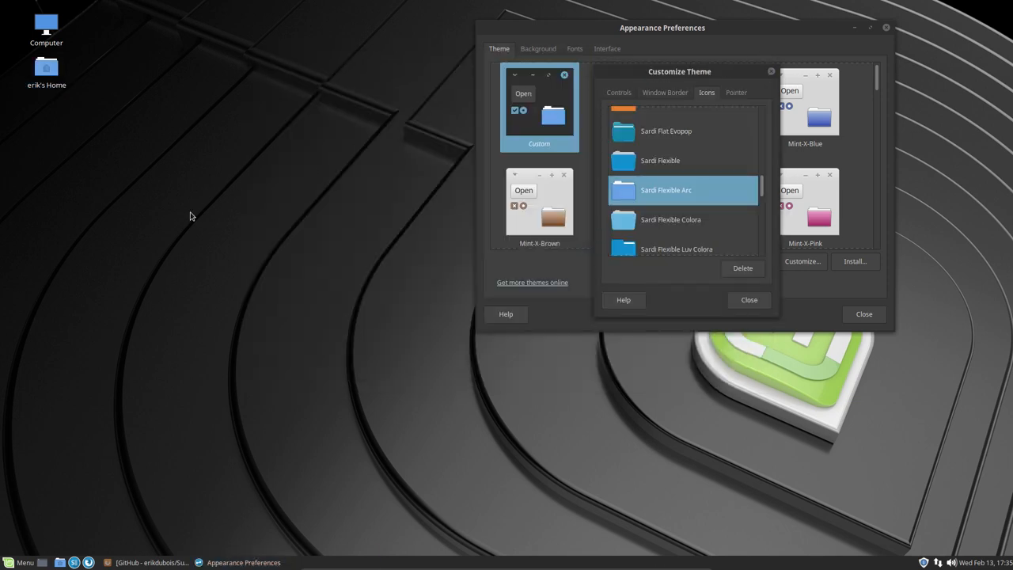
pyautogui.moveTo(198, 276)
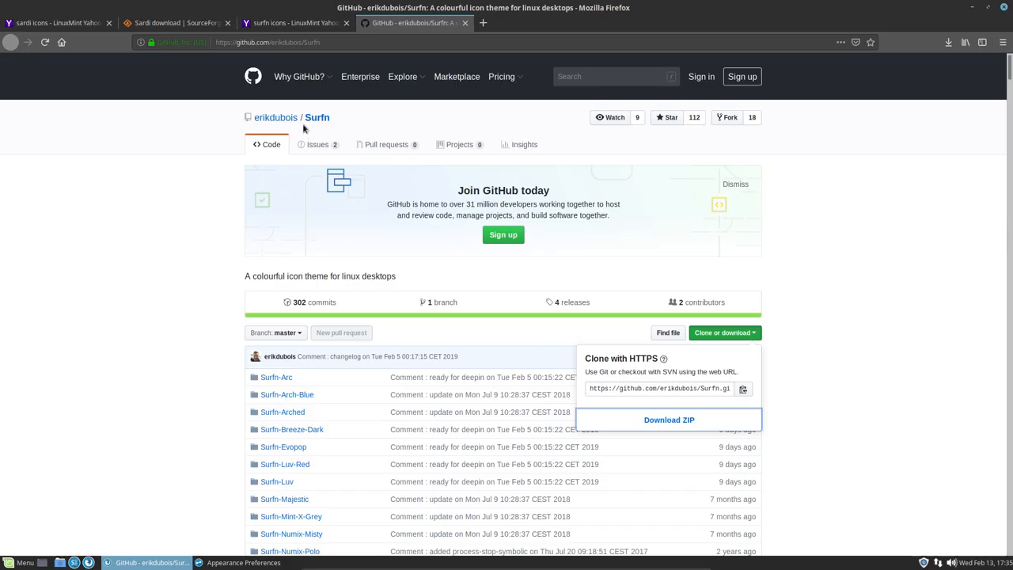
pyautogui.moveTo(310, 76)
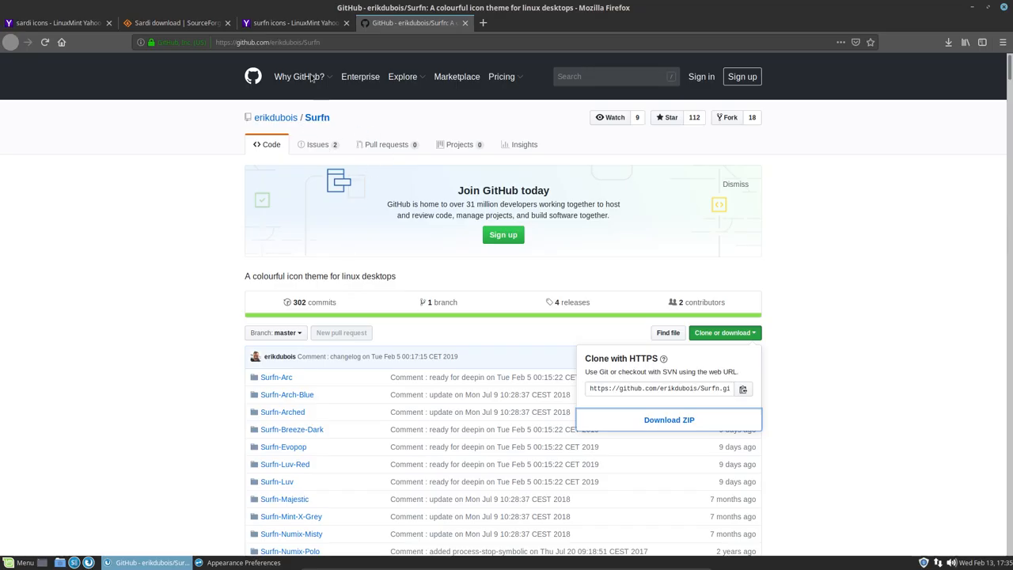
# View the Sardi GitHub repository tab, then close Firefox
pyautogui.click(266, 41)
pyautogui.write('sardi')
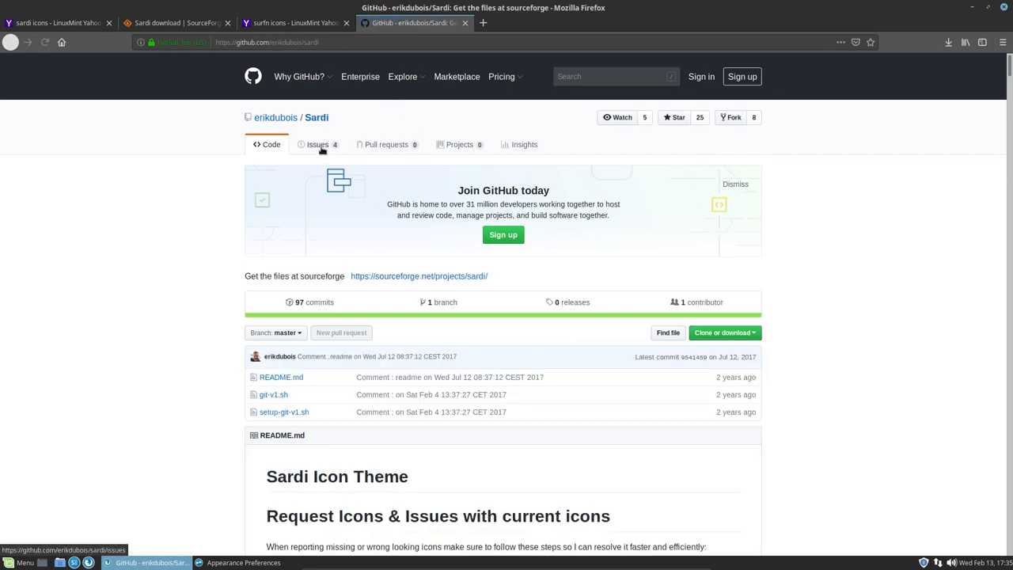
pyautogui.click(317, 144)
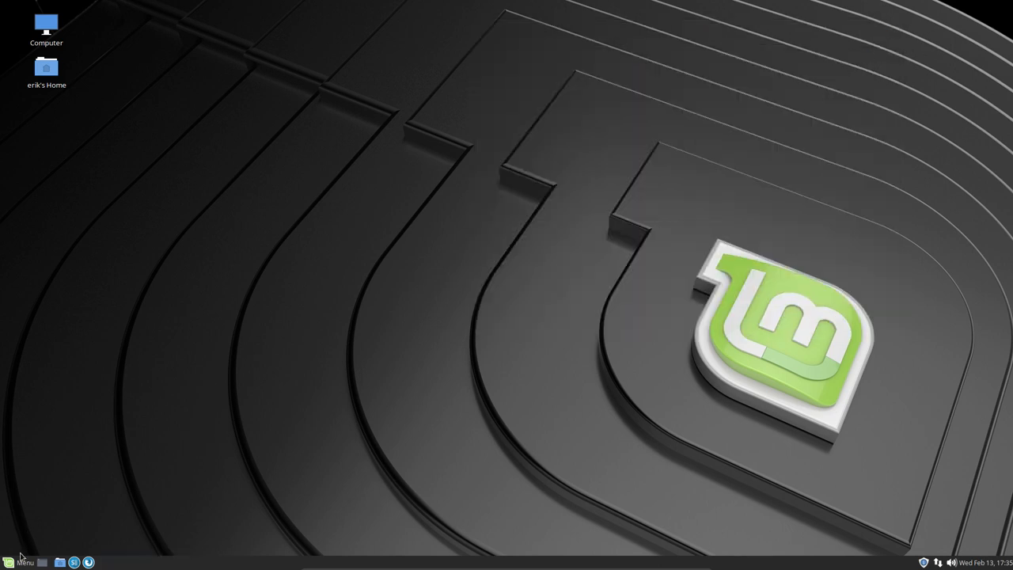
# Search the menu for 'windo', review Window Preferences' Placement tab, and close it
pyautogui.click(23, 562)
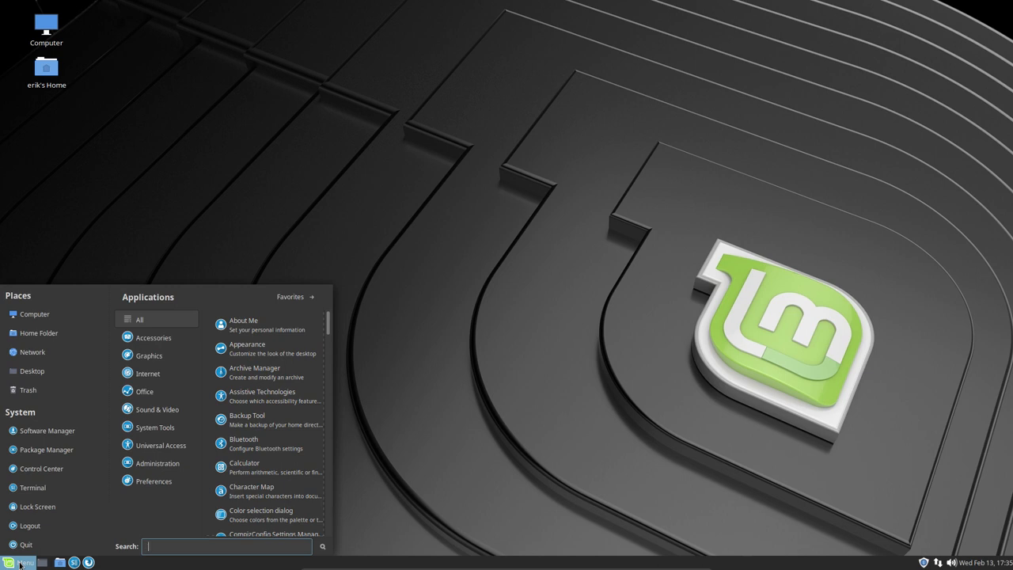
pyautogui.write('windo')
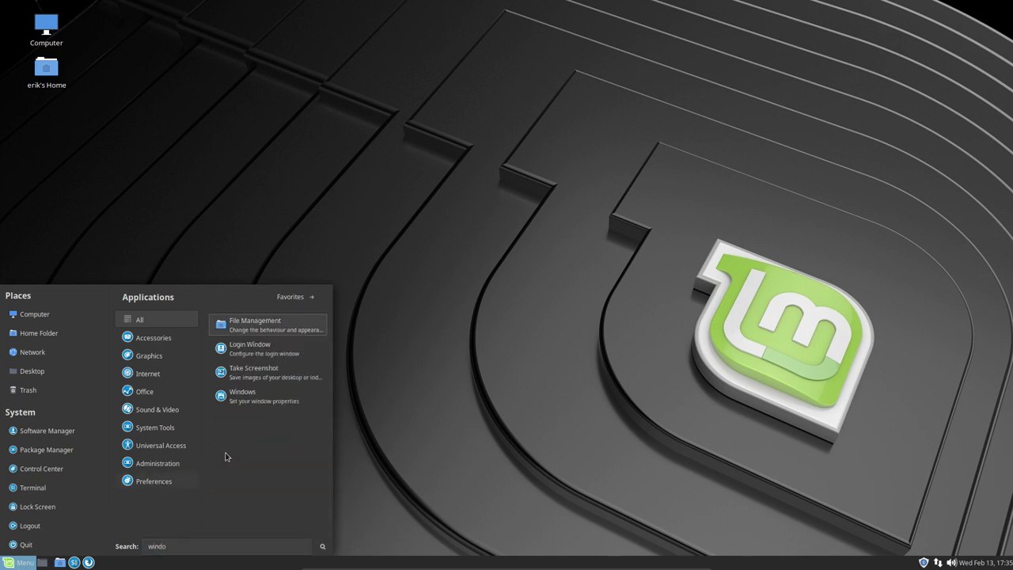
pyautogui.click(242, 395)
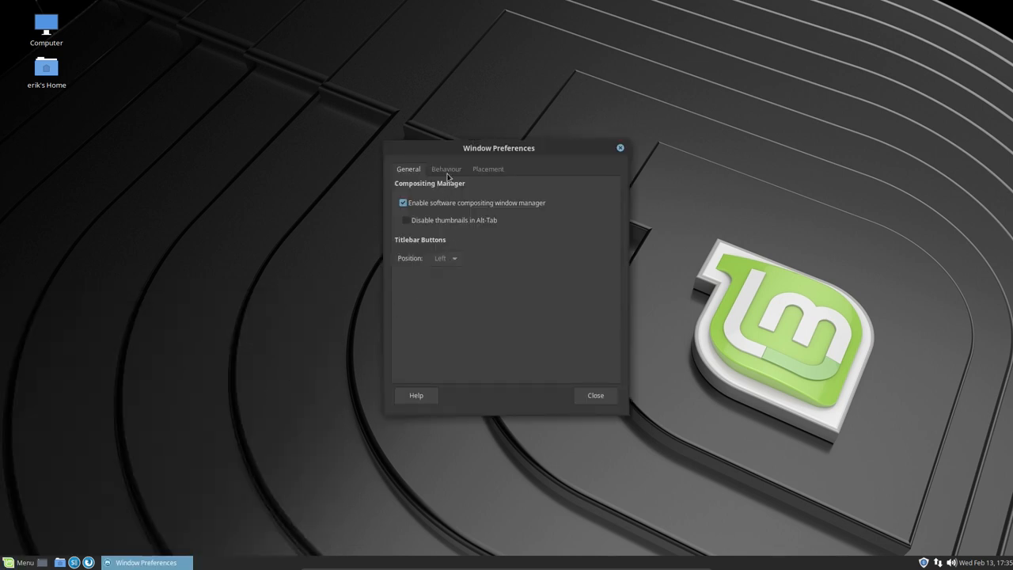
pyautogui.click(487, 167)
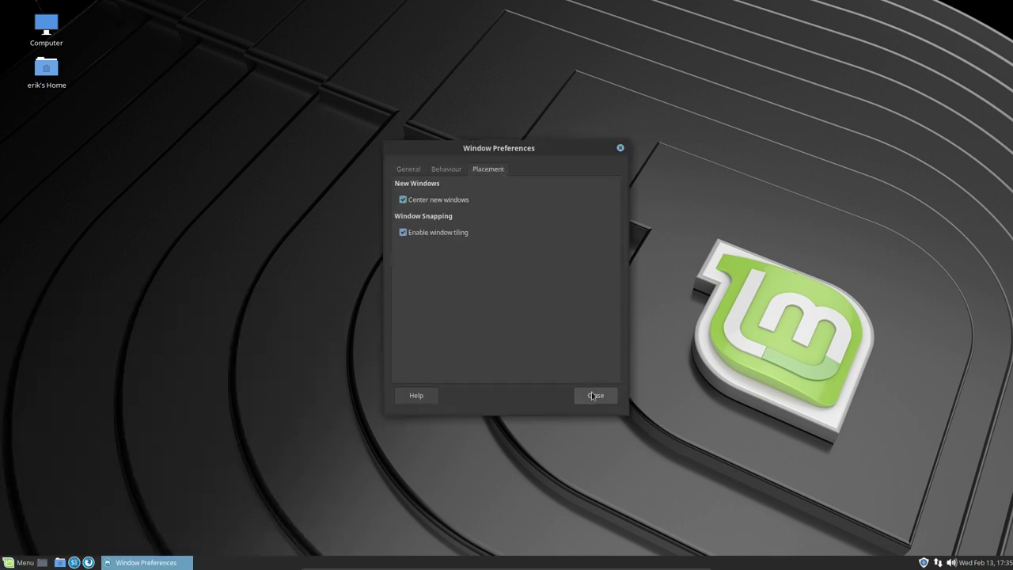
pyautogui.click(19, 562)
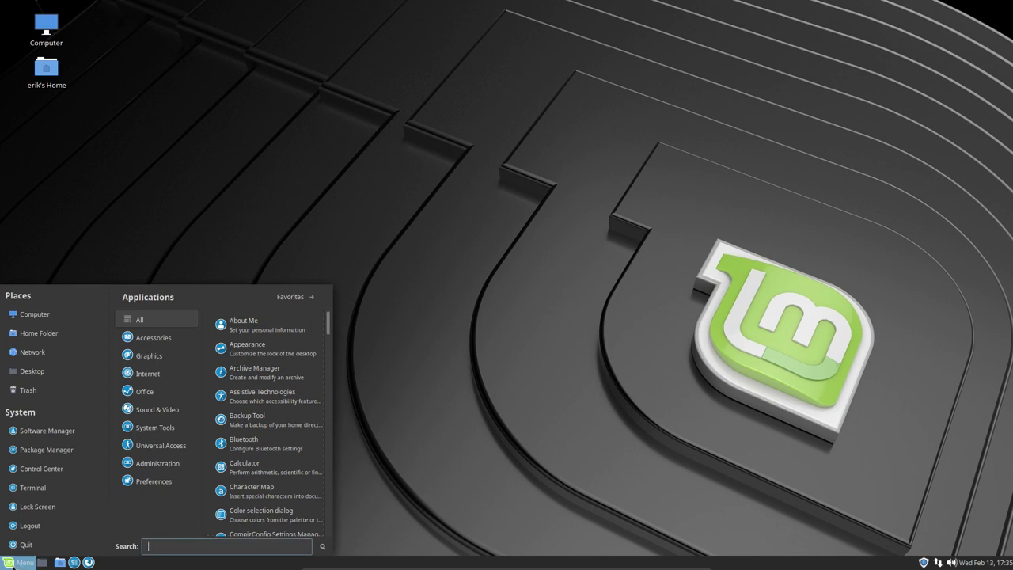
# In Menu preferences, set the main button icon to linuxmint-logo-4.svg and close
pyautogui.click(19, 562)
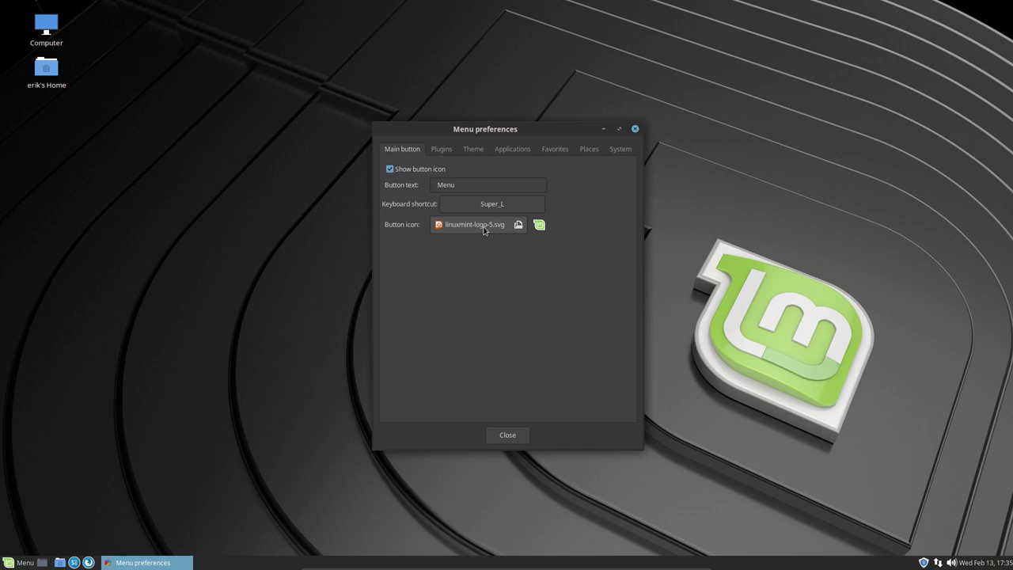
pyautogui.click(519, 224)
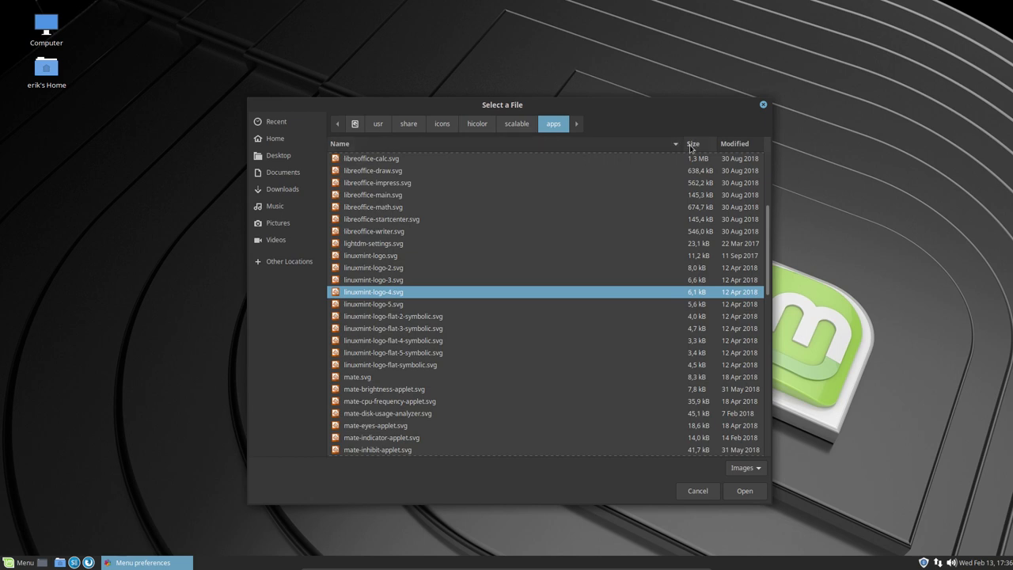
pyautogui.moveTo(744, 493)
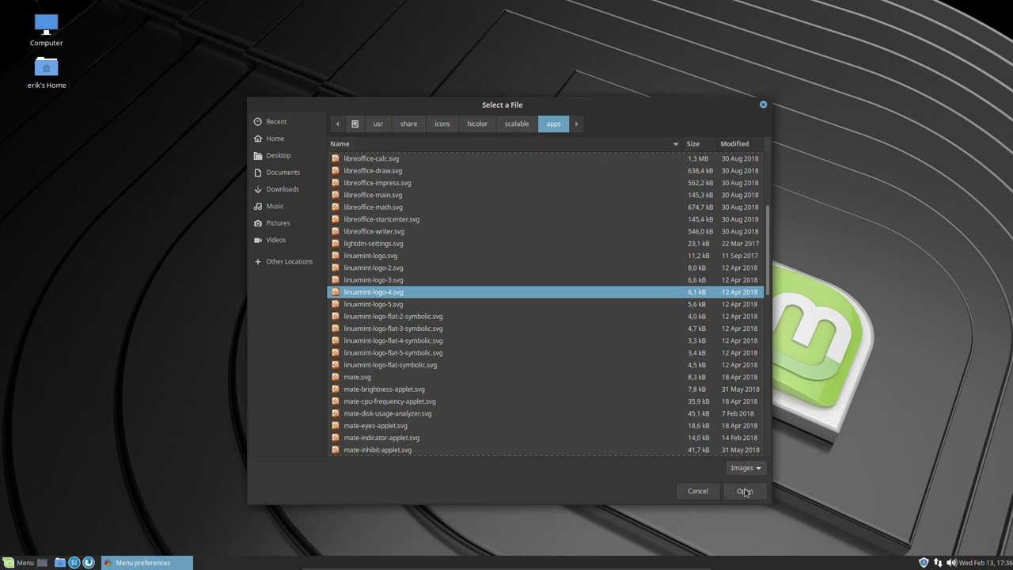
pyautogui.click(744, 491)
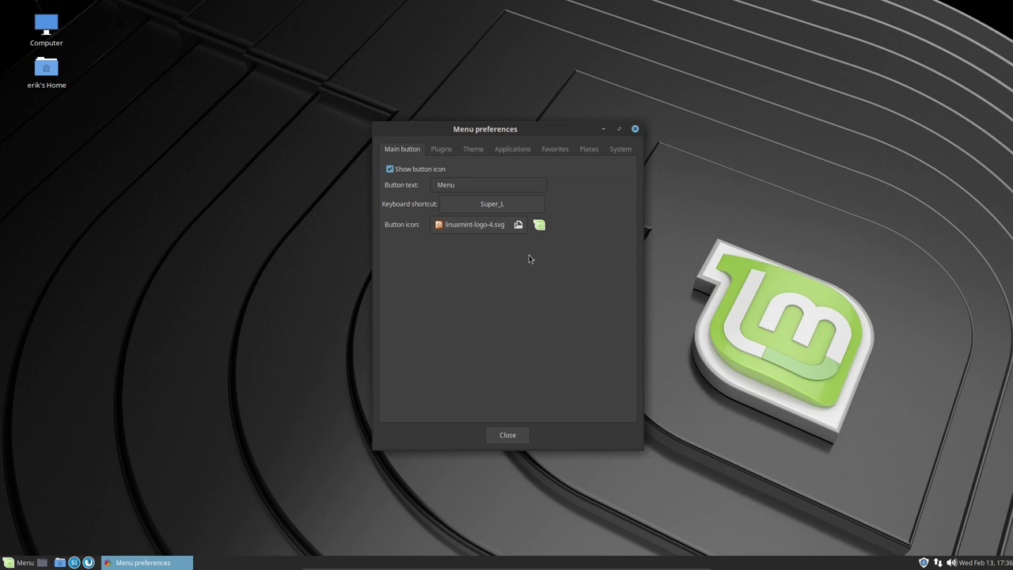
pyautogui.click(520, 225)
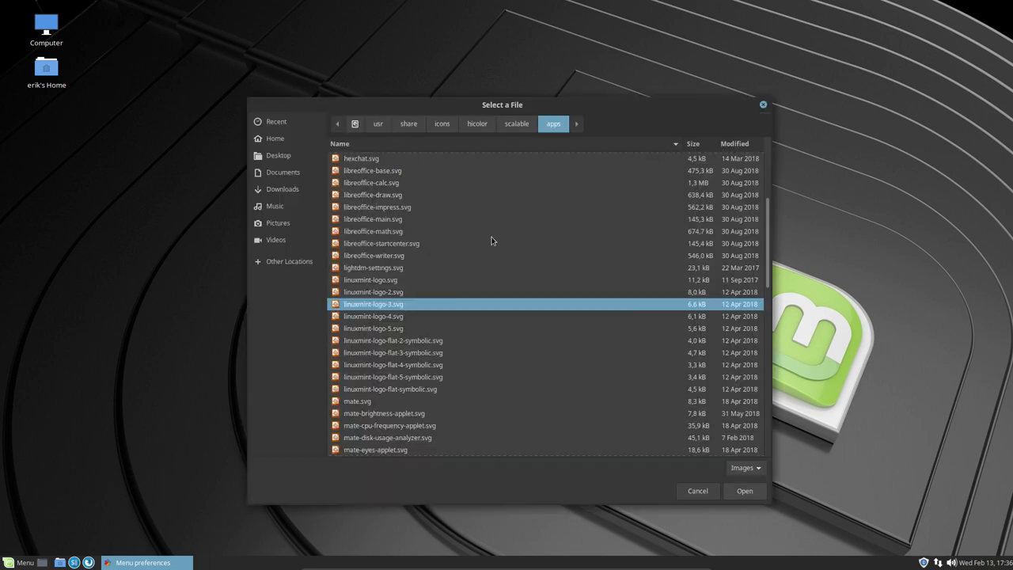
pyautogui.click(744, 491)
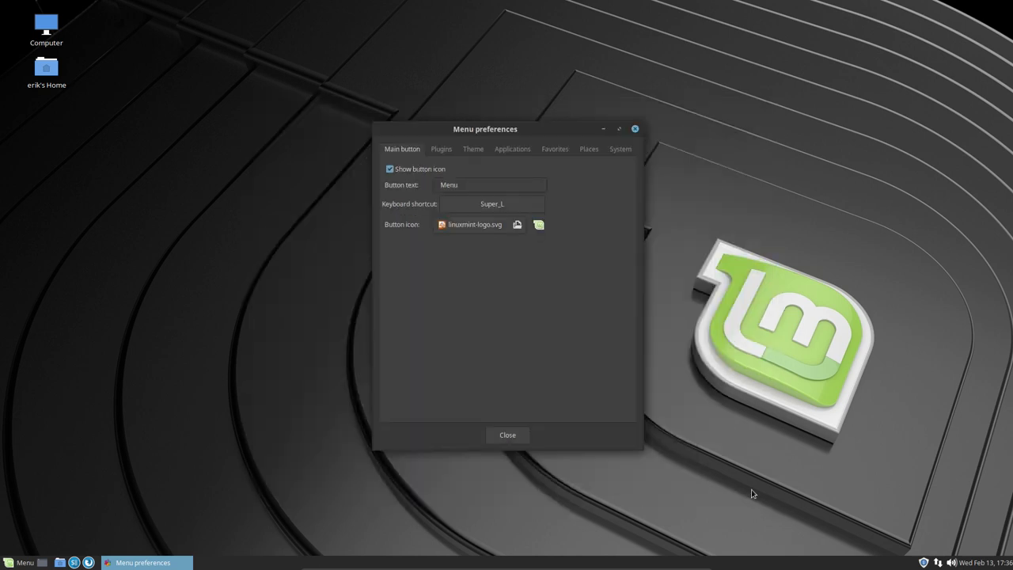
pyautogui.click(506, 433)
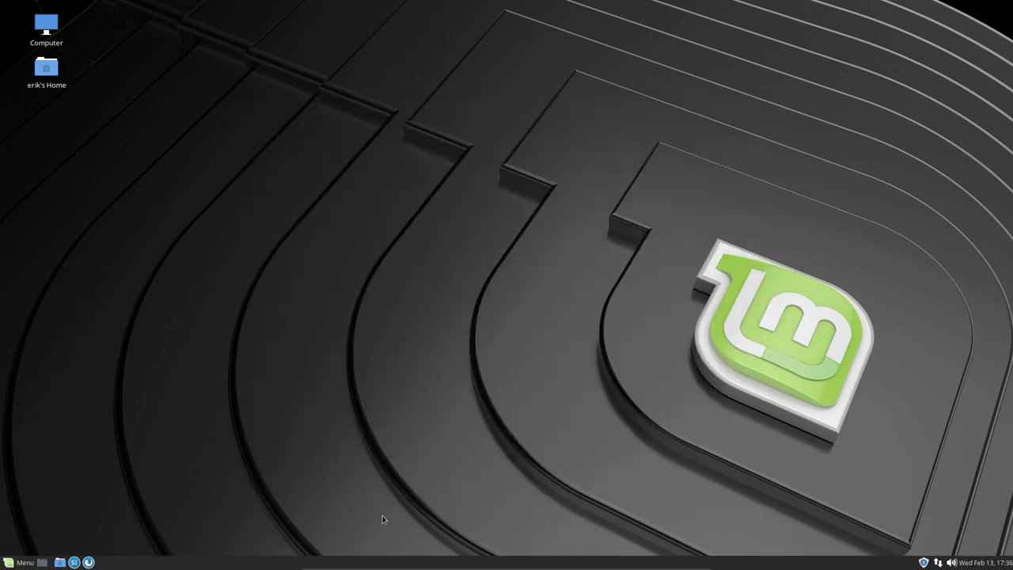
# Reopen Menu preferences and try flat symbolic Mint logo variants for the button icon
pyautogui.rightClick(23, 562)
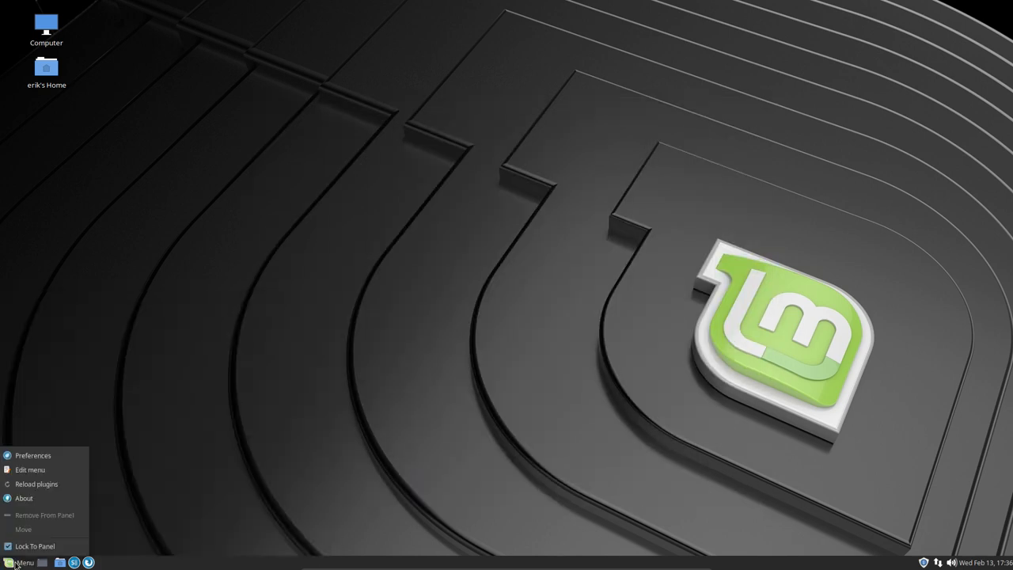
pyautogui.click(31, 456)
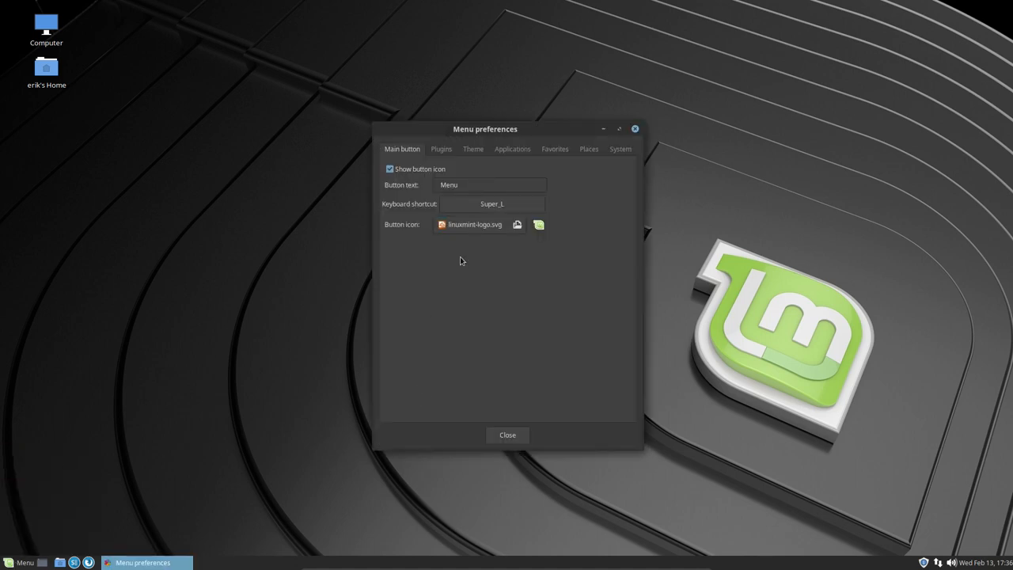
pyautogui.click(516, 225)
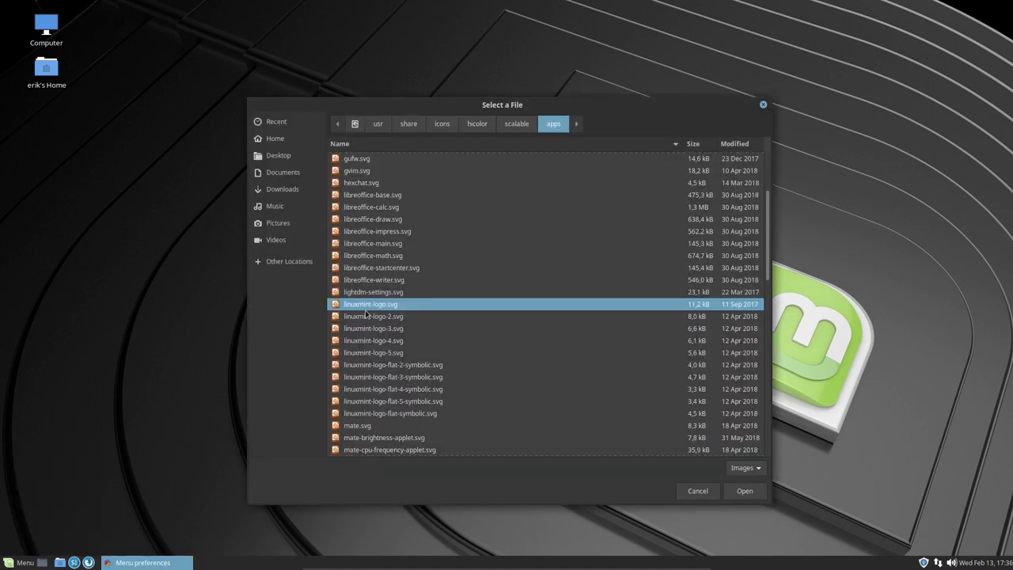
pyautogui.click(389, 413)
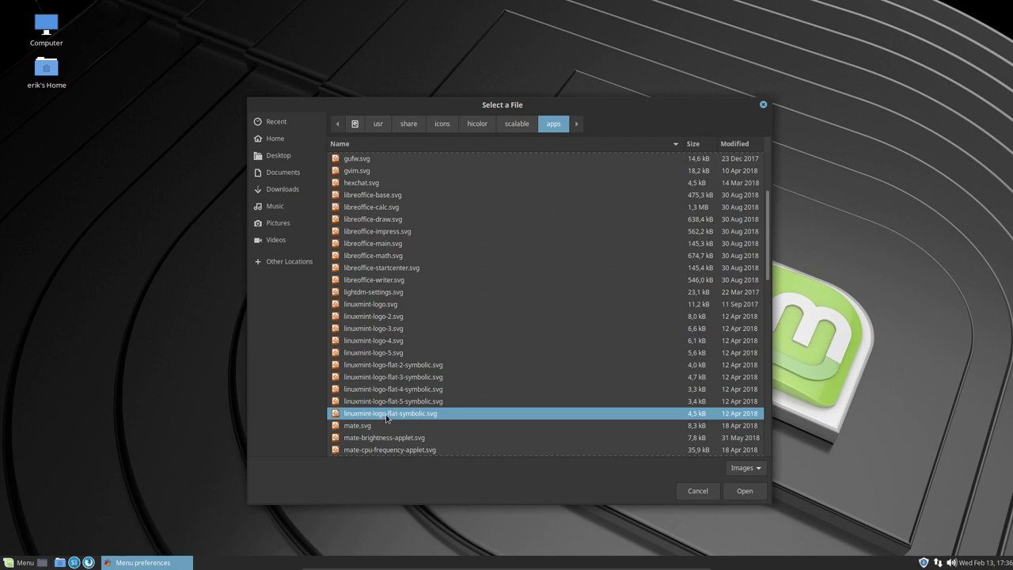
pyautogui.click(392, 402)
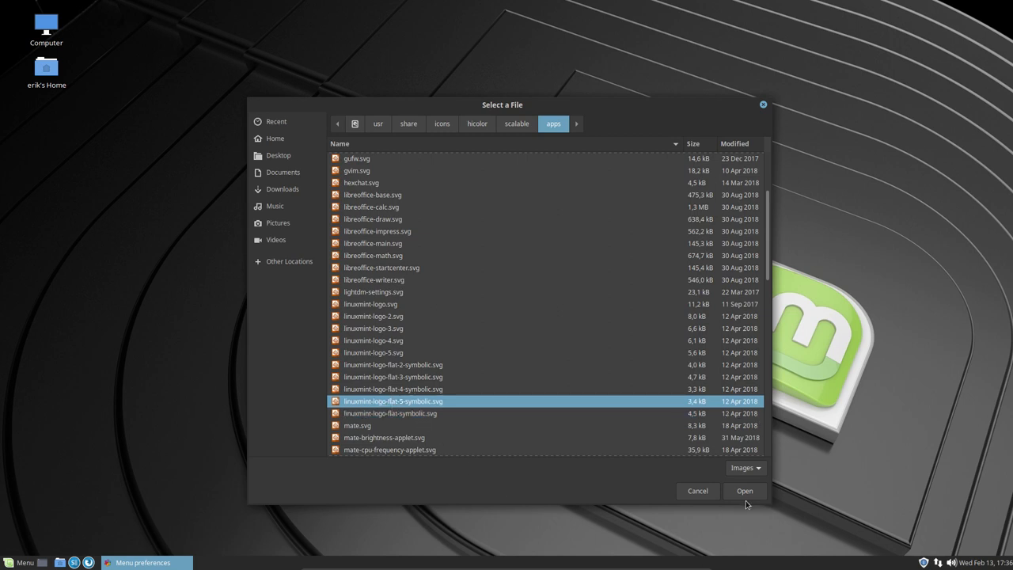
pyautogui.click(744, 491)
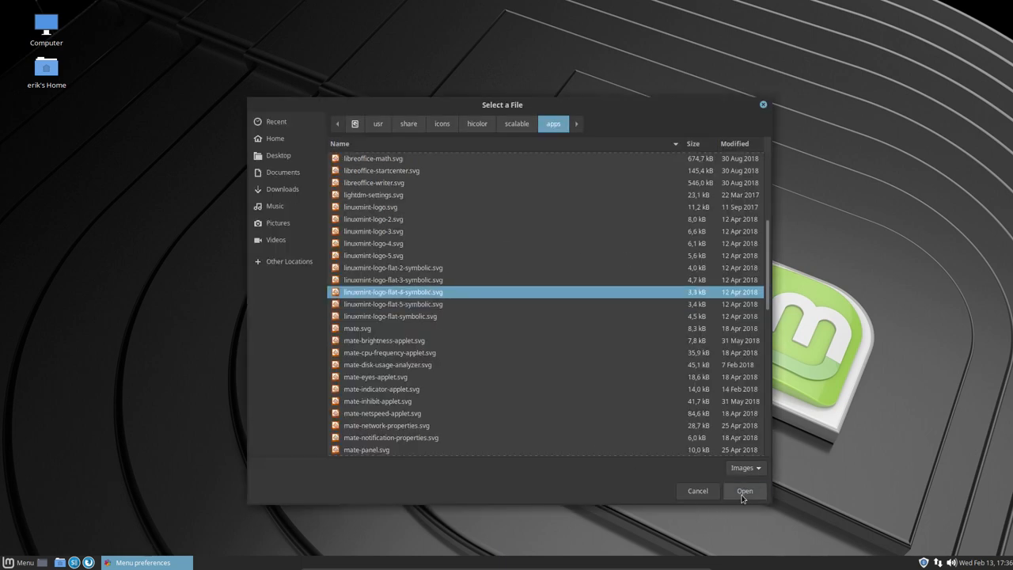
pyautogui.click(744, 491)
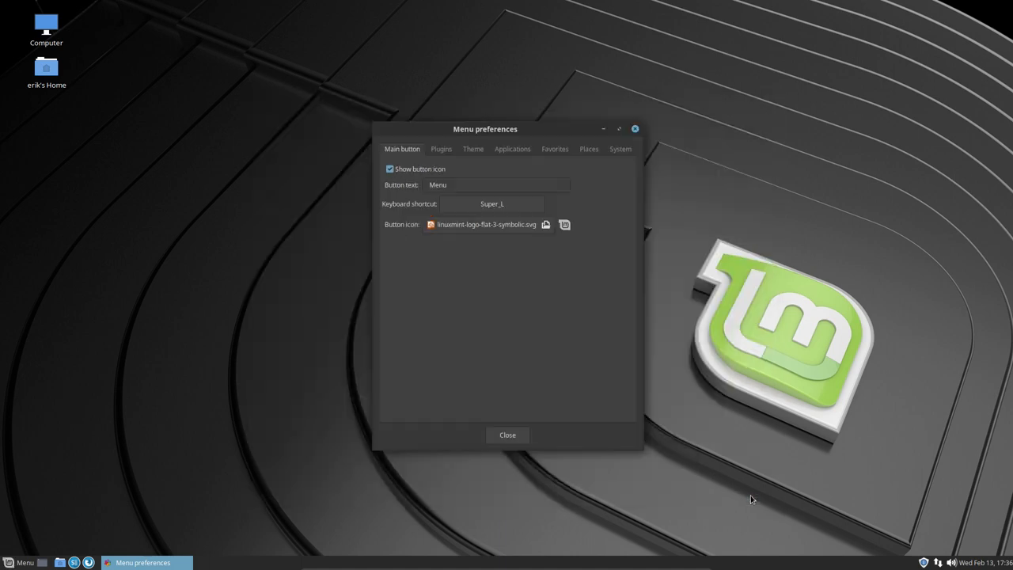
# Settle on linuxmint-logo-flat-5-symbolic.svg as the menu's panel button icon
pyautogui.click(544, 224)
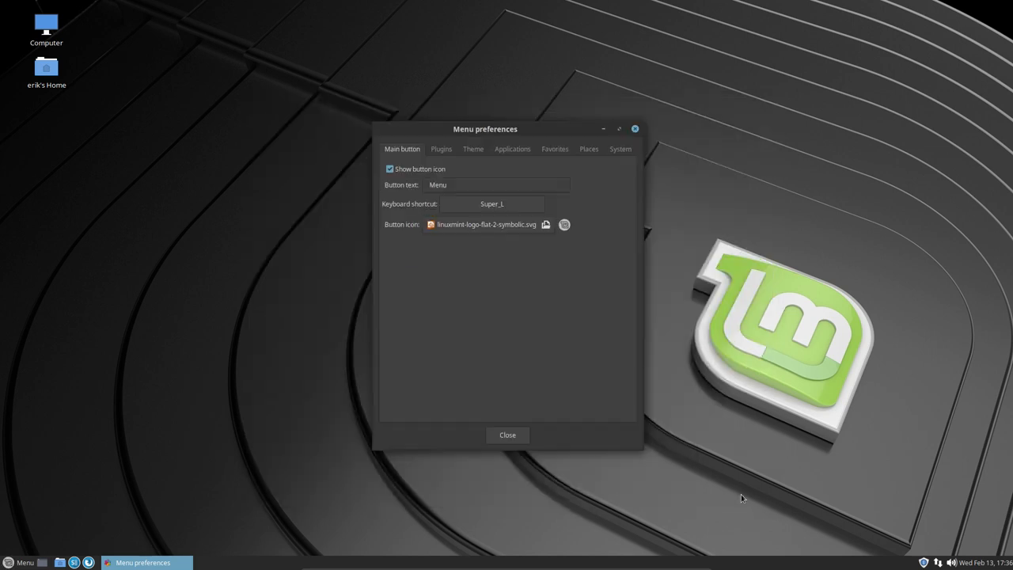
pyautogui.click(544, 225)
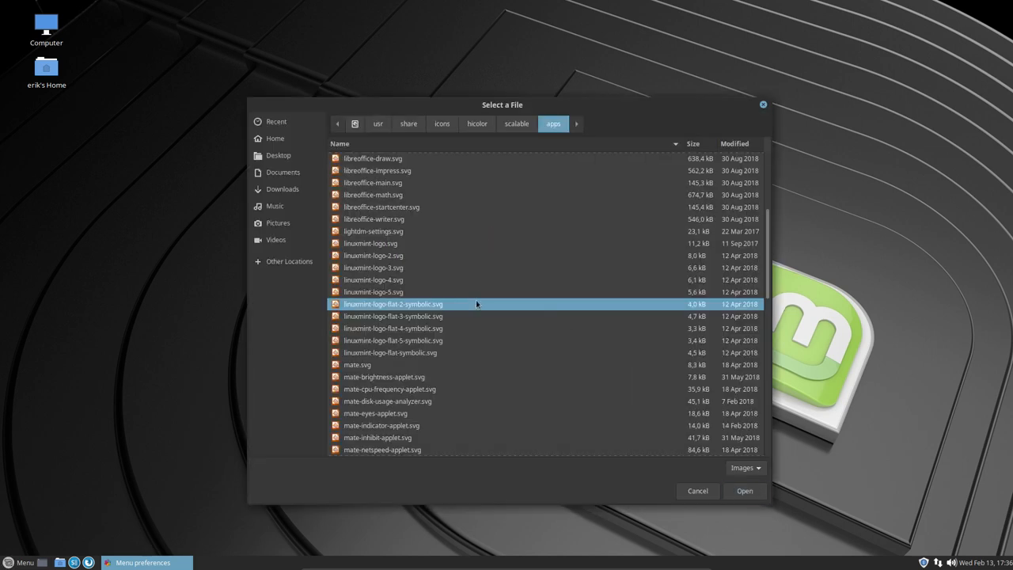
pyautogui.click(744, 491)
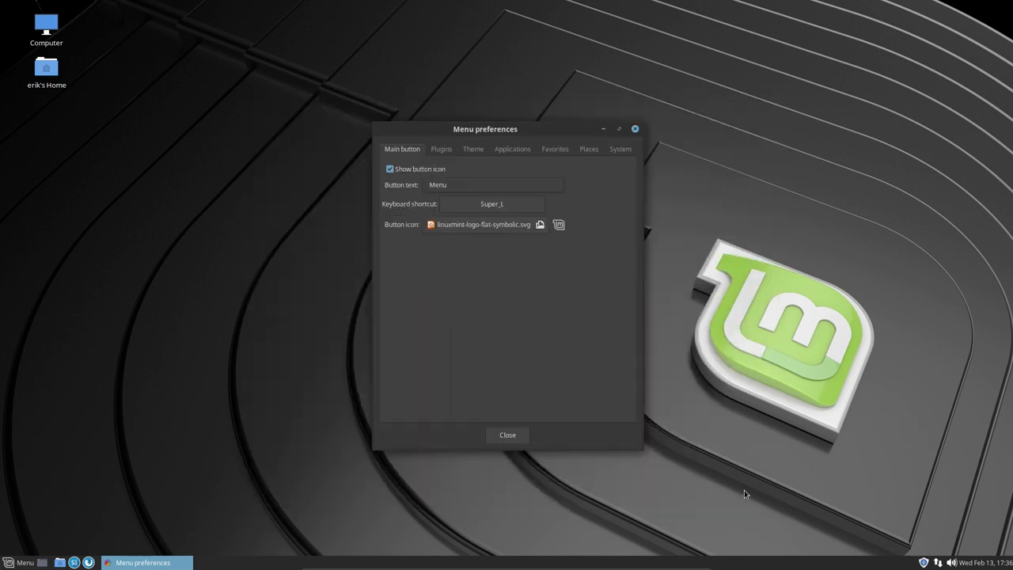
pyautogui.click(541, 225)
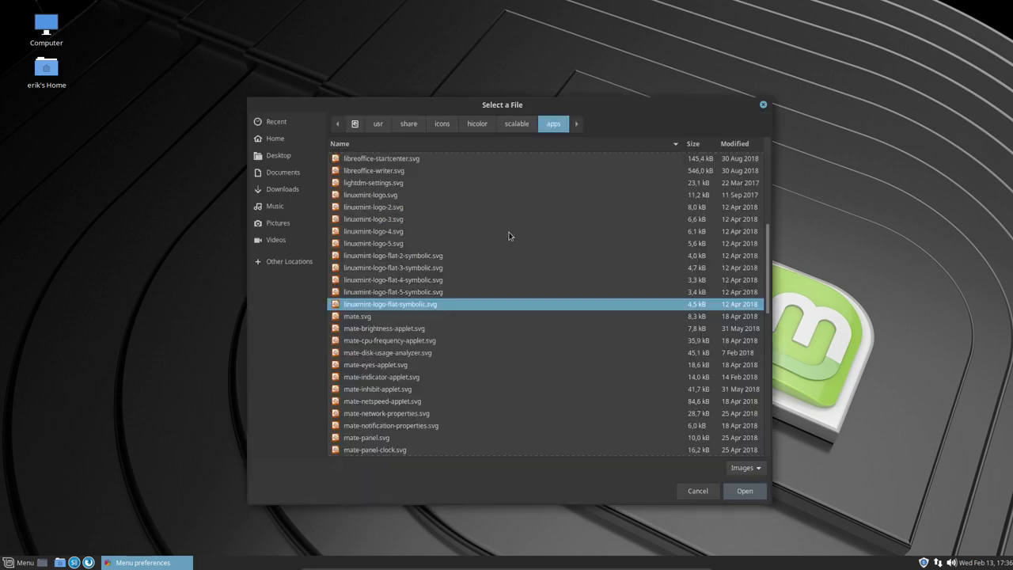
pyautogui.click(744, 491)
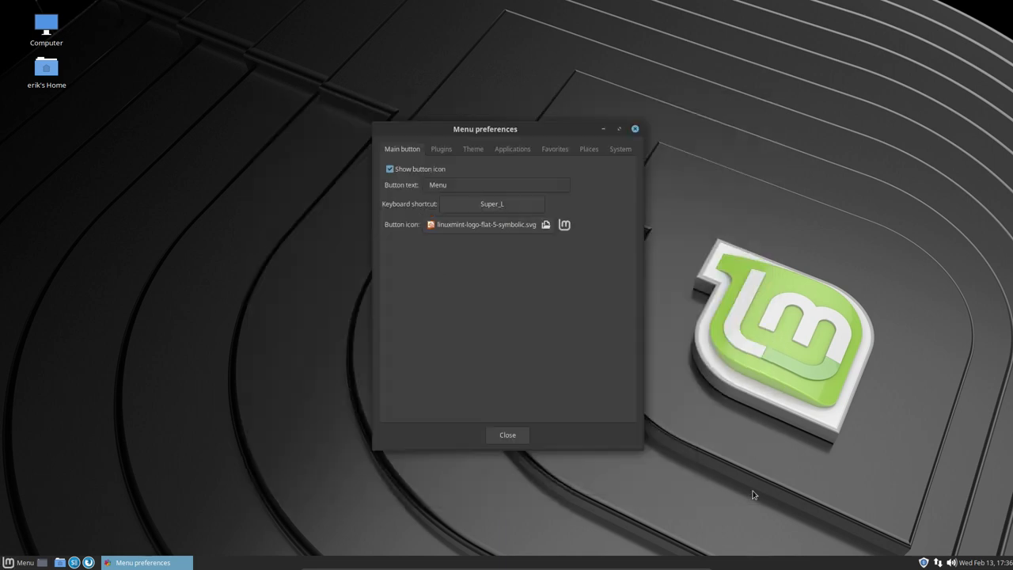
pyautogui.moveTo(31, 557)
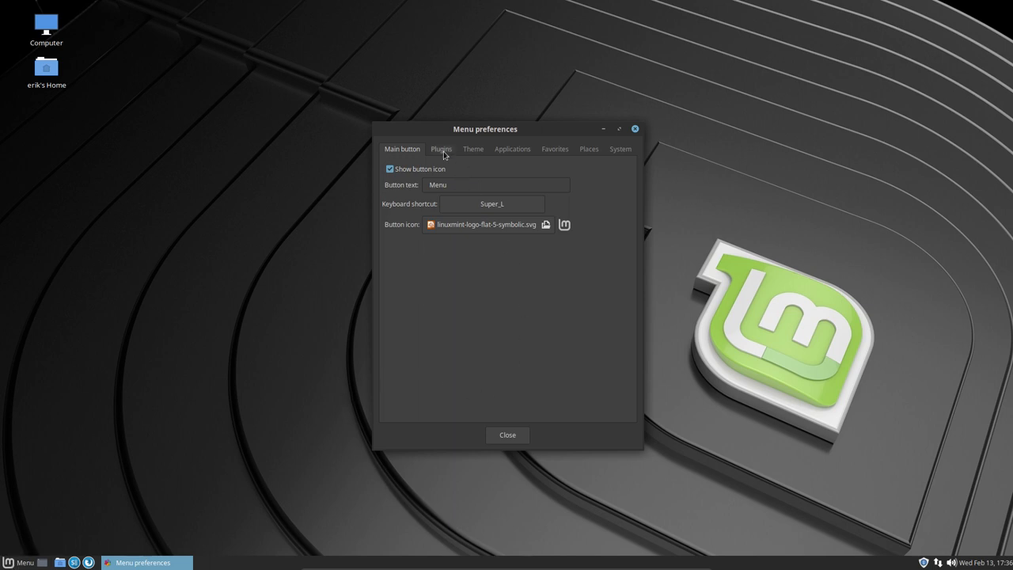
# Disable the Show system and Show places plugins and confirm the menu lists only applications
pyautogui.click(440, 148)
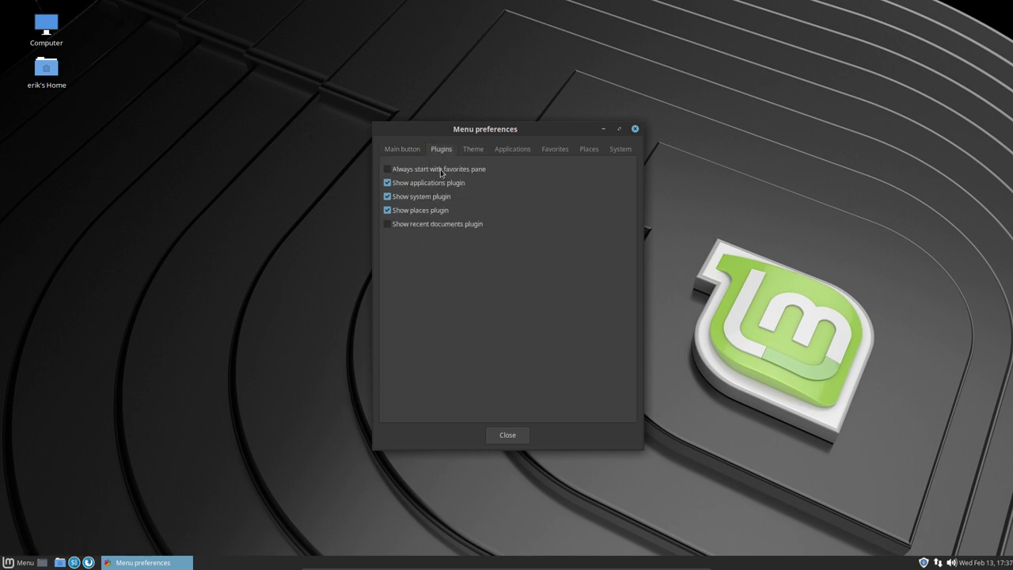
pyautogui.moveTo(30, 554)
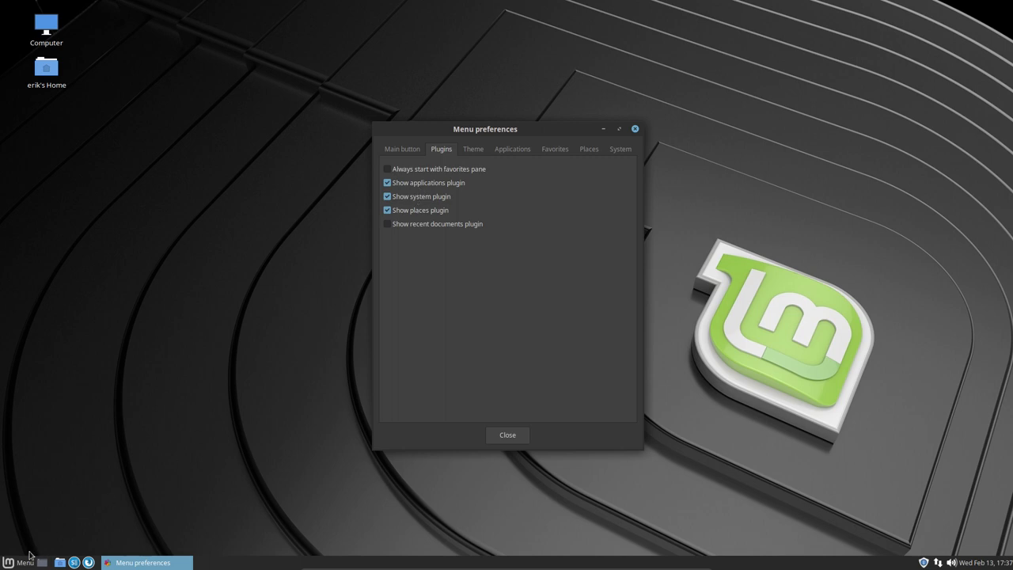
pyautogui.click(19, 562)
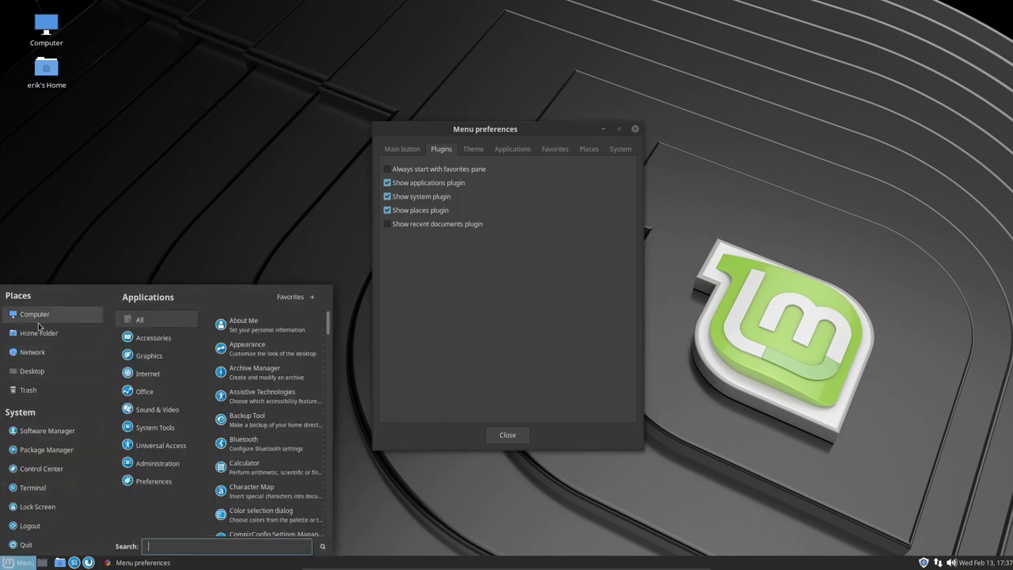
pyautogui.click(386, 196)
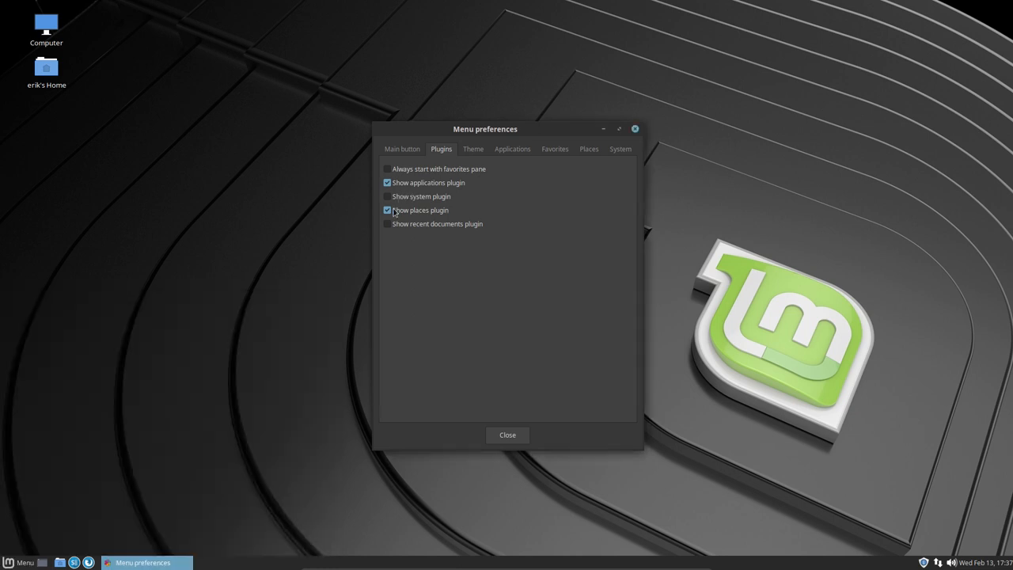
pyautogui.click(387, 209)
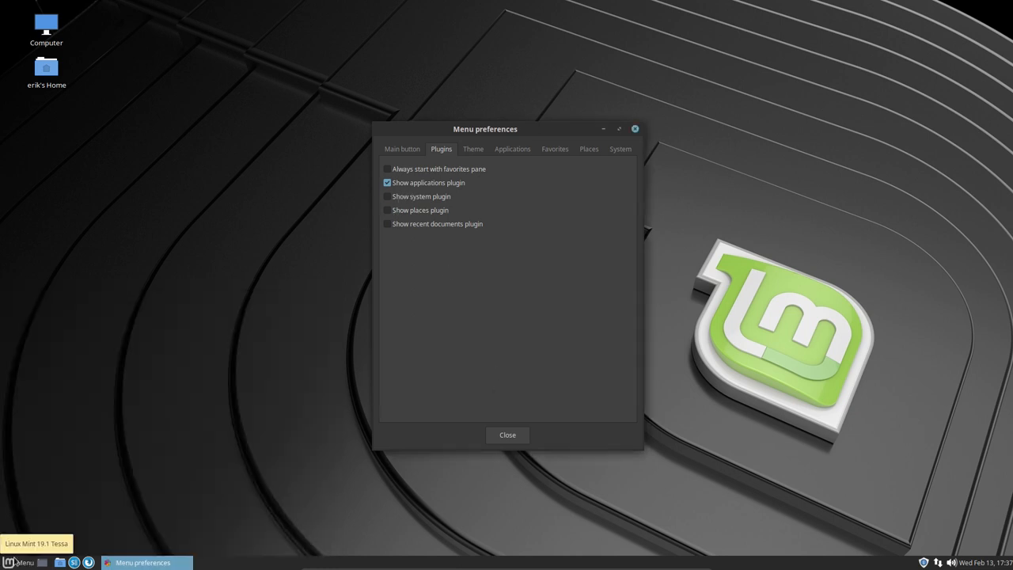
pyautogui.click(19, 562)
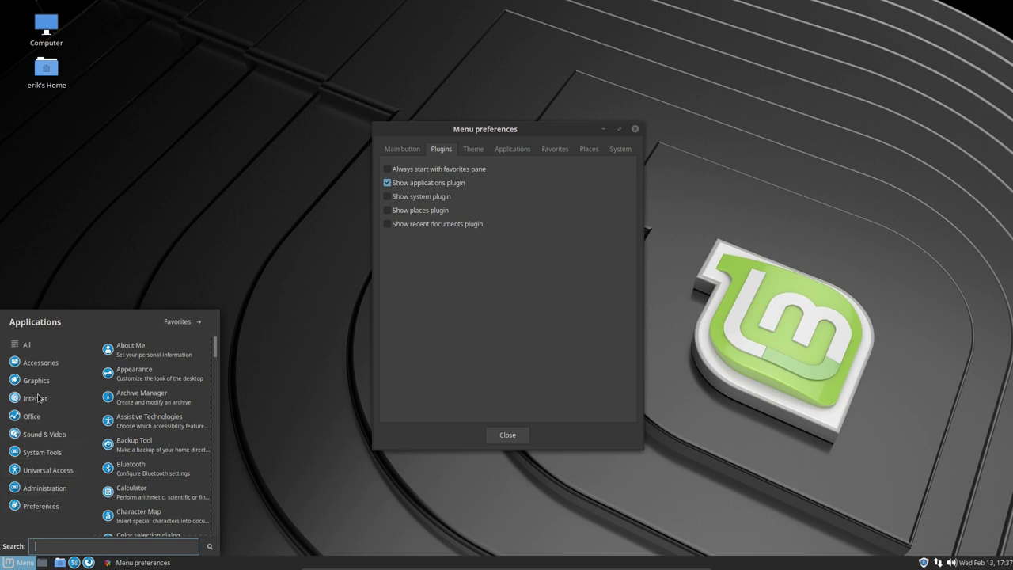
pyautogui.click(472, 149)
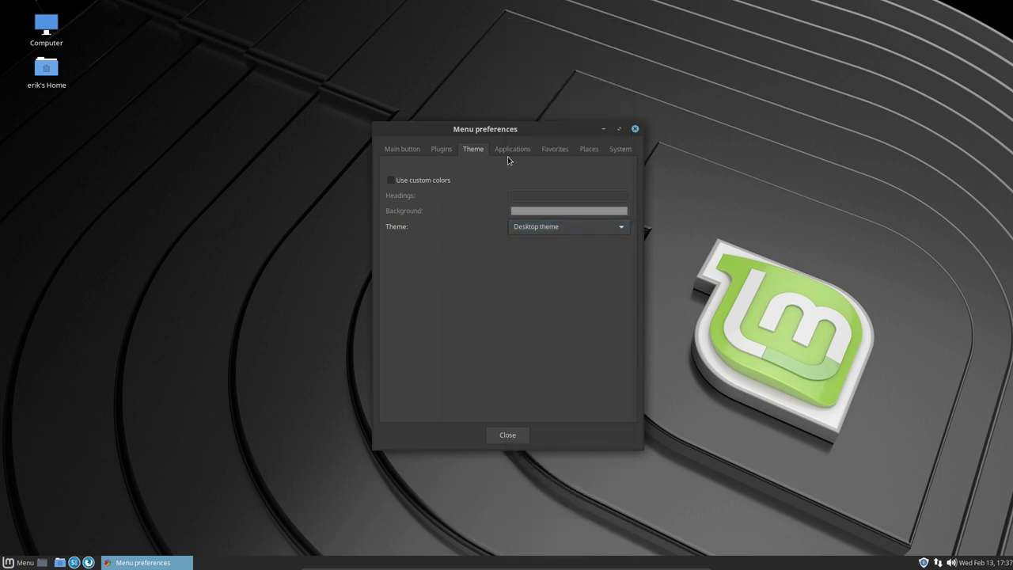
# Switch off Show application comments and check the All applications list shows names only
pyautogui.click(513, 149)
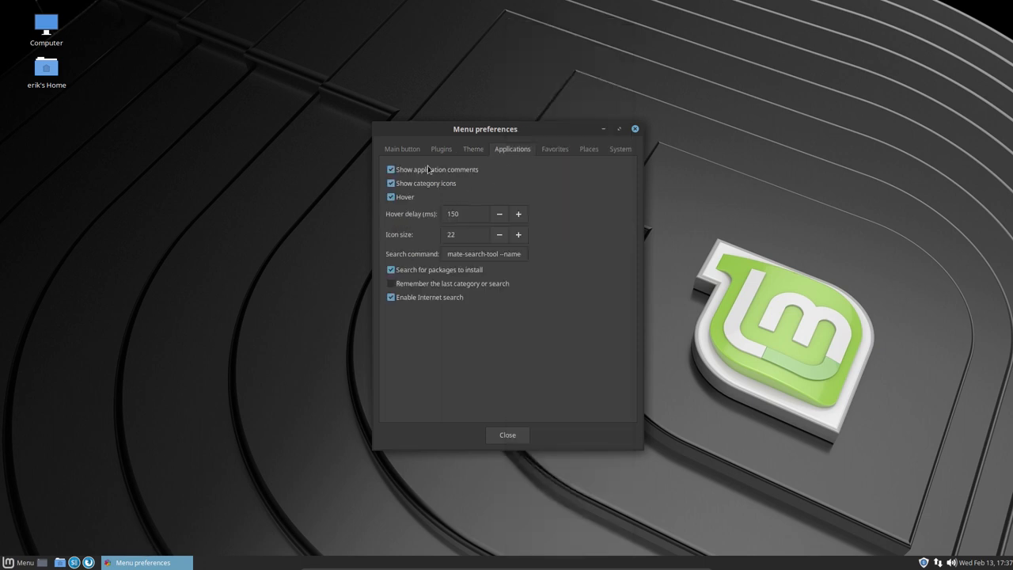
pyautogui.click(390, 168)
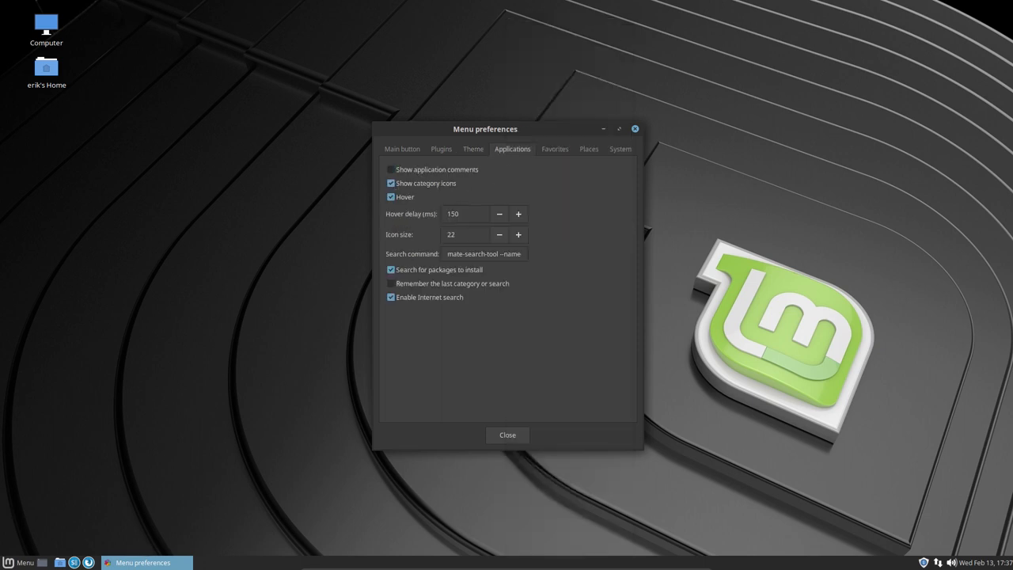
pyautogui.click(19, 562)
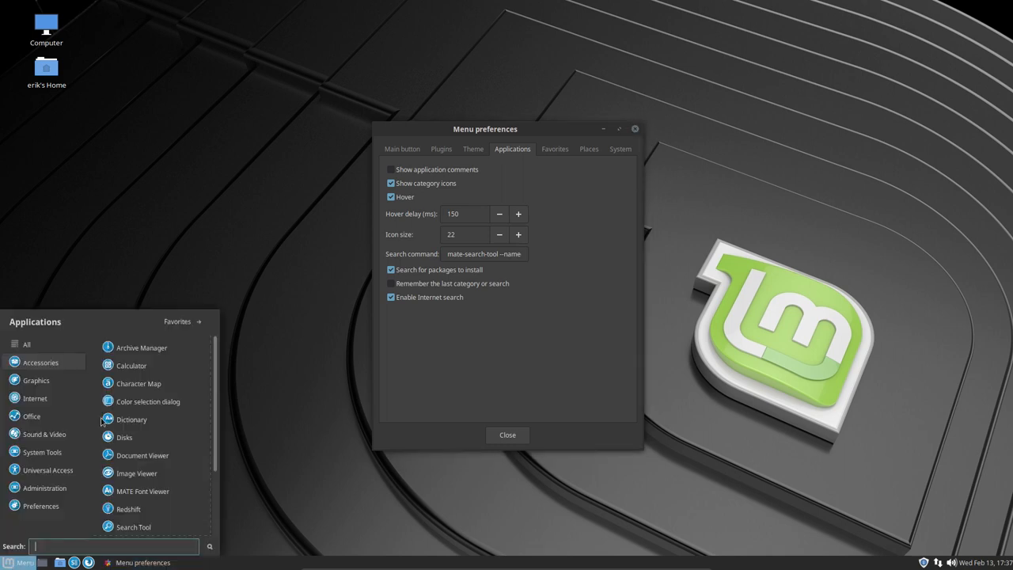
pyautogui.click(25, 343)
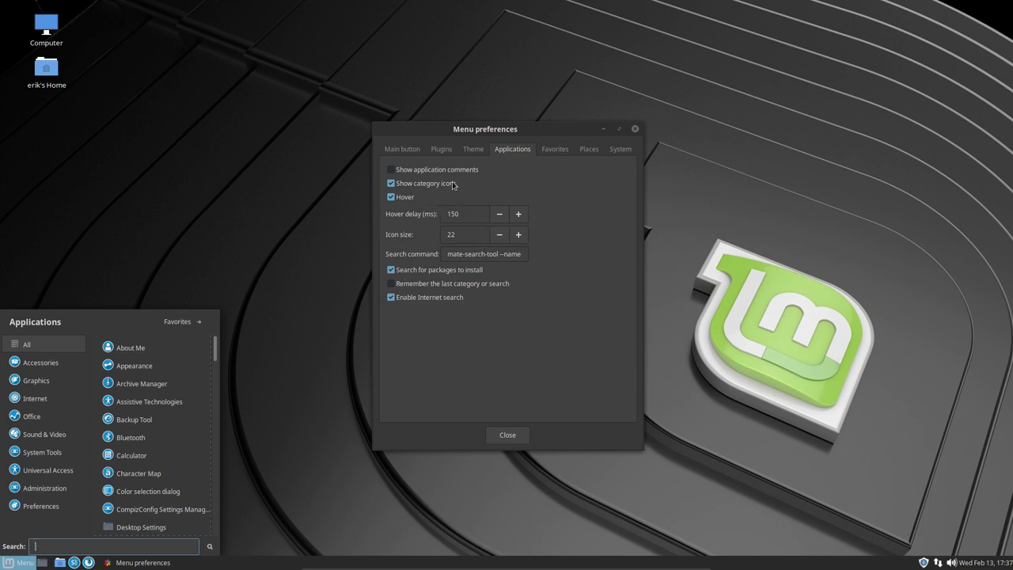
# Try a larger Favorites icon size and preview the favourites in the menu
pyautogui.click(554, 149)
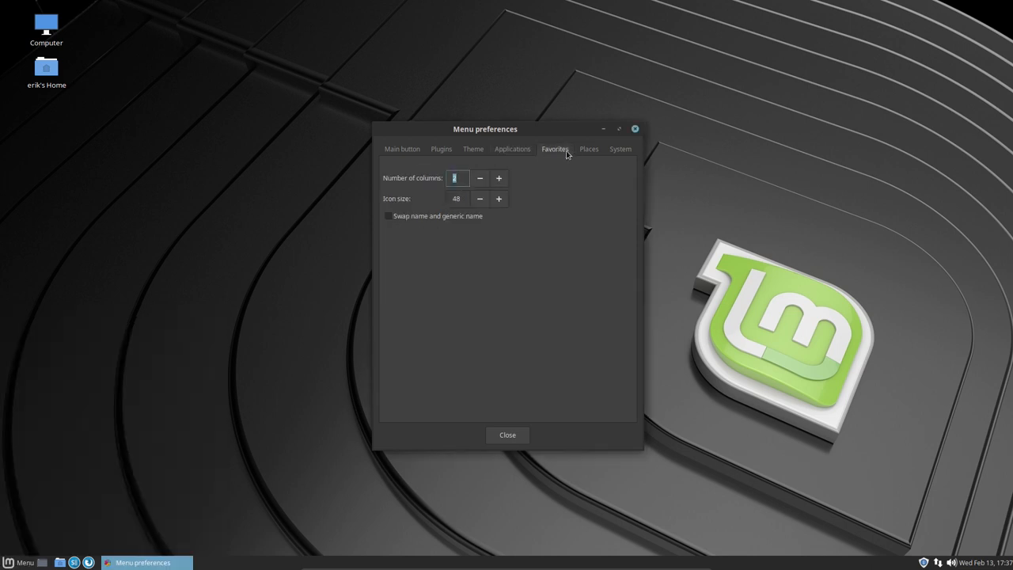
pyautogui.click(19, 562)
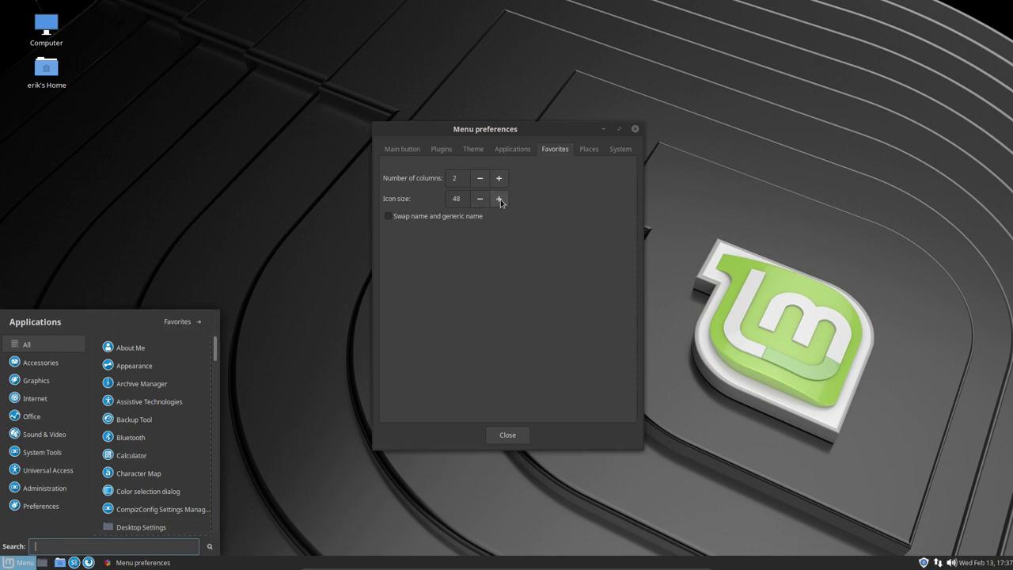
pyautogui.click(499, 199)
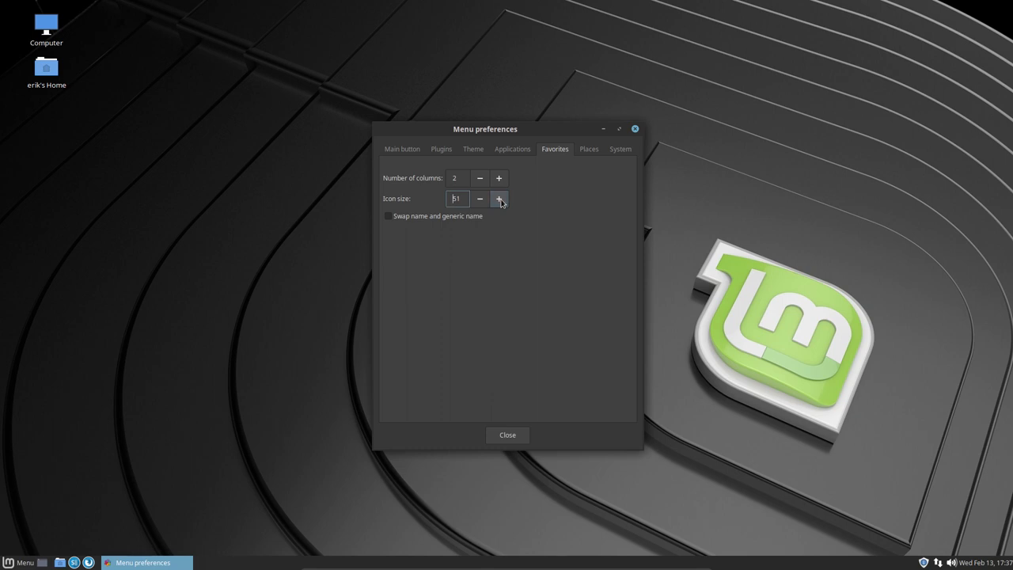
pyautogui.click(500, 199)
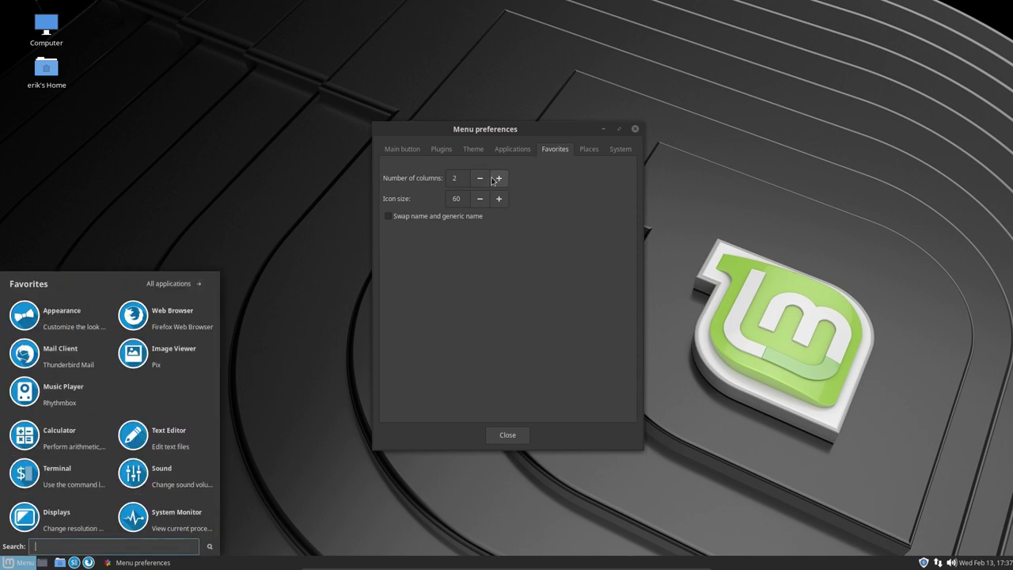
pyautogui.click(479, 177)
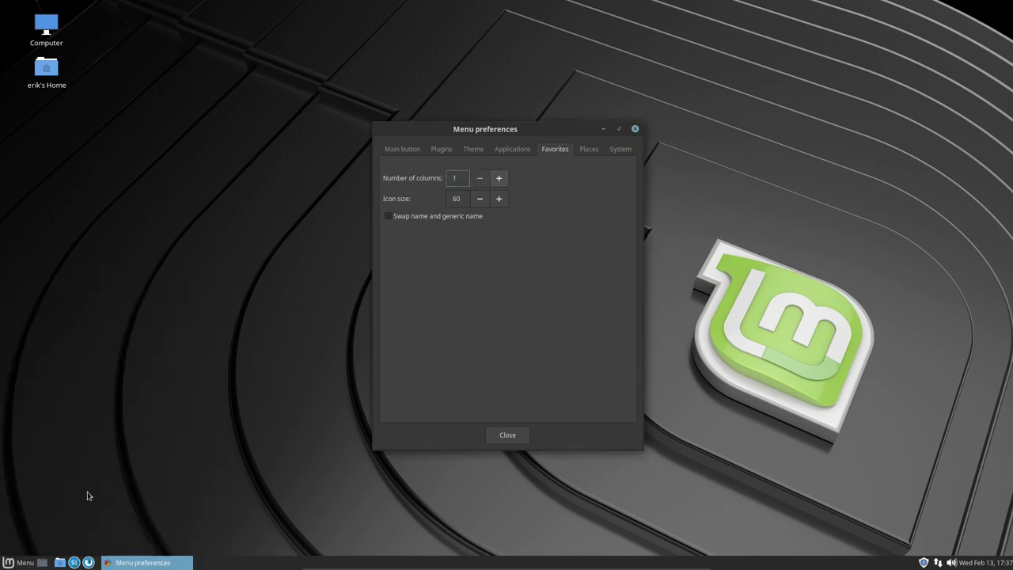
pyautogui.click(19, 561)
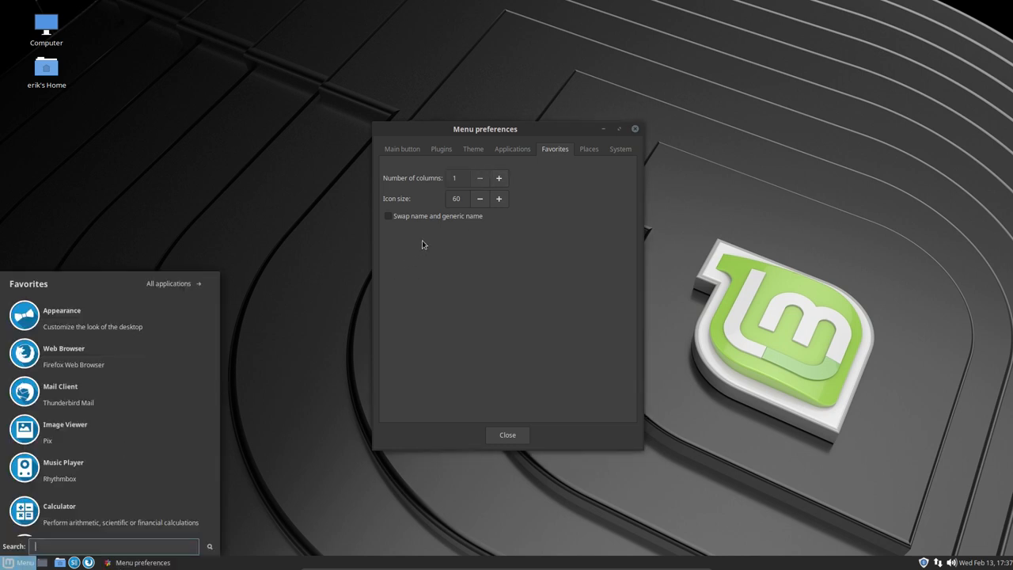
# Settle Favorites on a single column with 48-pixel icons after trying two columns
pyautogui.click(498, 178)
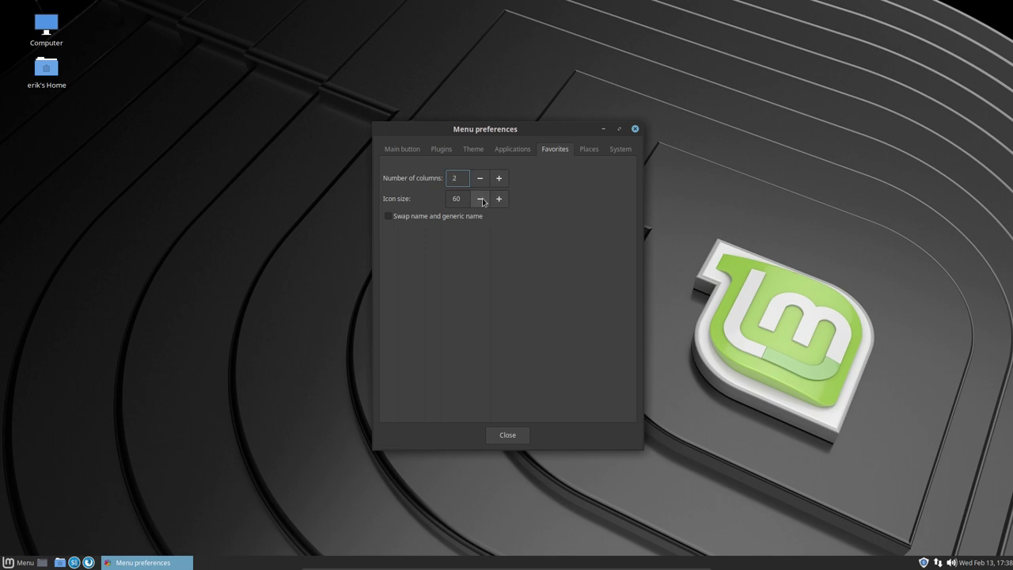
pyautogui.click(480, 199)
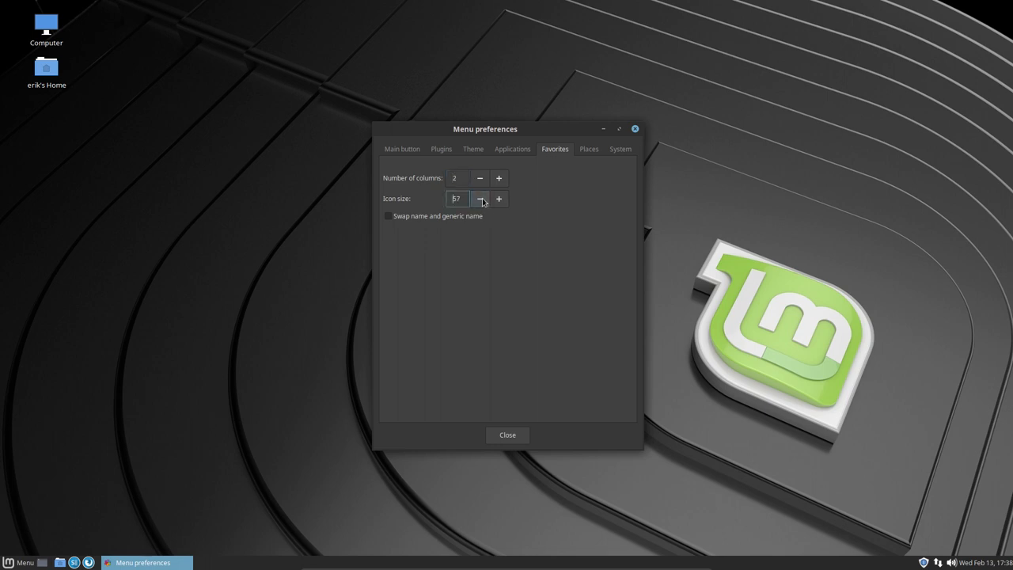
pyautogui.click(480, 199)
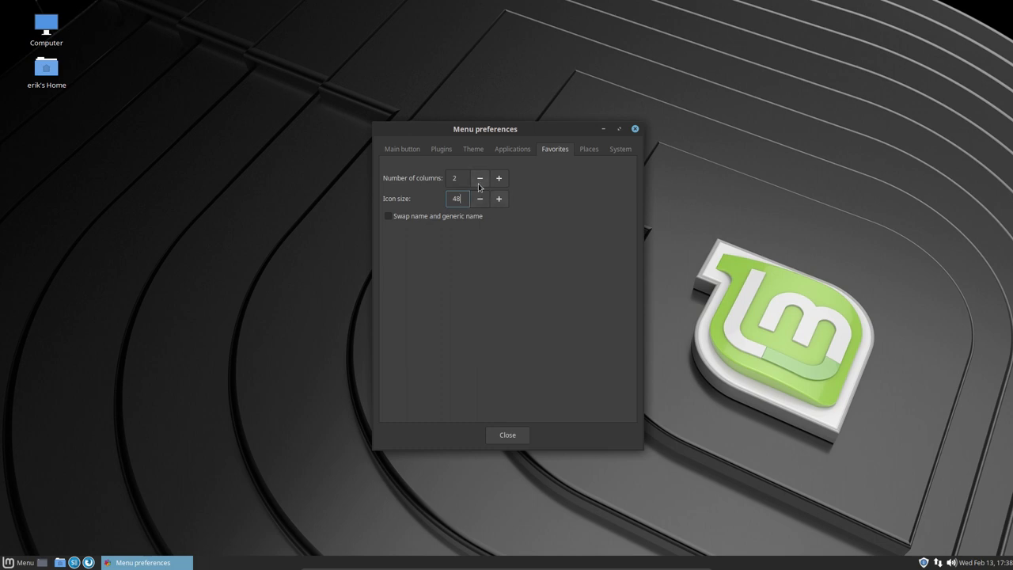
pyautogui.click(480, 178)
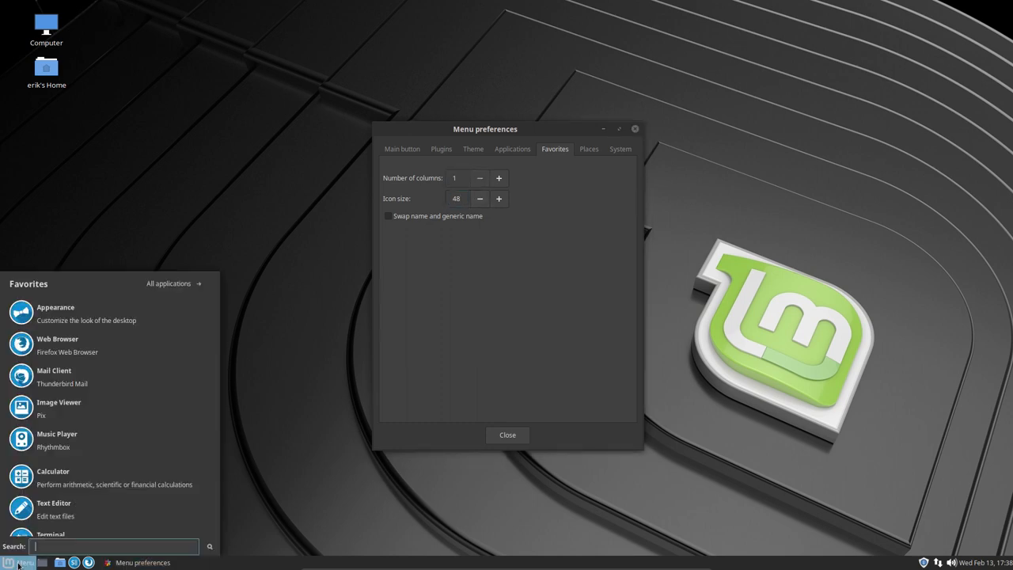
pyautogui.moveTo(478, 281)
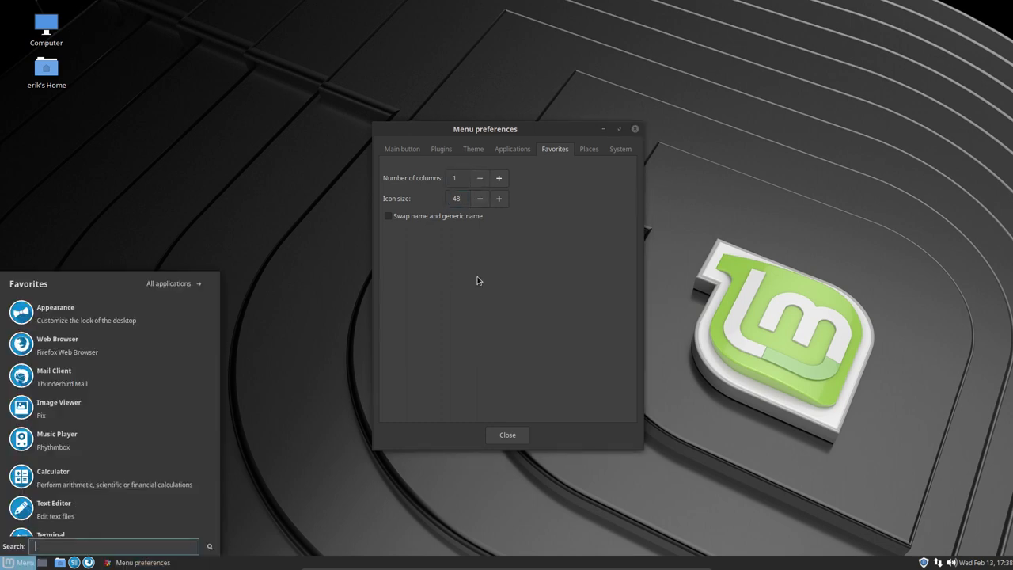
# Switch Show application comments back on in the Applications settings
pyautogui.click(513, 149)
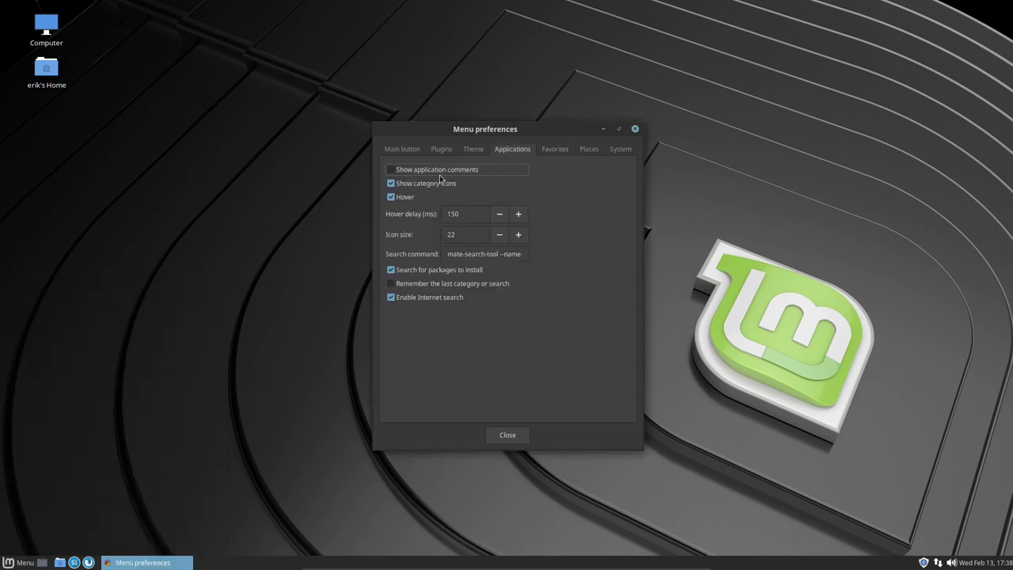
pyautogui.click(390, 168)
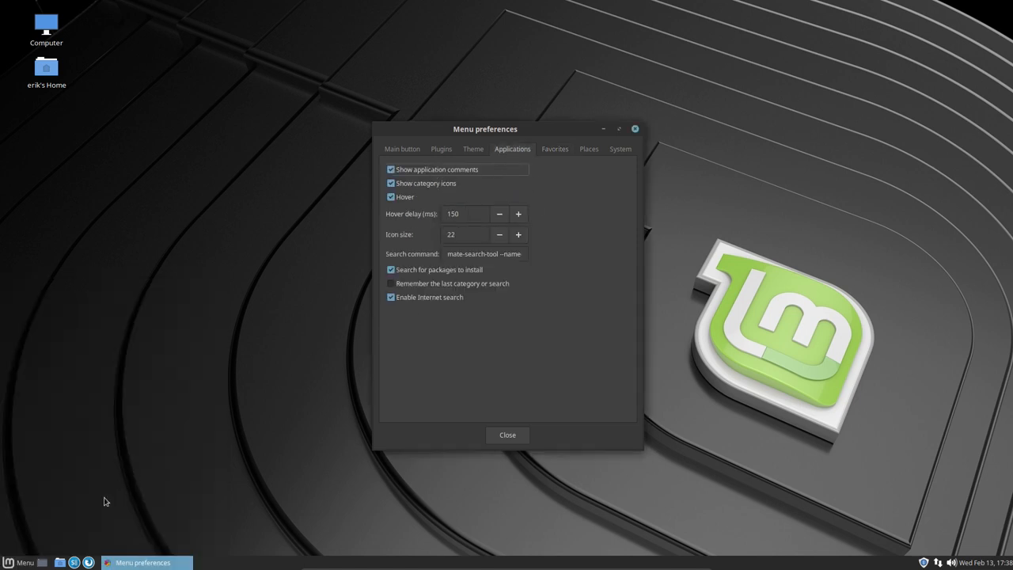
# Show the menu's All applications list, now with a description under each application
pyautogui.click(19, 561)
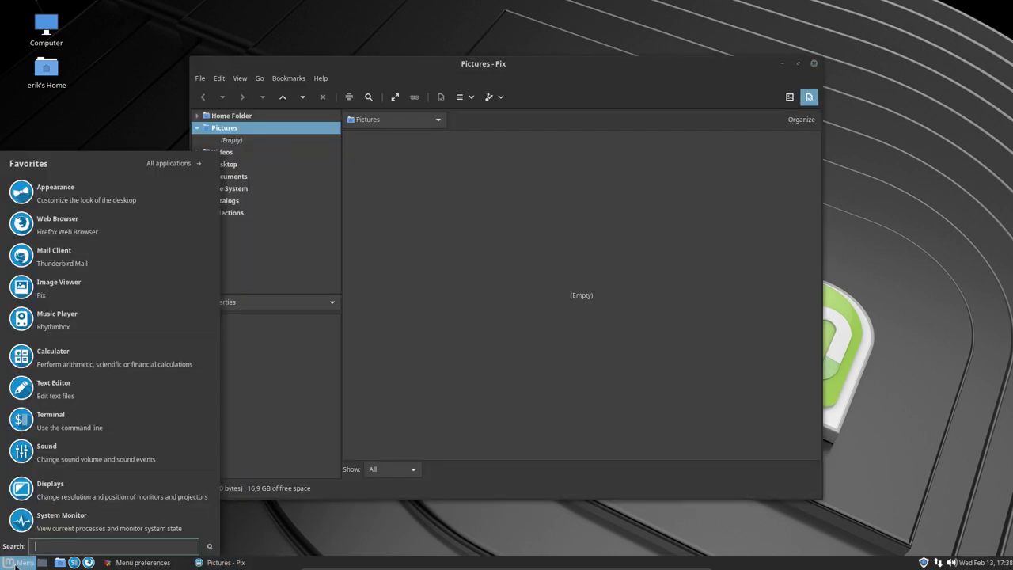
pyautogui.click(168, 163)
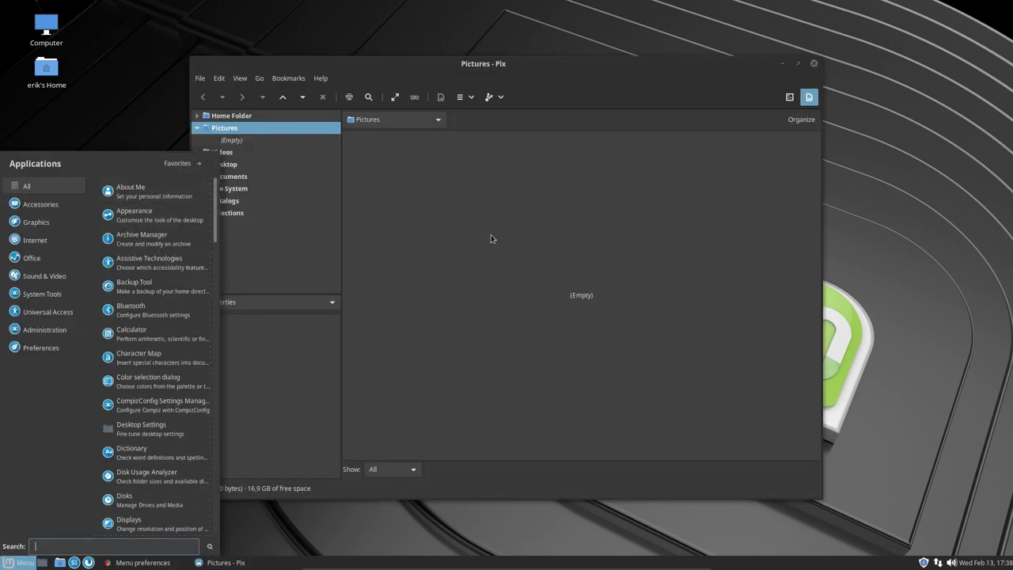
pyautogui.moveTo(399, 285)
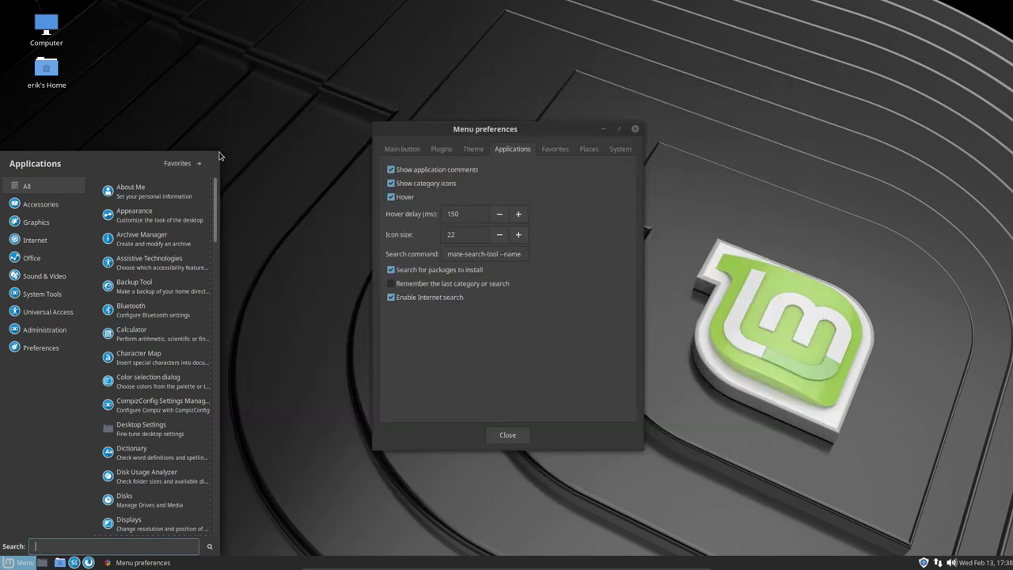
pyautogui.moveTo(214, 198)
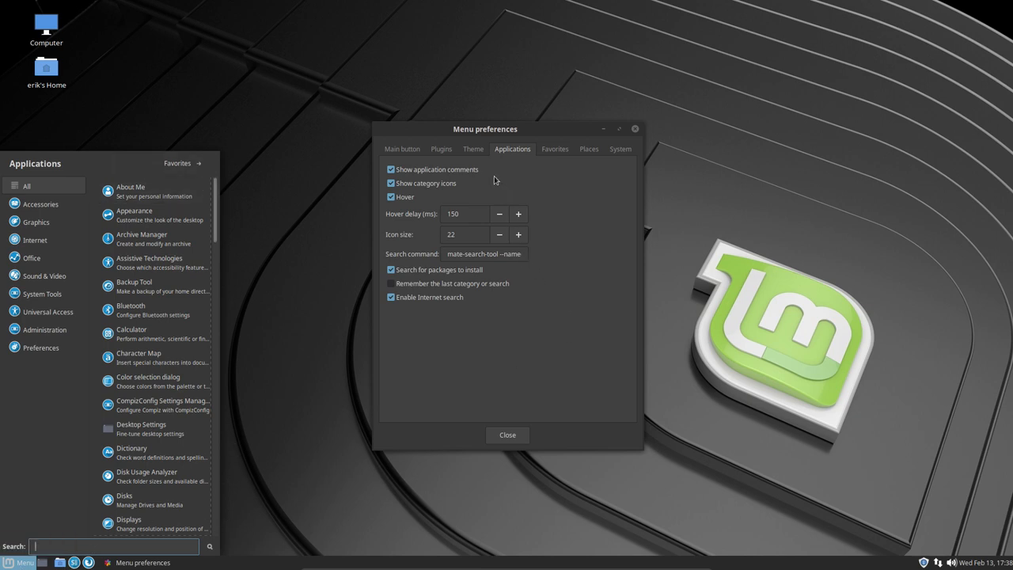
pyautogui.moveTo(473, 148)
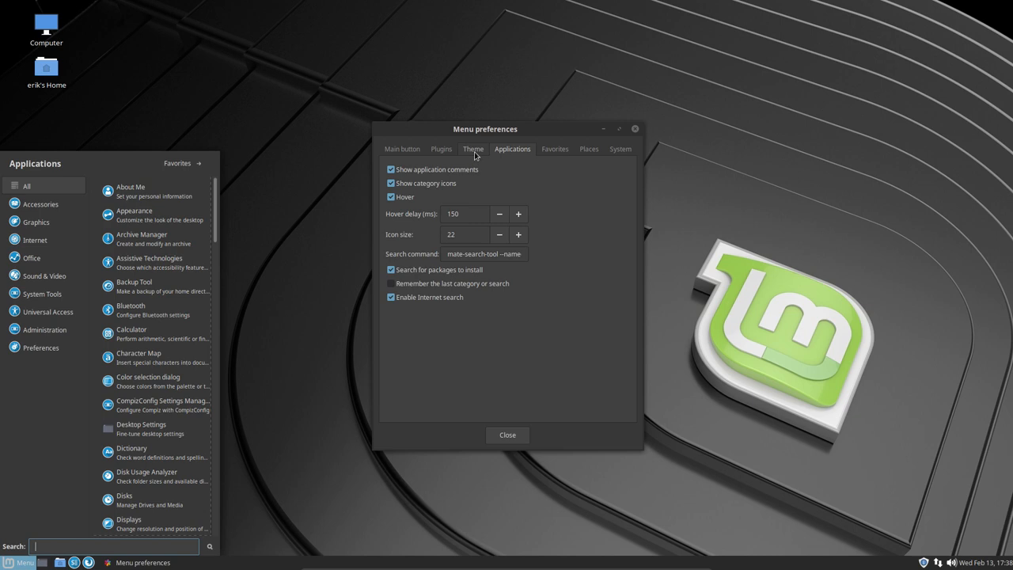
# Re-enable the Show system and Show places plugins so Places and System return to the menu
pyautogui.click(440, 148)
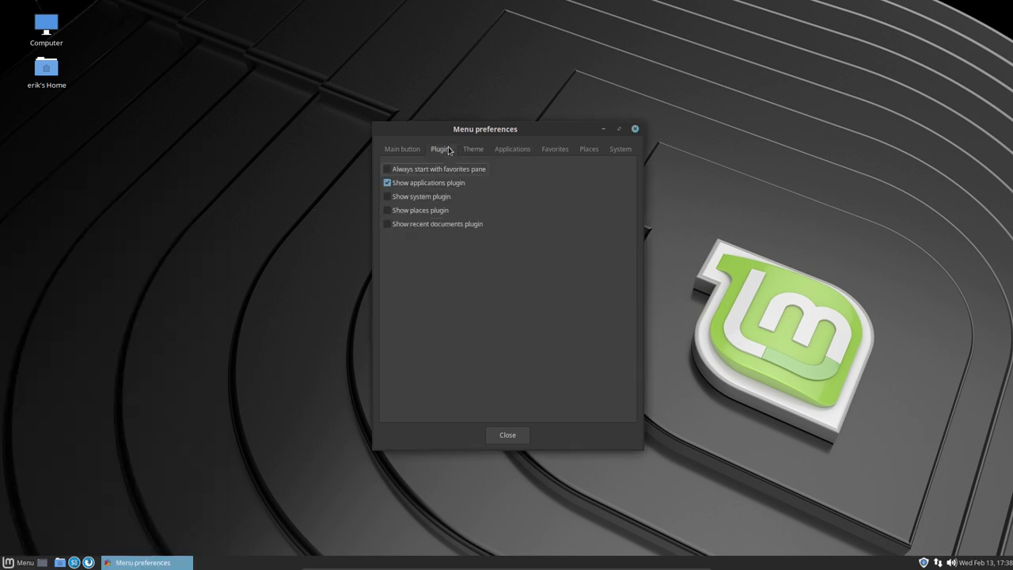
pyautogui.click(386, 196)
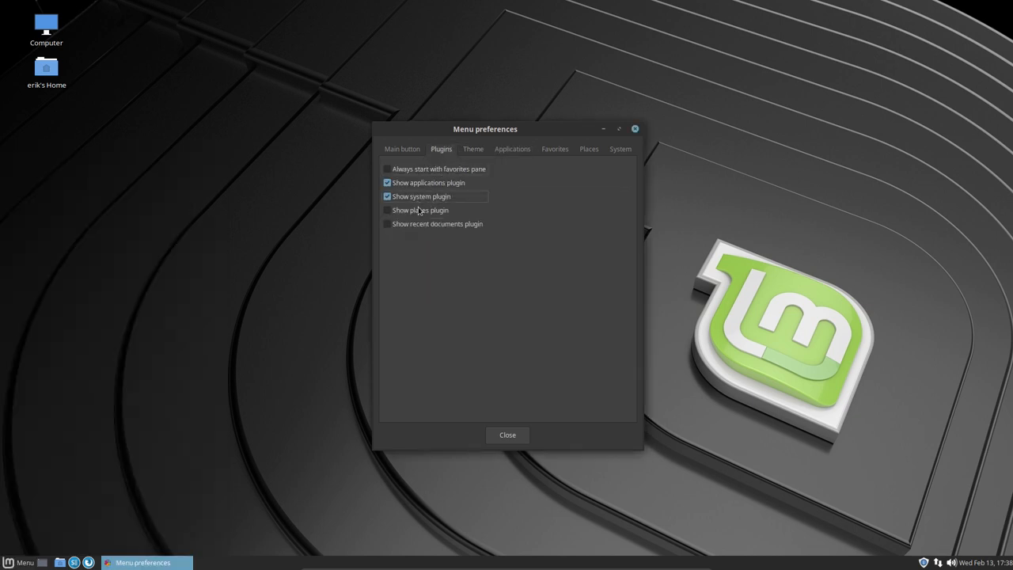
pyautogui.click(386, 209)
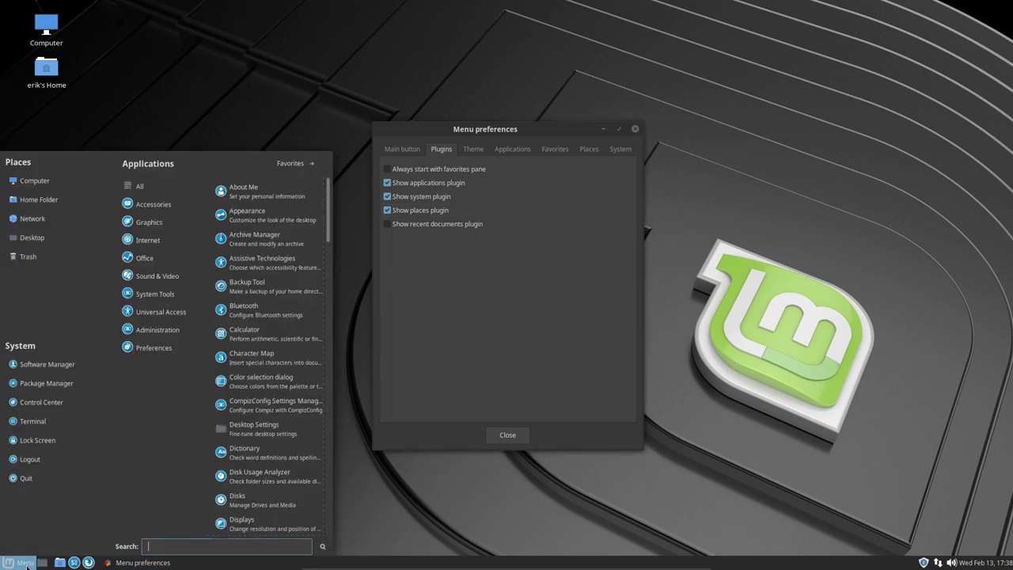
pyautogui.moveTo(19, 562)
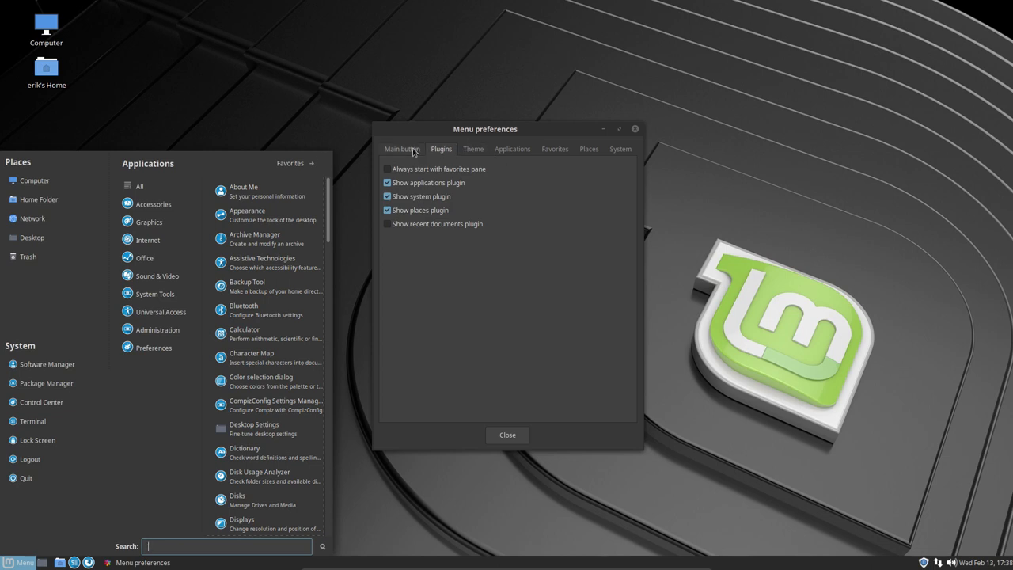
# Review the Main button, Applications and Places settings, then close the menu preferences
pyautogui.click(402, 148)
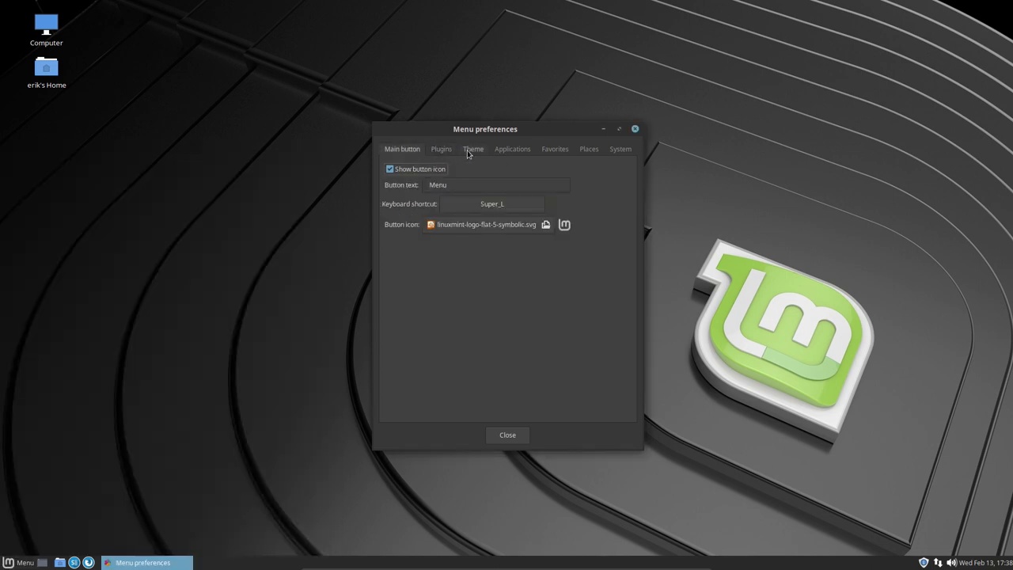
pyautogui.click(512, 149)
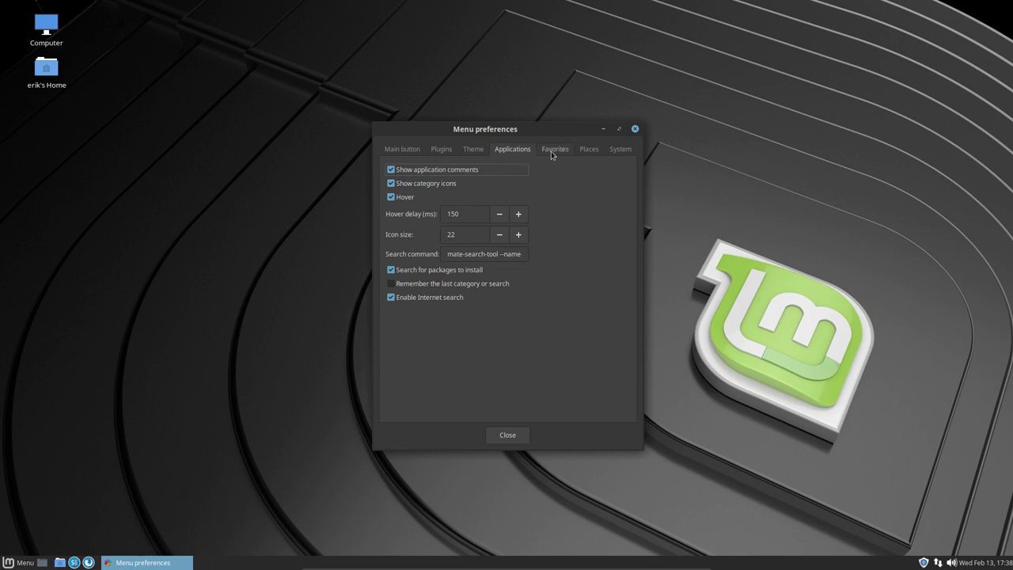
pyautogui.click(589, 149)
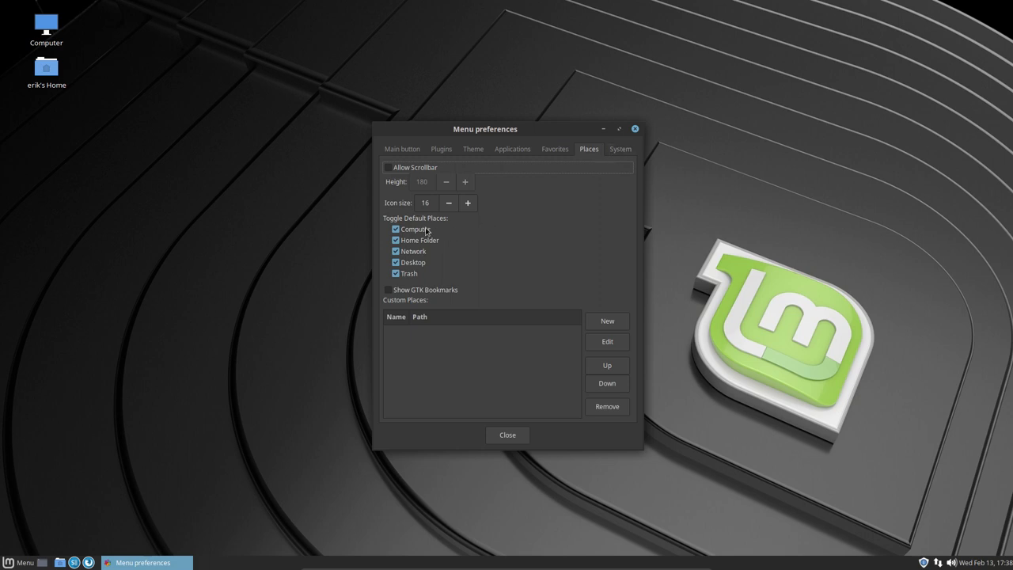
pyautogui.moveTo(407, 229)
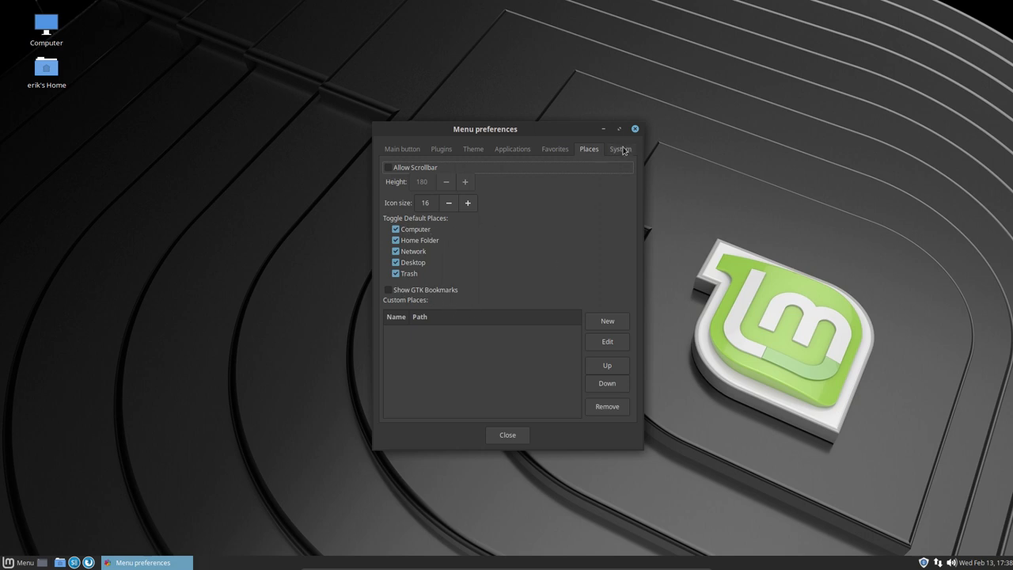
pyautogui.click(621, 149)
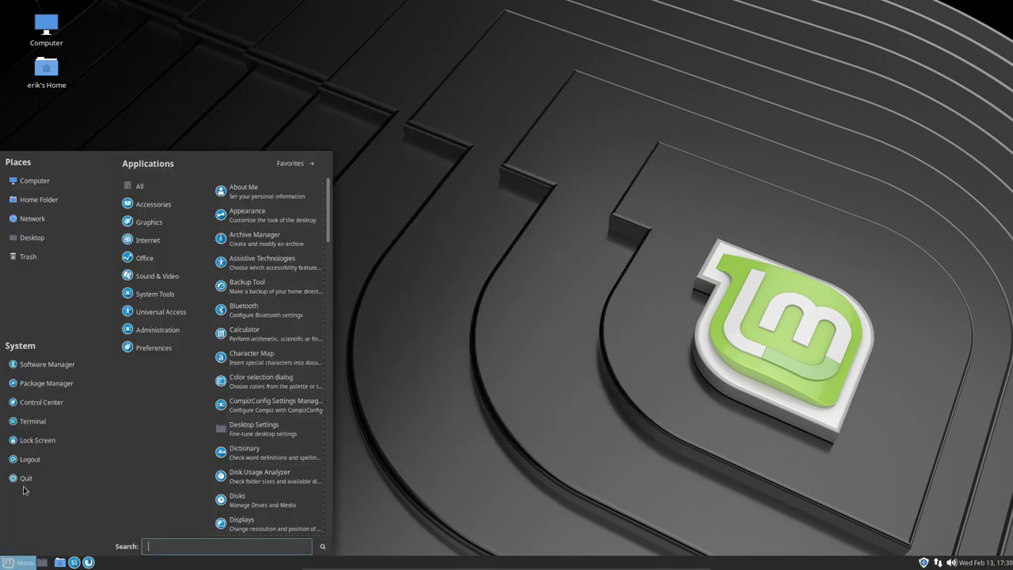
# Launch Qt5 Settings from the menu's Preferences category
pyautogui.click(153, 349)
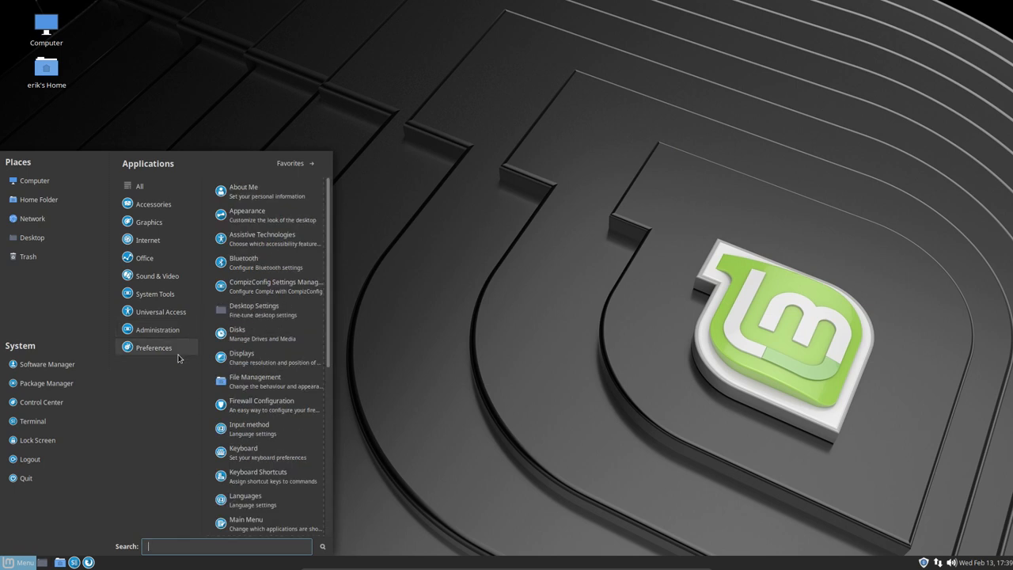
pyautogui.moveTo(157, 329)
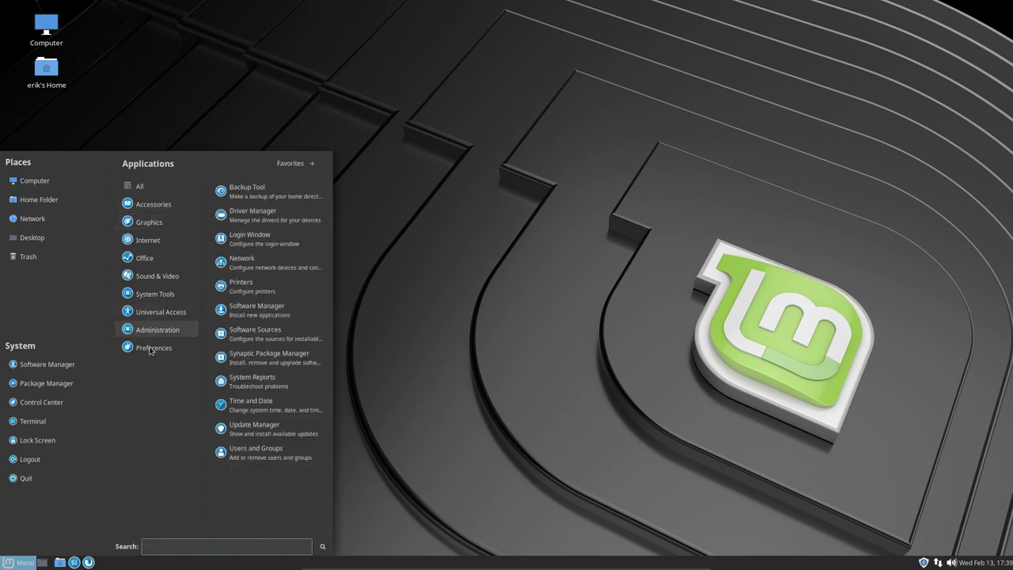
pyautogui.click(154, 348)
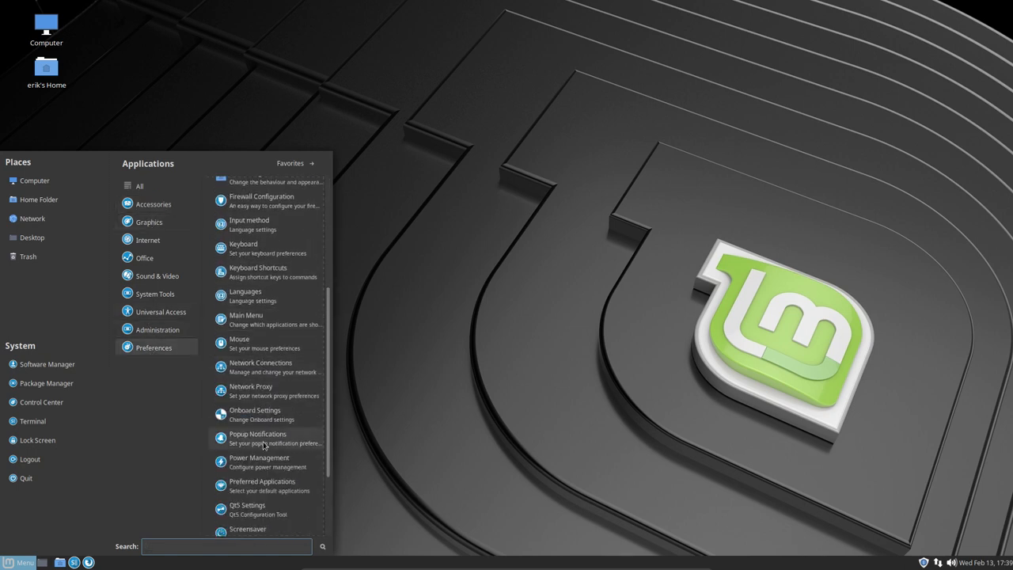
pyautogui.scroll(-3)
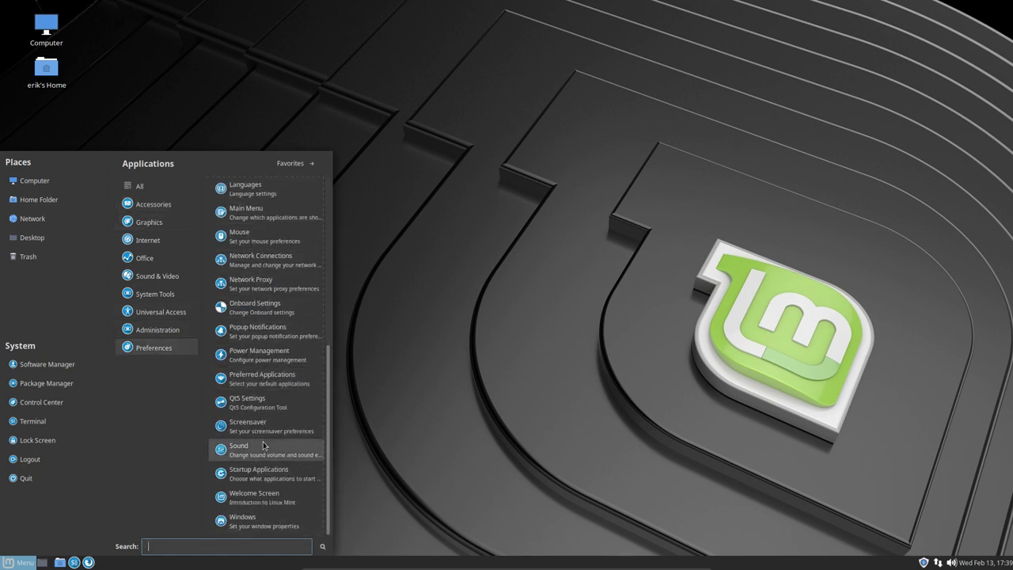
pyautogui.moveTo(265, 474)
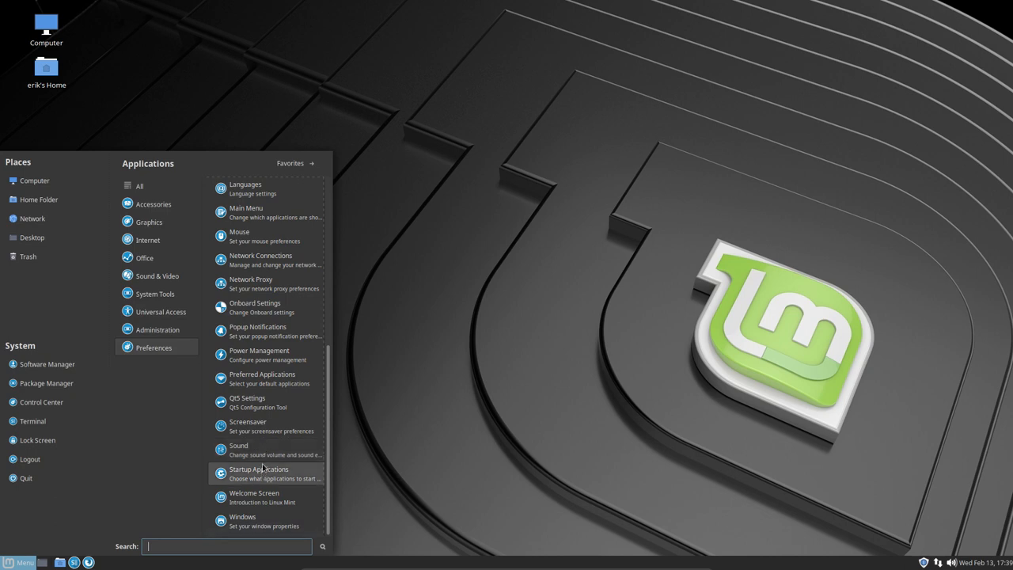
pyautogui.moveTo(251, 402)
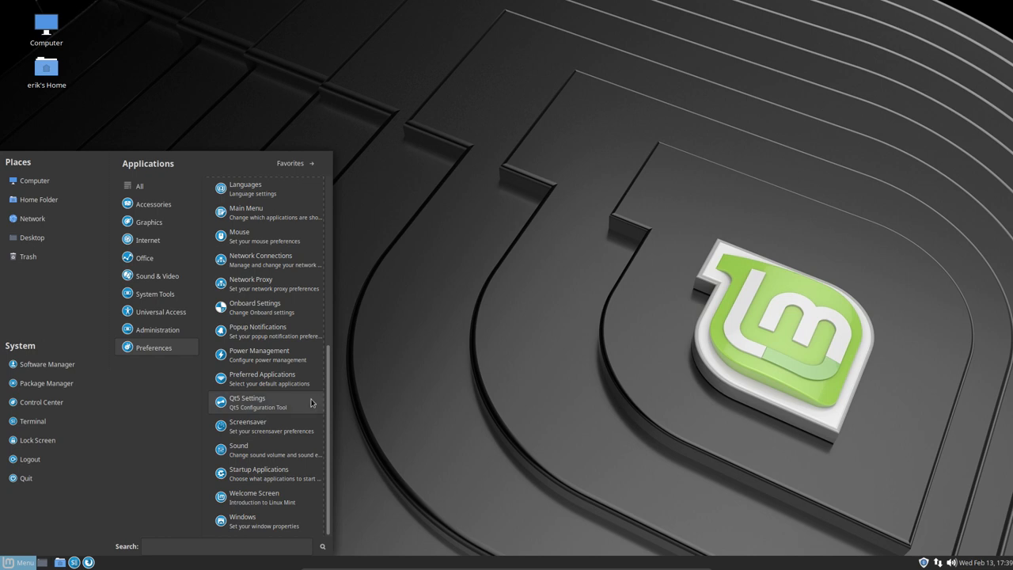
pyautogui.click(247, 402)
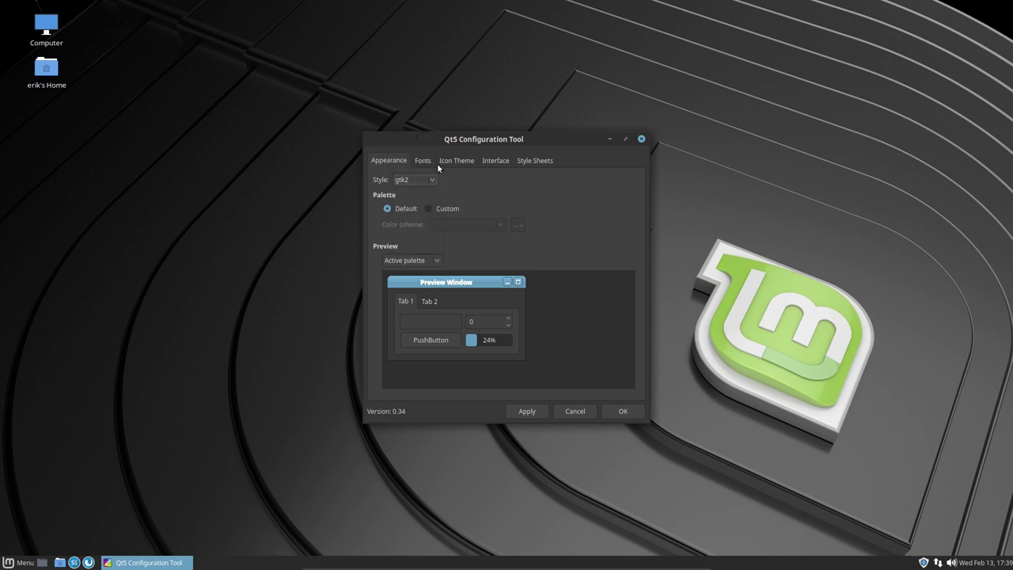
# Look through the Icon Theme and Interface settings, then close the Qt5 Configuration Tool with OK
pyautogui.click(456, 160)
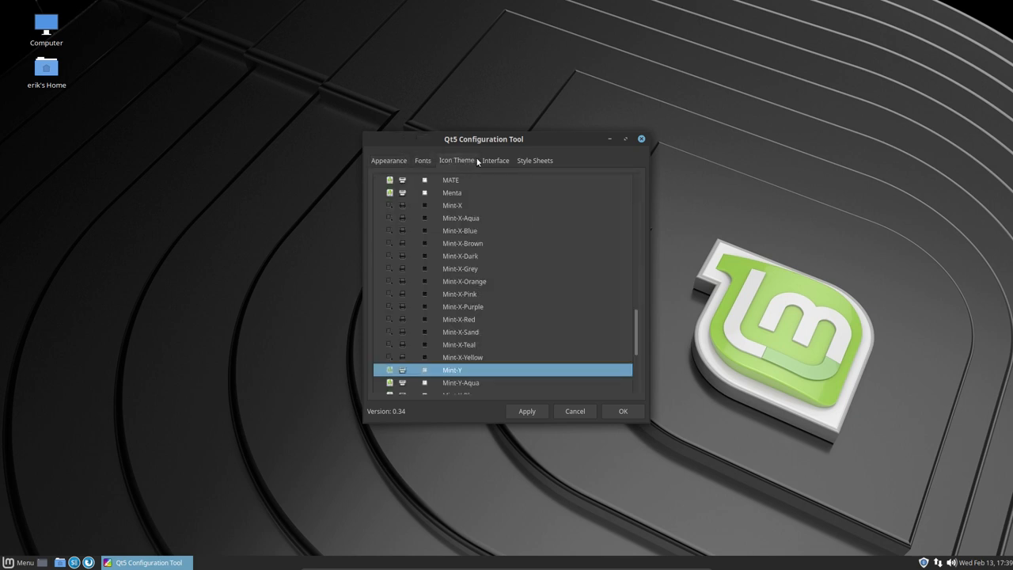
pyautogui.click(494, 160)
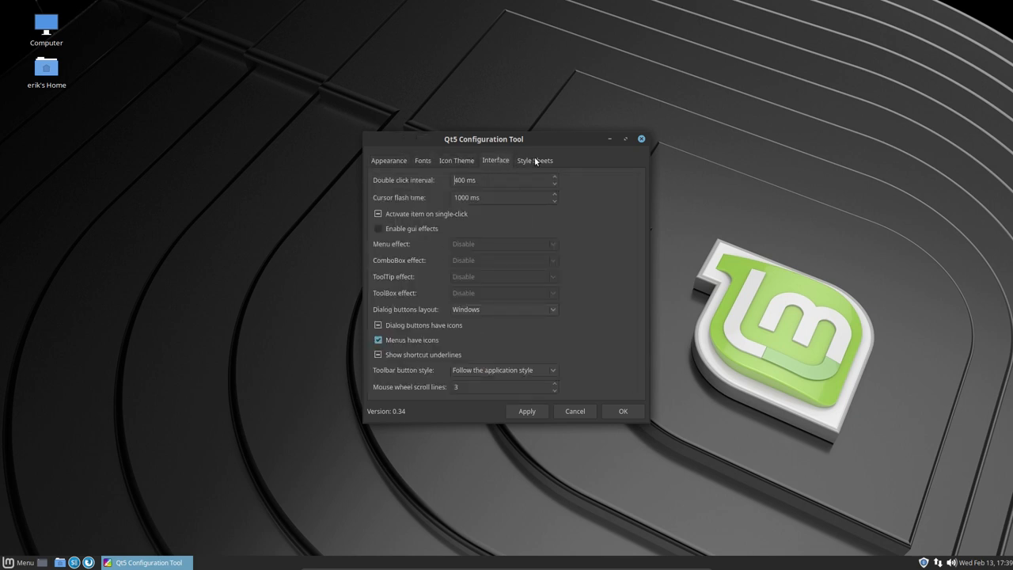
pyautogui.click(641, 140)
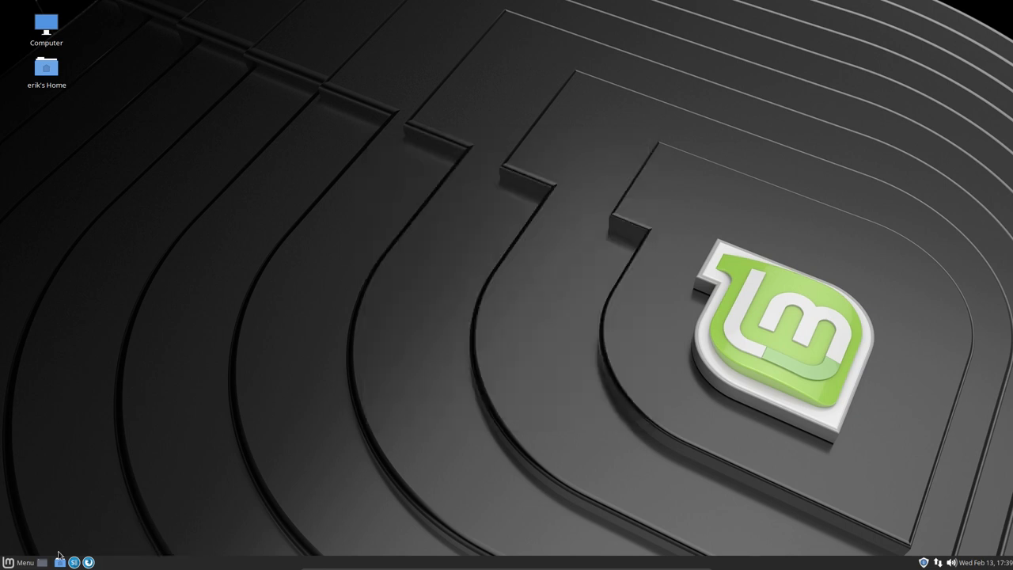
# Launch Control Center from the menu and bring its Look and Feel section into view
pyautogui.click(19, 561)
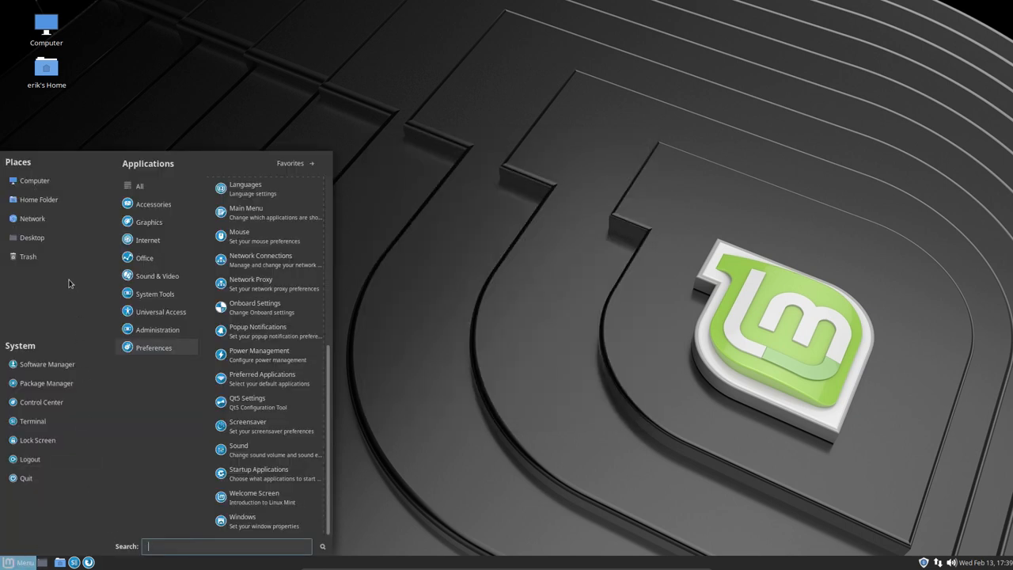
pyautogui.moveTo(45, 436)
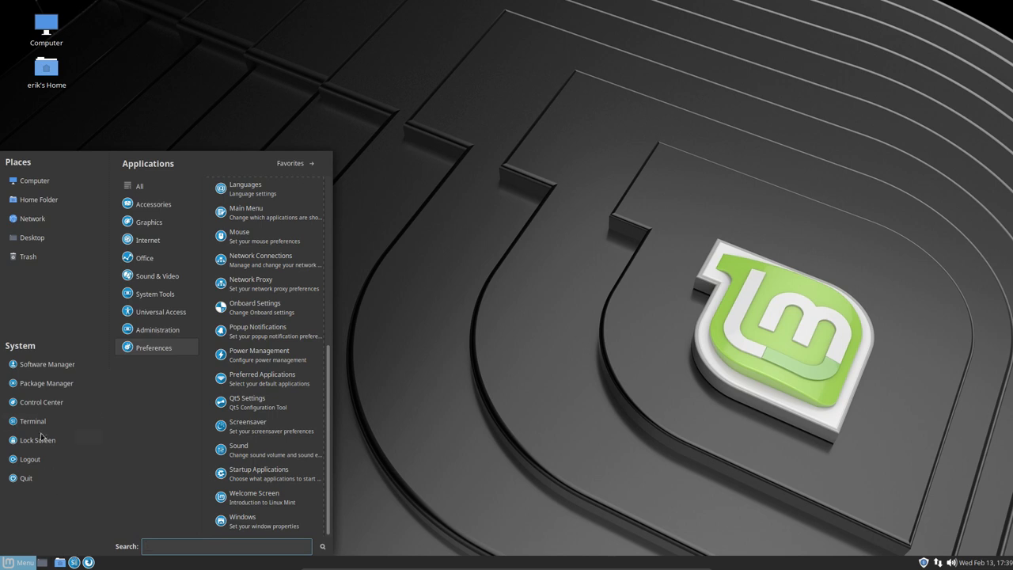
pyautogui.click(41, 402)
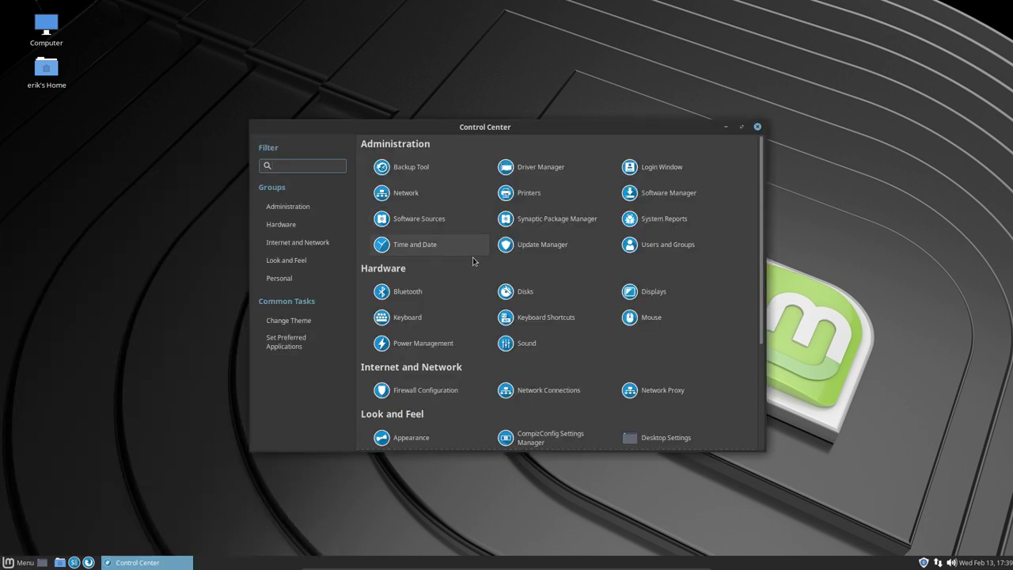
pyautogui.moveTo(484, 127); pyautogui.dragTo(443, 52)
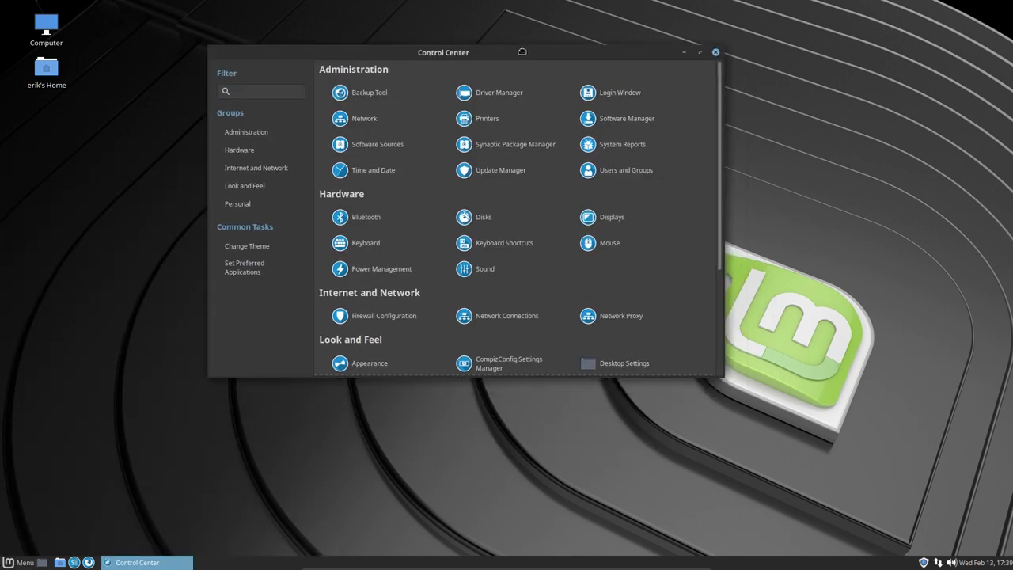
pyautogui.moveTo(510, 269)
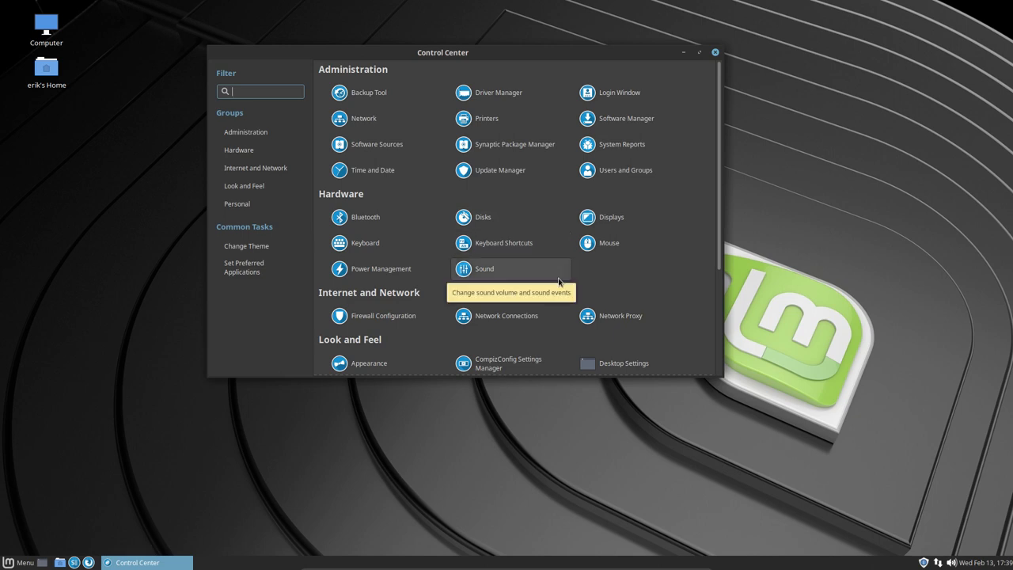
pyautogui.moveTo(545, 293)
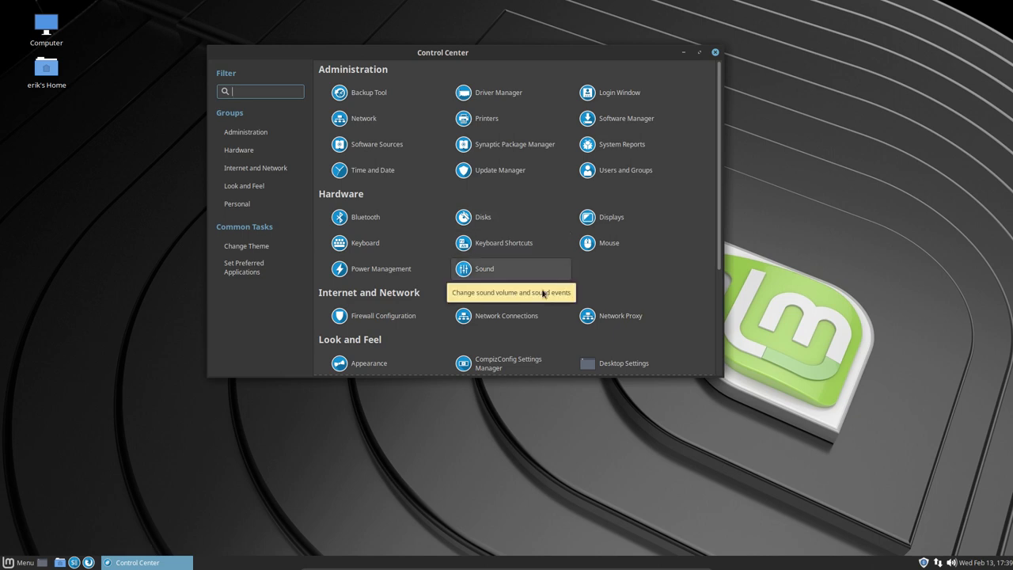
pyautogui.scroll(-3)
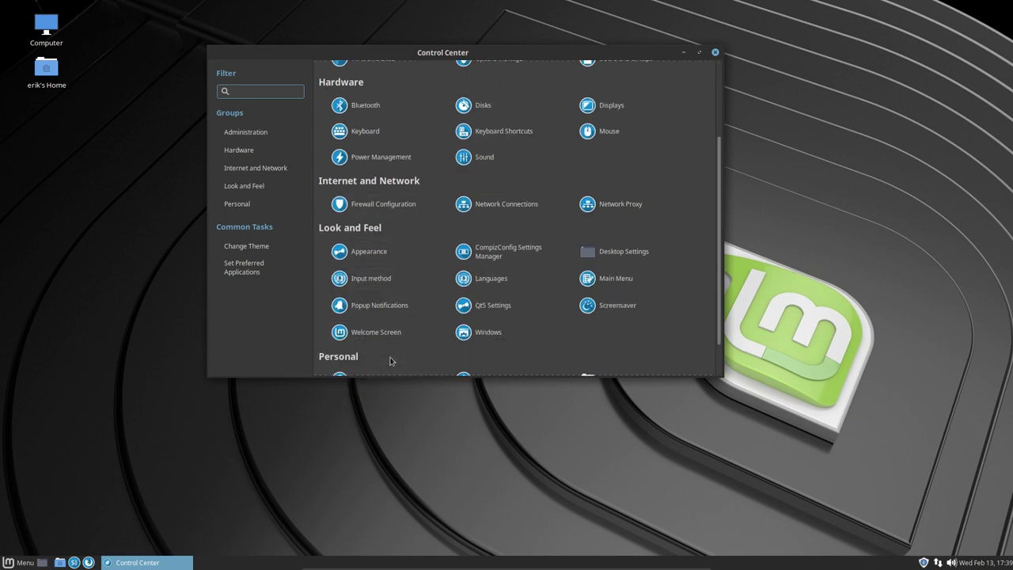
pyautogui.scroll(-3)
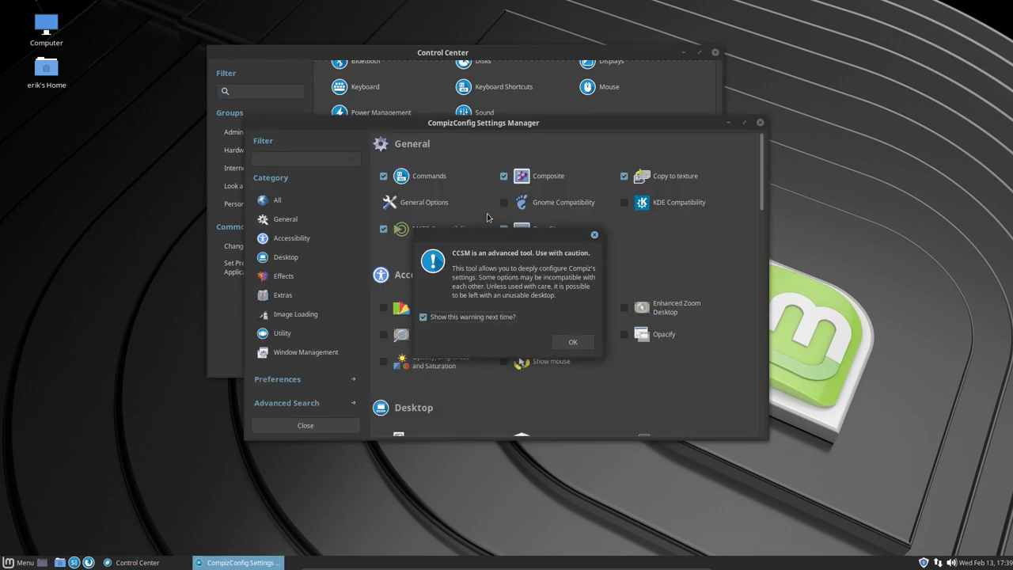
# Dismiss the CCSM caution dialog and close CompizConfig Settings Manager
pyautogui.click(573, 342)
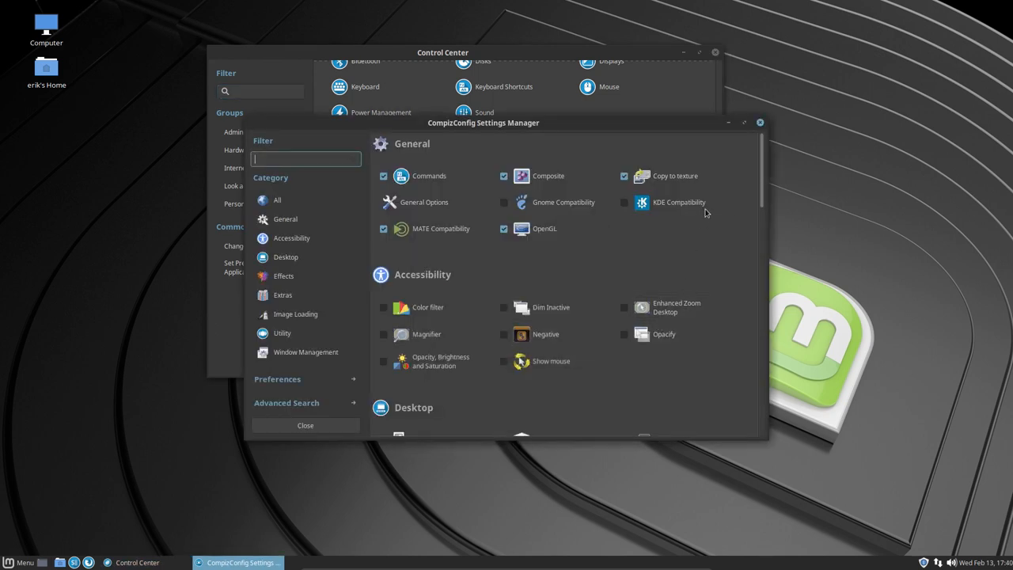
pyautogui.click(760, 124)
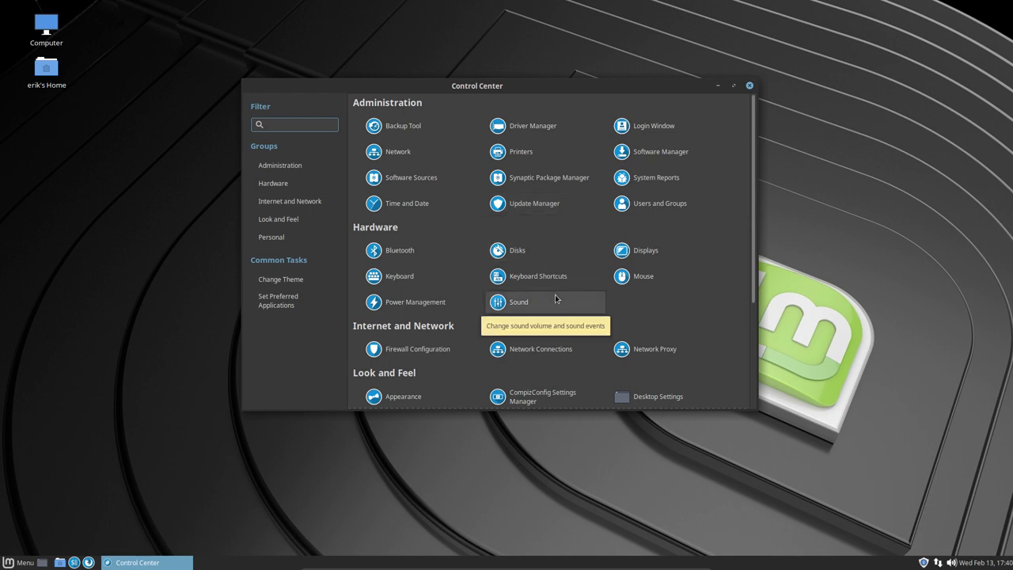
# Open Windows under Look and Feel to show the Window Preferences General settings
pyautogui.scroll(-3)
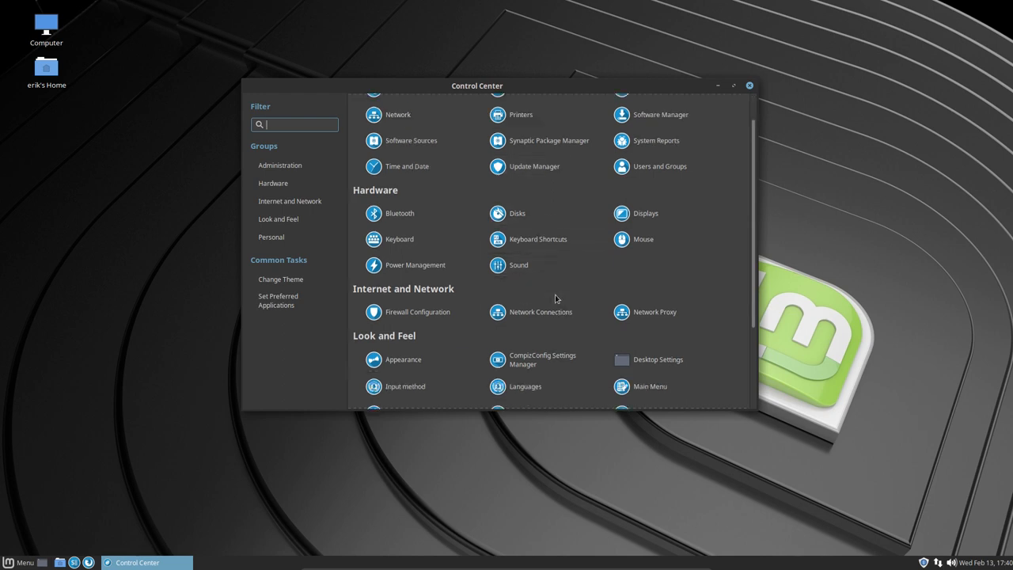
pyautogui.scroll(-3)
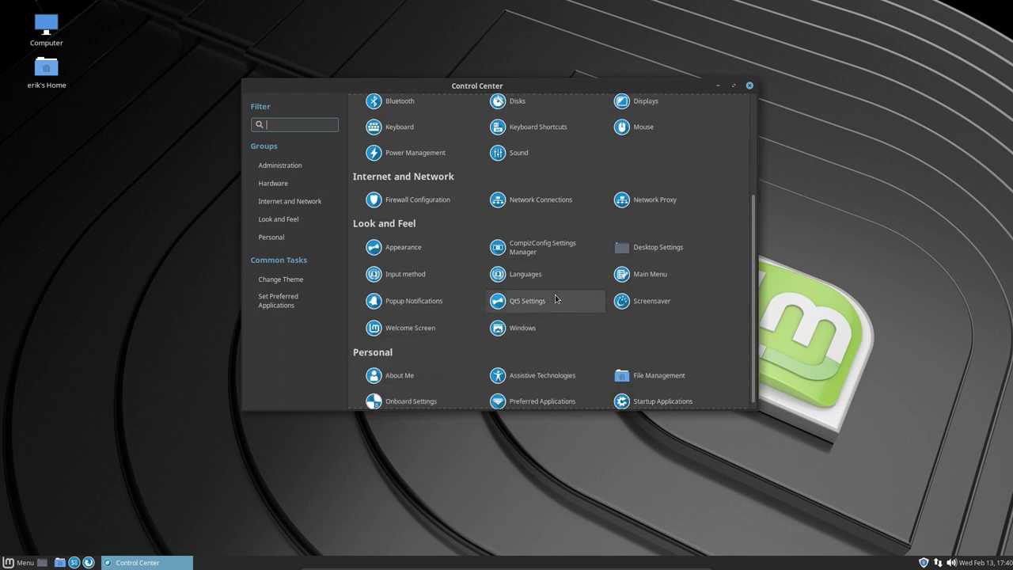
pyautogui.moveTo(532, 327)
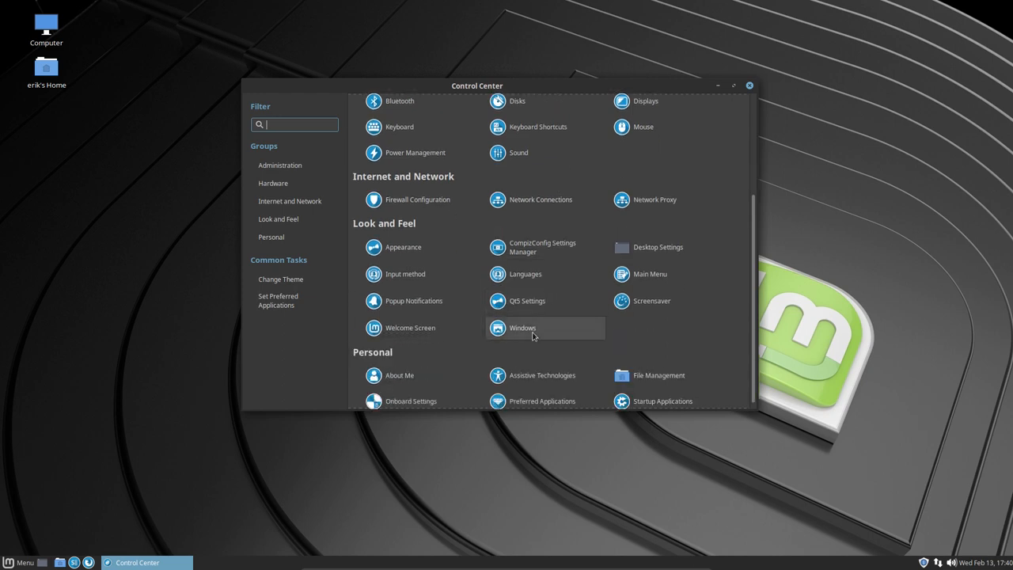
pyautogui.scroll(-3)
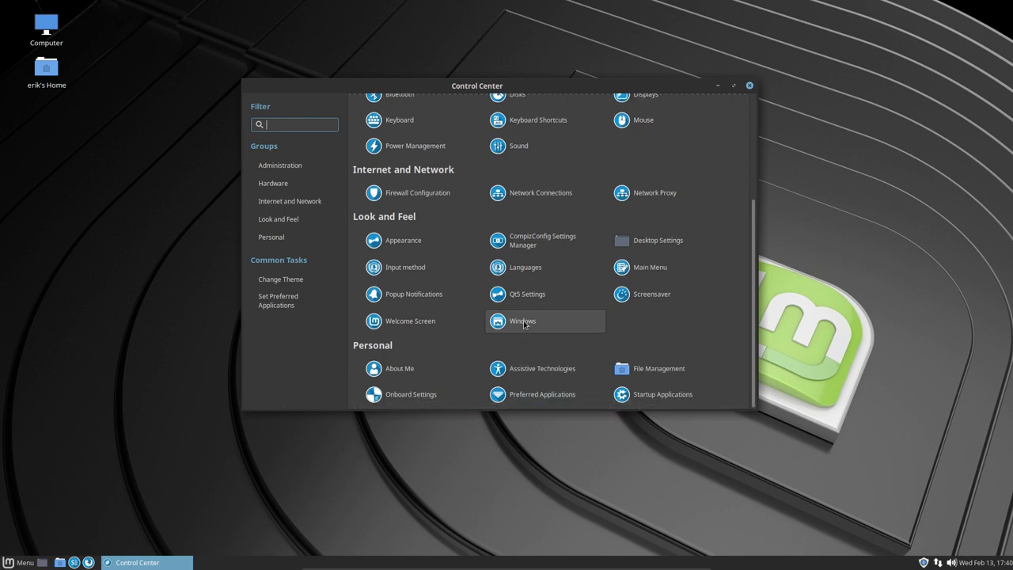
pyautogui.click(522, 320)
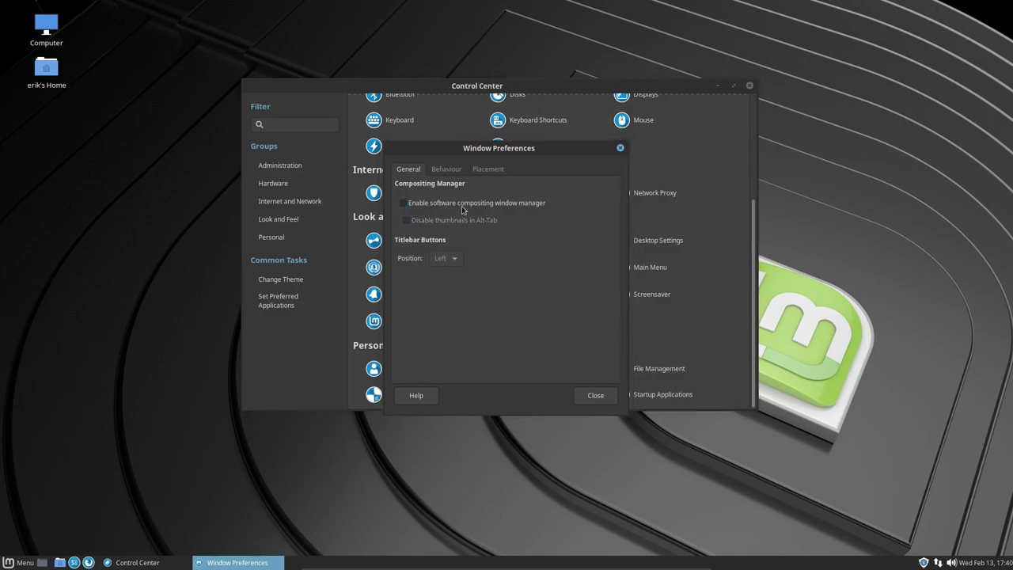
# Enable the software compositing window manager, glance at the Behaviour and Placement settings, then close Window Preferences
pyautogui.click(404, 203)
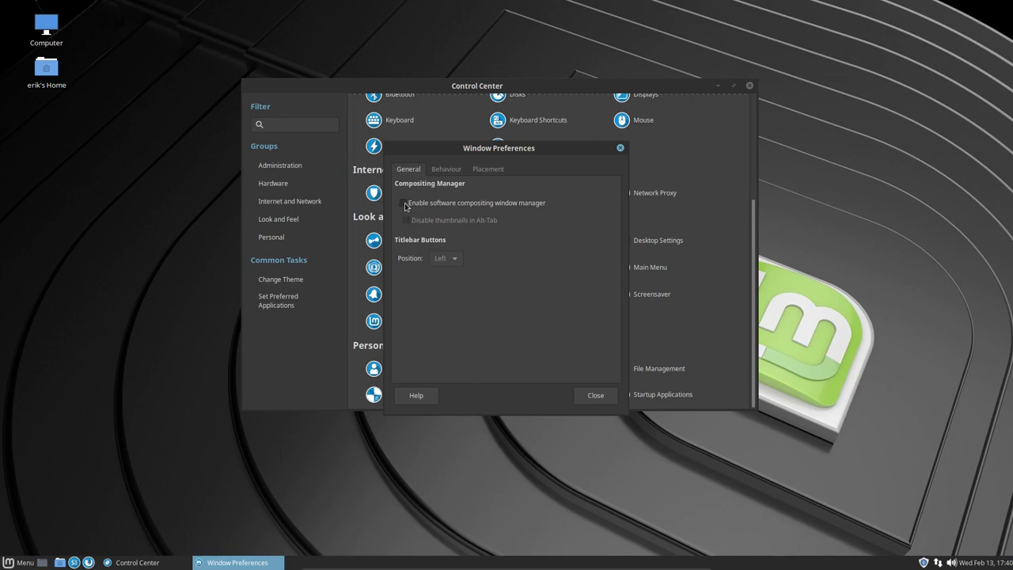
pyautogui.click(404, 203)
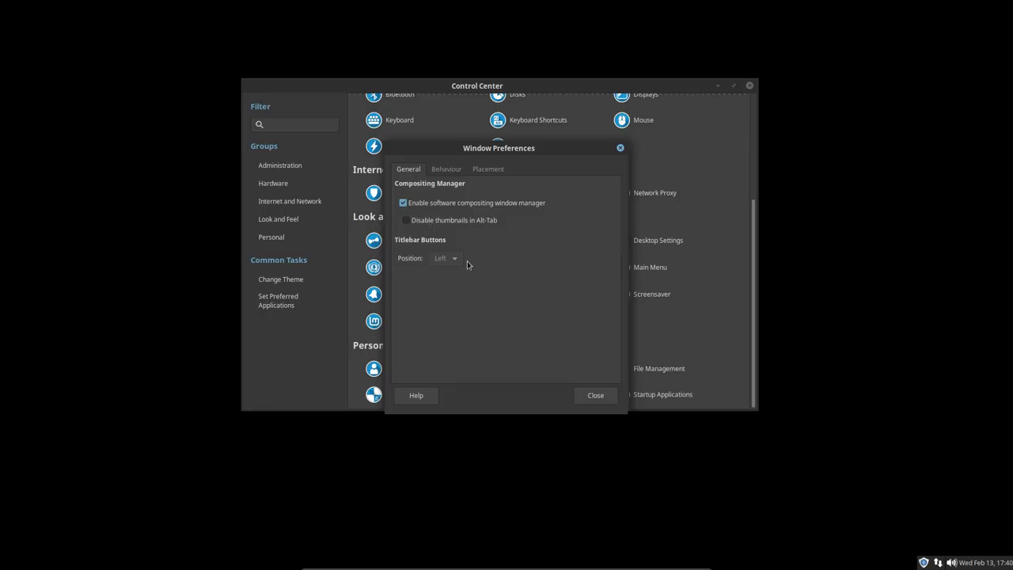
pyautogui.click(447, 168)
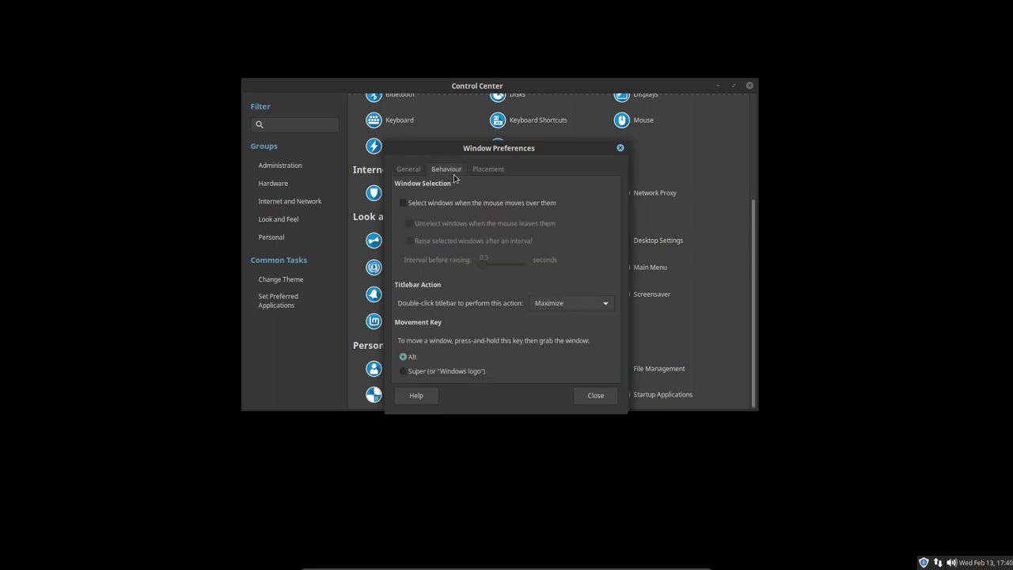
pyautogui.click(487, 168)
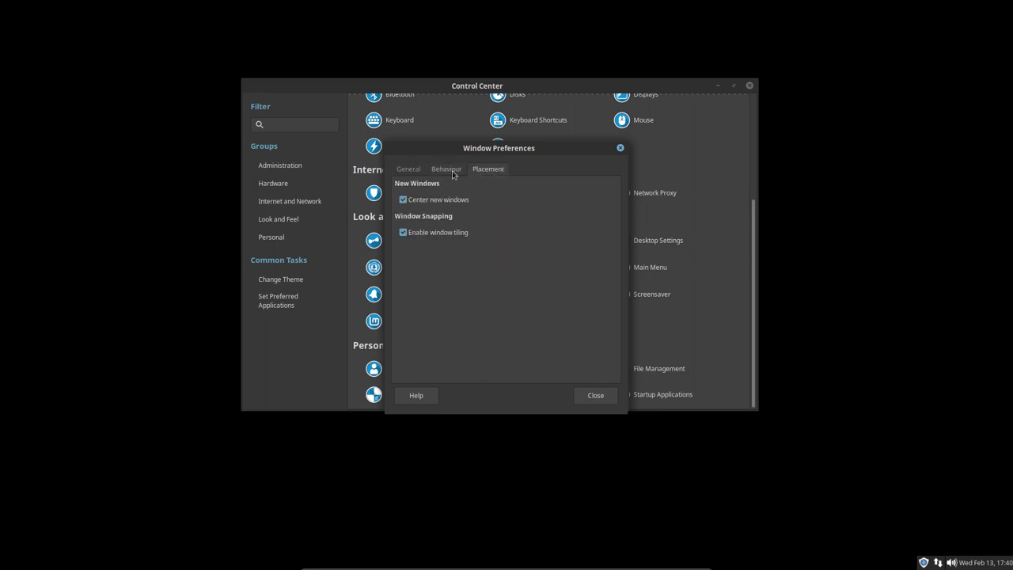
pyautogui.click(446, 168)
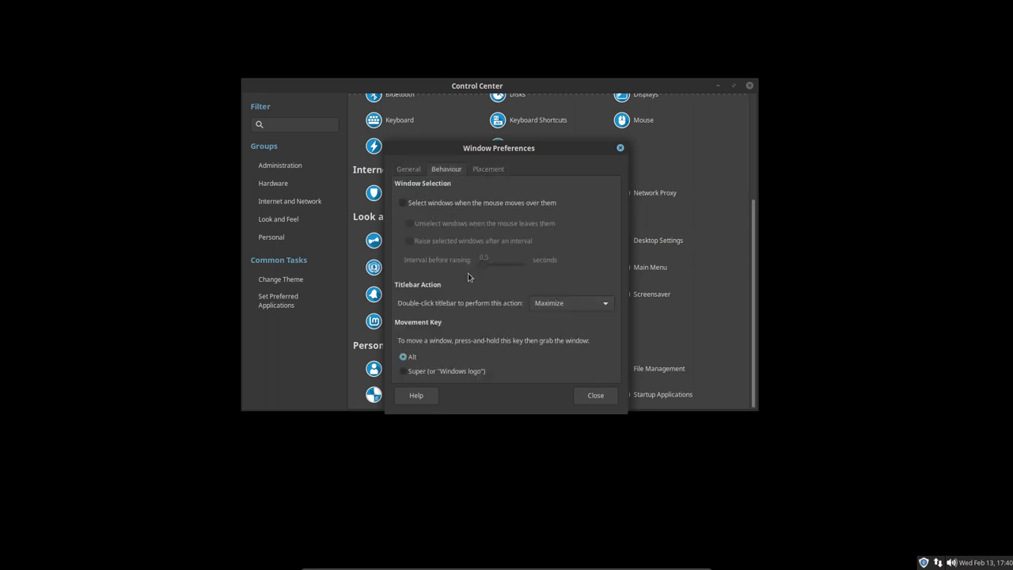
pyautogui.click(408, 168)
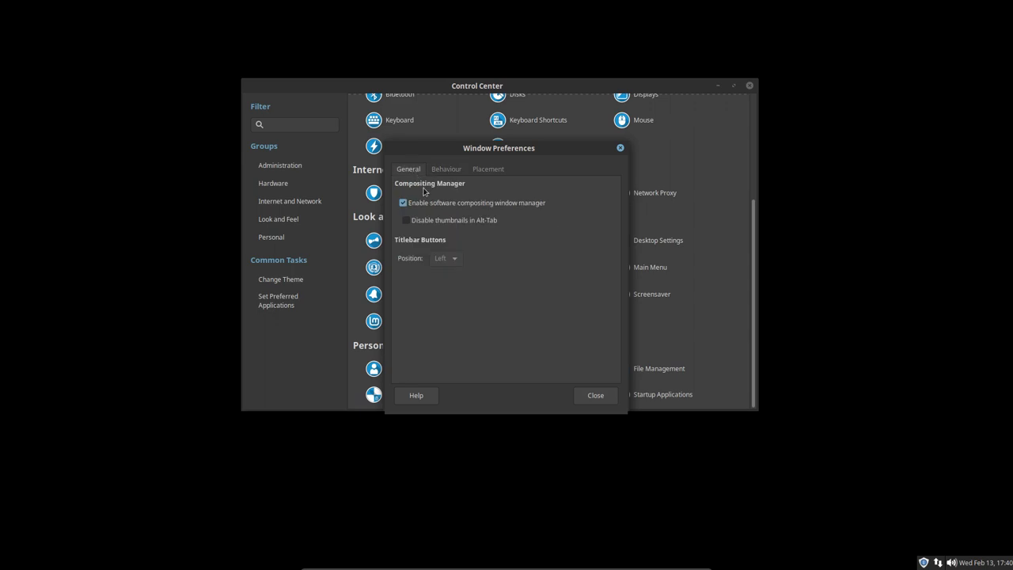
pyautogui.click(595, 396)
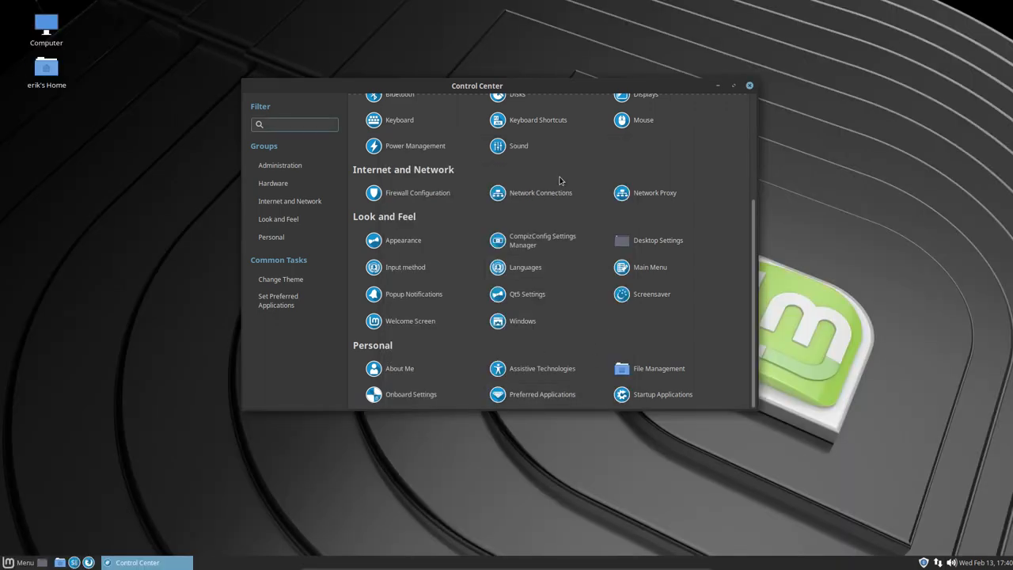
pyautogui.moveTo(525, 266)
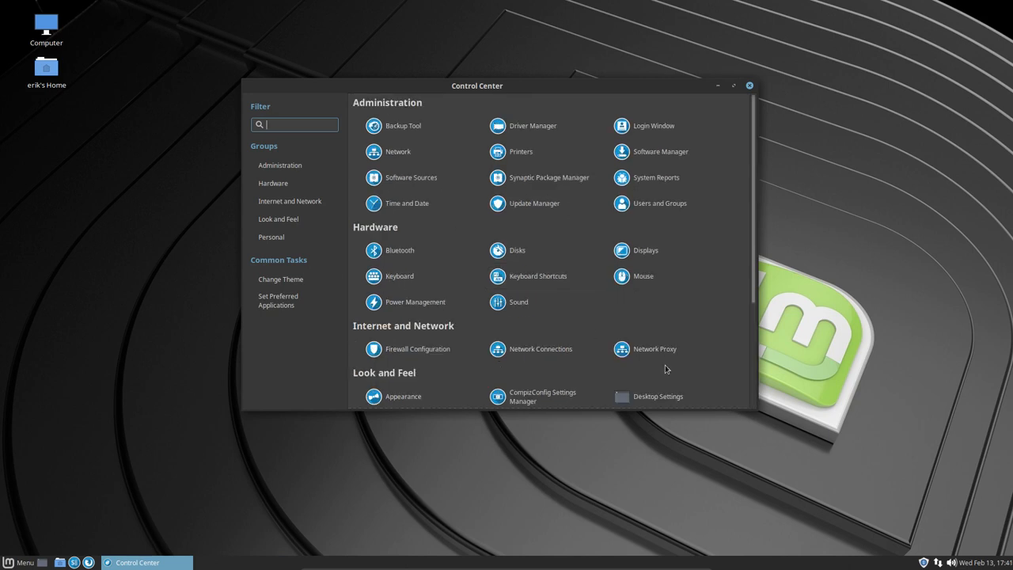
pyautogui.moveTo(657, 402)
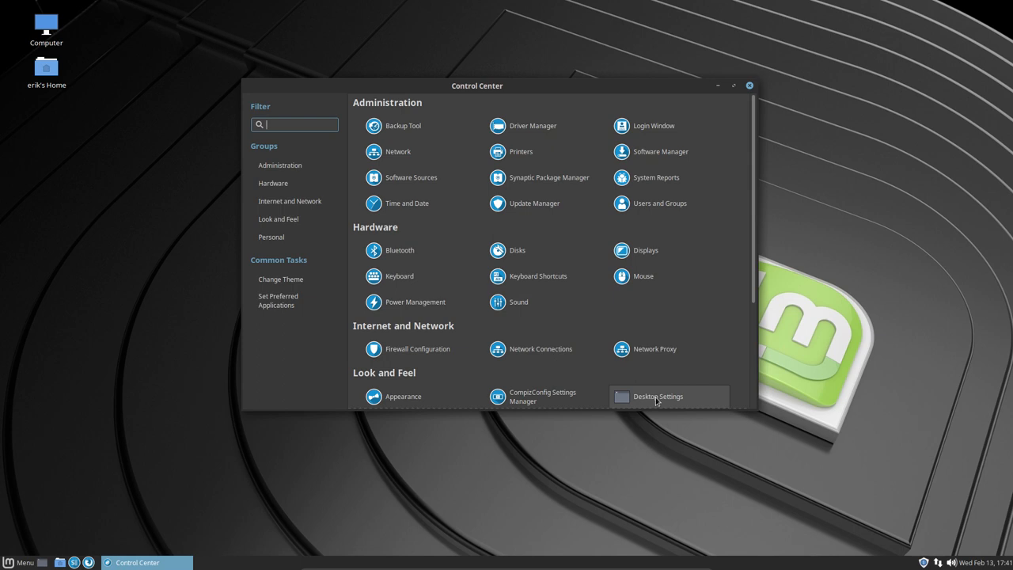
# Choose Marco + Compositing as the window manager in Desktop Settings
pyautogui.click(657, 396)
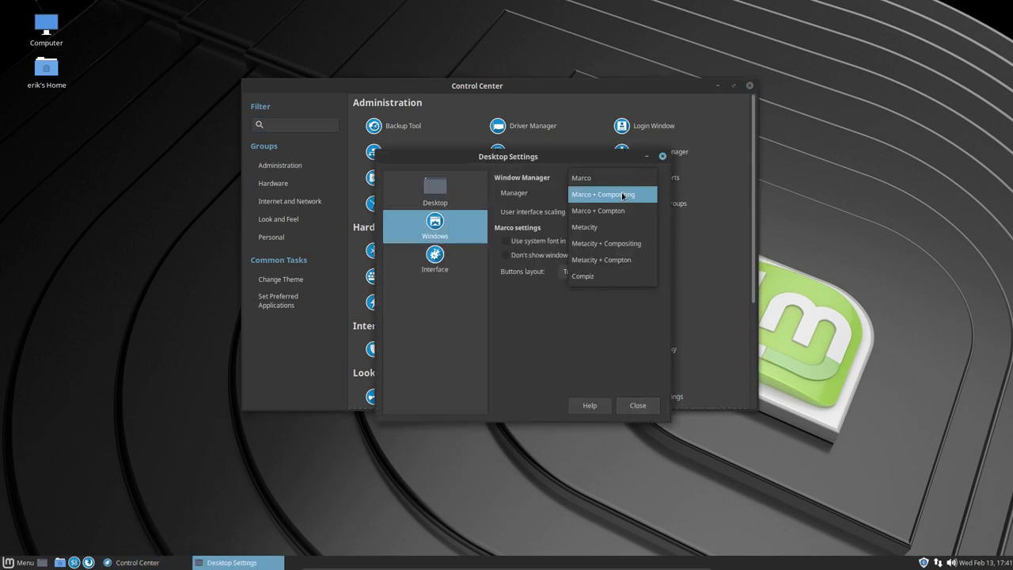
pyautogui.click(603, 193)
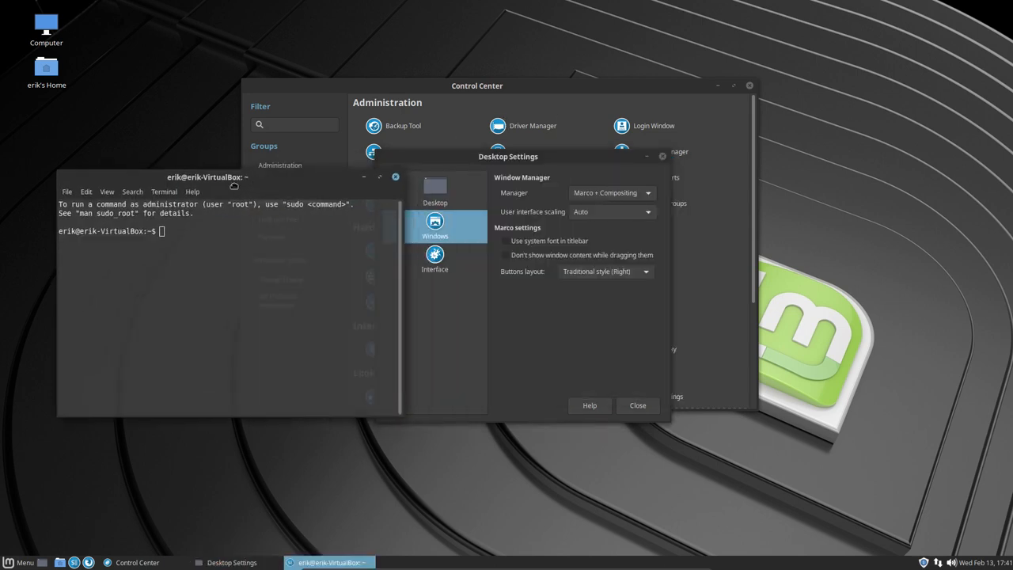
# Dismiss the terminal's info dialog and pick the coastal sea photo as desktop background
pyautogui.click(193, 191)
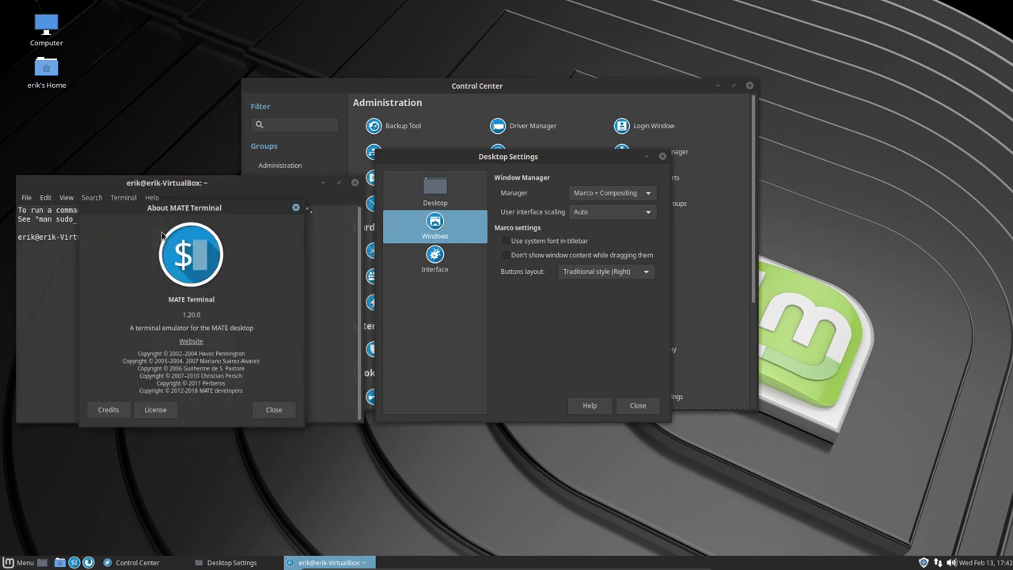
pyautogui.click(272, 409)
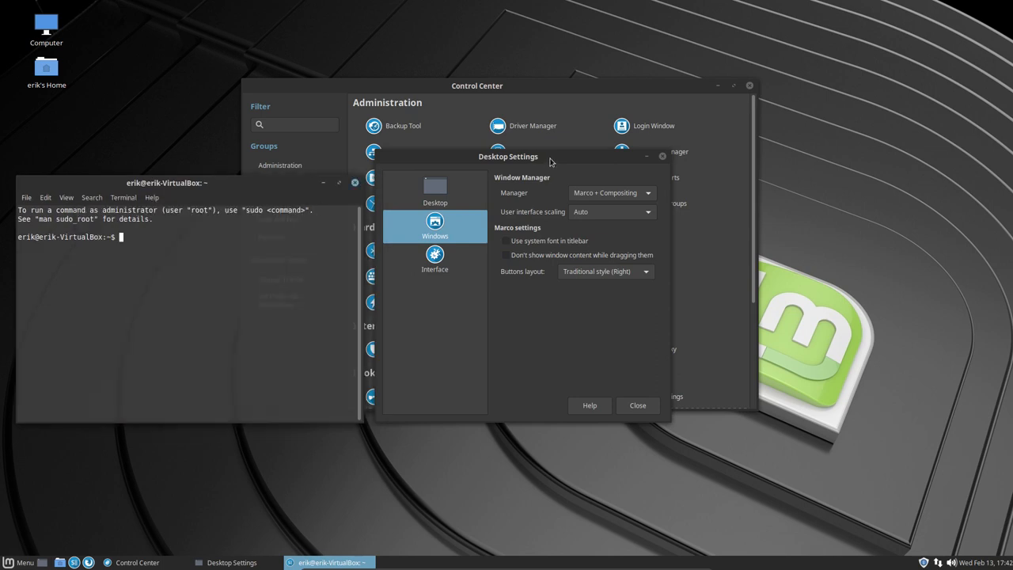
pyautogui.moveTo(509, 157); pyautogui.dragTo(823, 190)
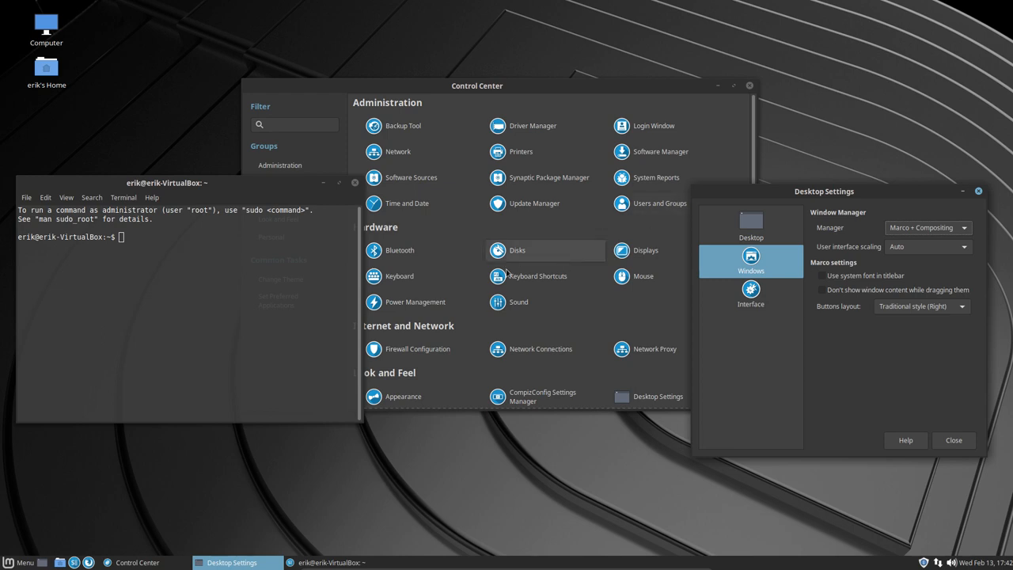
pyautogui.rightClick(175, 172)
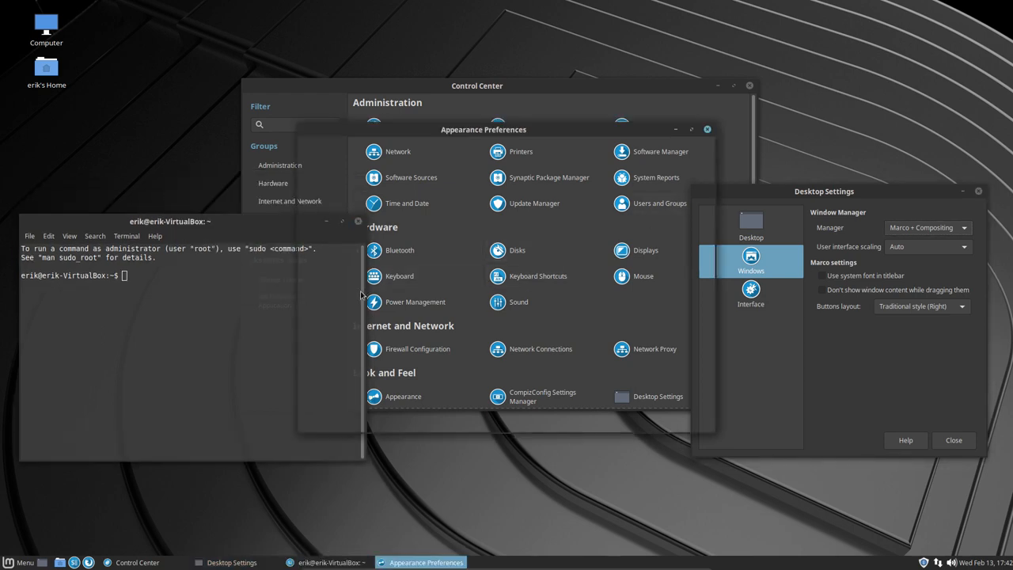
pyautogui.click(415, 276)
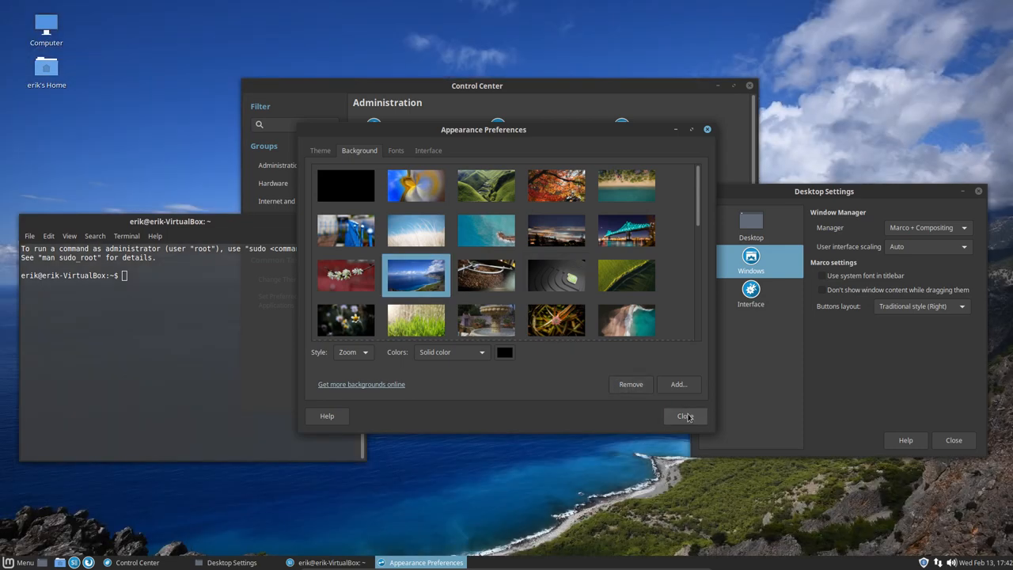
# Try Marco + Compton and Metacity, settle on Compiz as window manager and move the terminal to test its effects
pyautogui.click(683, 415)
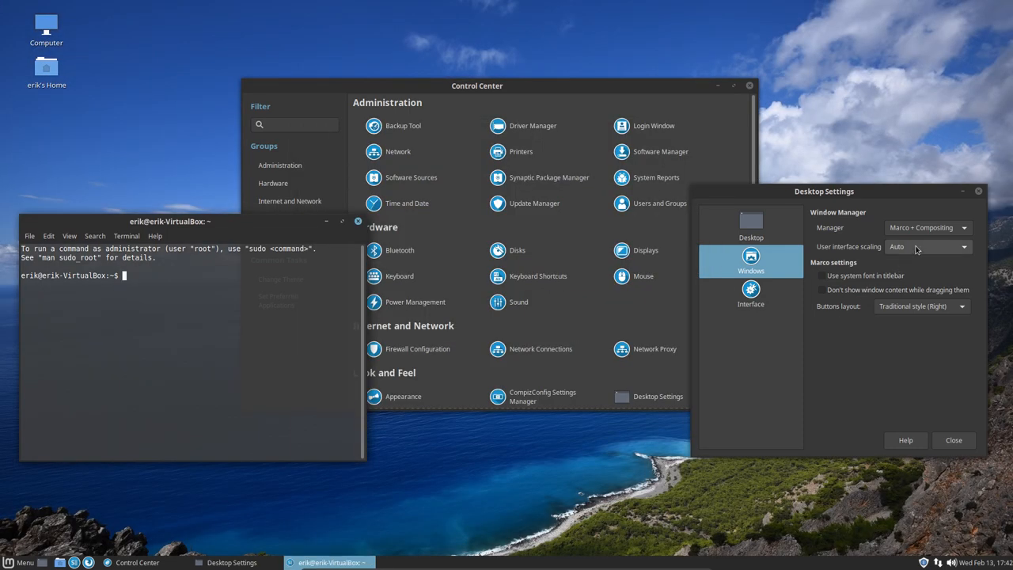
pyautogui.click(926, 227)
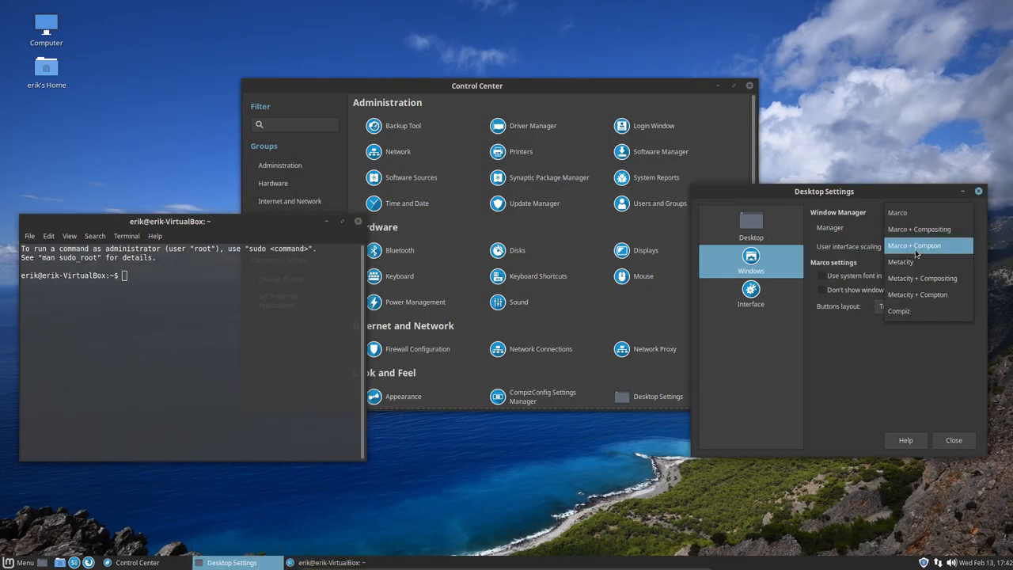
pyautogui.click(915, 246)
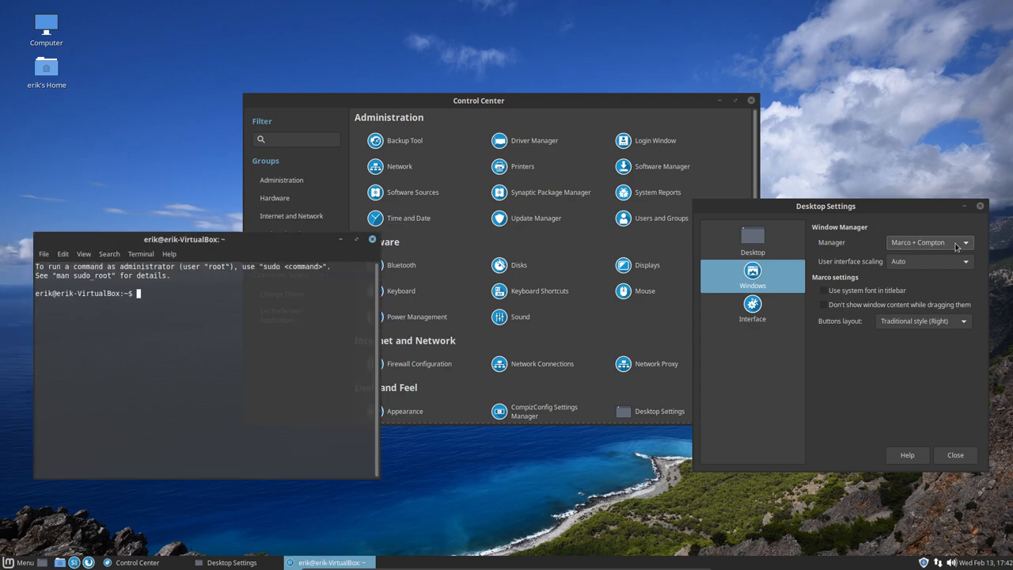
pyautogui.click(931, 242)
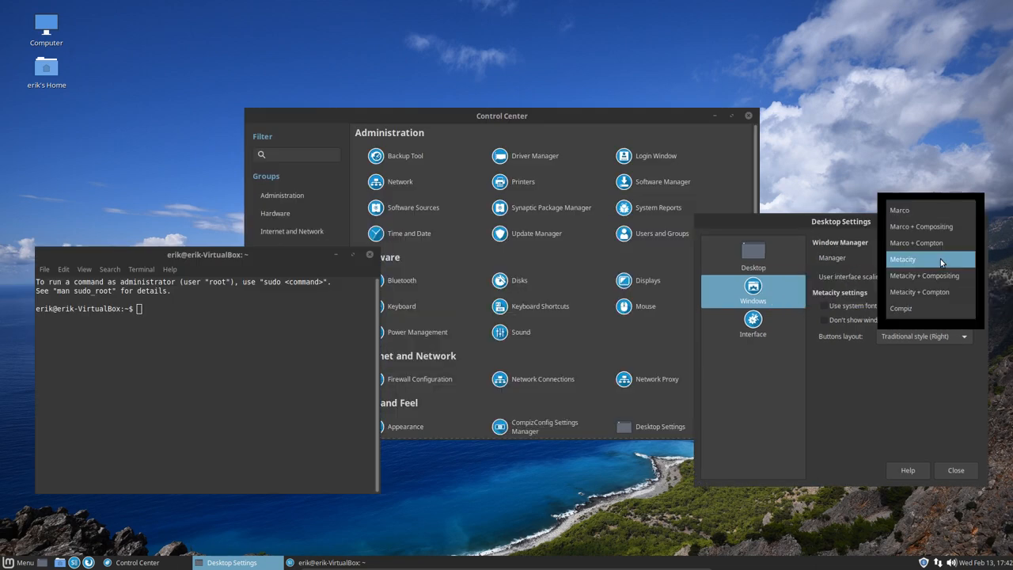
pyautogui.click(925, 275)
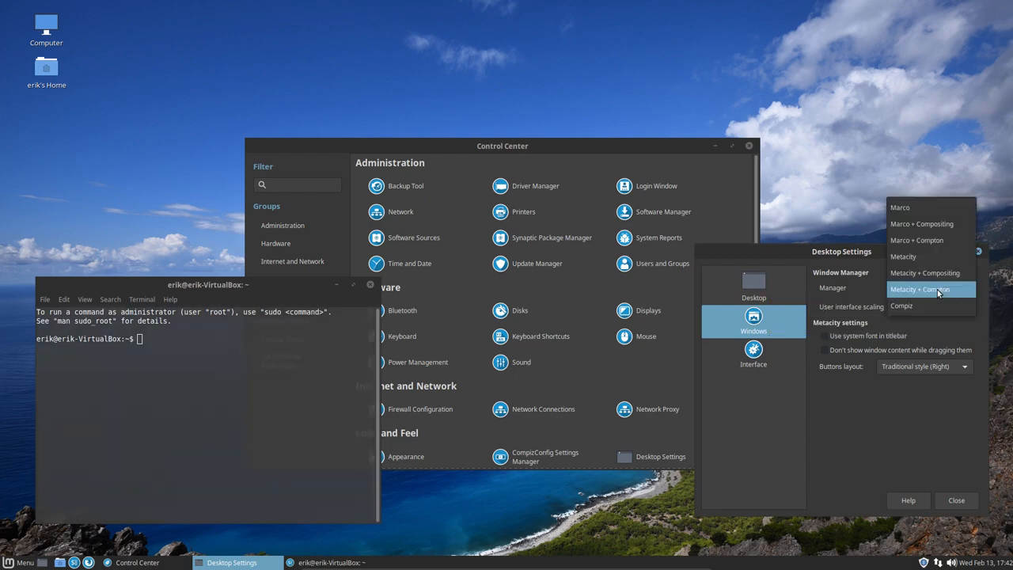
pyautogui.click(902, 306)
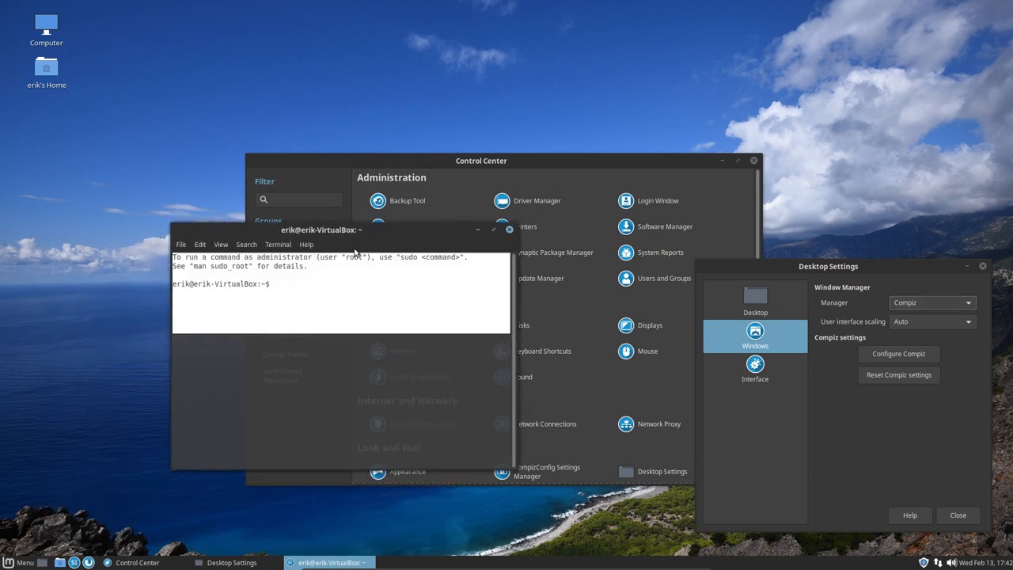
pyautogui.moveTo(319, 230); pyautogui.dragTo(396, 130)
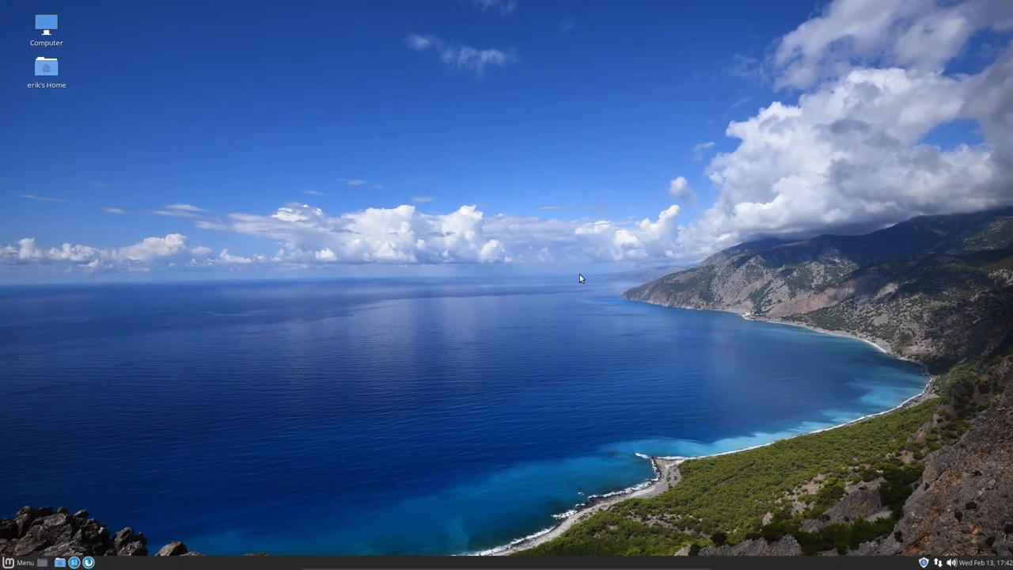
pyautogui.moveTo(728, 275)
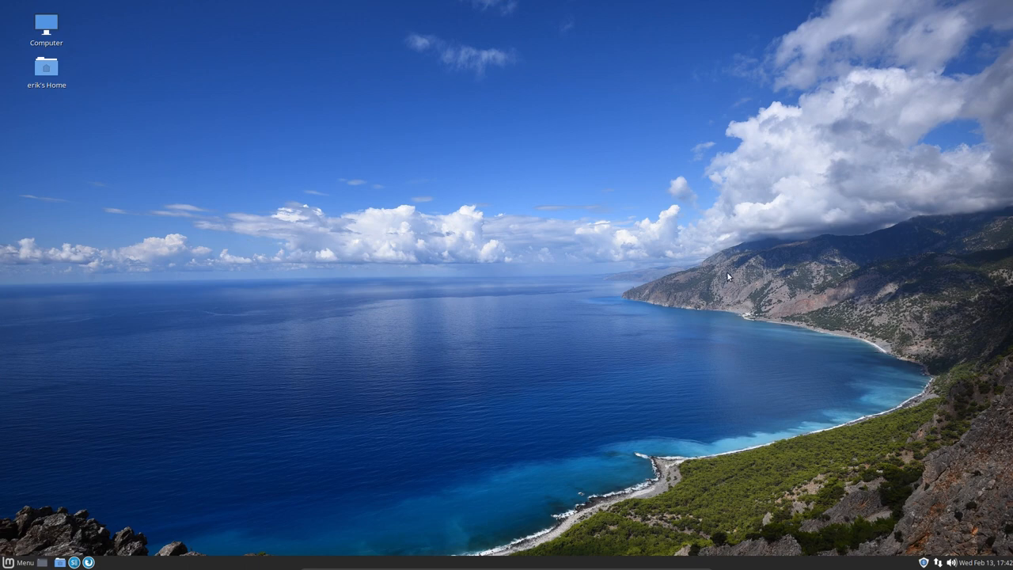
pyautogui.moveTo(520, 266)
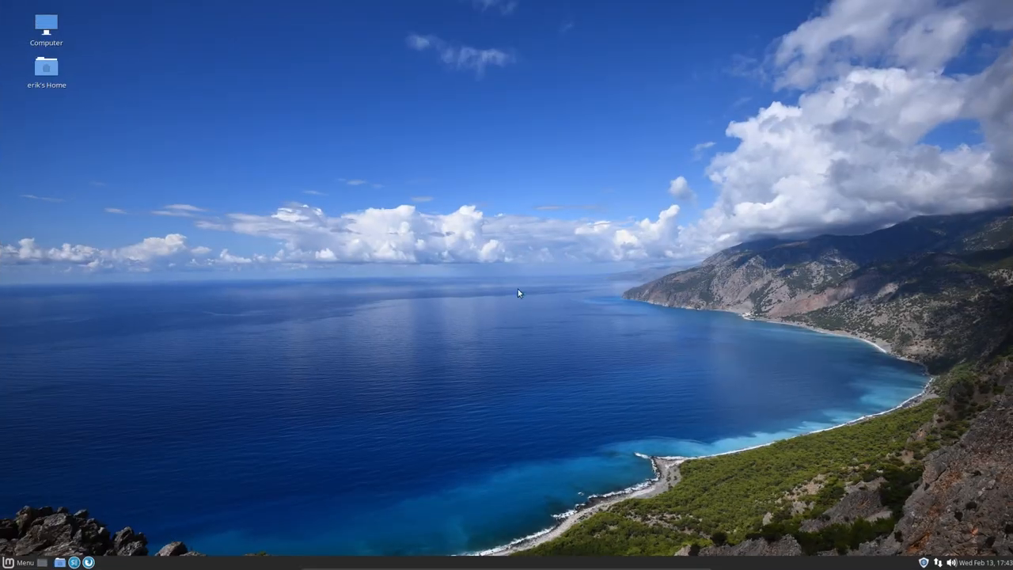
pyautogui.moveTo(671, 361)
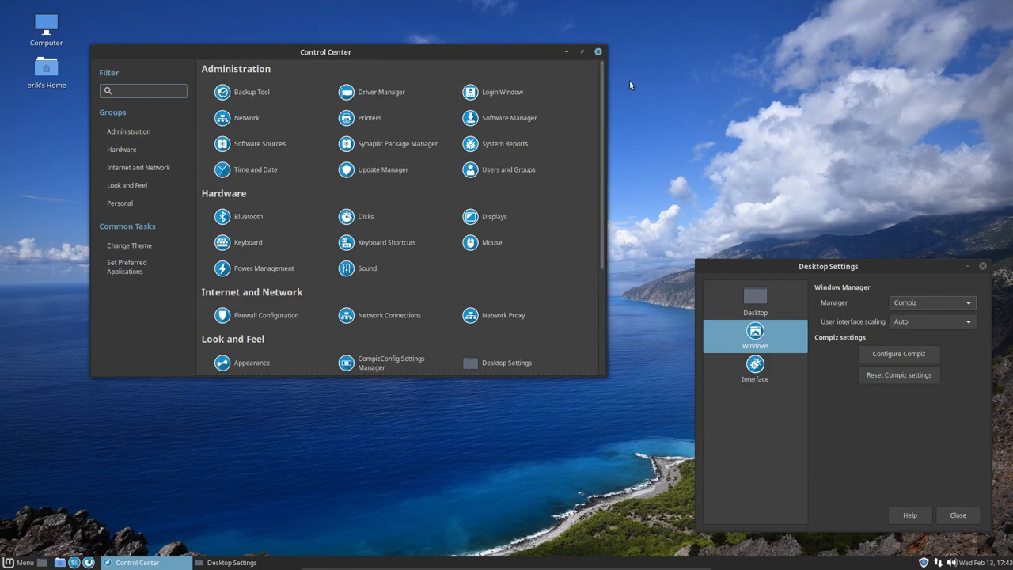
pyautogui.moveTo(505, 143)
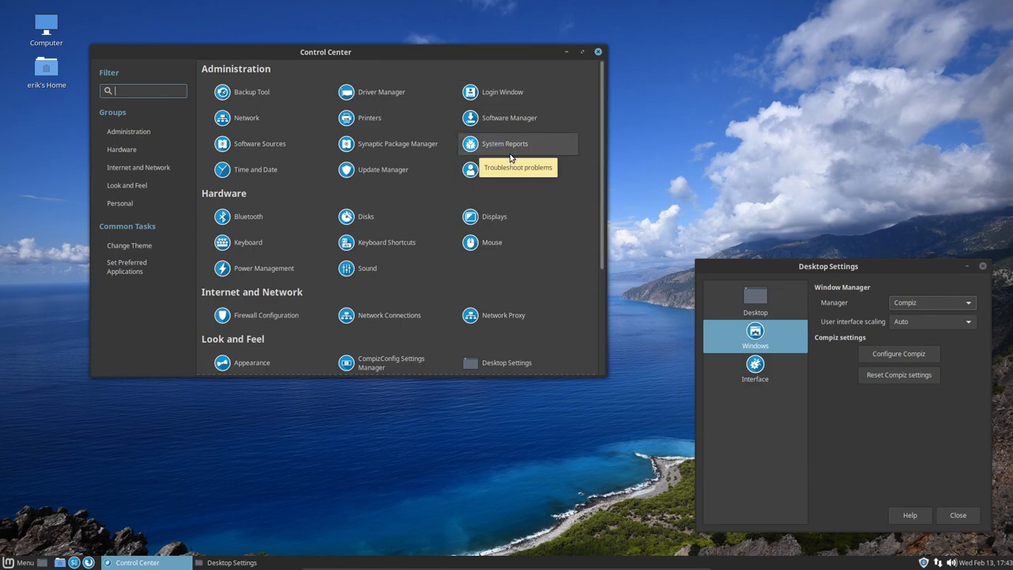
# Read the system restore and multimedia codecs reports in System Reports, then show Desktop Settings' Interface page
pyautogui.click(505, 143)
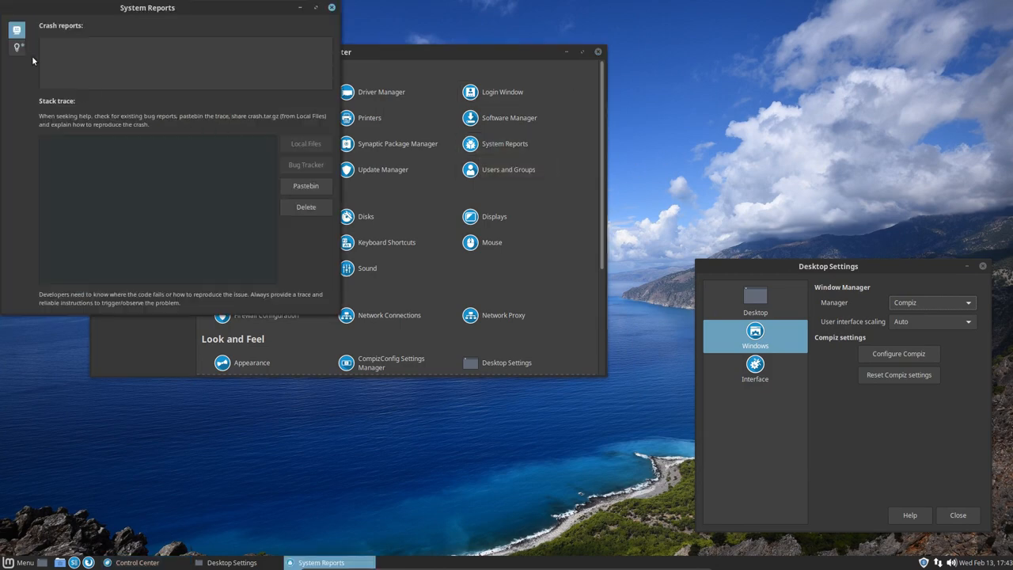
pyautogui.click(16, 47)
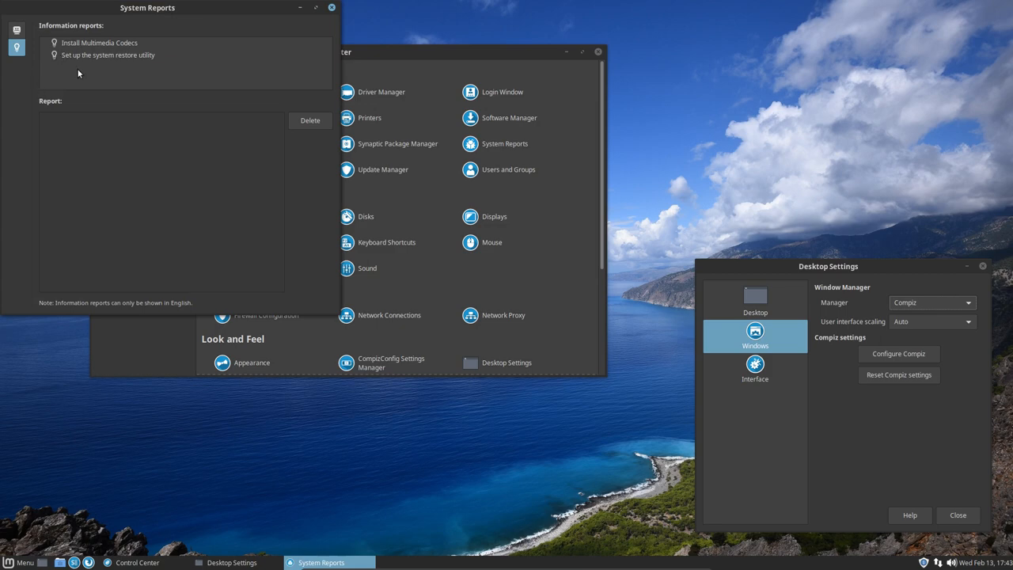
pyautogui.click(108, 54)
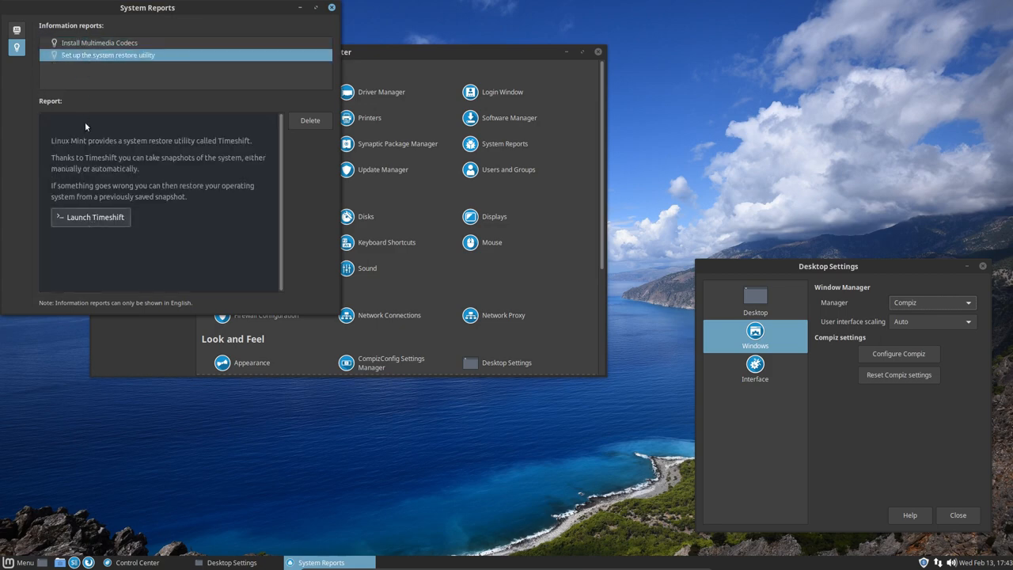
pyautogui.click(98, 42)
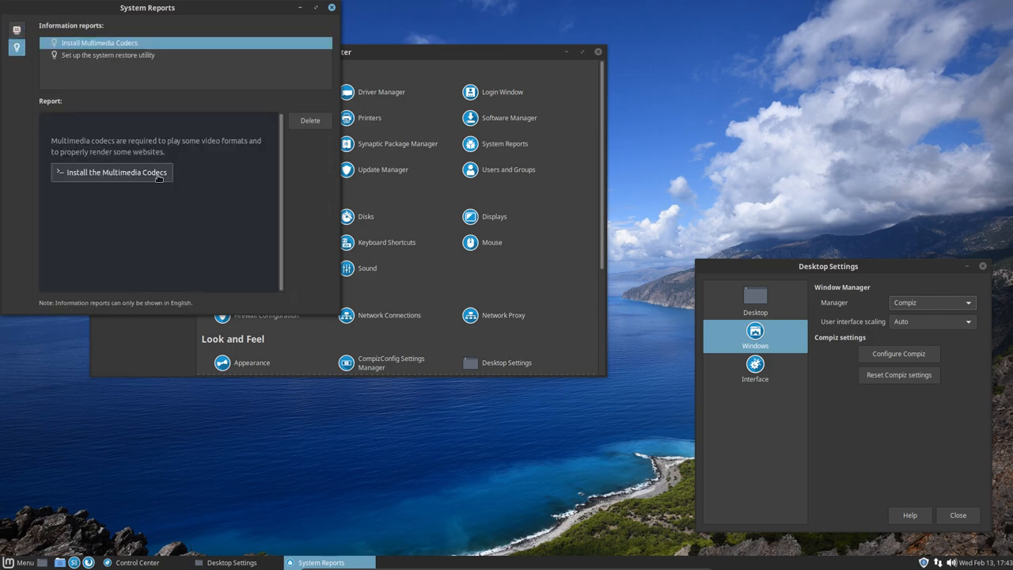
pyautogui.click(107, 53)
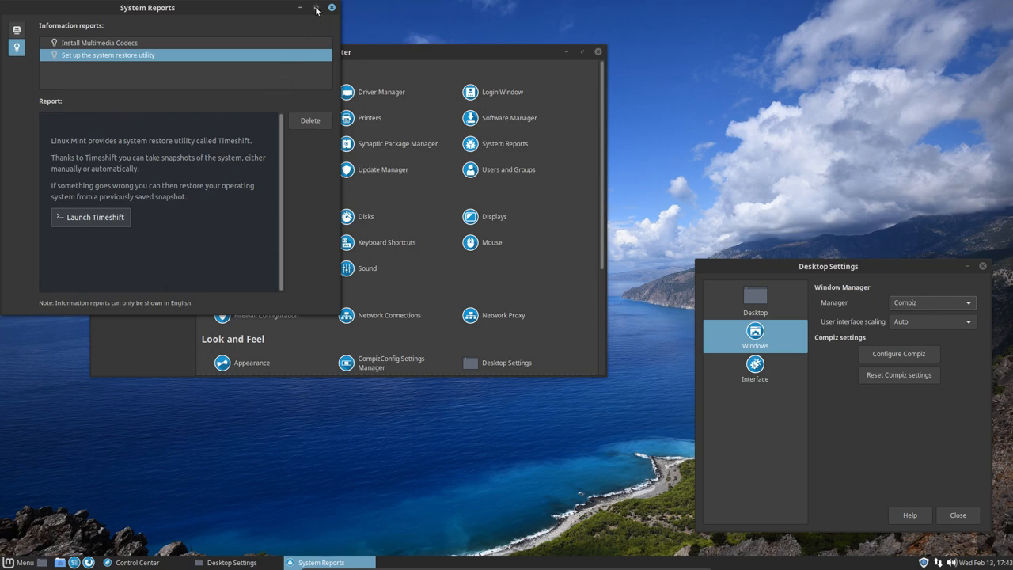
pyautogui.click(331, 6)
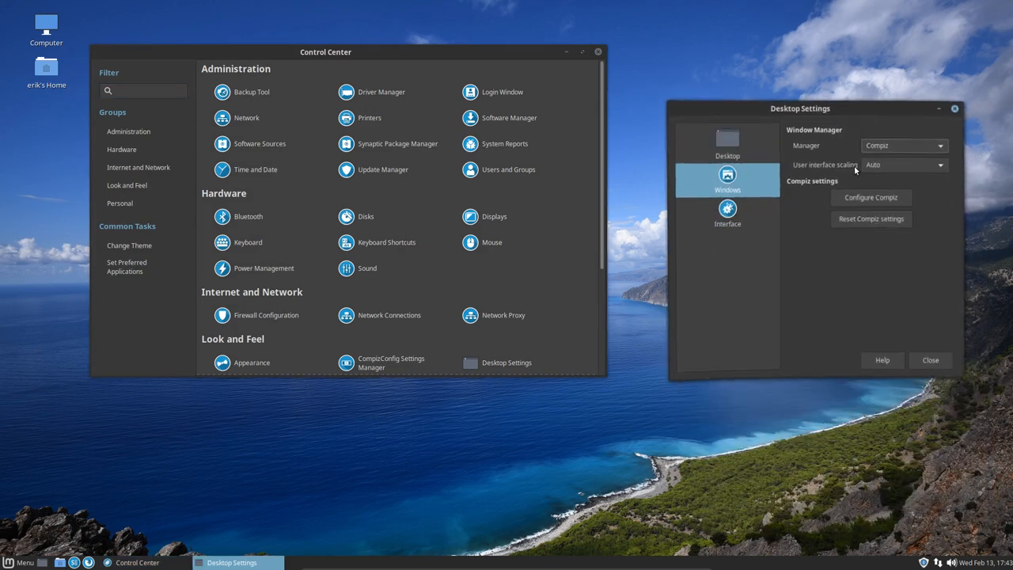
pyautogui.click(726, 212)
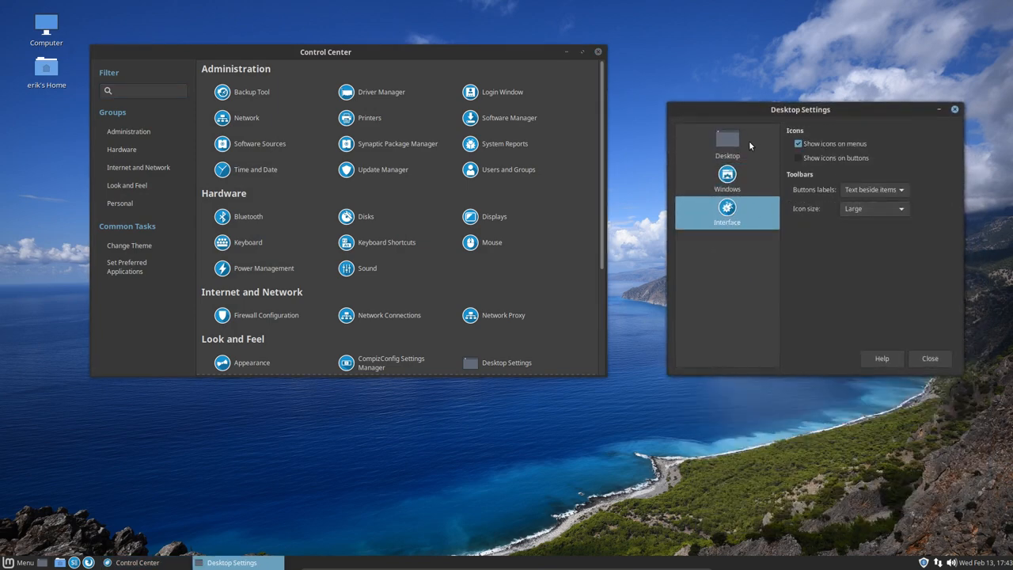
# Start a personal-data backup in Backup Tool with Backups kept as the destination folder
pyautogui.click(931, 357)
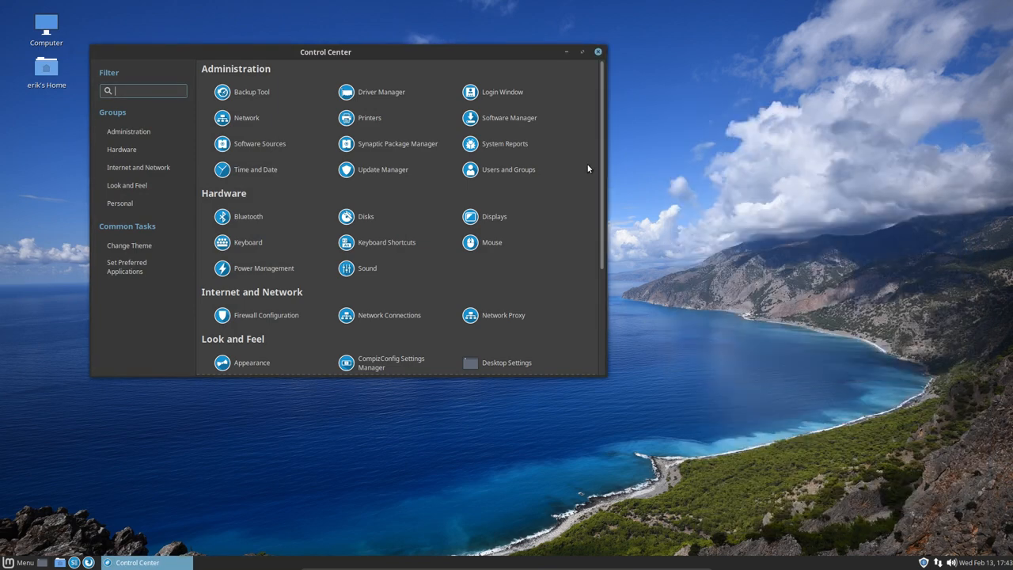
pyautogui.moveTo(252, 92)
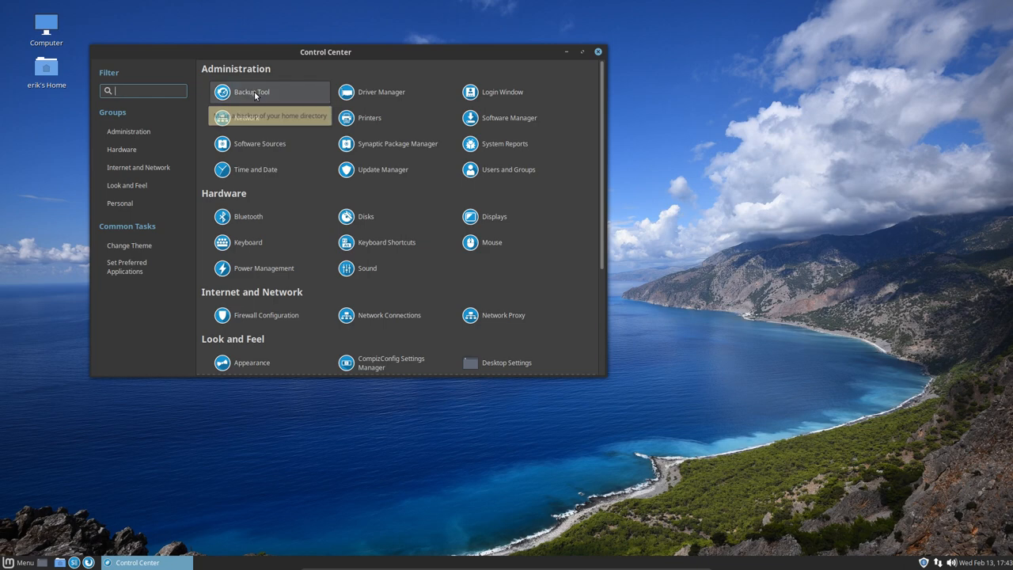
pyautogui.click(250, 92)
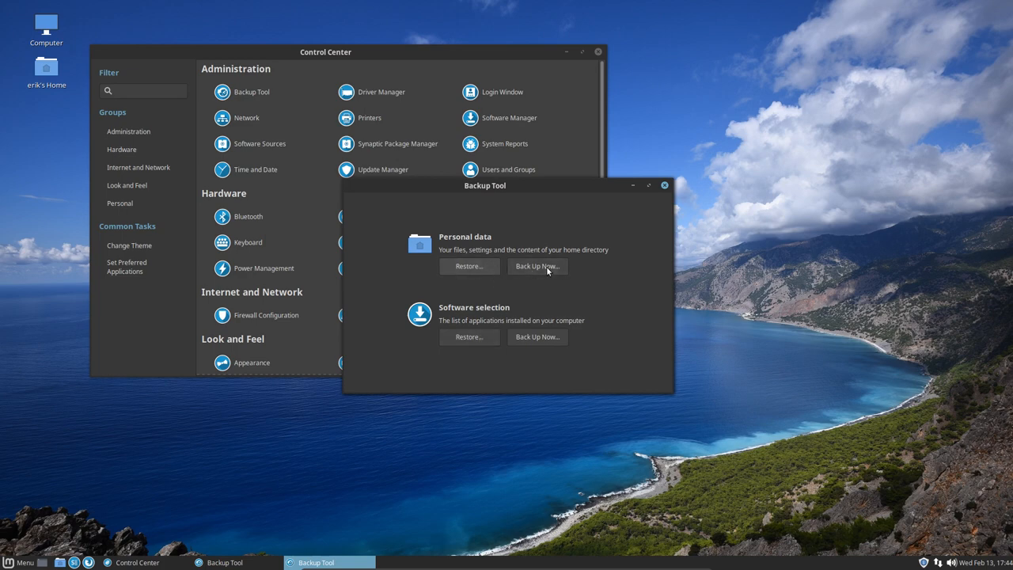
pyautogui.click(538, 266)
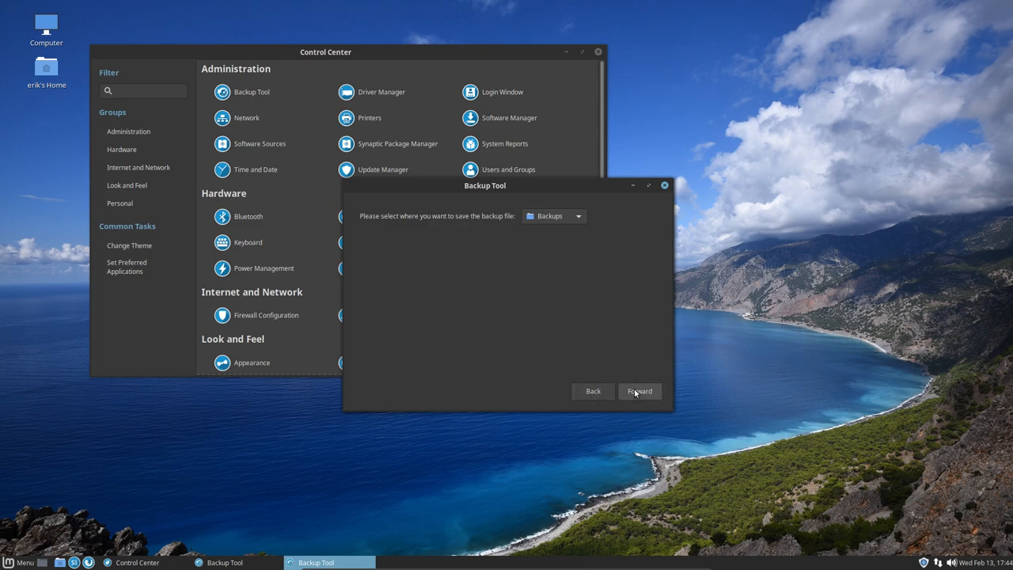
pyautogui.click(640, 391)
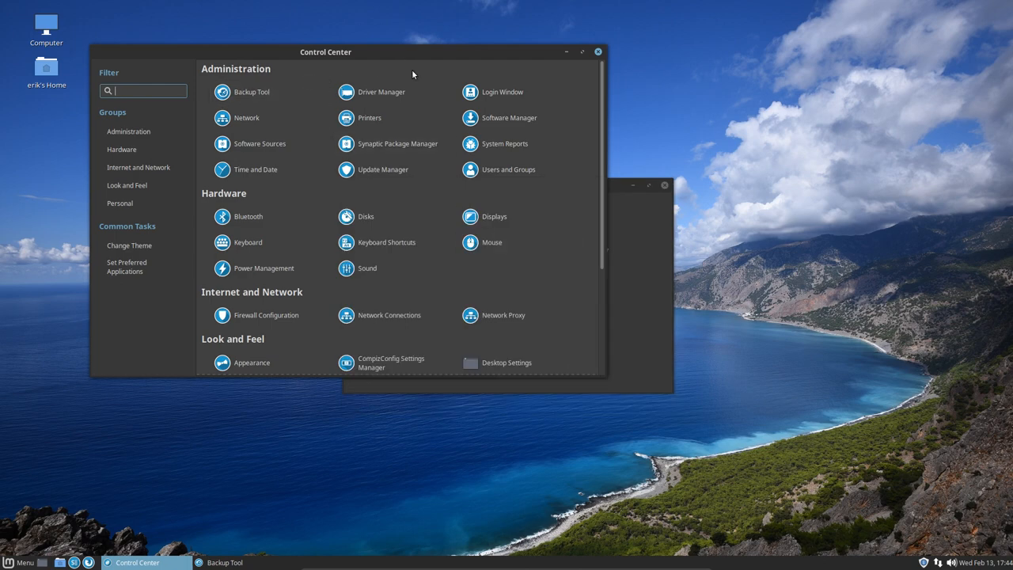
pyautogui.moveTo(491, 92)
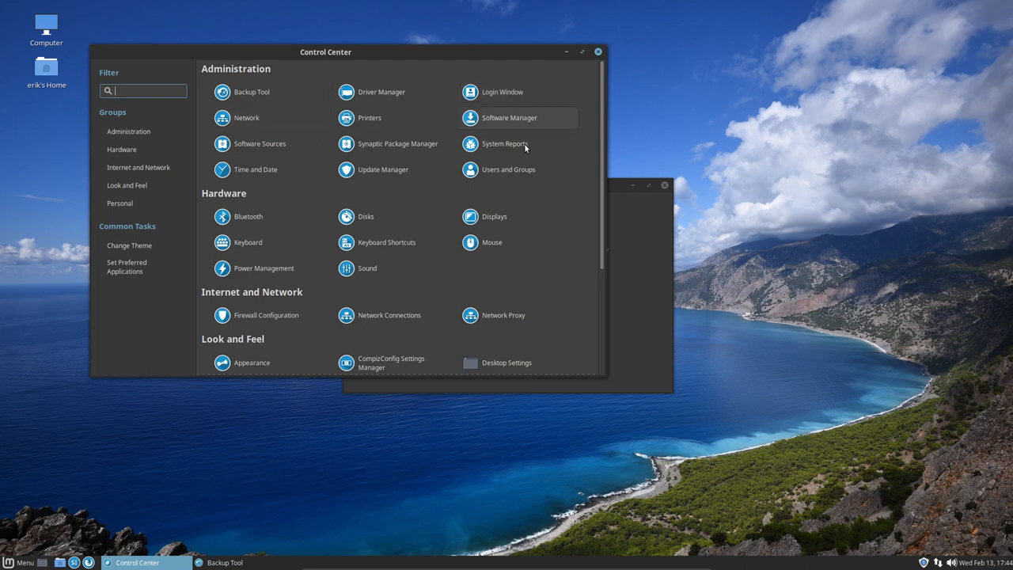
pyautogui.moveTo(339, 161)
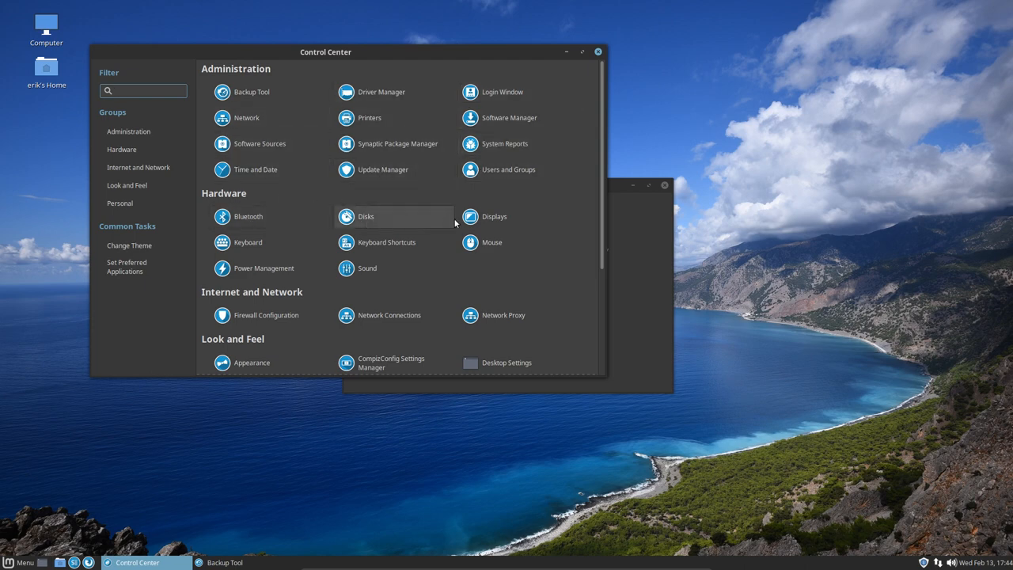
# View the 27 GB hard disk's drive options and the About Disks dialog, then return to the disk view
pyautogui.click(345, 216)
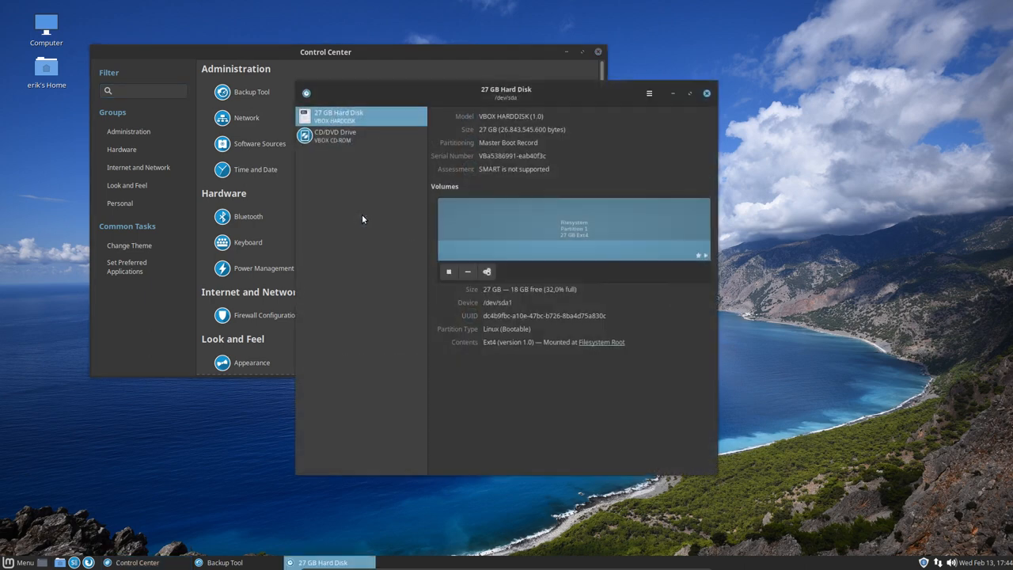
pyautogui.moveTo(598, 108)
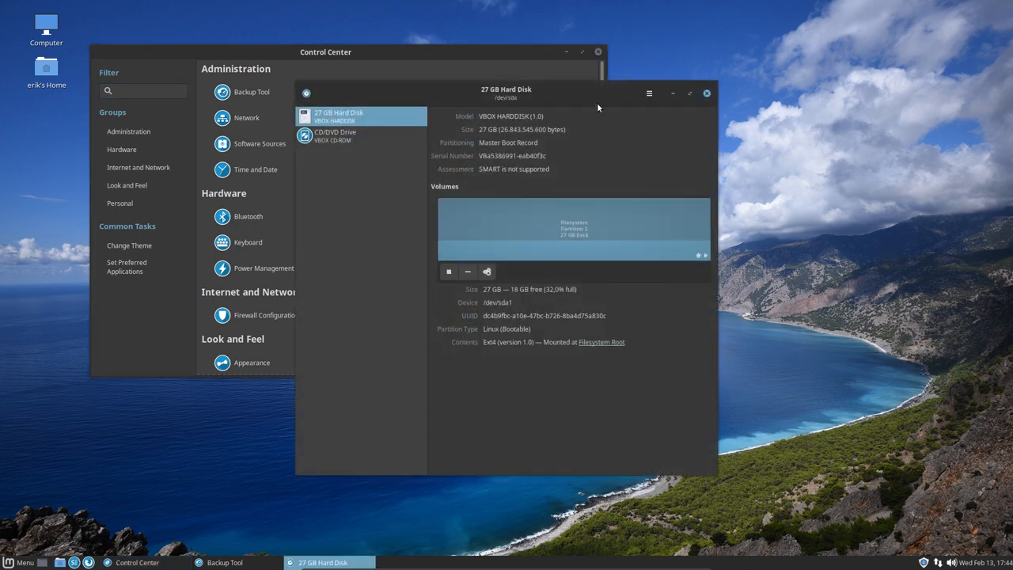
pyautogui.click(649, 92)
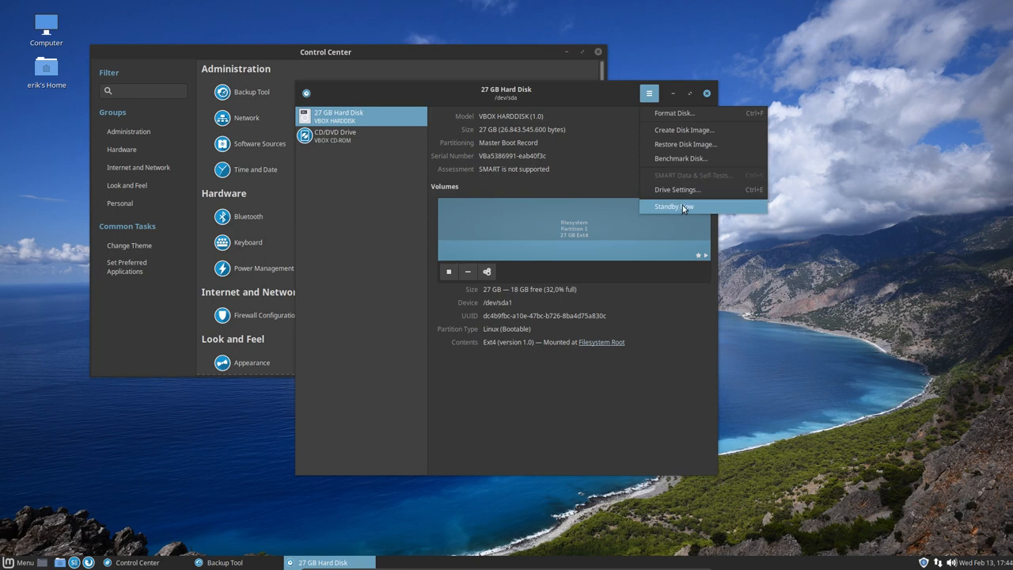
pyautogui.moveTo(690, 212)
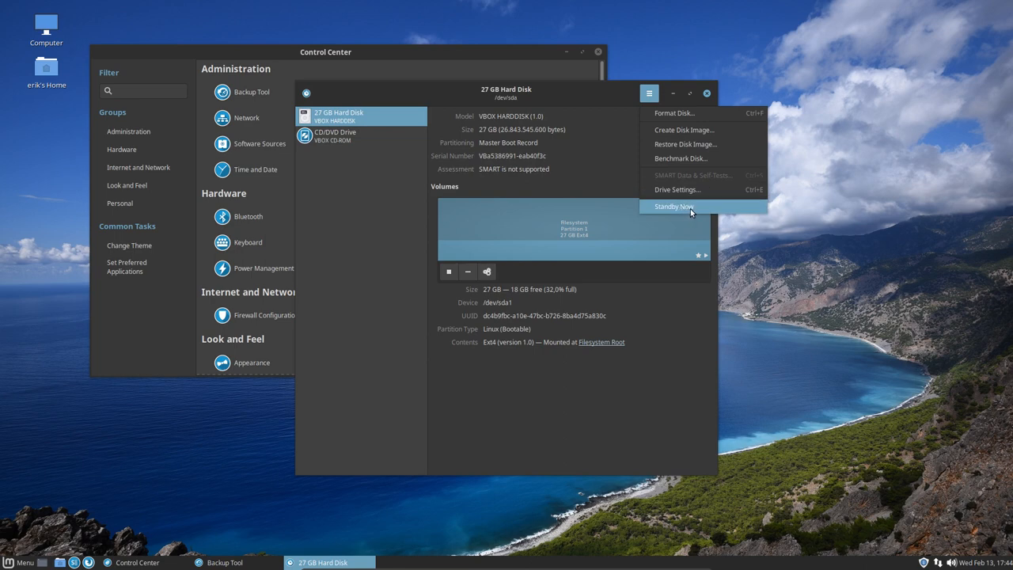
pyautogui.moveTo(702, 190)
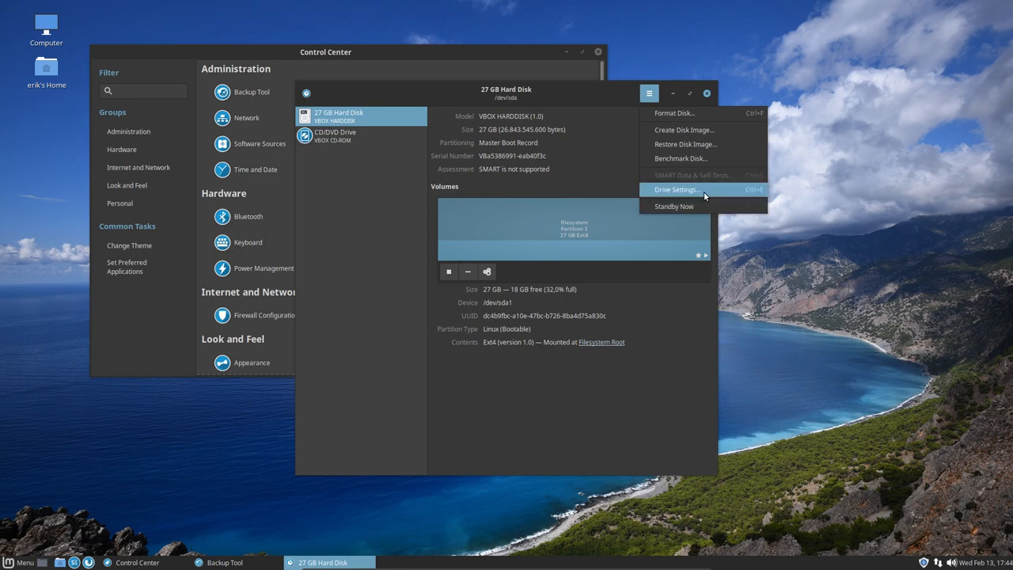
pyautogui.moveTo(383, 111)
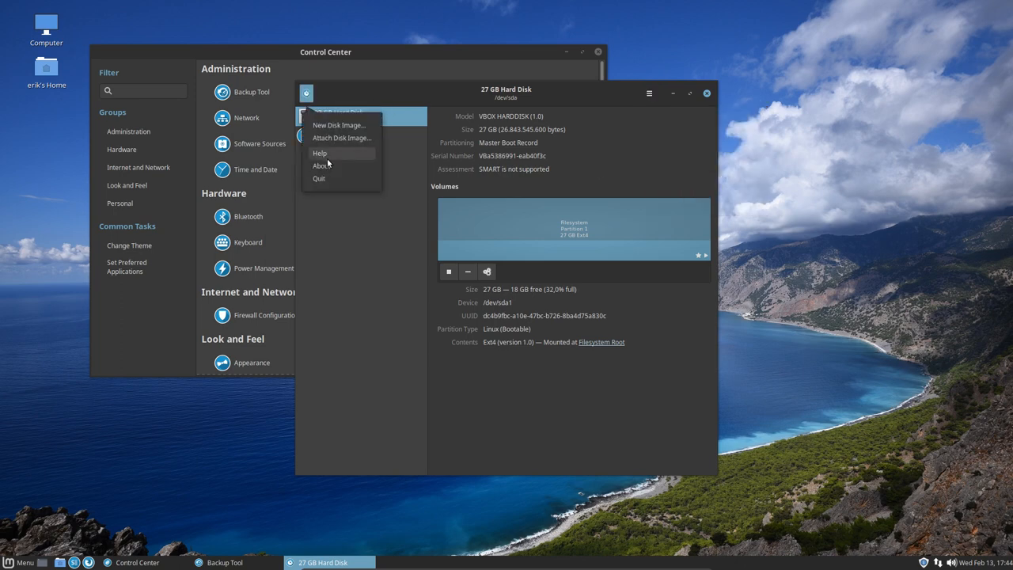
pyautogui.click(321, 166)
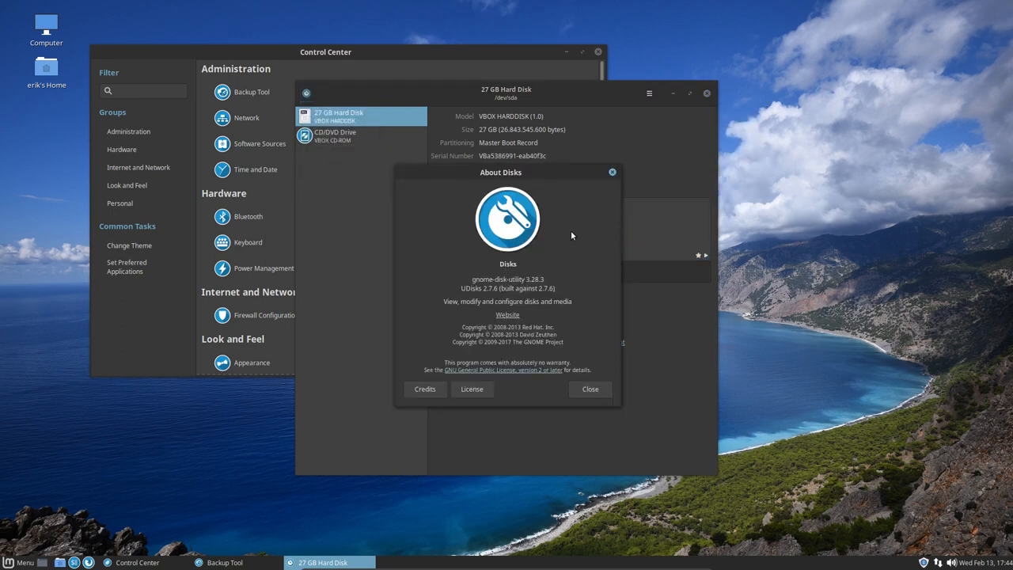
pyautogui.click(589, 389)
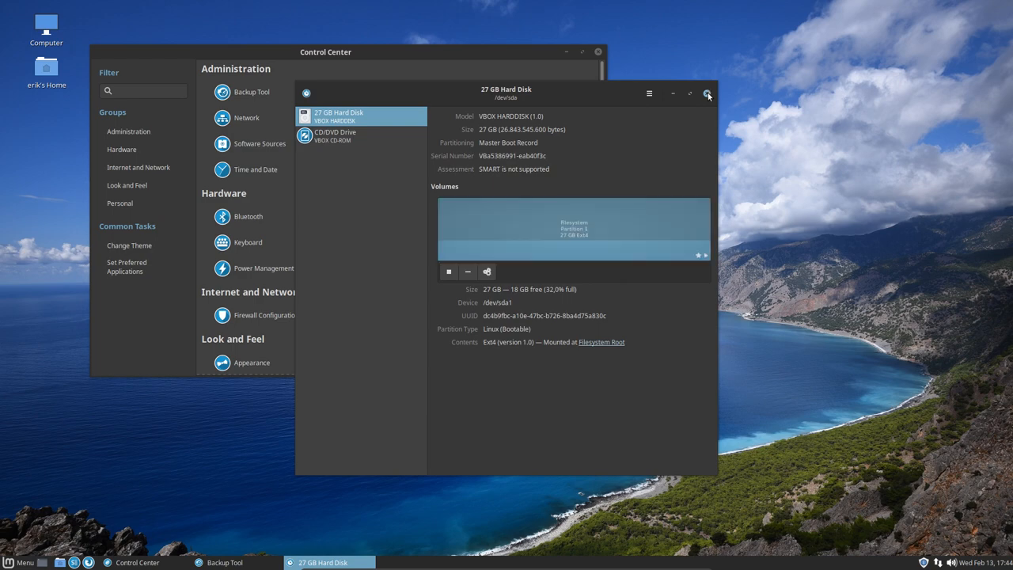
# Close Disks, take a quick look at Monitor Preferences and return to the Control Center list
pyautogui.click(706, 91)
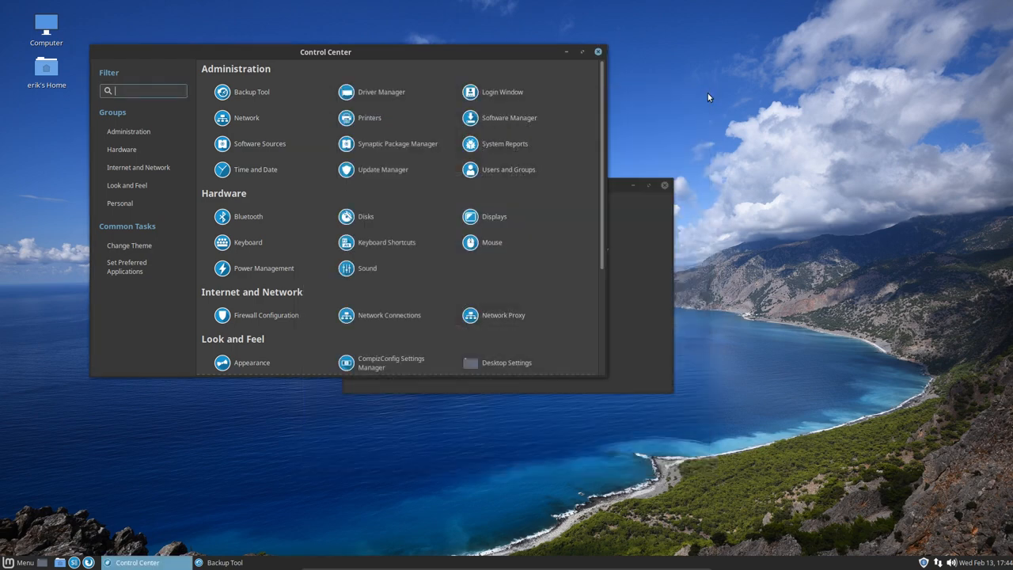
pyautogui.moveTo(384, 209)
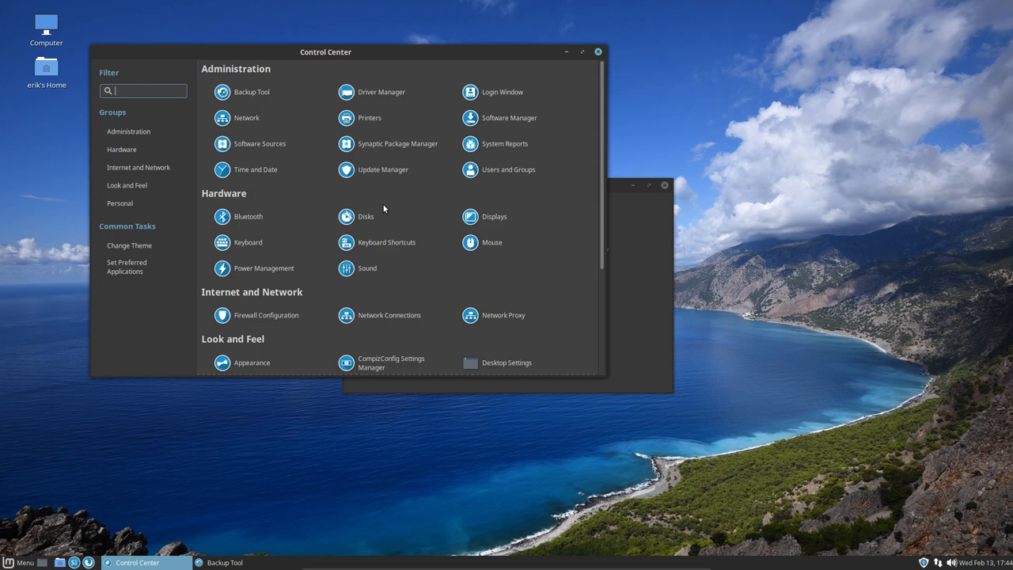
pyautogui.moveTo(365, 215)
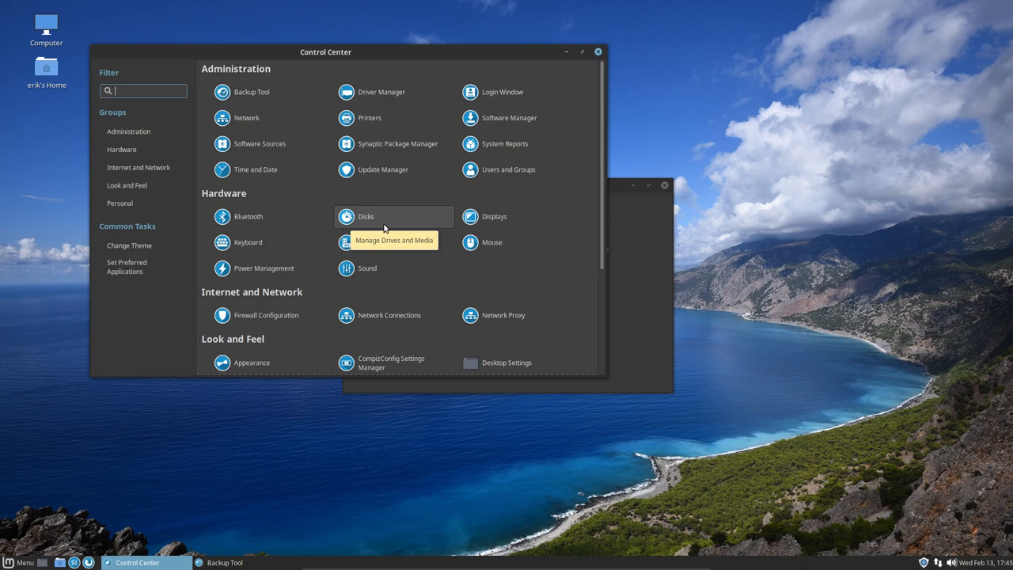
pyautogui.moveTo(494, 215)
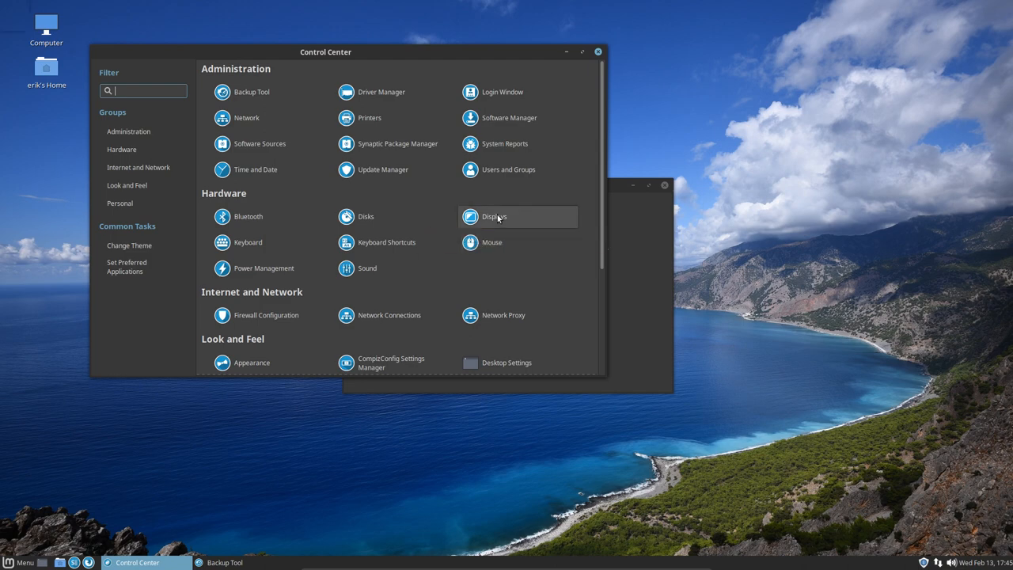
pyautogui.click(494, 215)
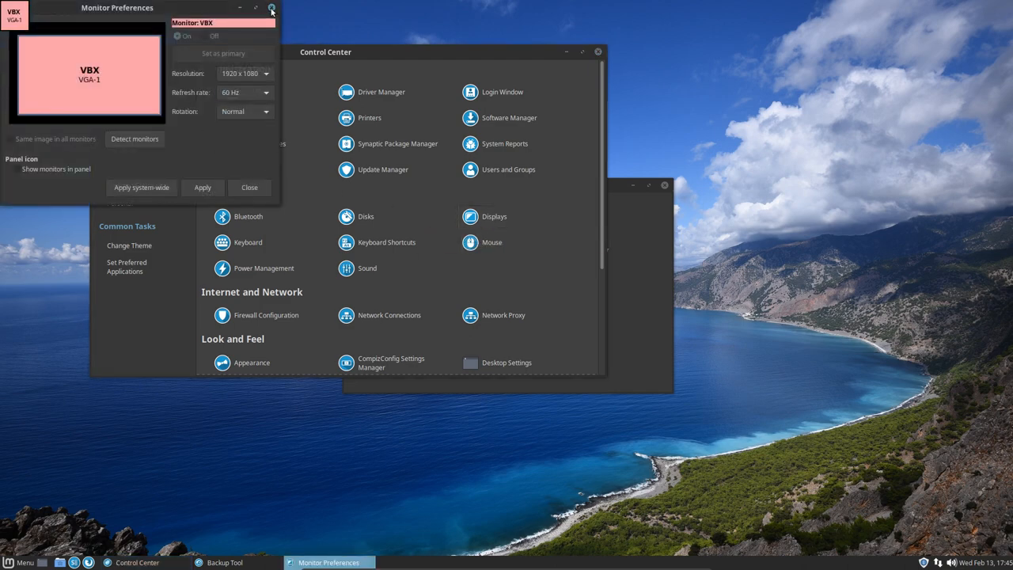
pyautogui.click(250, 186)
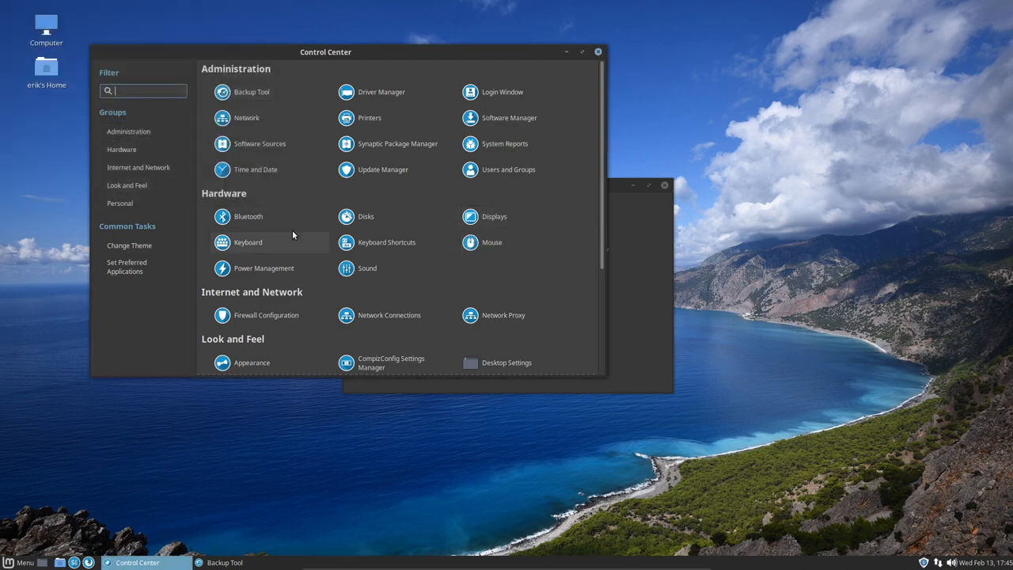
pyautogui.moveTo(386, 243)
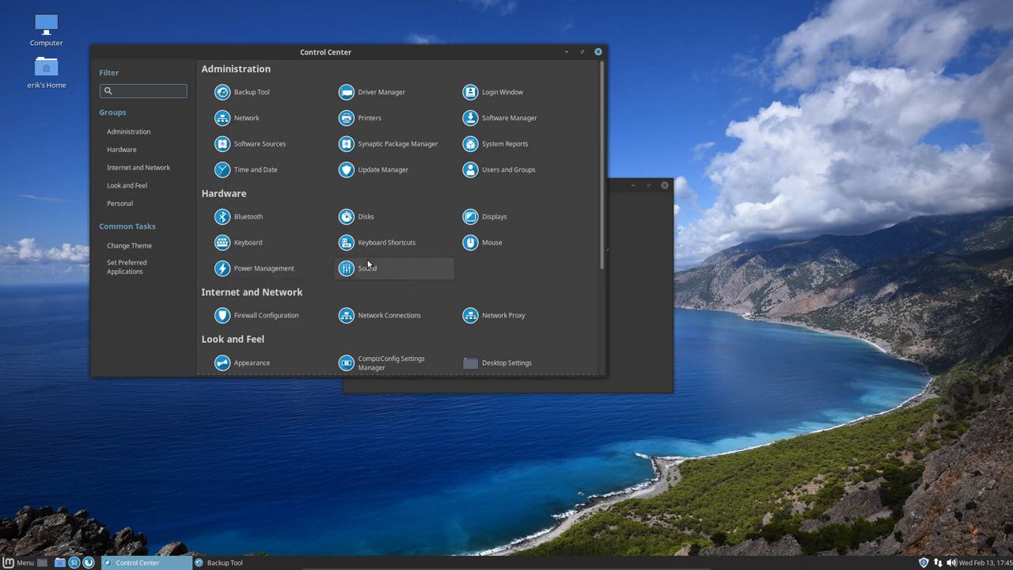
pyautogui.scroll(-3)
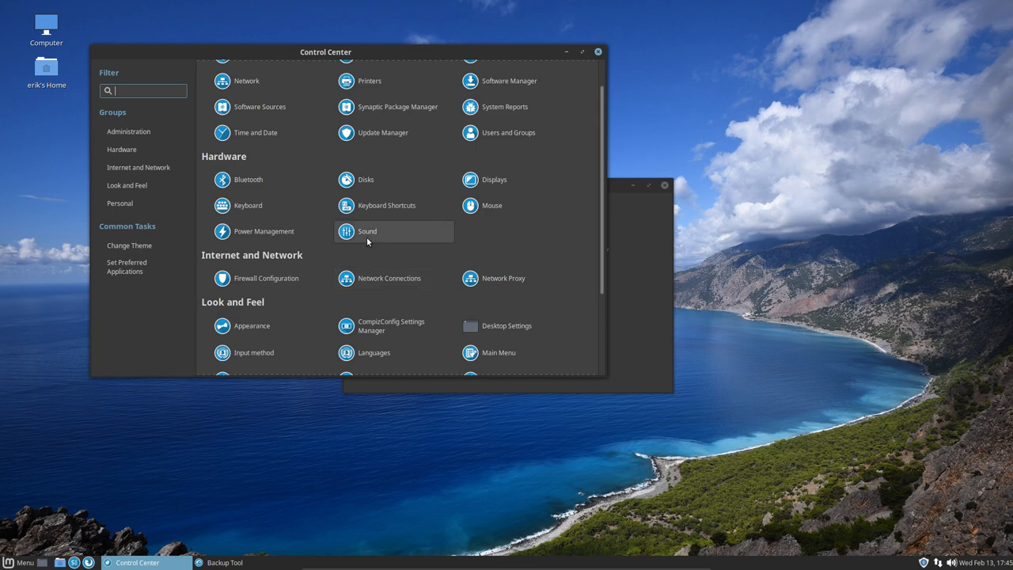
# Change the sound theme from No sounds to Default in Sound Preferences and return to Control Center
pyautogui.click(345, 231)
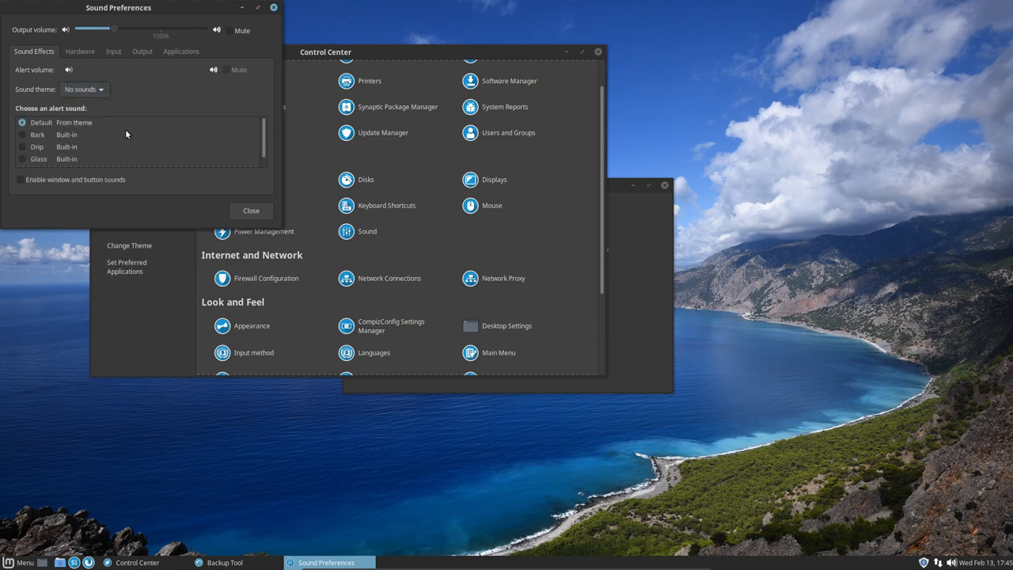
pyautogui.moveTo(98, 99)
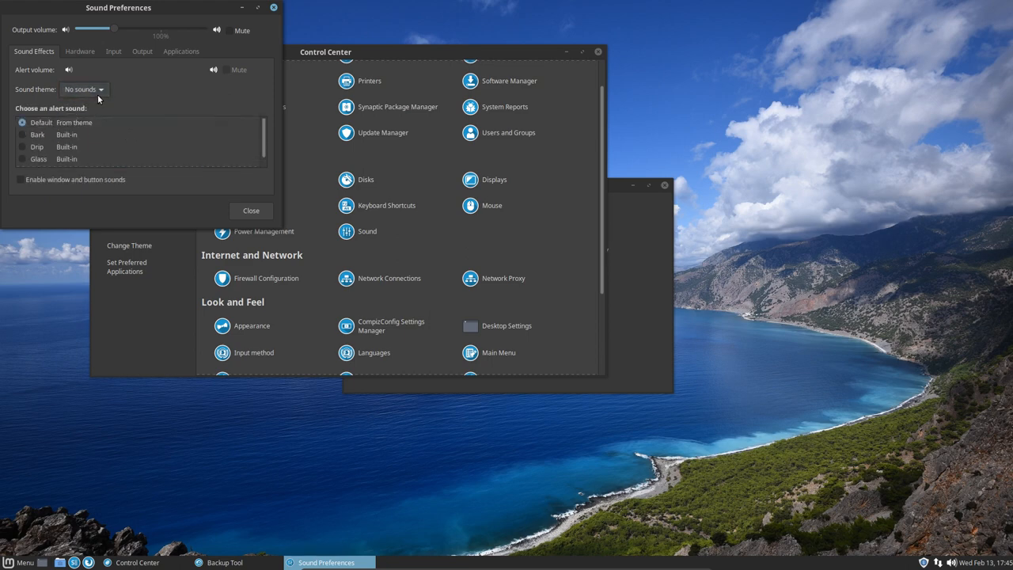
pyautogui.click(82, 89)
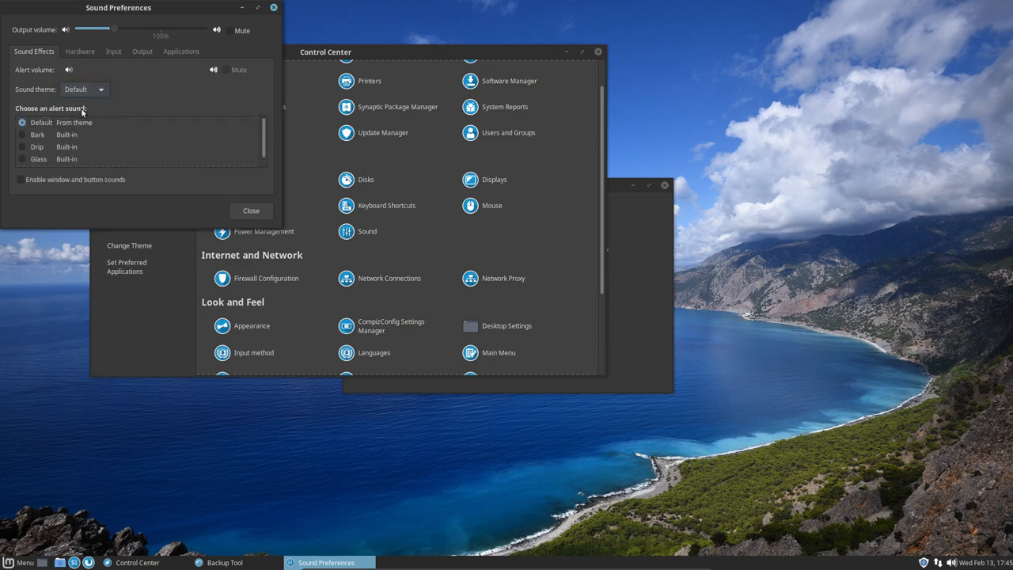
pyautogui.click(101, 89)
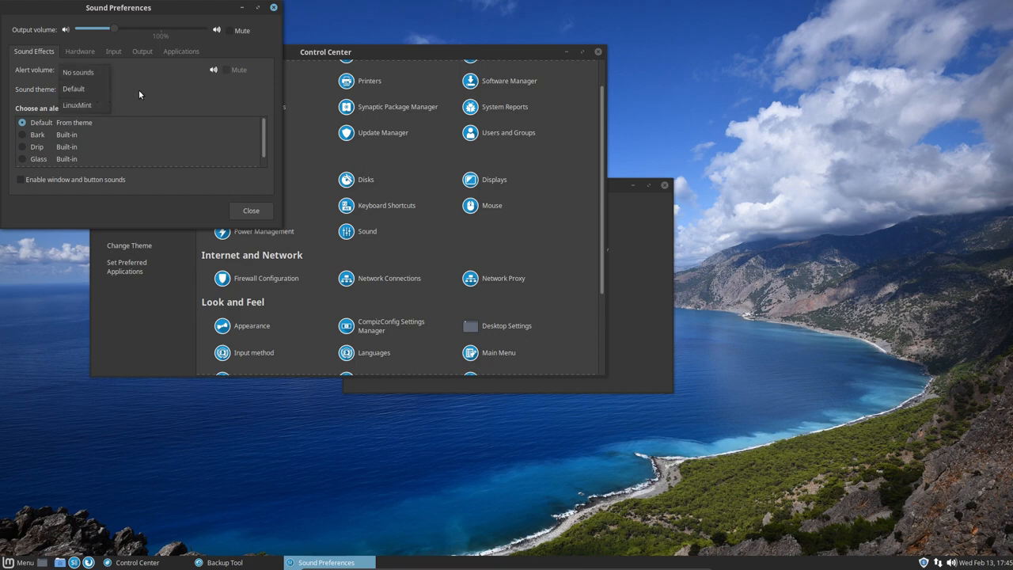
pyautogui.click(250, 211)
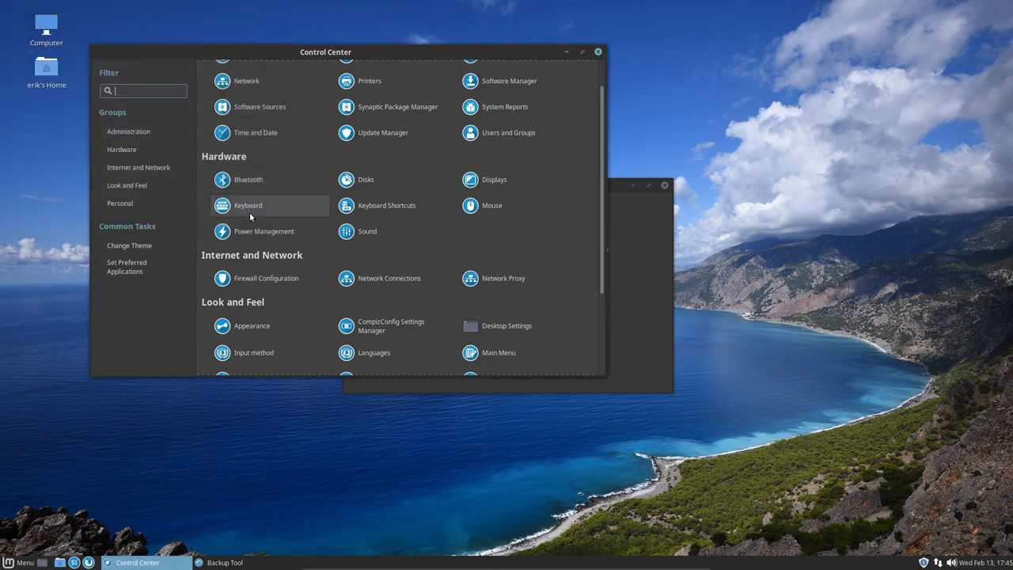
pyautogui.moveTo(405, 259)
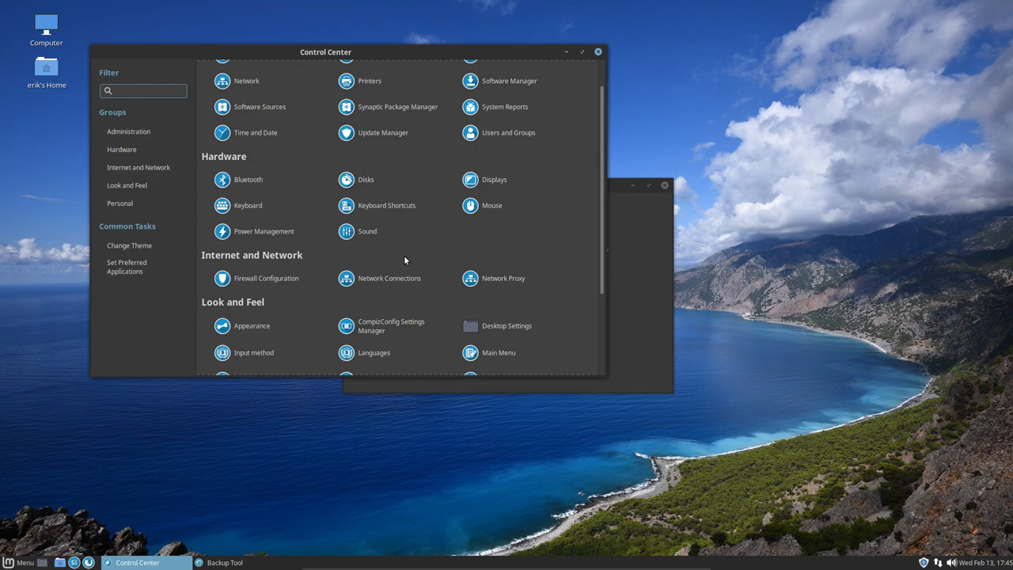
pyautogui.scroll(-3)
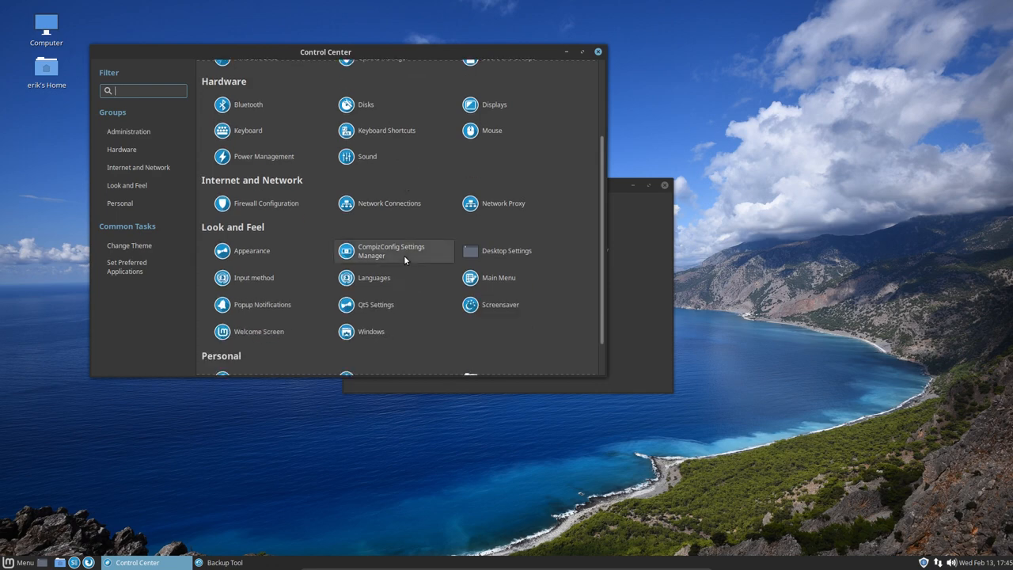
pyautogui.moveTo(393, 202)
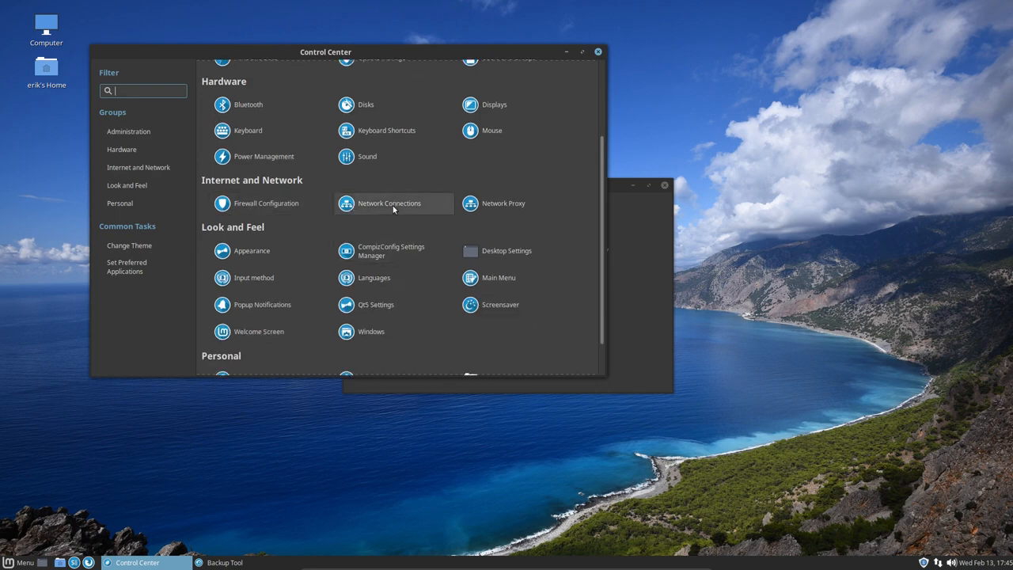
pyautogui.moveTo(397, 234)
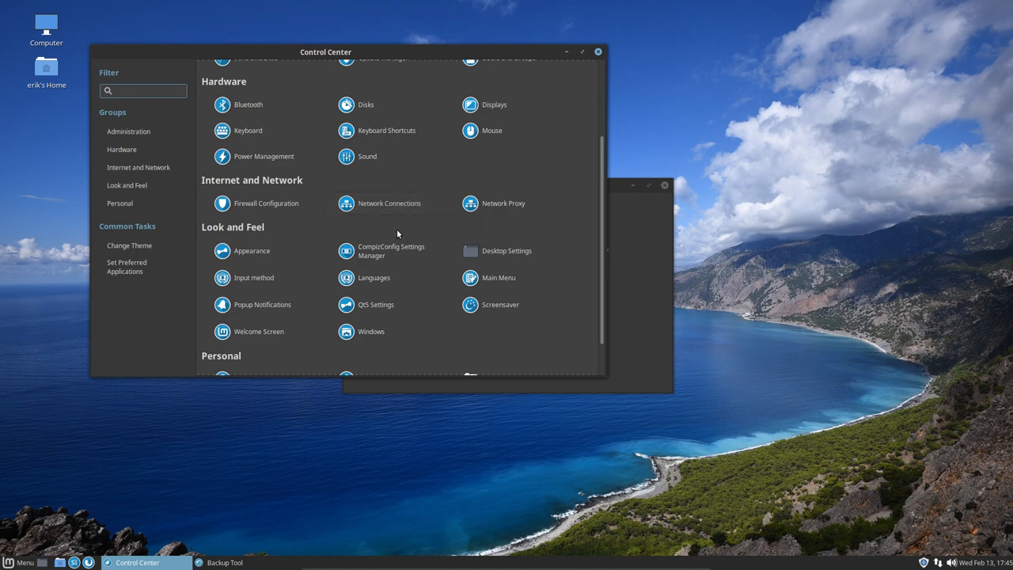
pyautogui.moveTo(388, 252)
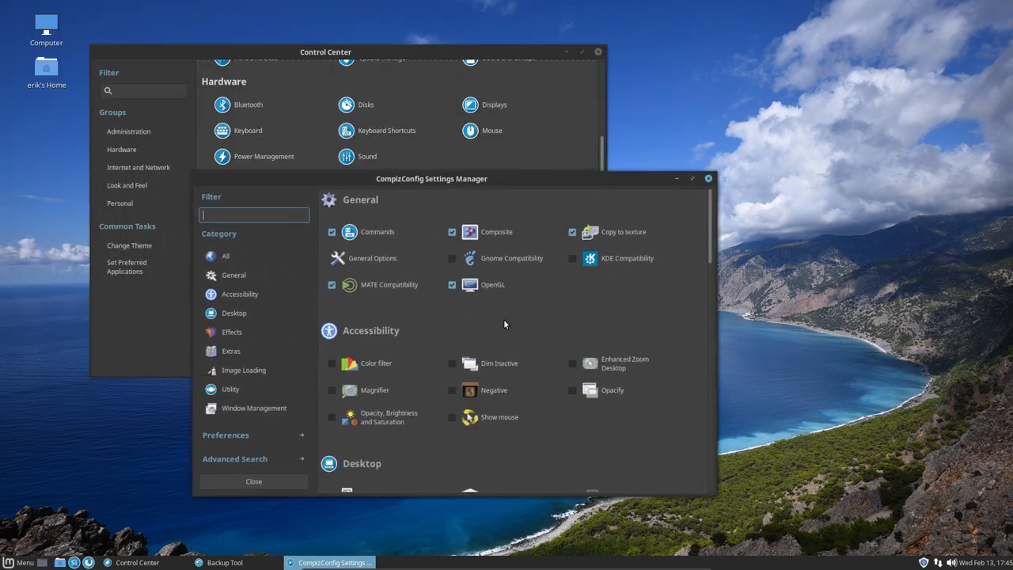
# Scroll through the General and Accessibility plugin lists in CompizConfig Settings Manager
pyautogui.scroll(-3)
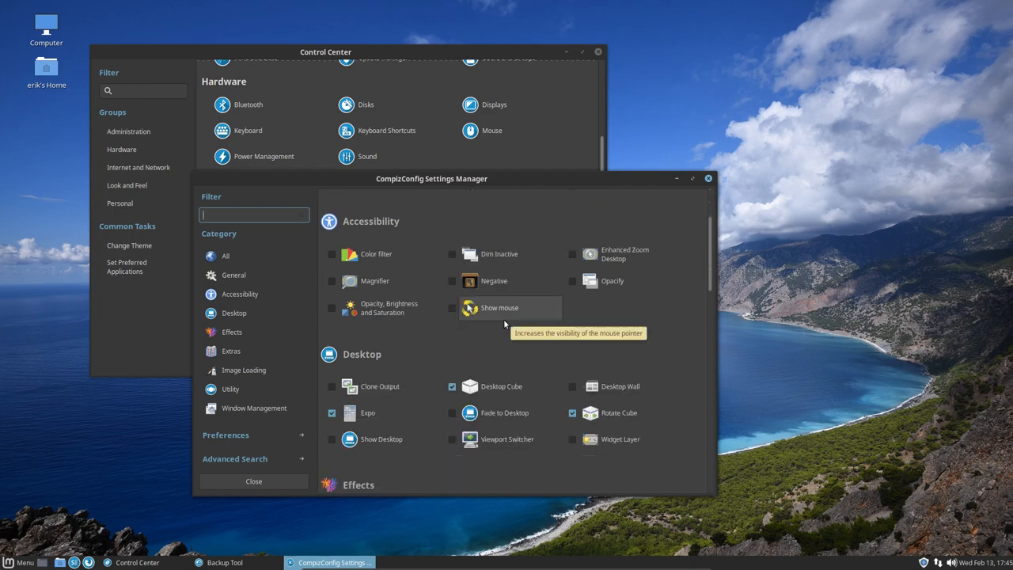
pyautogui.scroll(-3)
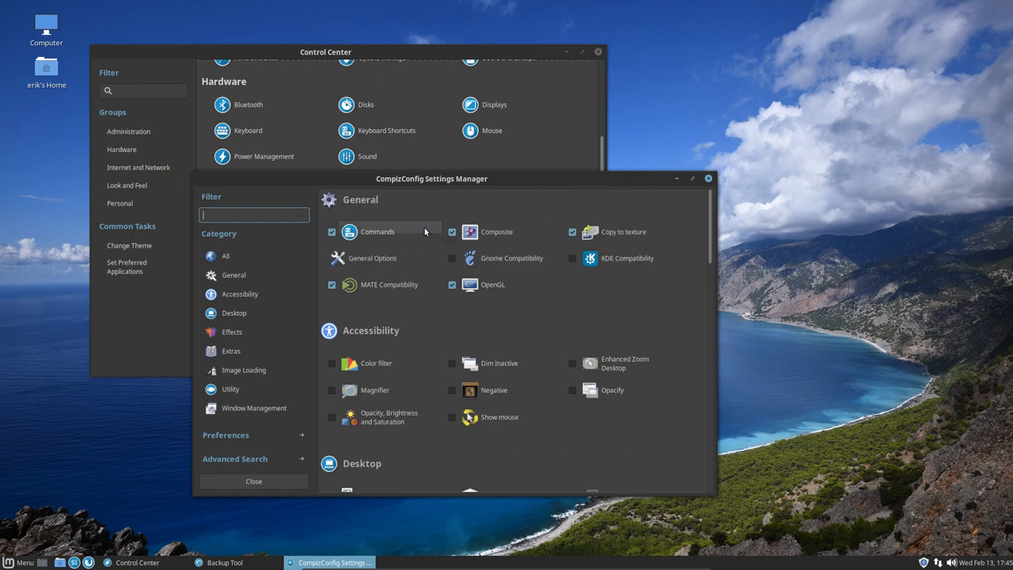
pyautogui.moveTo(598, 317)
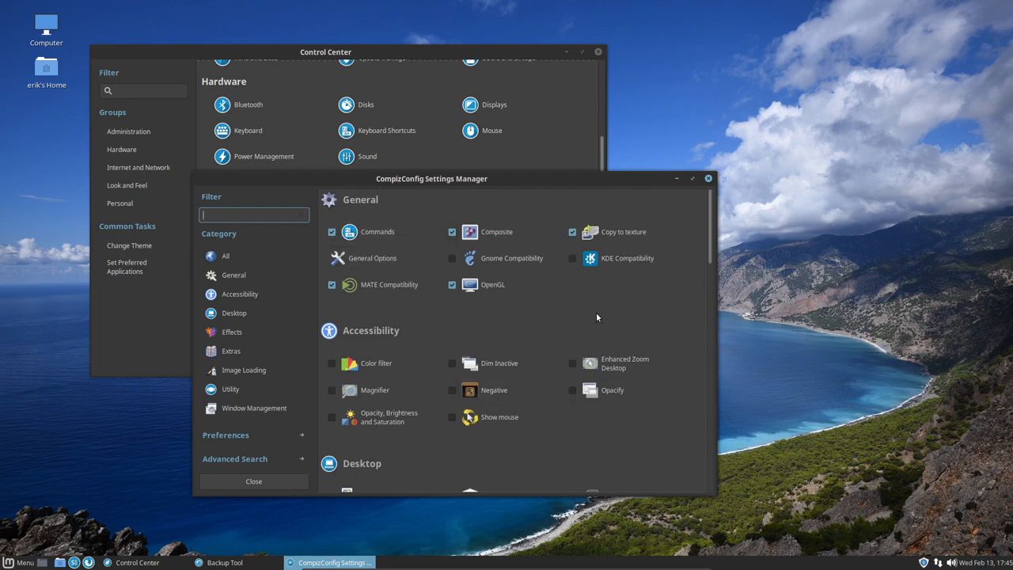
pyautogui.moveTo(494, 184)
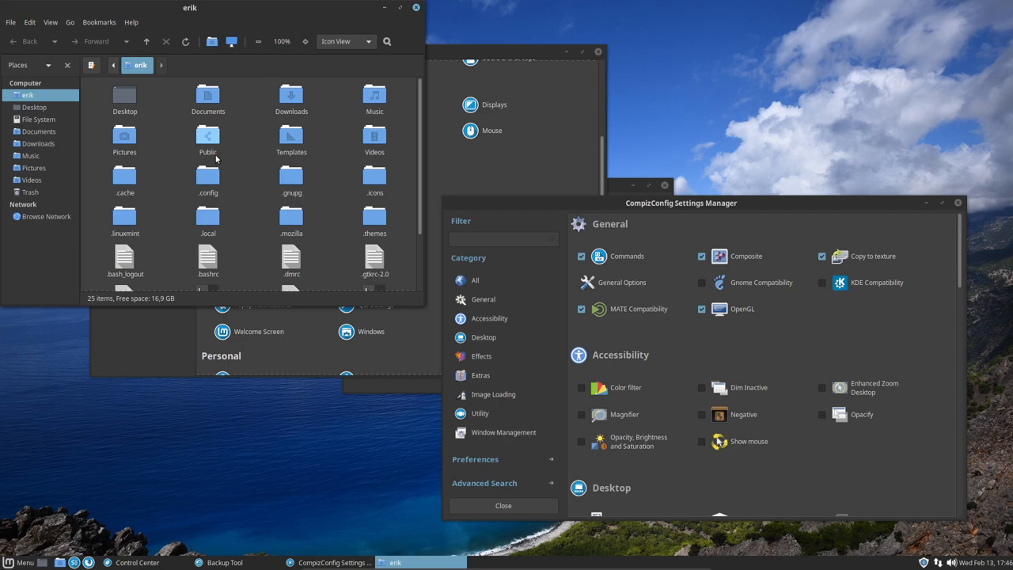
# Browse into ~/.config/compiz-1/compizconfig in Caja
pyautogui.click(207, 177)
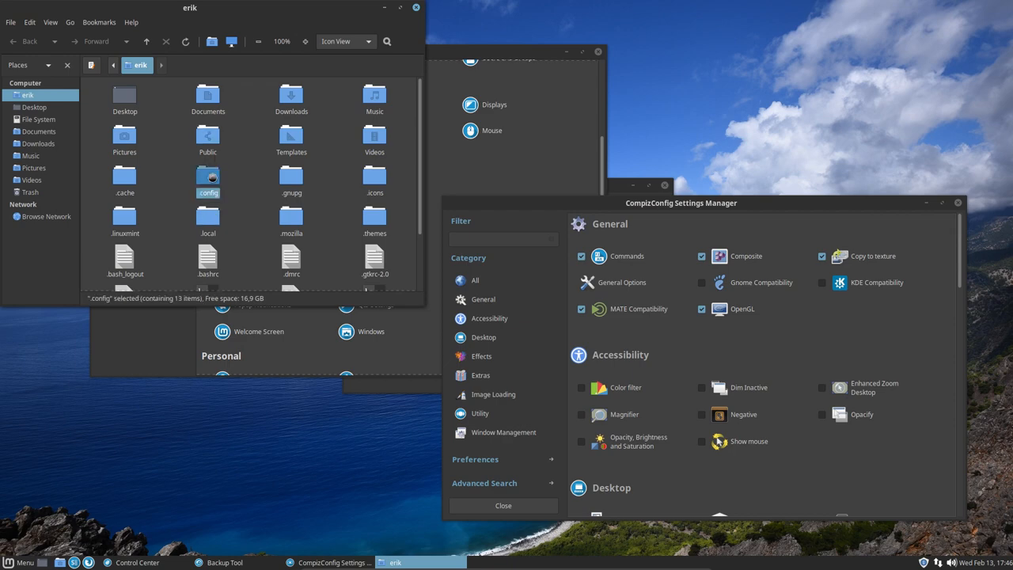
pyautogui.doubleClick(208, 177)
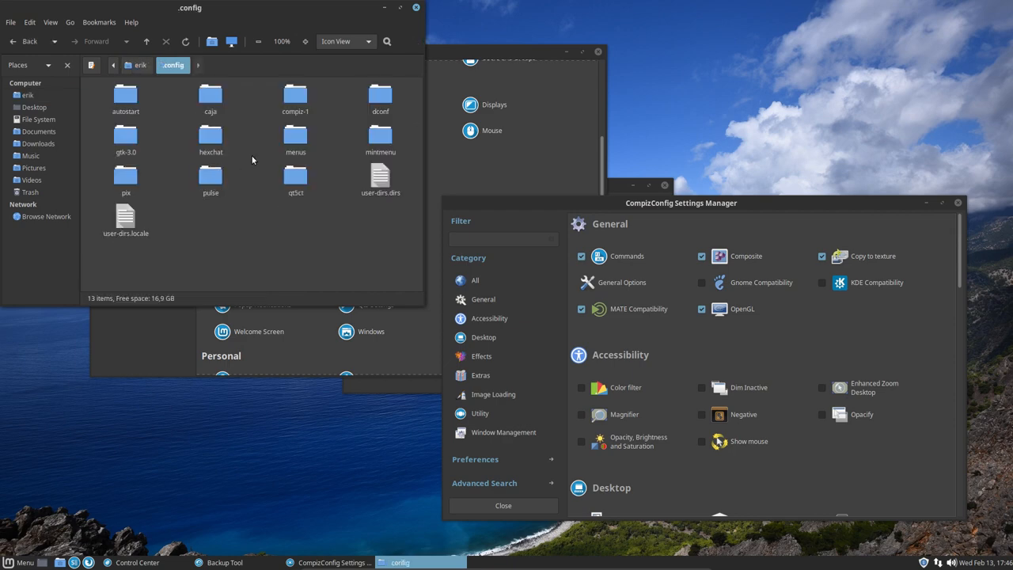
pyautogui.doubleClick(295, 95)
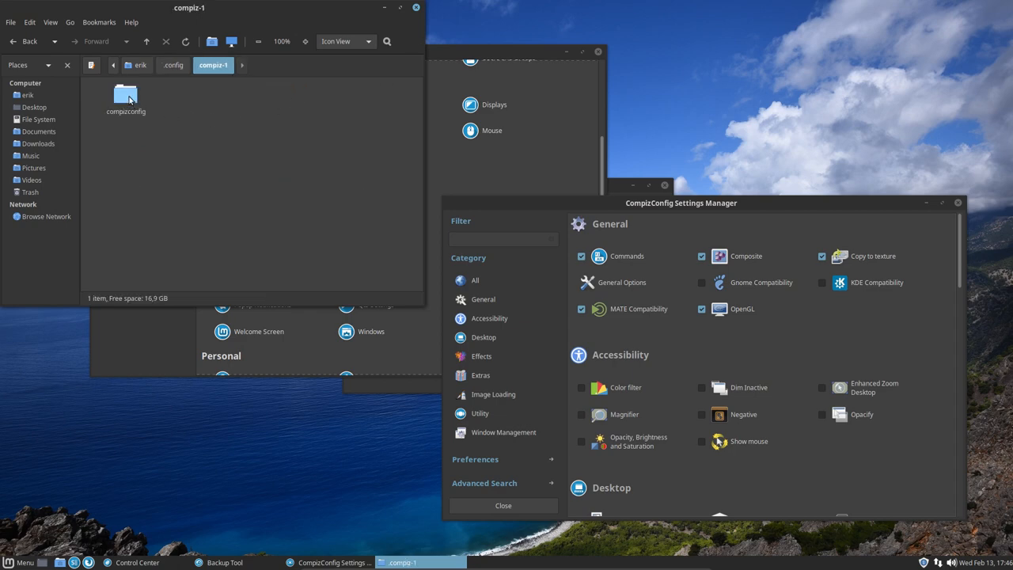
pyautogui.doubleClick(126, 95)
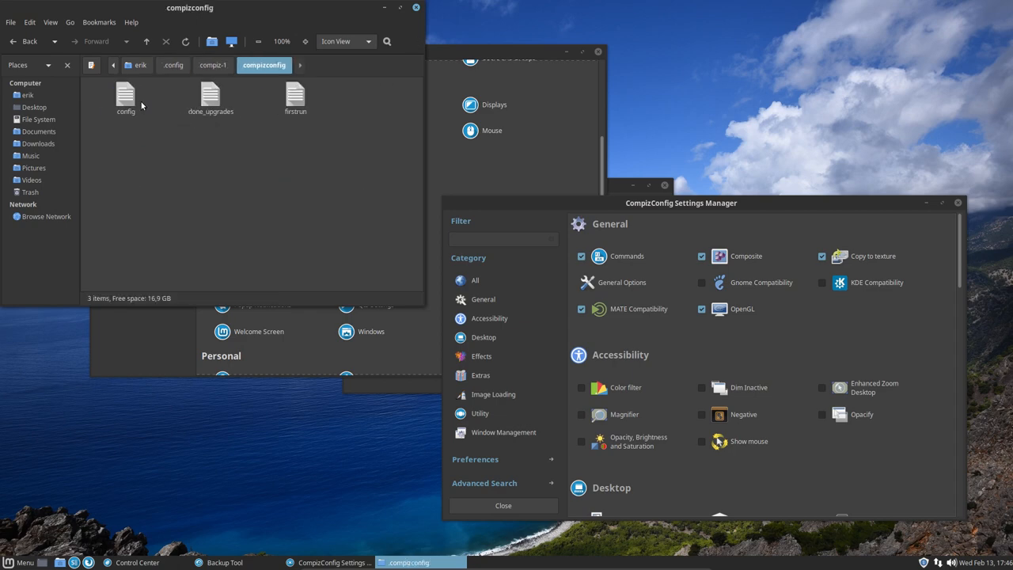
# Look through the config, done_upgrades and fbrun files in the compizconfig folder
pyautogui.doubleClick(127, 95)
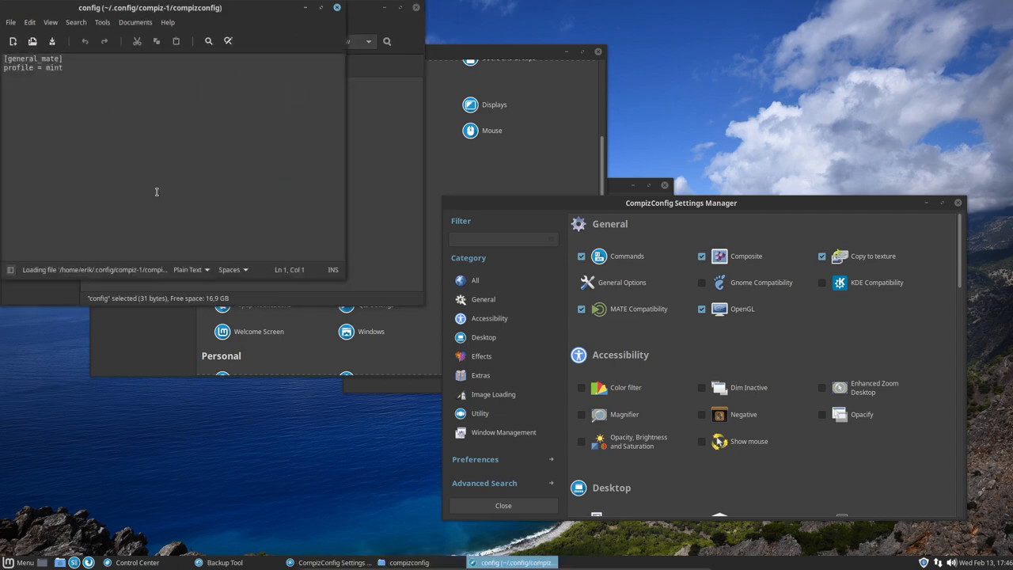
pyautogui.doubleClick(54, 67)
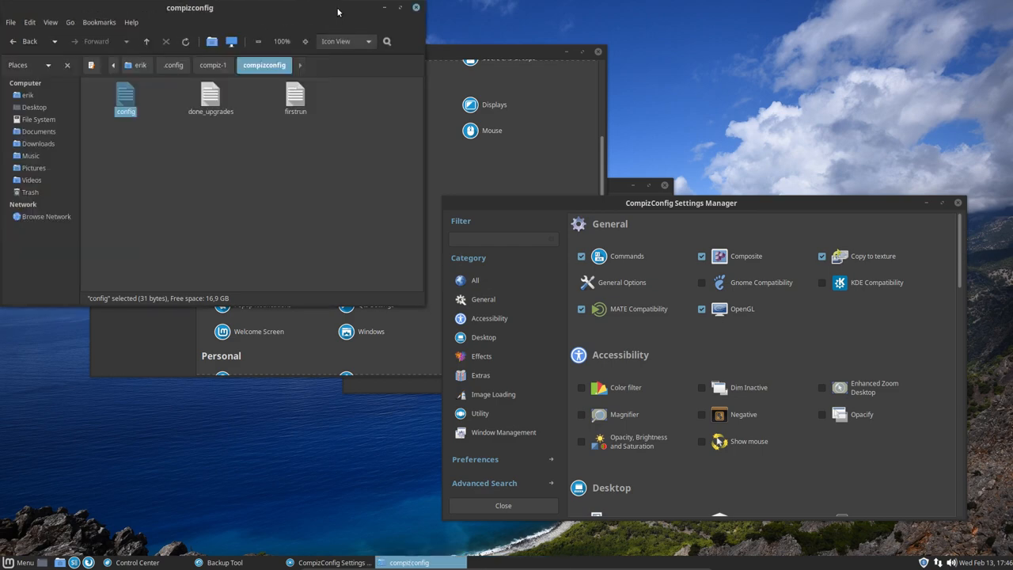
pyautogui.click(211, 94)
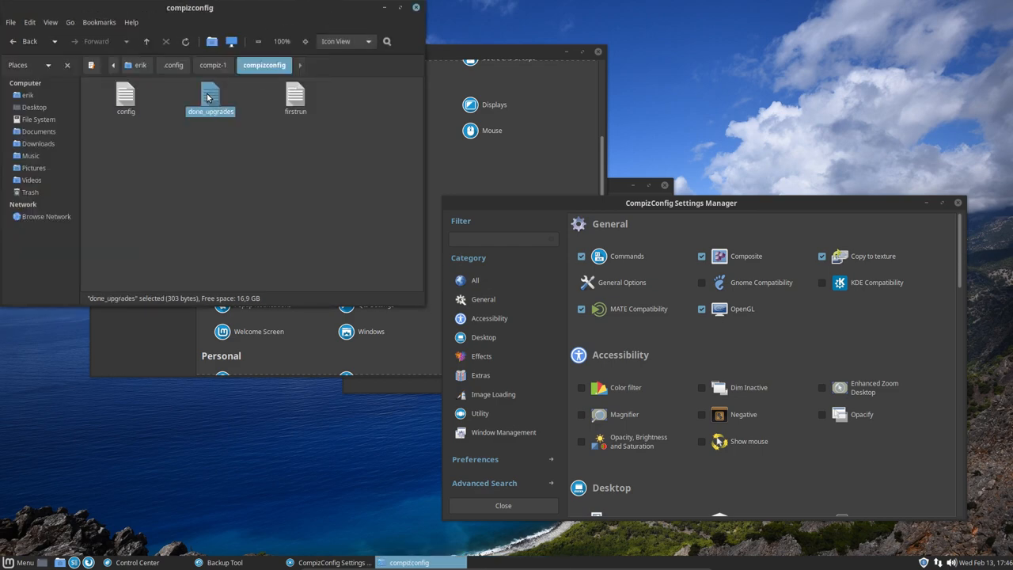
pyautogui.doubleClick(209, 95)
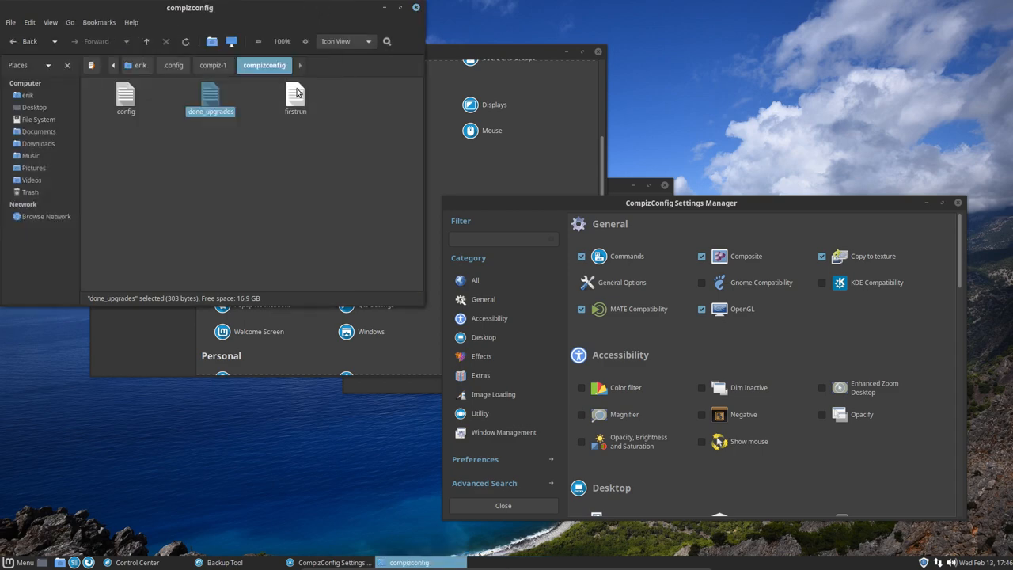
pyautogui.doubleClick(294, 98)
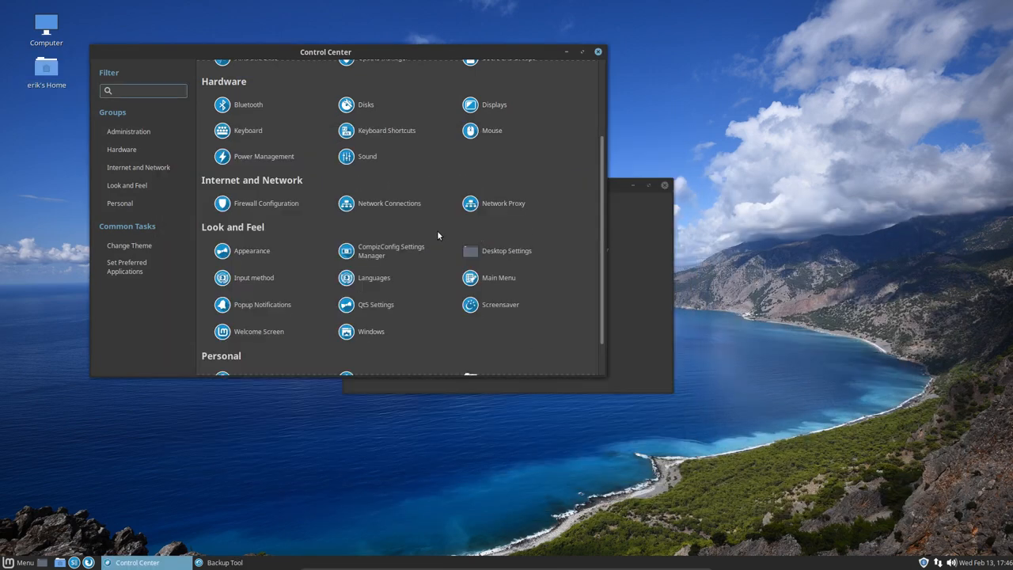
# Scroll the Control Center settings and close the Backup Tool window
pyautogui.scroll(-3)
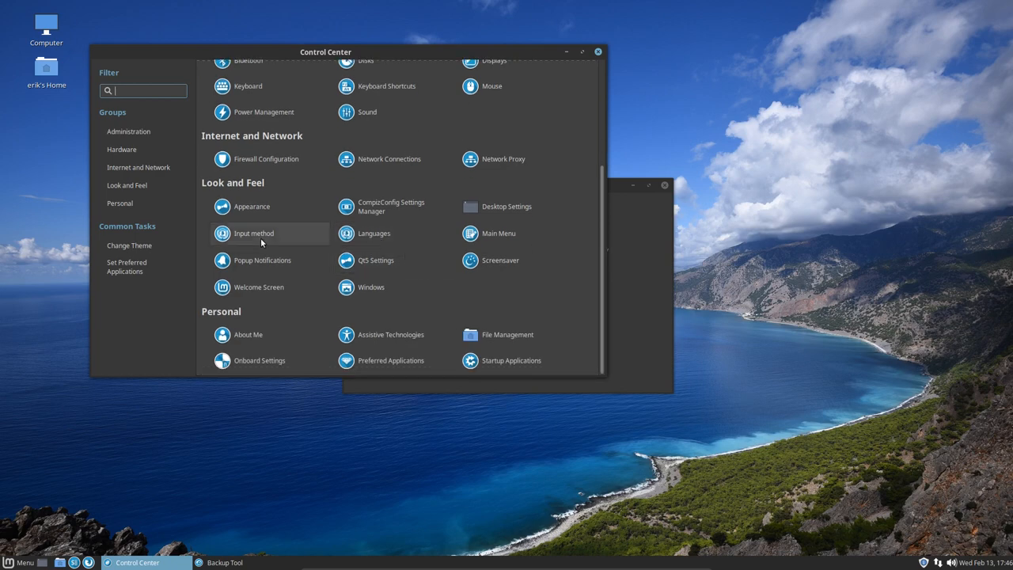
pyautogui.moveTo(499, 233)
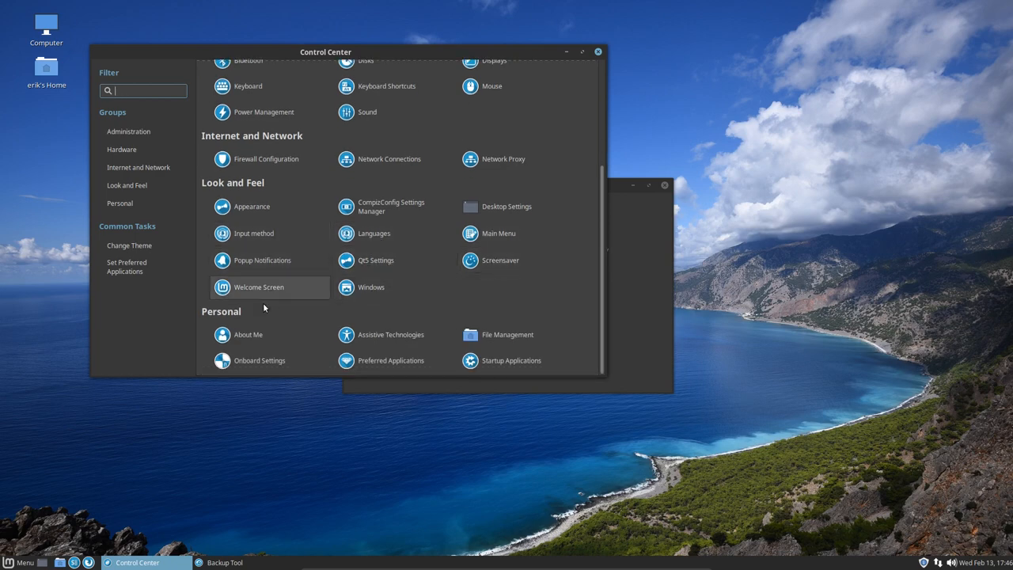
pyautogui.moveTo(389, 334)
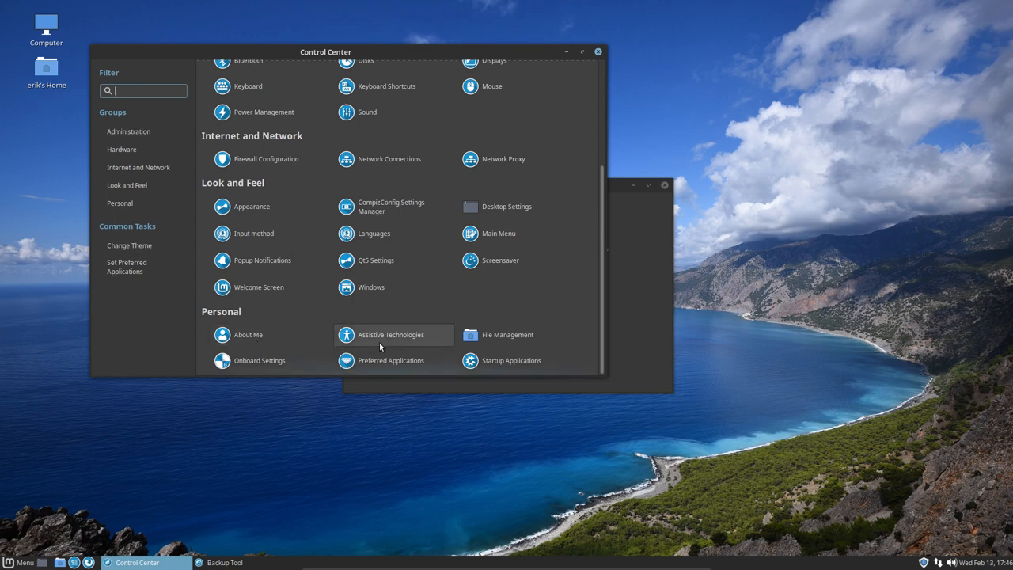
pyautogui.moveTo(513, 361)
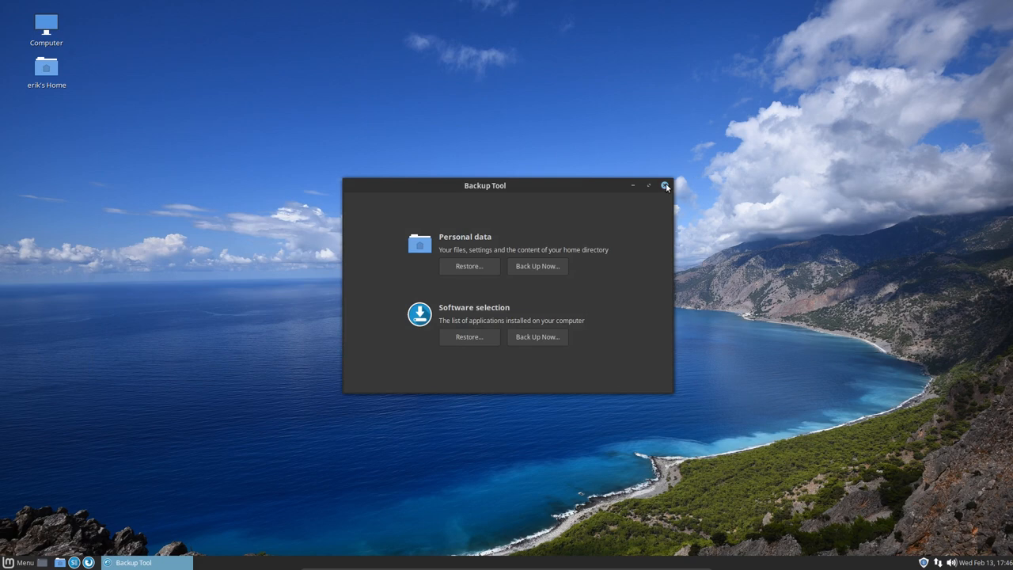
pyautogui.click(19, 562)
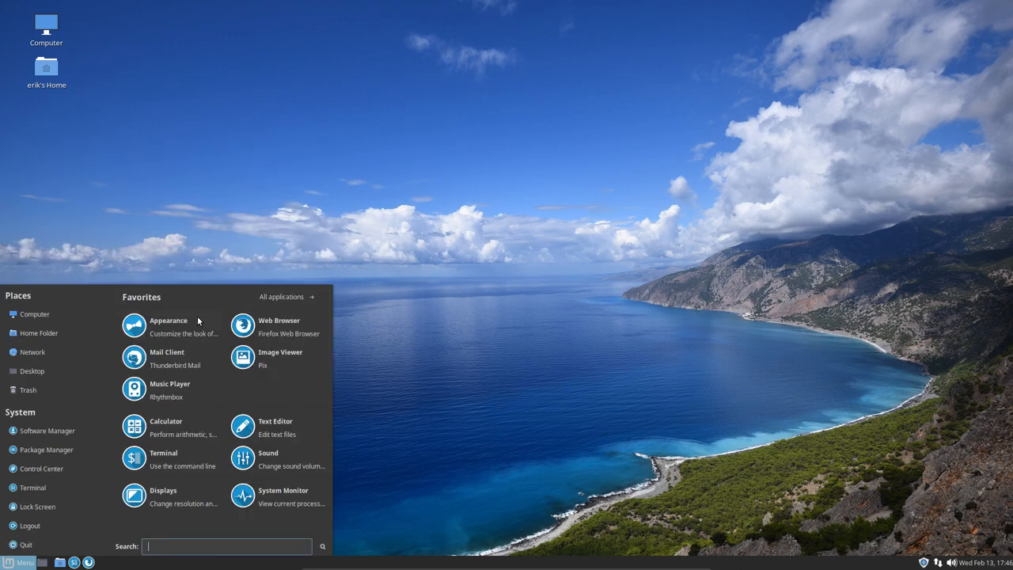
# In Appearance Preferences, choose a larger application font size under Fonts
pyautogui.click(168, 326)
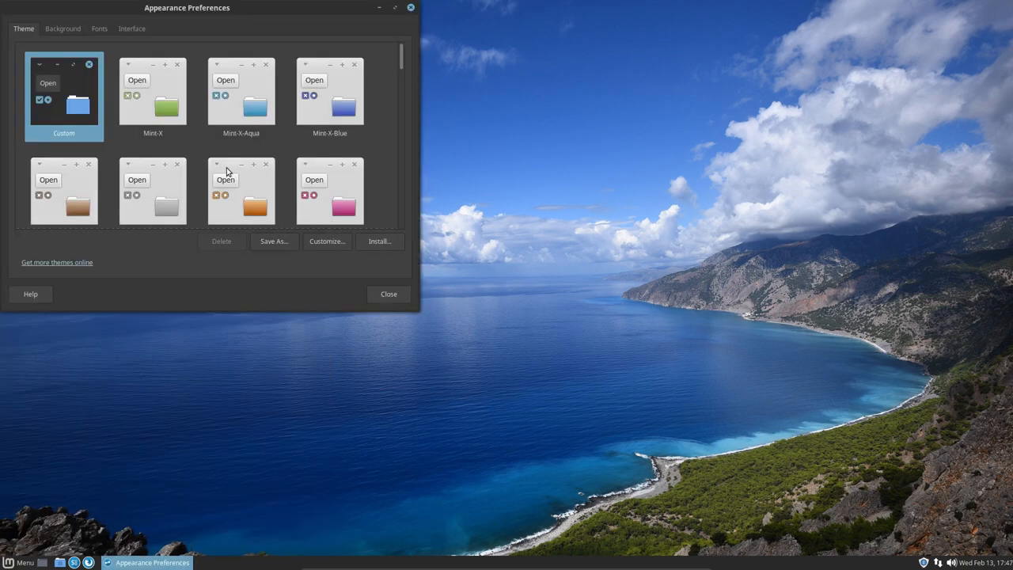
pyautogui.click(63, 28)
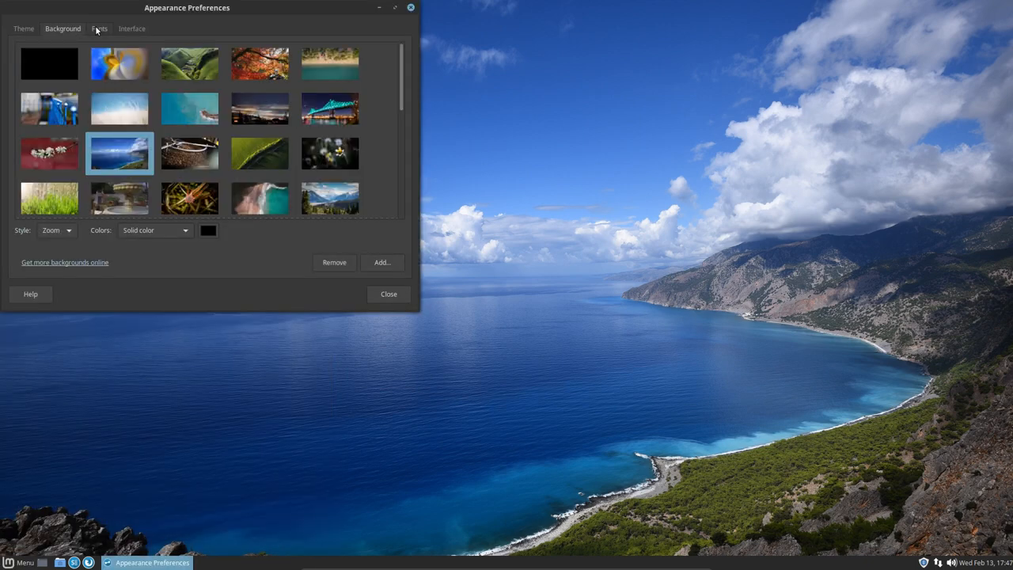
pyautogui.click(98, 29)
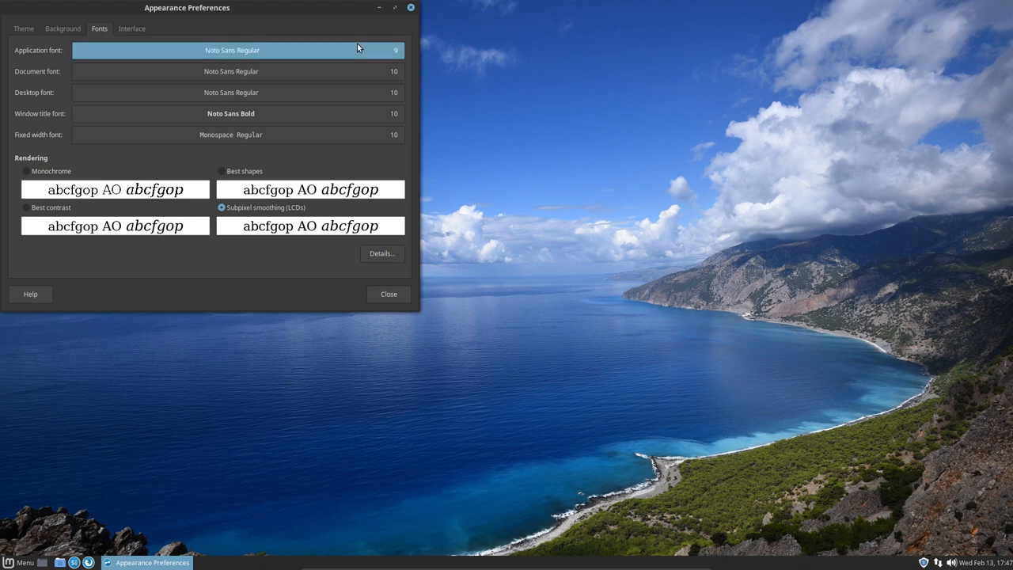
pyautogui.click(231, 50)
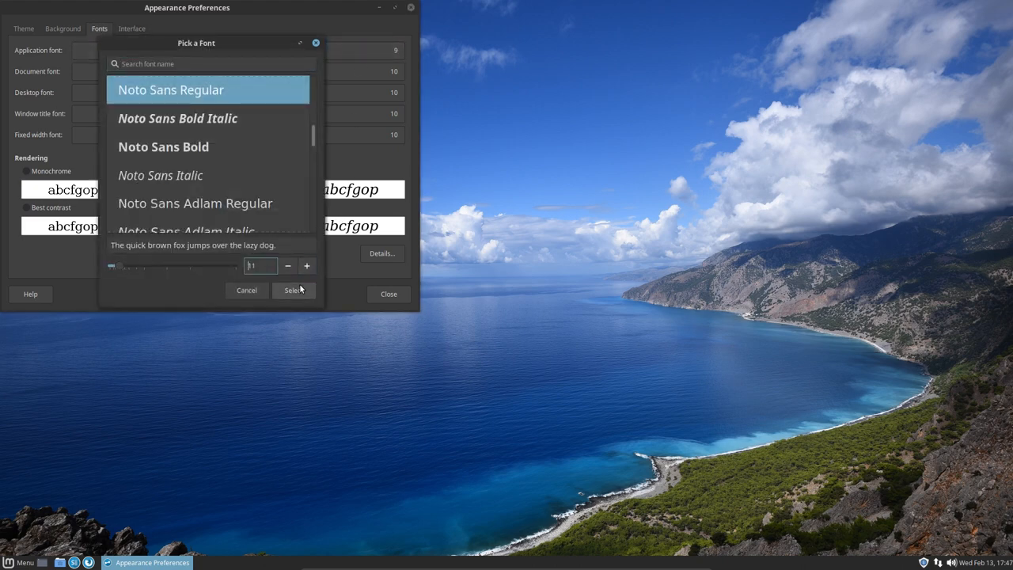
pyautogui.click(291, 290)
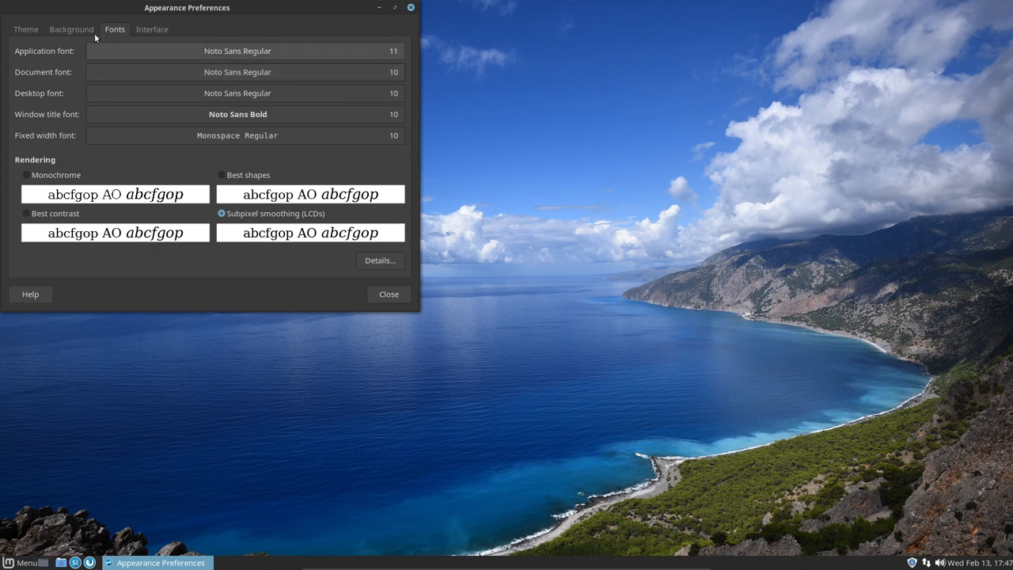
# Apply the theme's suggested font, then set a larger application font size again
pyautogui.click(25, 29)
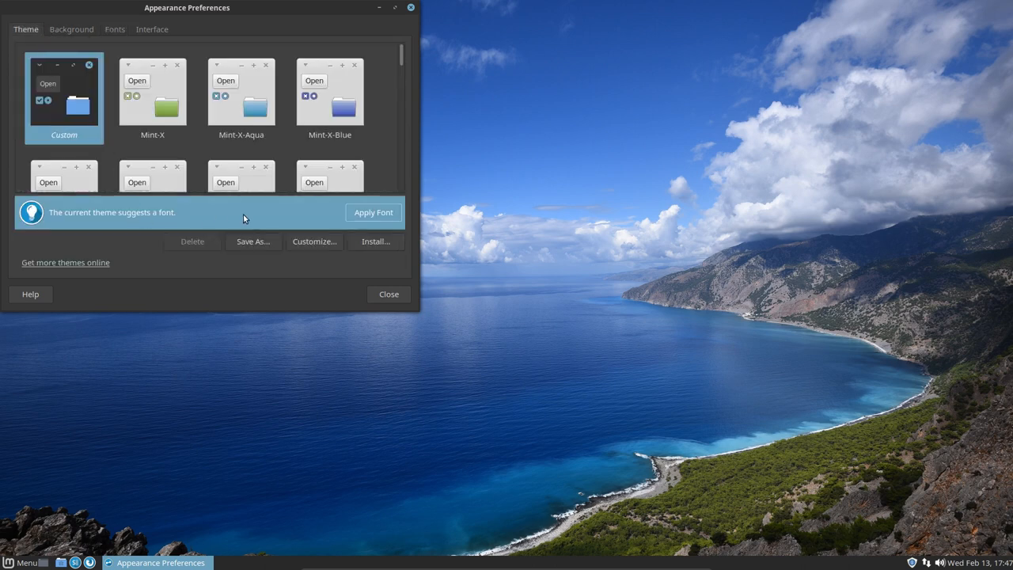
pyautogui.moveTo(374, 212)
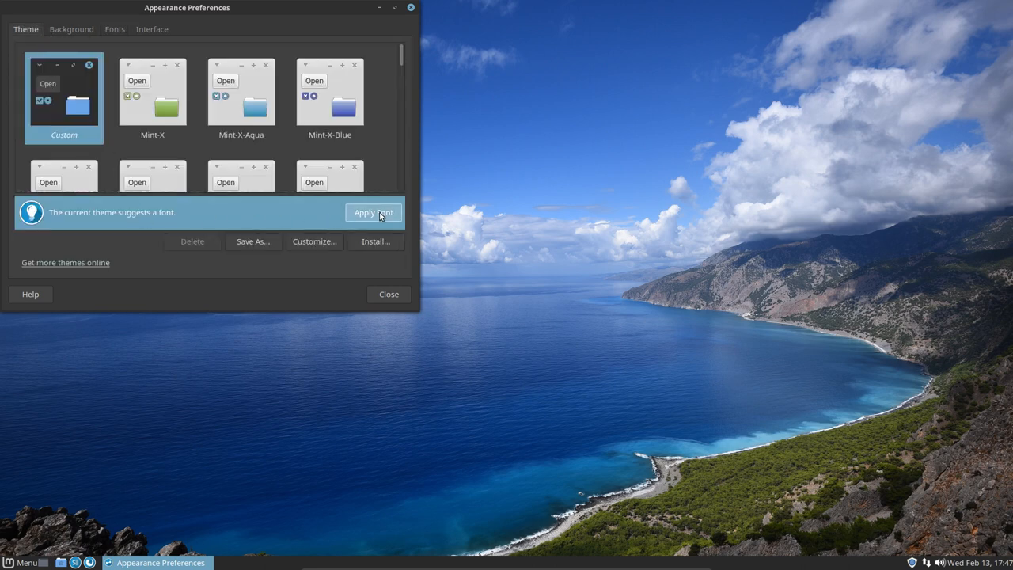
pyautogui.click(374, 212)
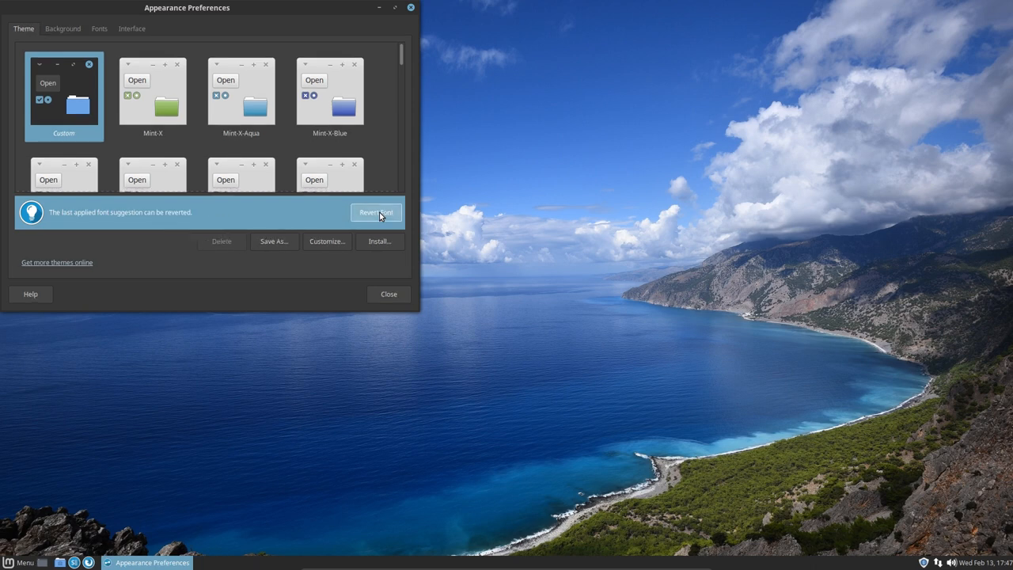
pyautogui.moveTo(79, 232)
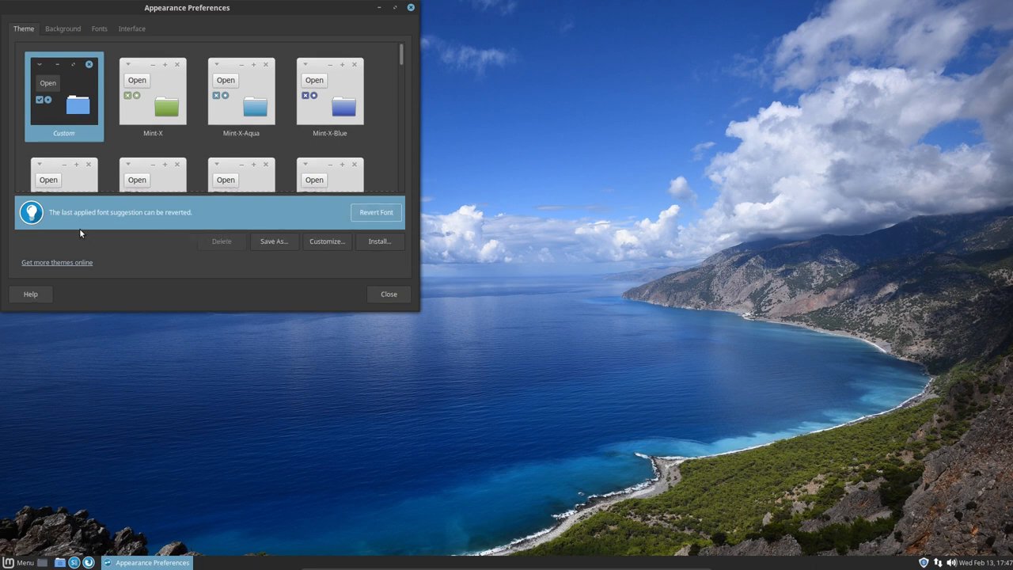
pyautogui.click(133, 28)
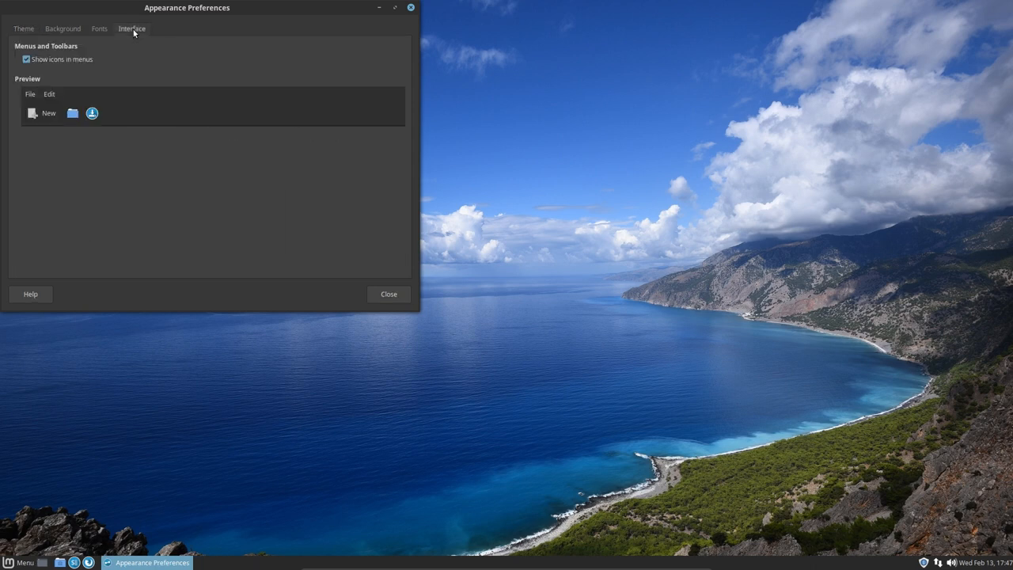
pyautogui.click(99, 29)
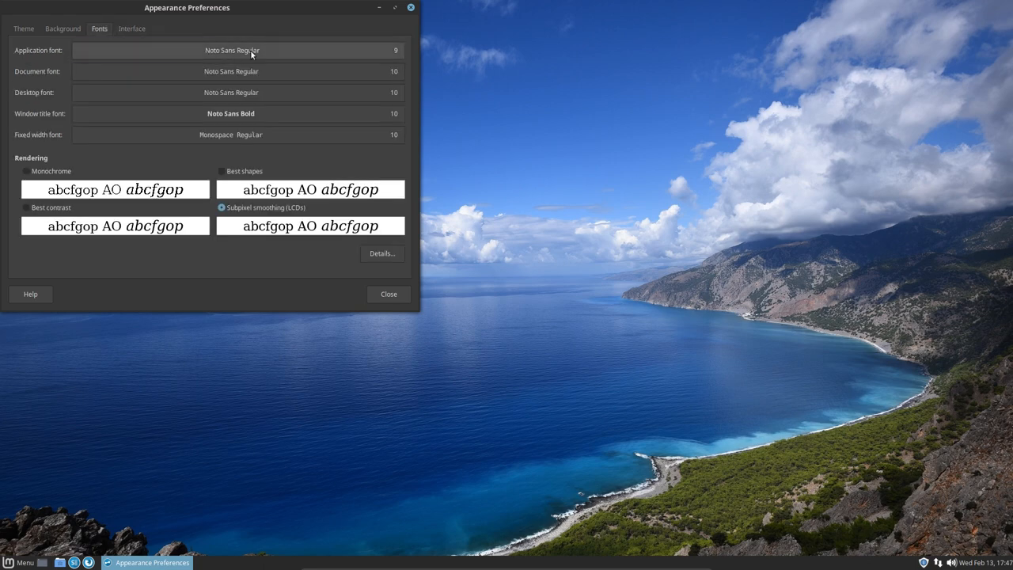
pyautogui.click(231, 49)
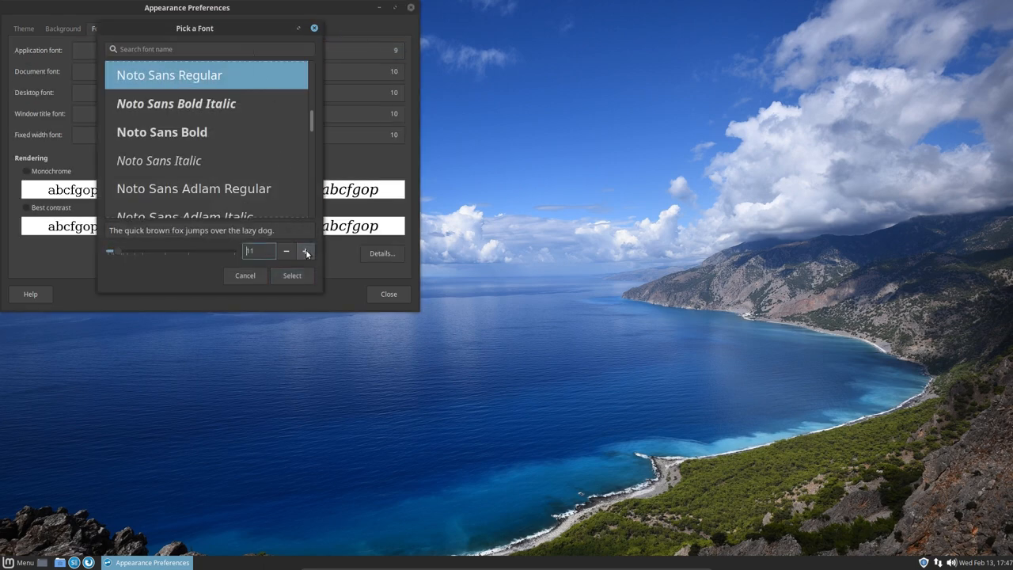
pyautogui.click(292, 275)
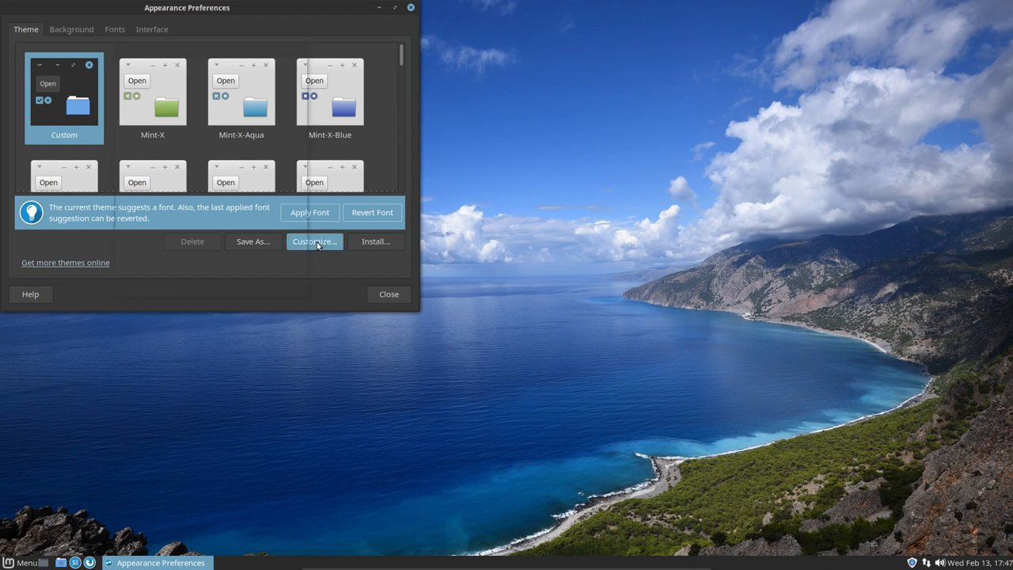
# Customize the theme to use the Surfn Vertexed icon set and close the dialog
pyautogui.click(314, 240)
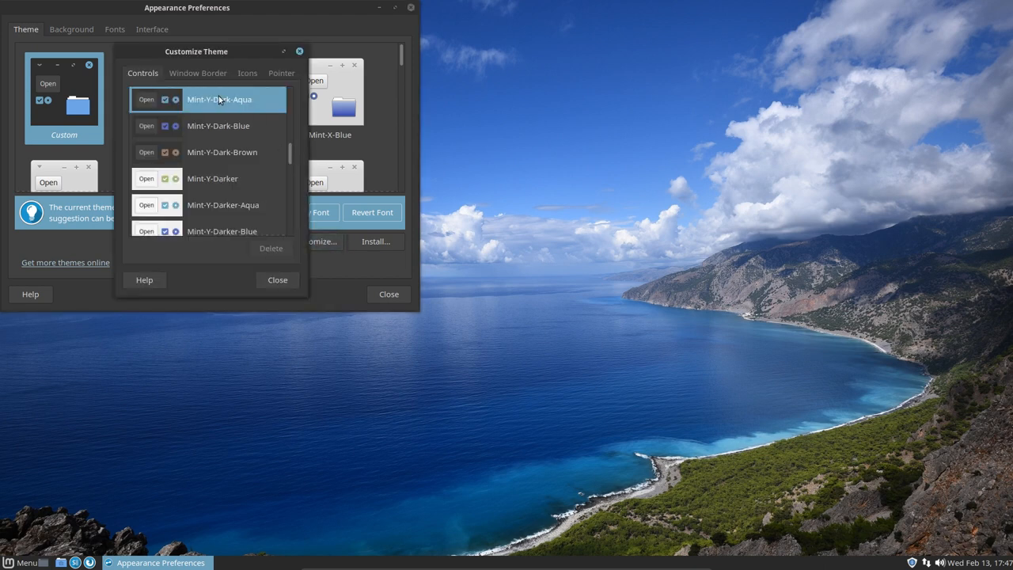
pyautogui.click(247, 73)
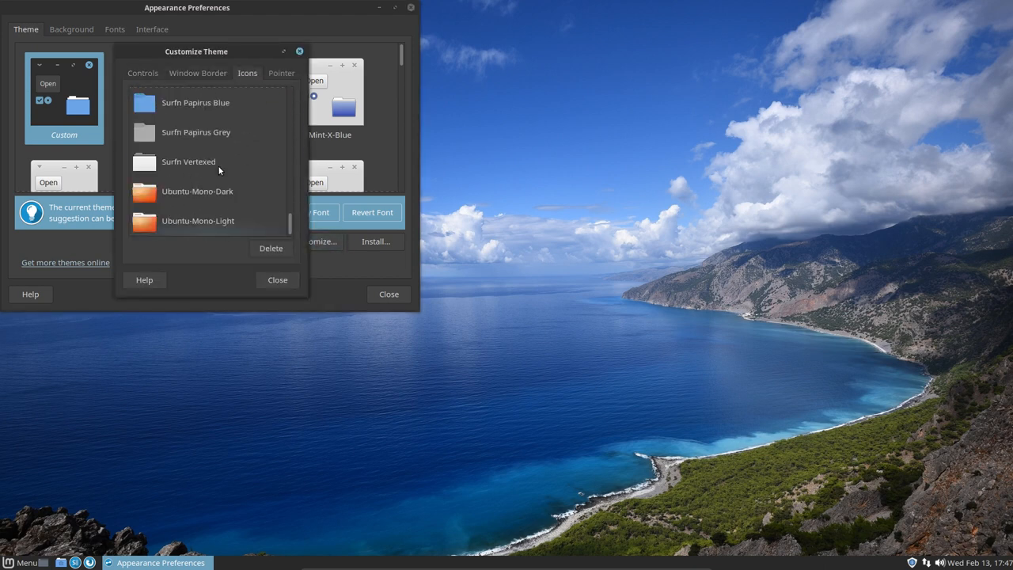
pyautogui.click(188, 161)
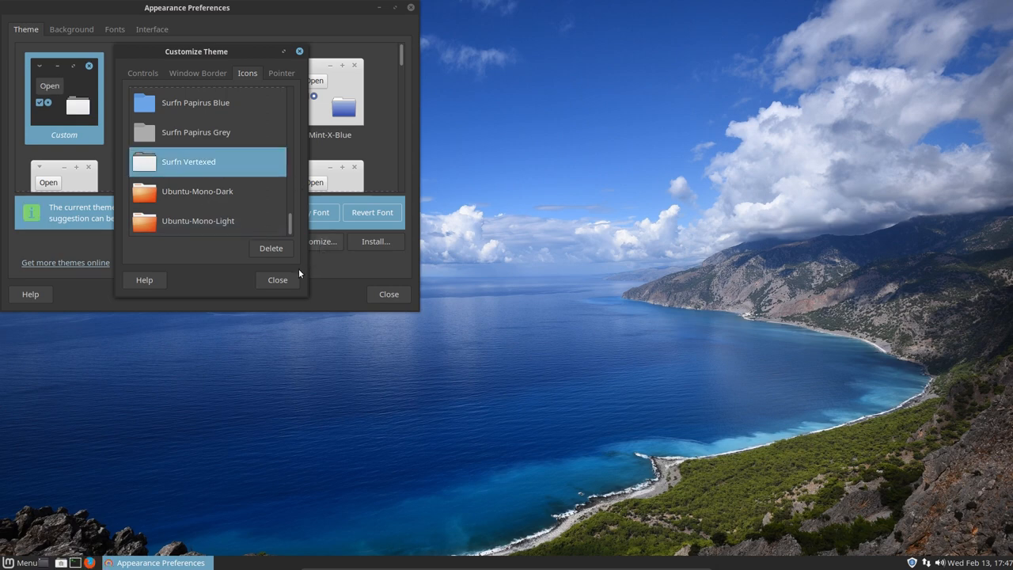
pyautogui.click(277, 279)
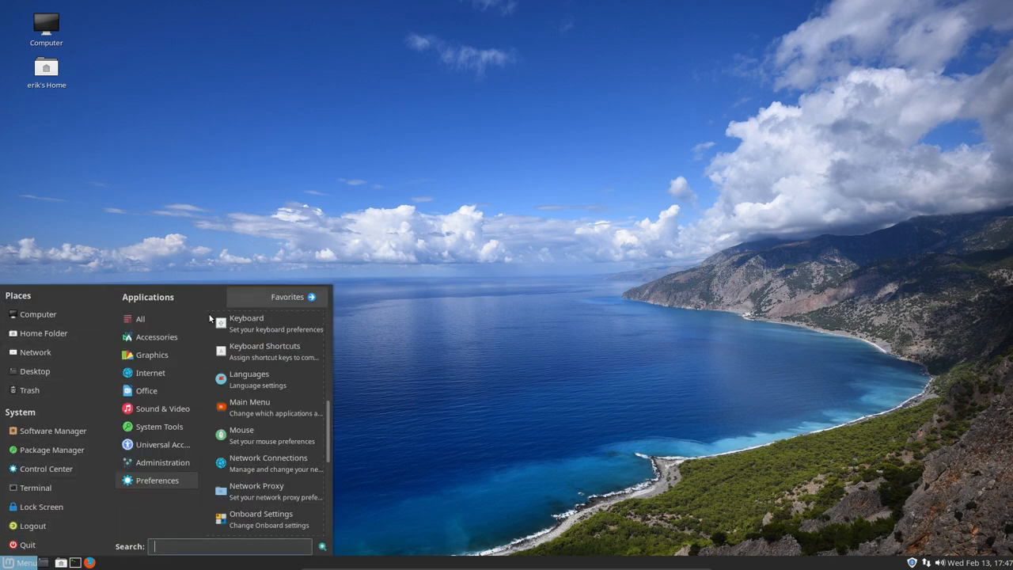
# Browse the Administration applications, then open the Computer location under Places
pyautogui.click(158, 462)
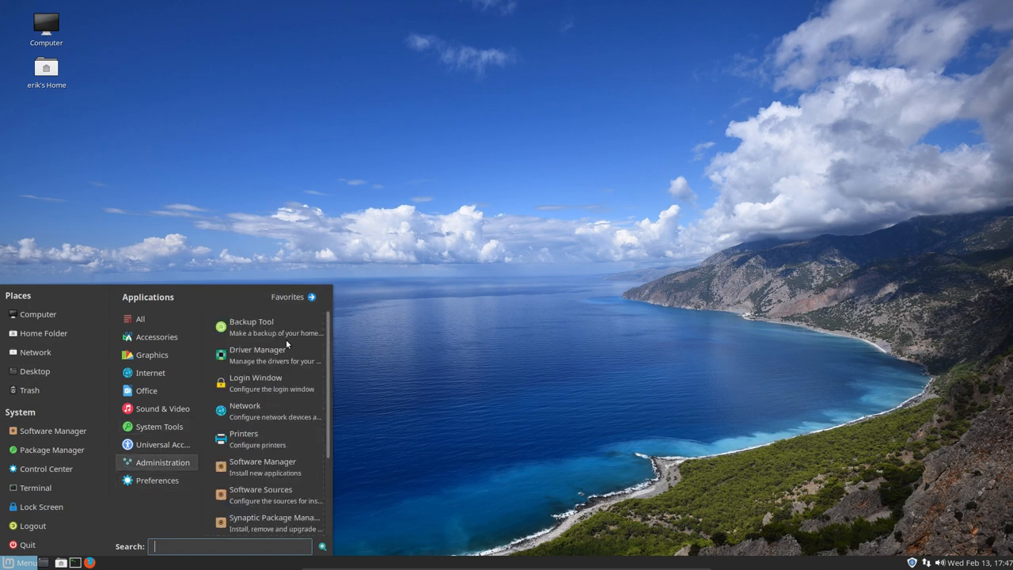
pyautogui.scroll(-3)
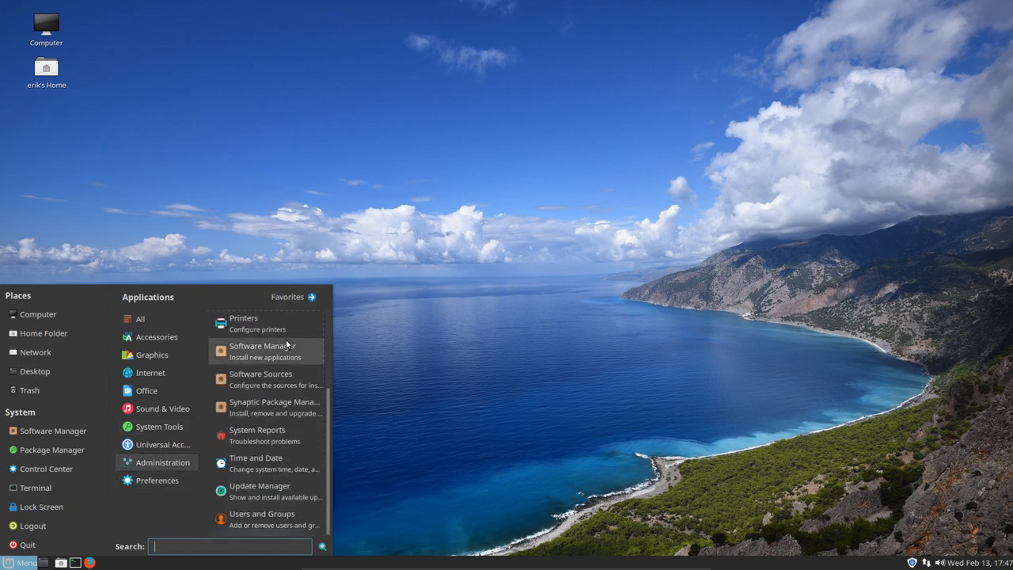
pyautogui.moveTo(45, 332)
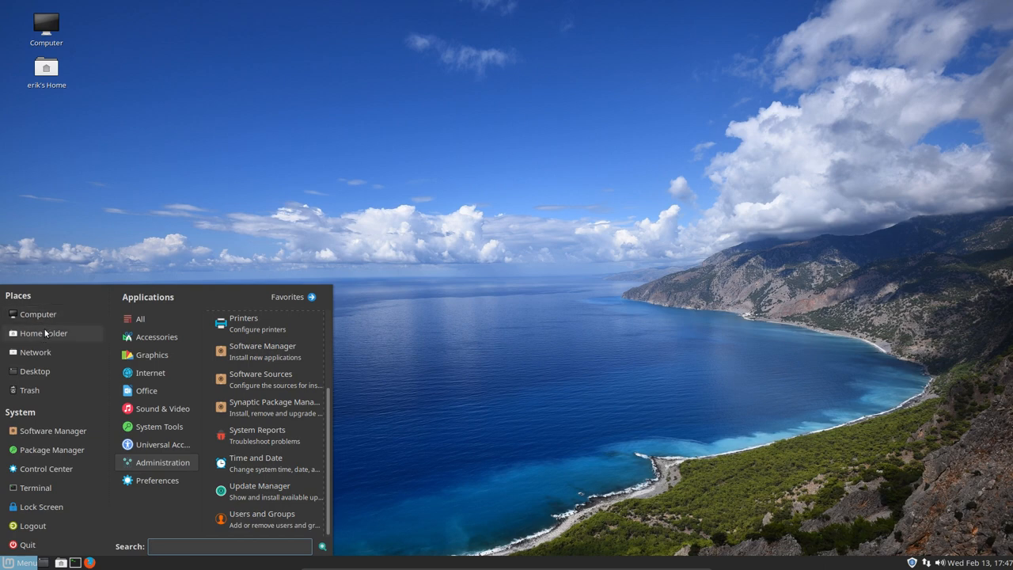
pyautogui.click(38, 314)
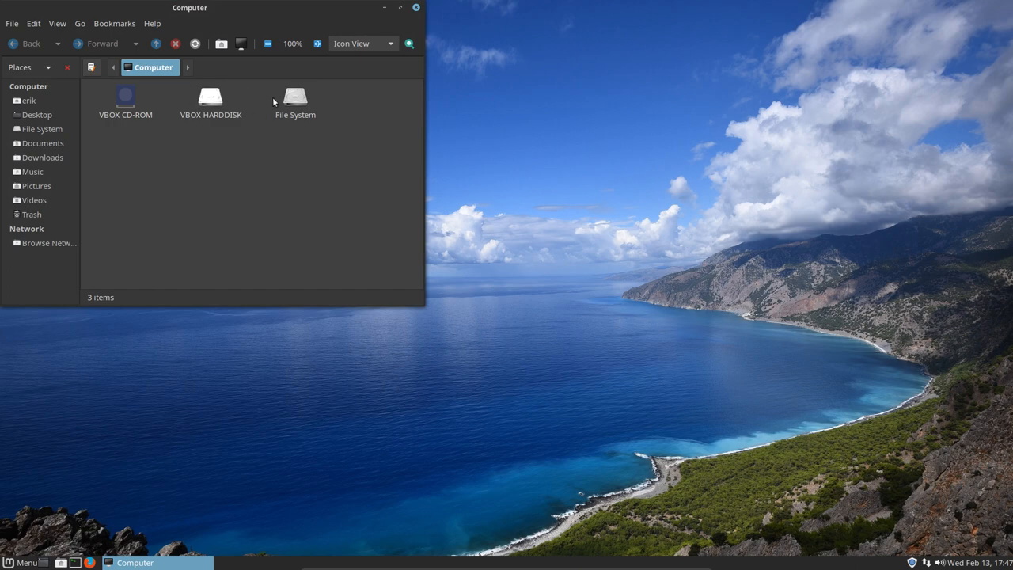
# Browse into /usr/share/applications and select the Python 2.7 and 3.6 launchers
pyautogui.doubleClick(294, 95)
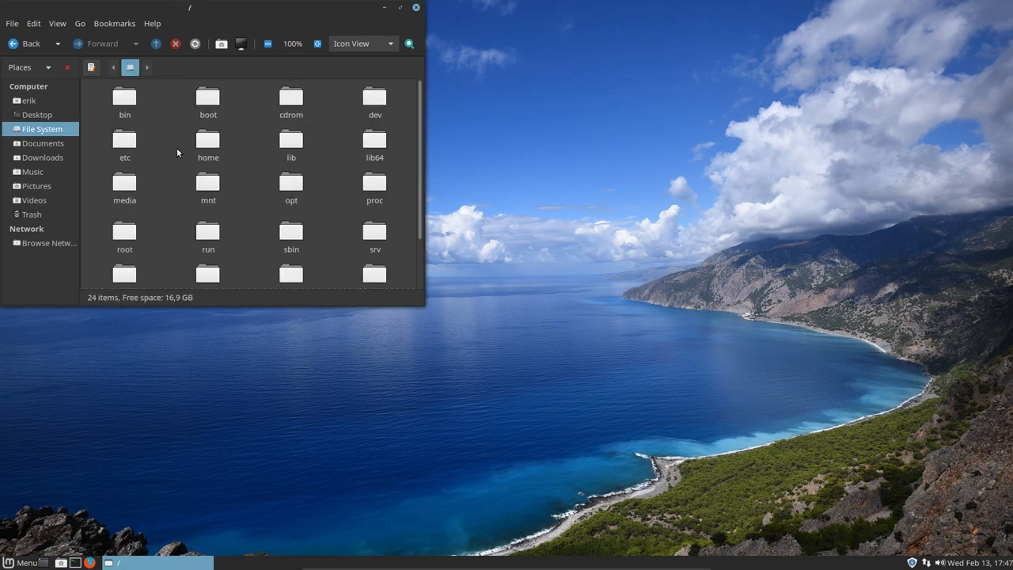
pyautogui.write('sh')
pyautogui.write('appmc')
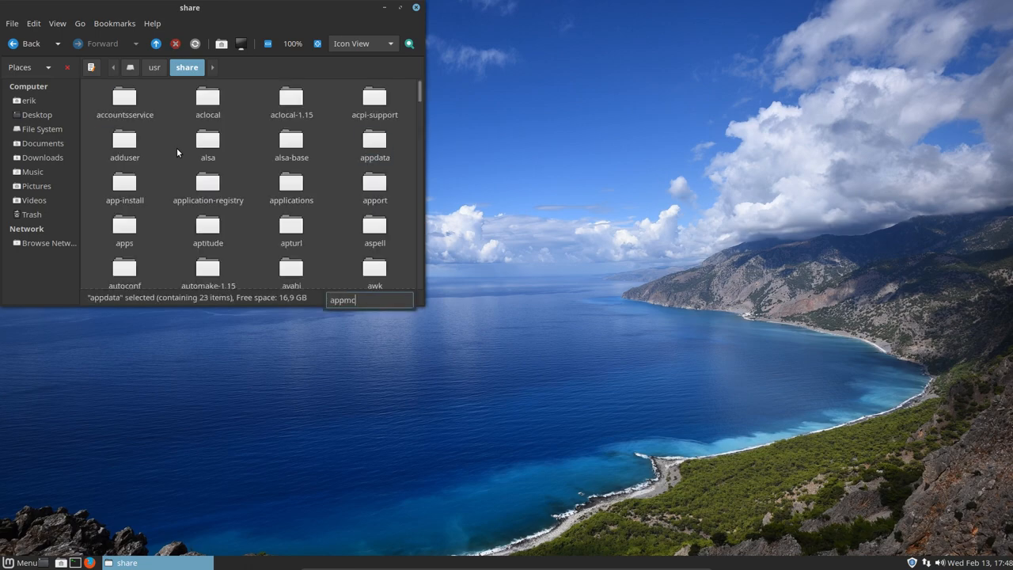
pyautogui.doubleClick(291, 189)
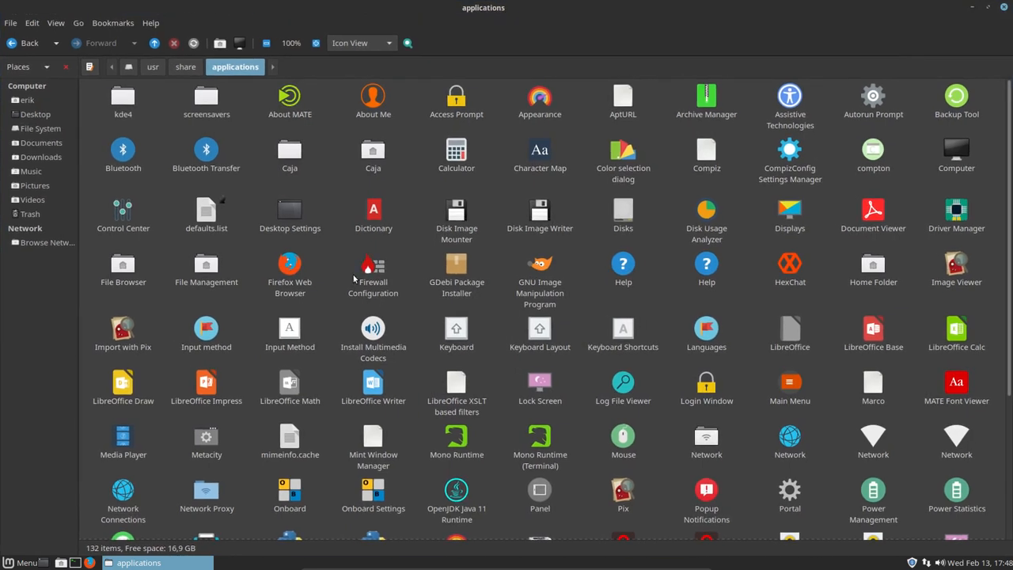
pyautogui.scroll(-3)
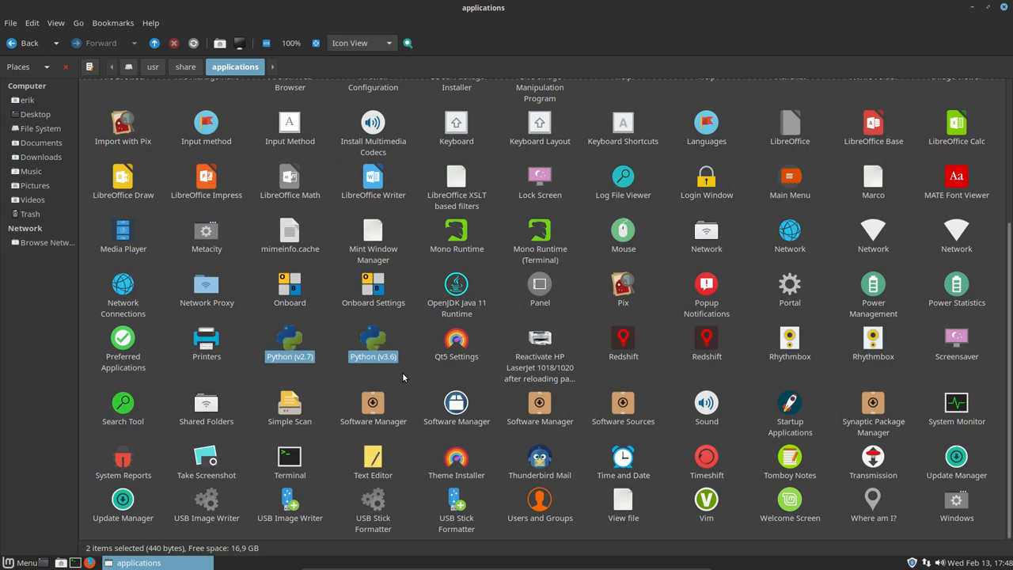
pyautogui.click(330, 324)
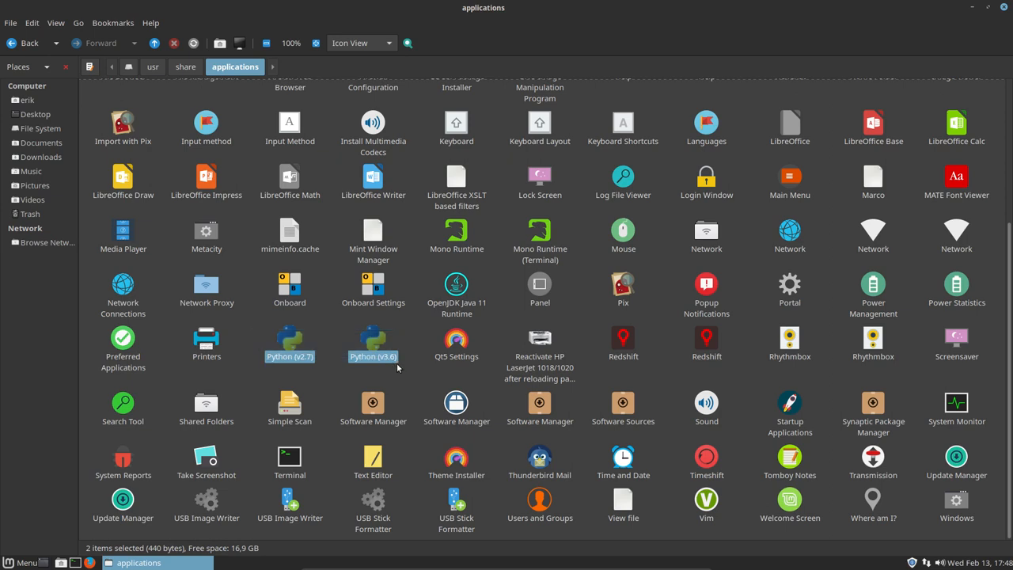
pyautogui.moveTo(402, 374)
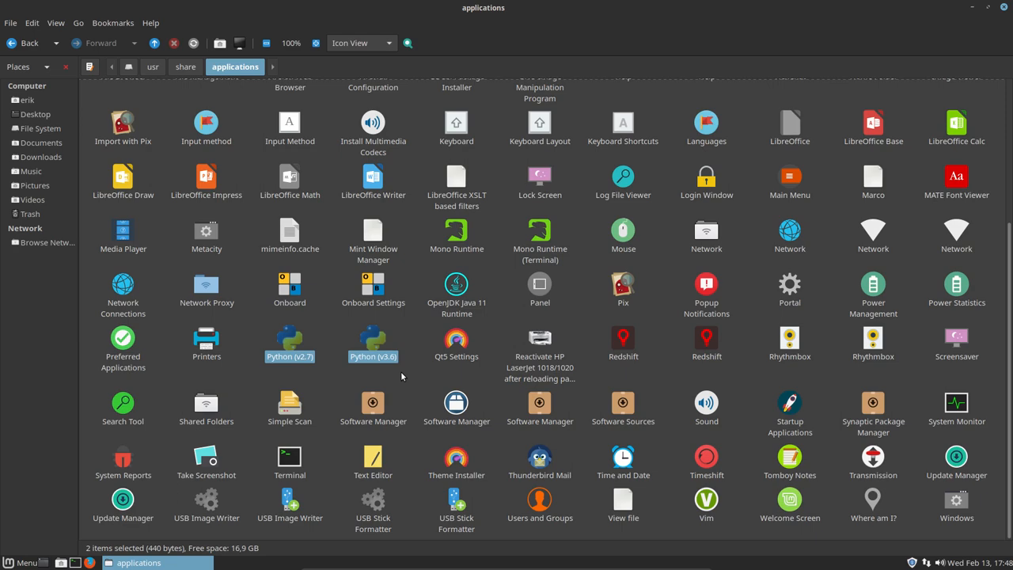
pyautogui.moveTo(1006, 8)
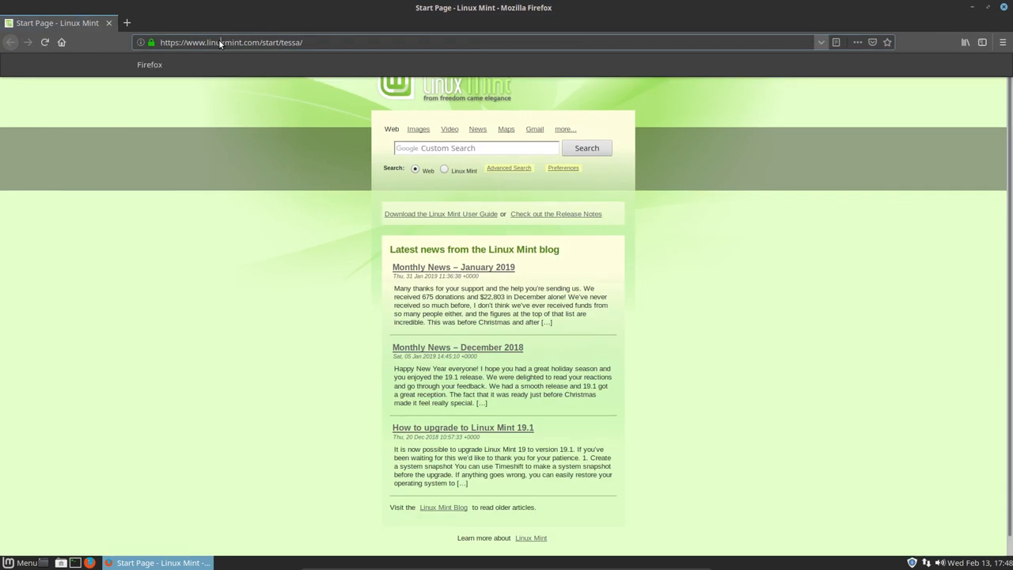
# Search for 'foggalong hardcode fixer' and open its GitHub repository
pyautogui.click(230, 41)
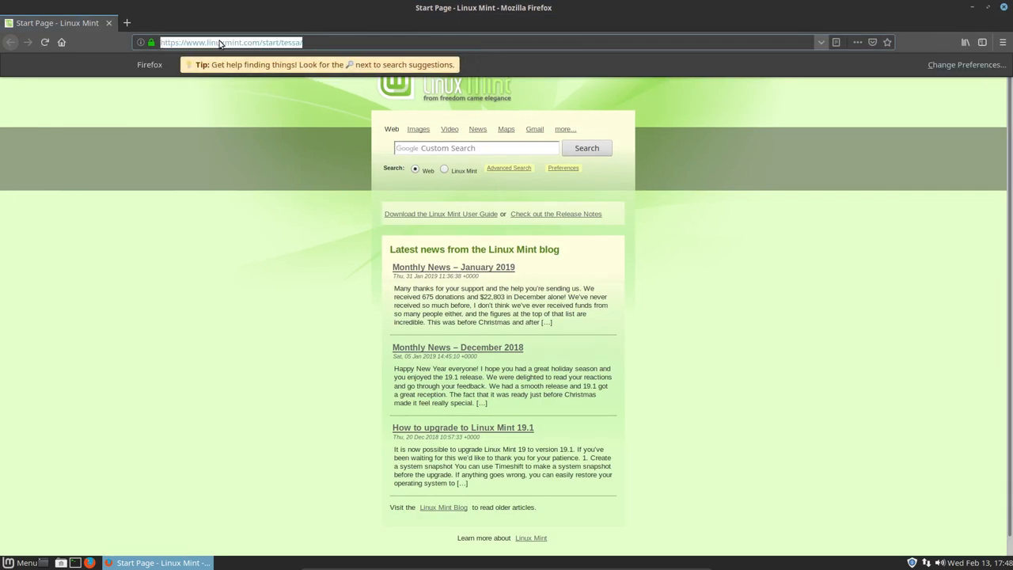
pyautogui.write('fogl')
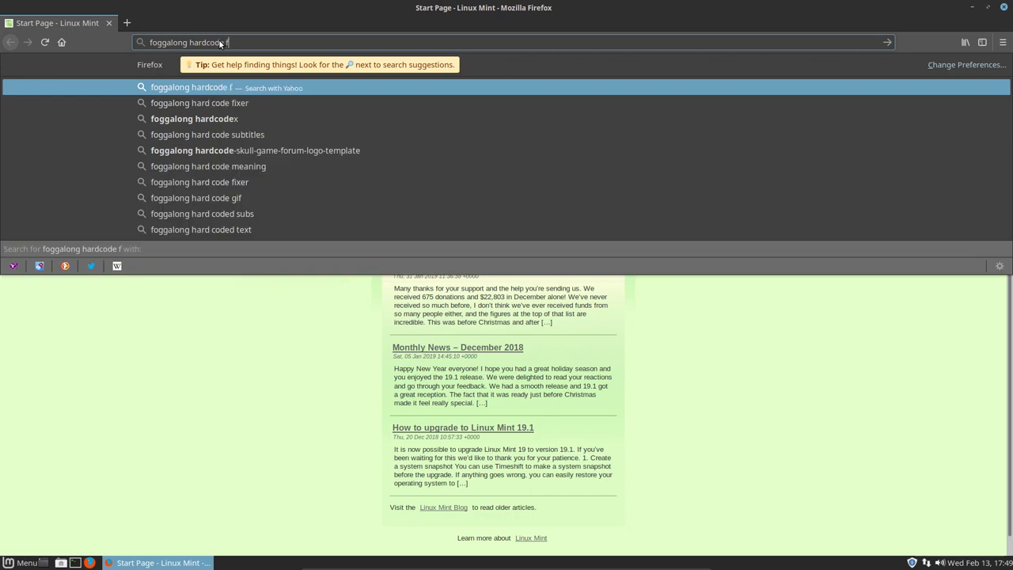
pyautogui.click(199, 103)
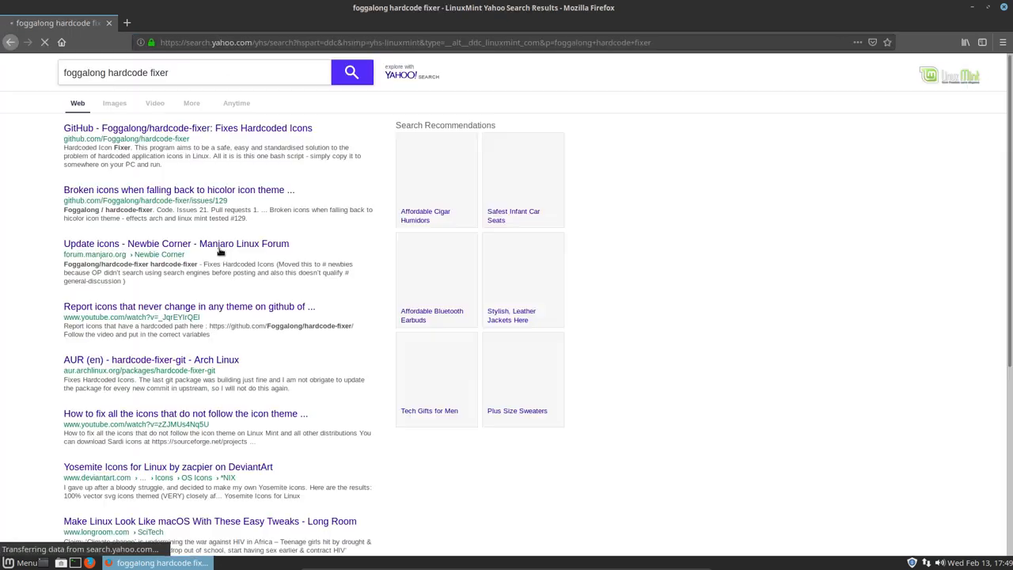
pyautogui.click(187, 126)
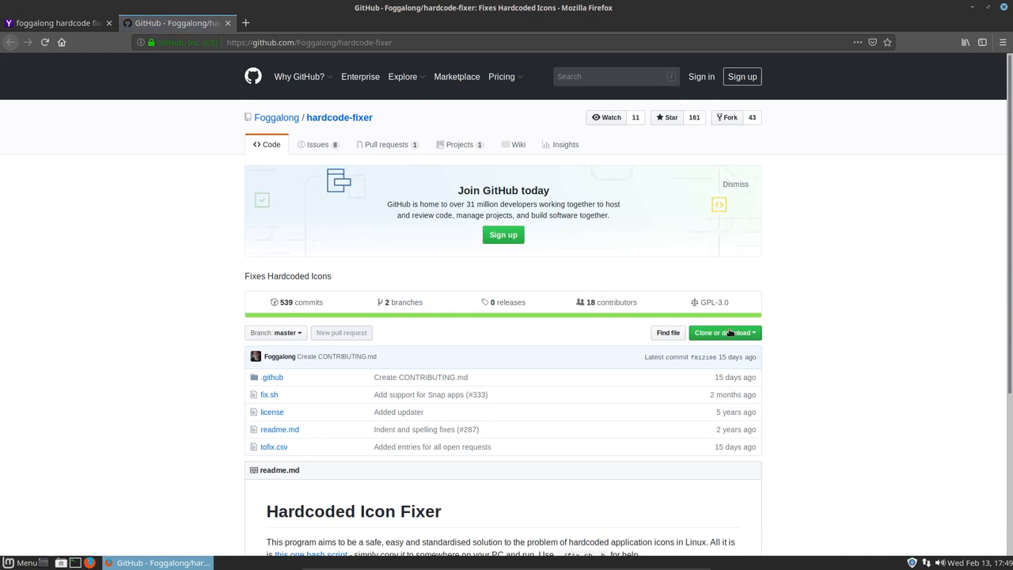
# Download the hardcode-fixer repository as a ZIP archive
pyautogui.click(722, 332)
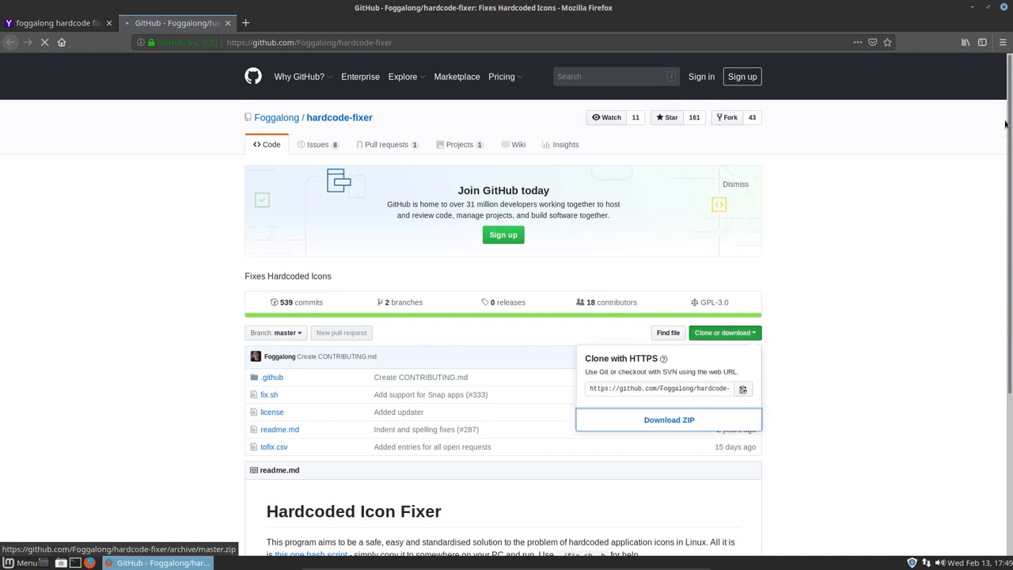
pyautogui.click(668, 420)
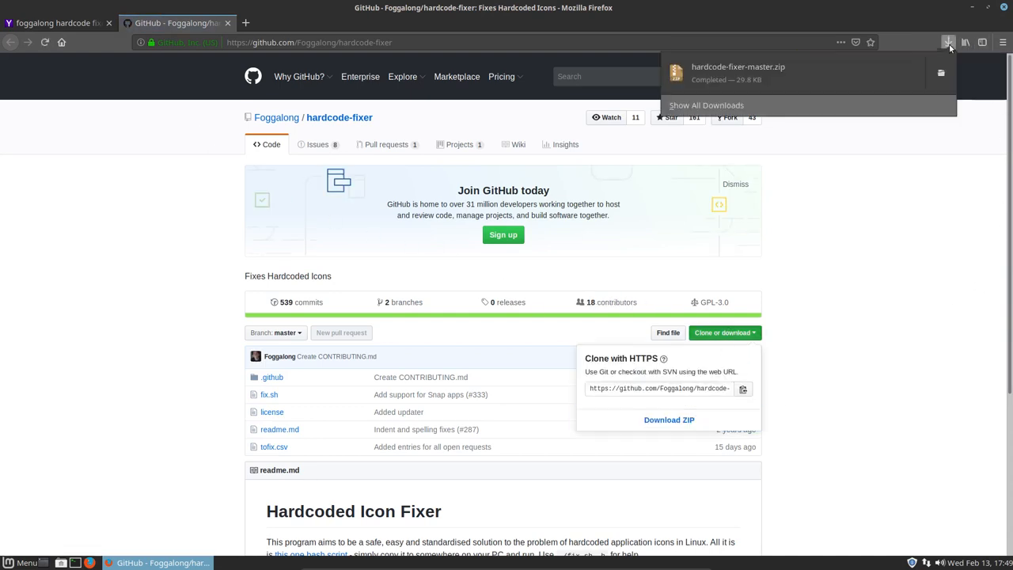
# Show the downloaded archive in Downloads and open the extracted hardcode-fixer-master folder
pyautogui.click(247, 562)
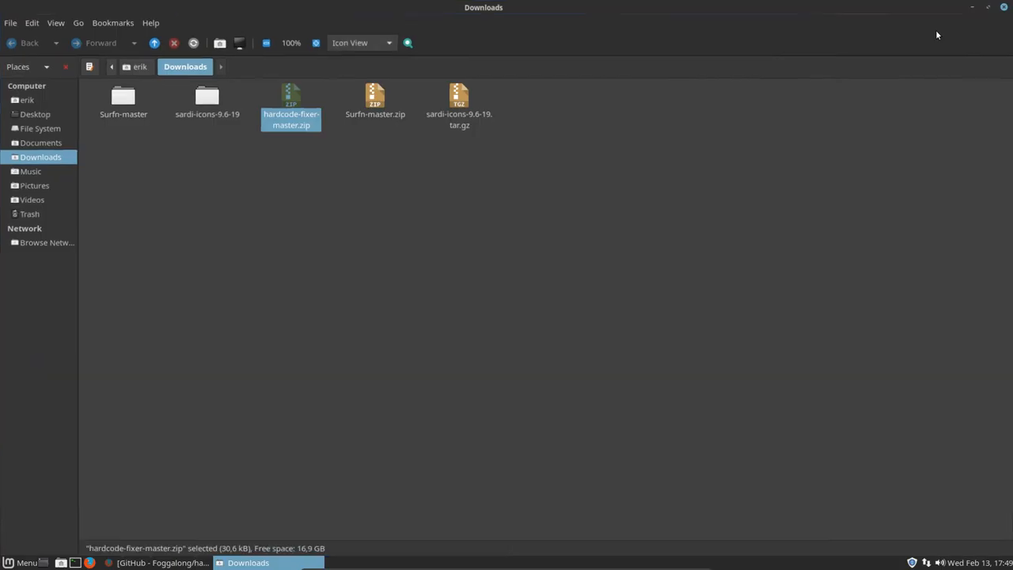
pyautogui.moveTo(291, 98)
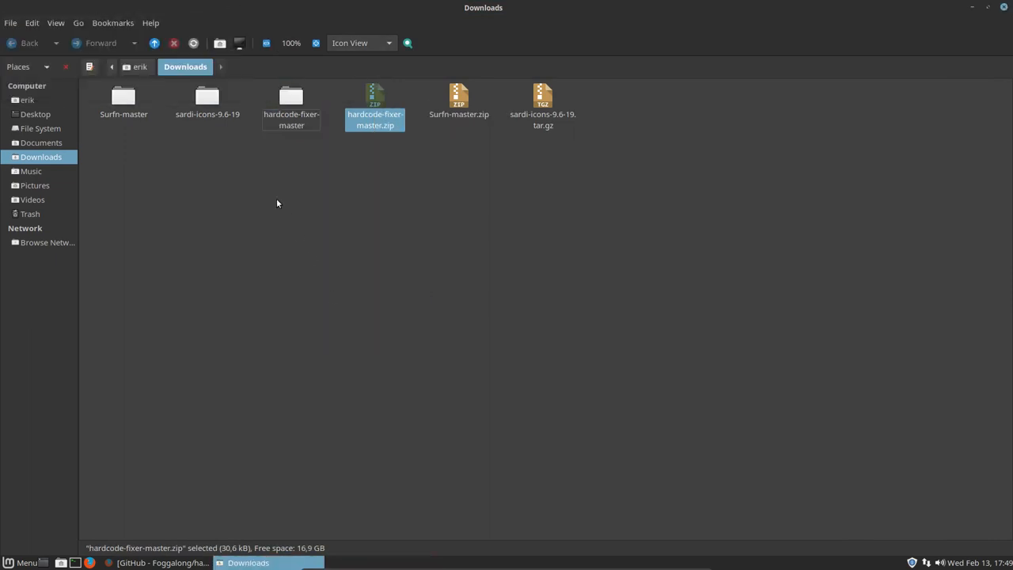
pyautogui.doubleClick(291, 98)
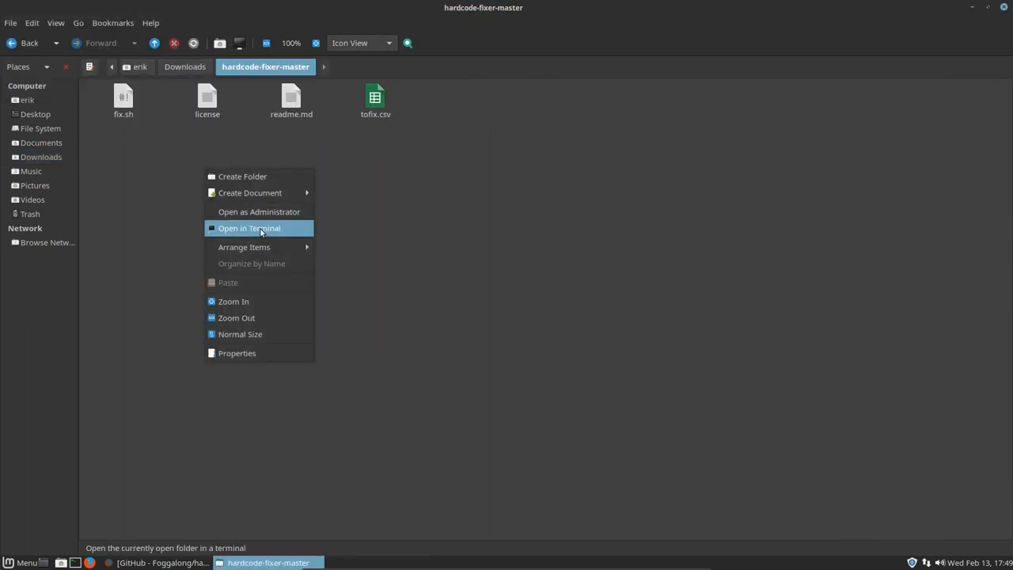
# Run sudo ./fix.sh in a terminal from hardcode-fixer-master and enter the password
pyautogui.click(249, 228)
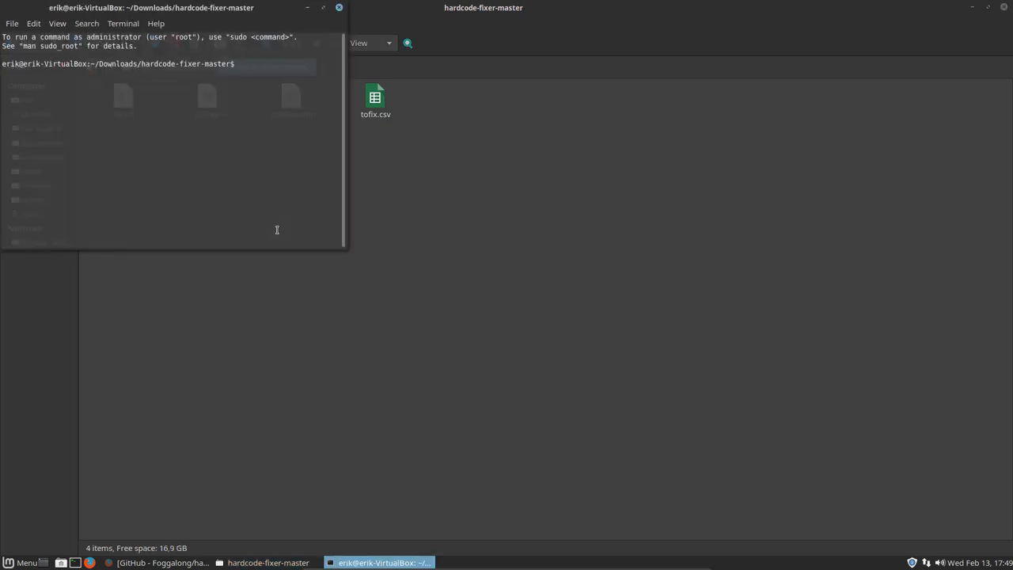
pyautogui.write('sudo')
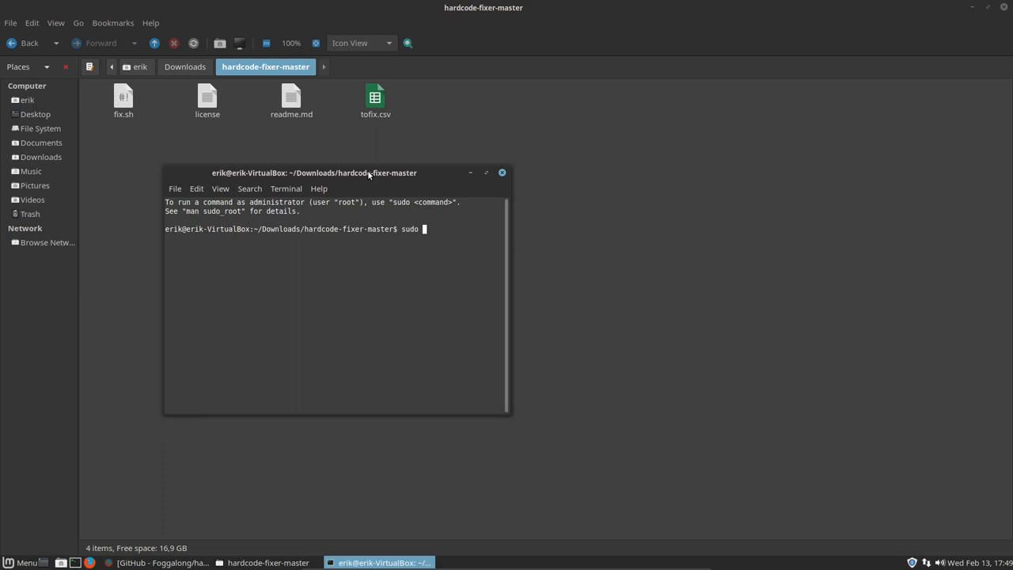
pyautogui.write('.f')
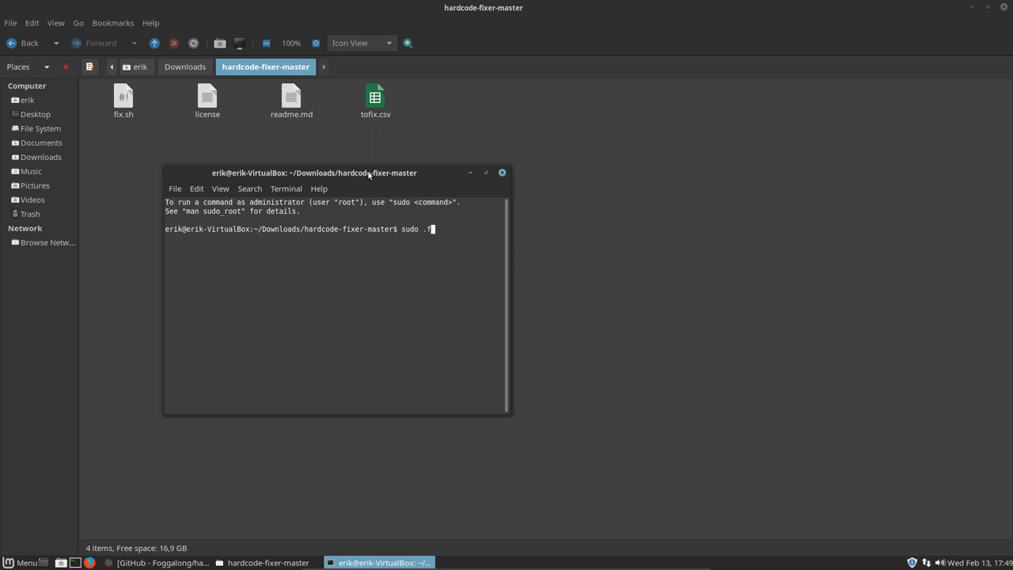
pyautogui.press('Return')
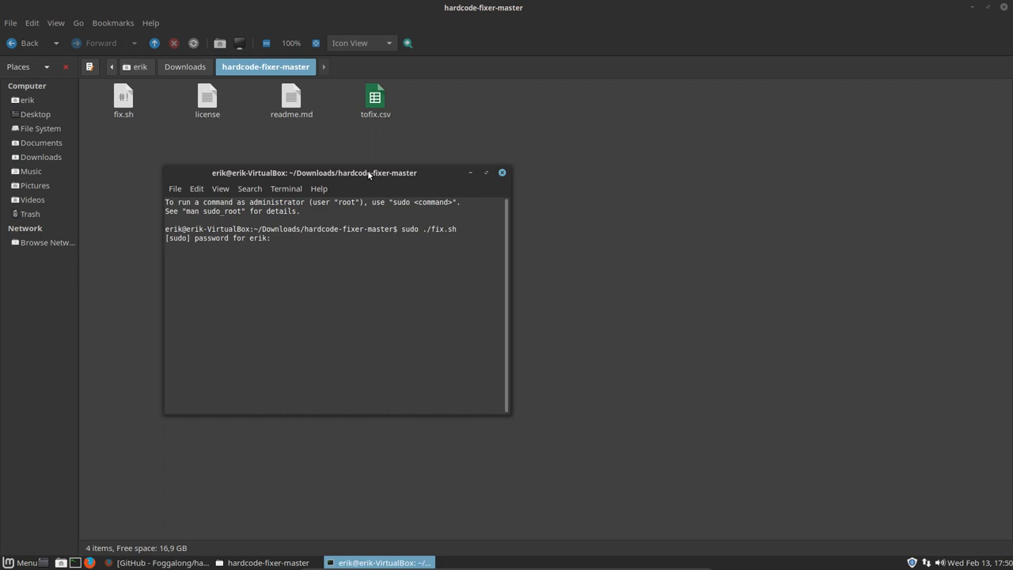
pyautogui.press('Return')
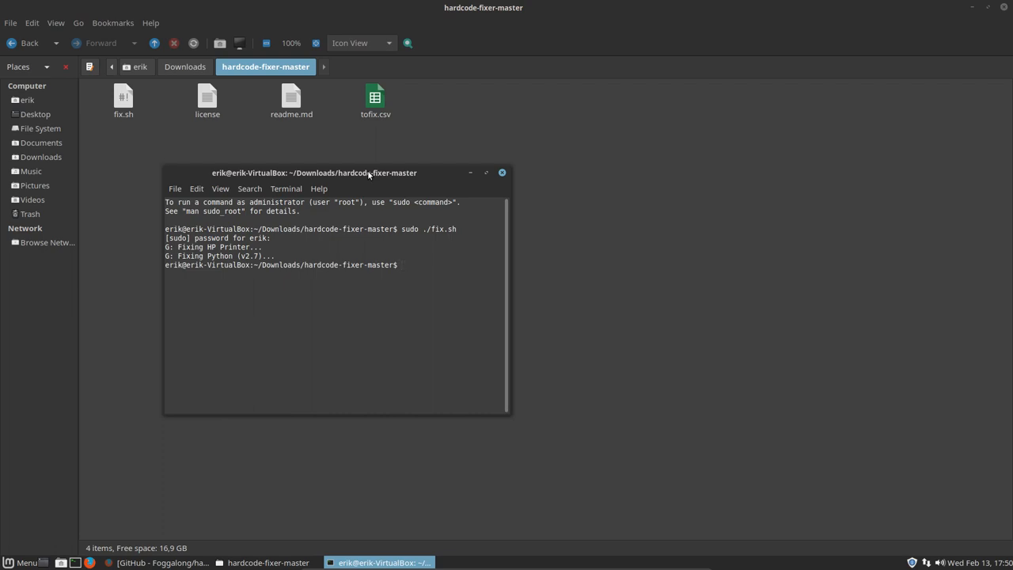
pyautogui.moveTo(275, 219)
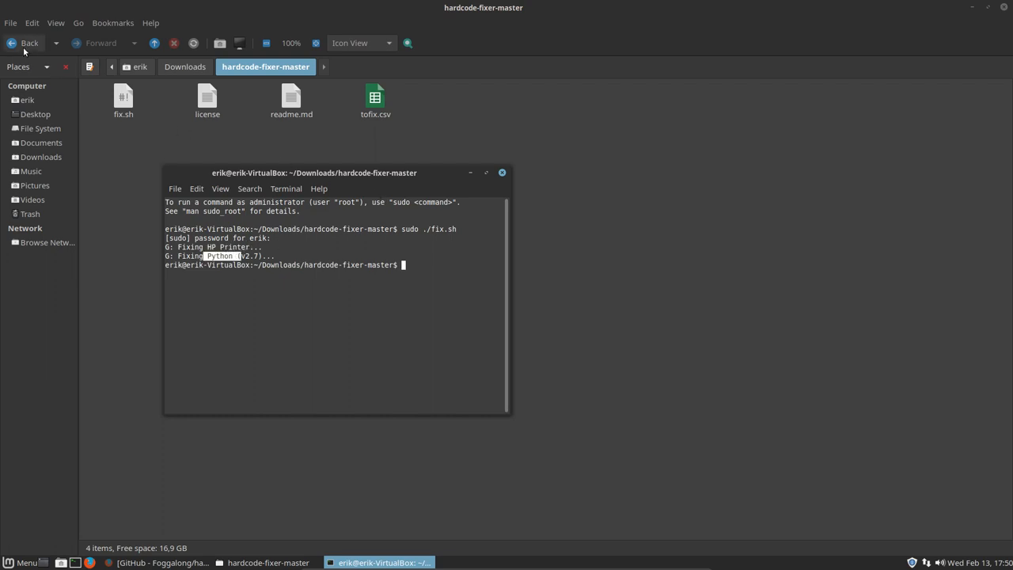
# Go back to /usr/share/applications and select the Printers launcher to check its repaired icon
pyautogui.click(25, 43)
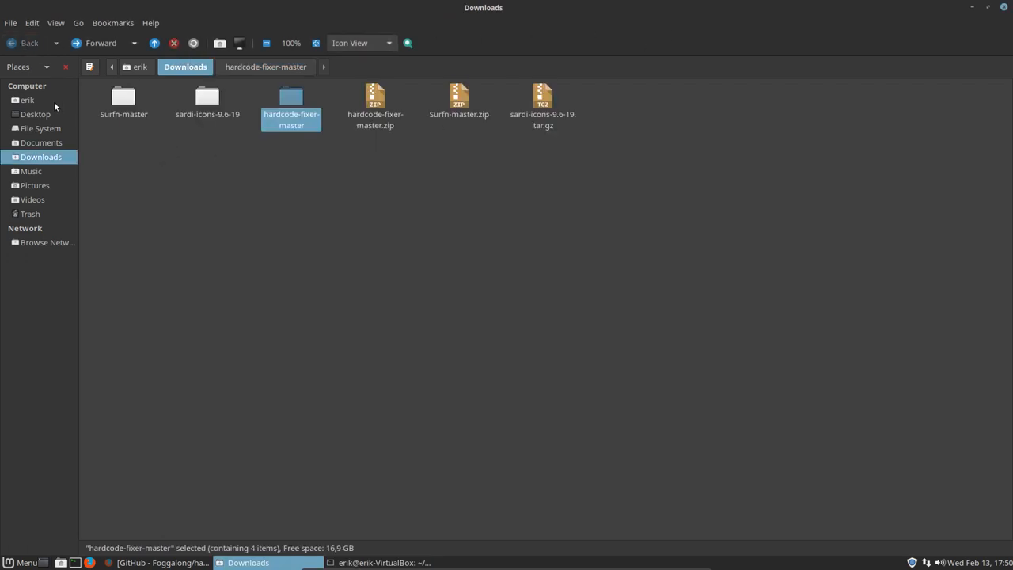
pyautogui.click(41, 129)
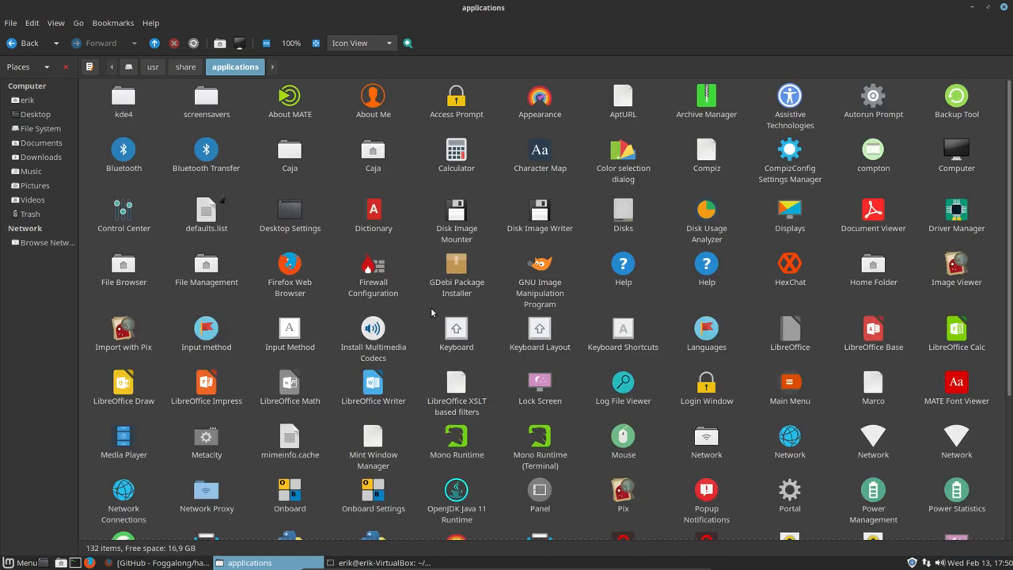
pyautogui.moveTo(760, 354)
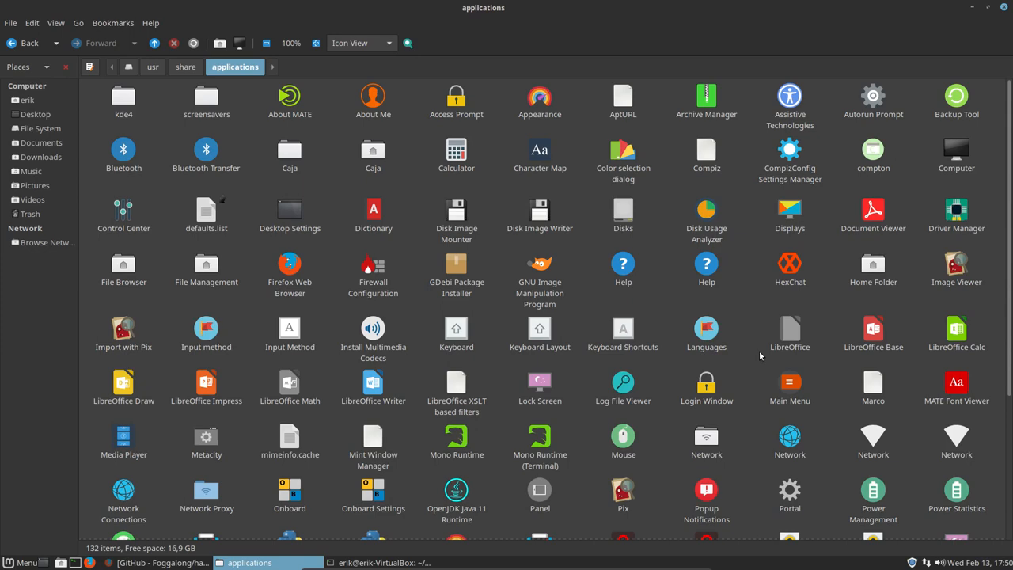
pyautogui.scroll(-3)
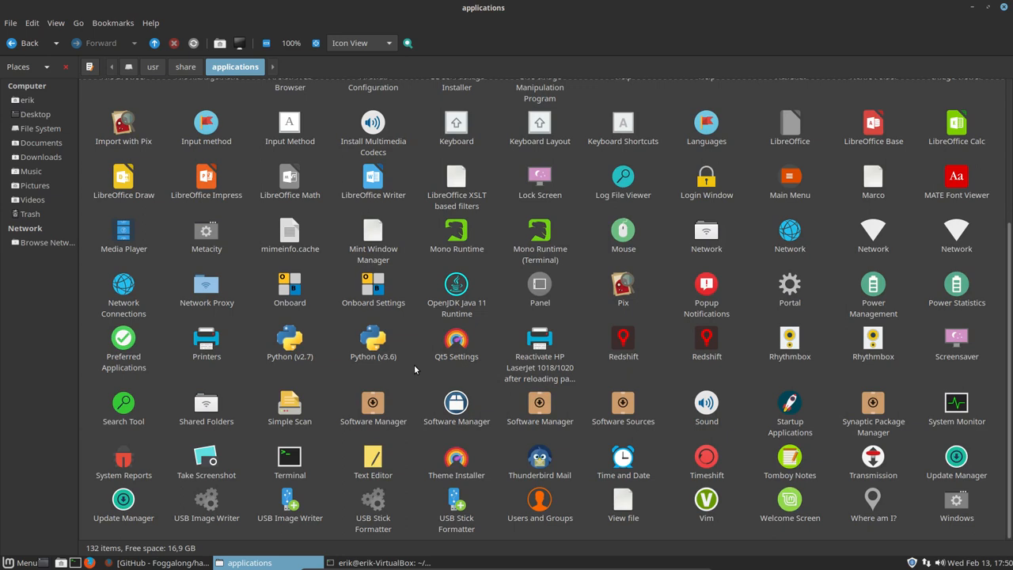
pyautogui.click(206, 340)
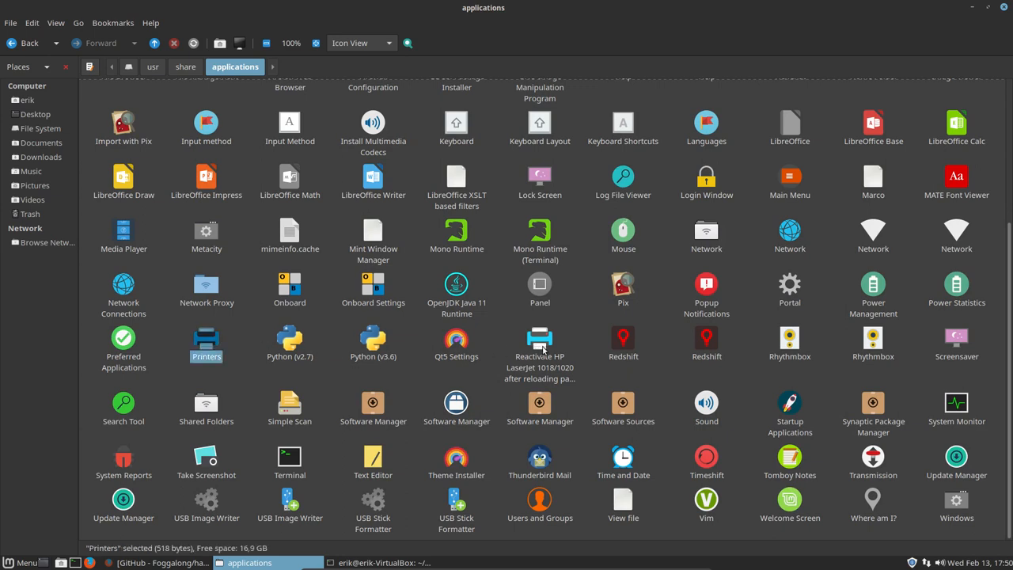
pyautogui.moveTo(603, 341)
pyautogui.write('h')
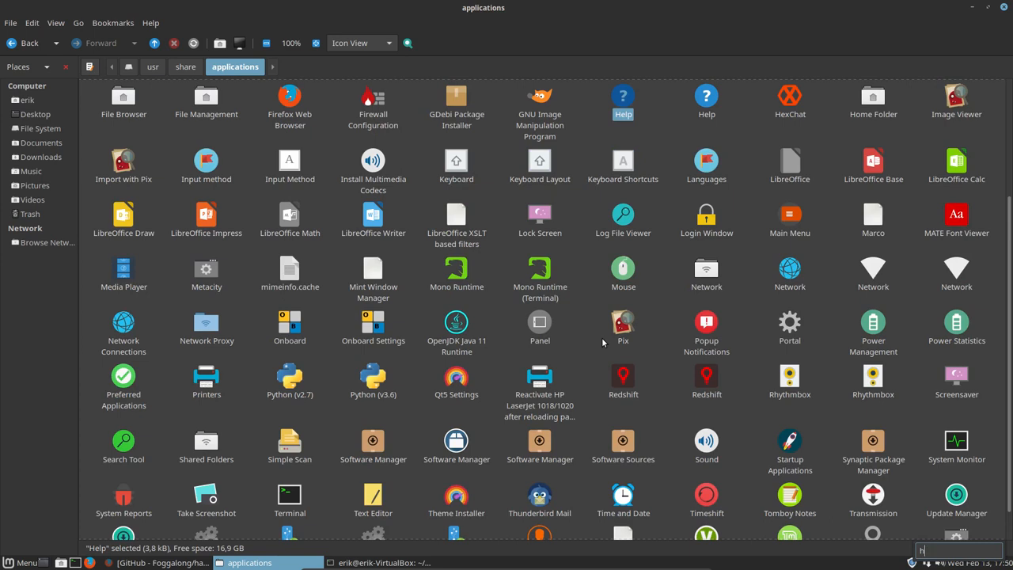
pyautogui.moveTo(617, 123)
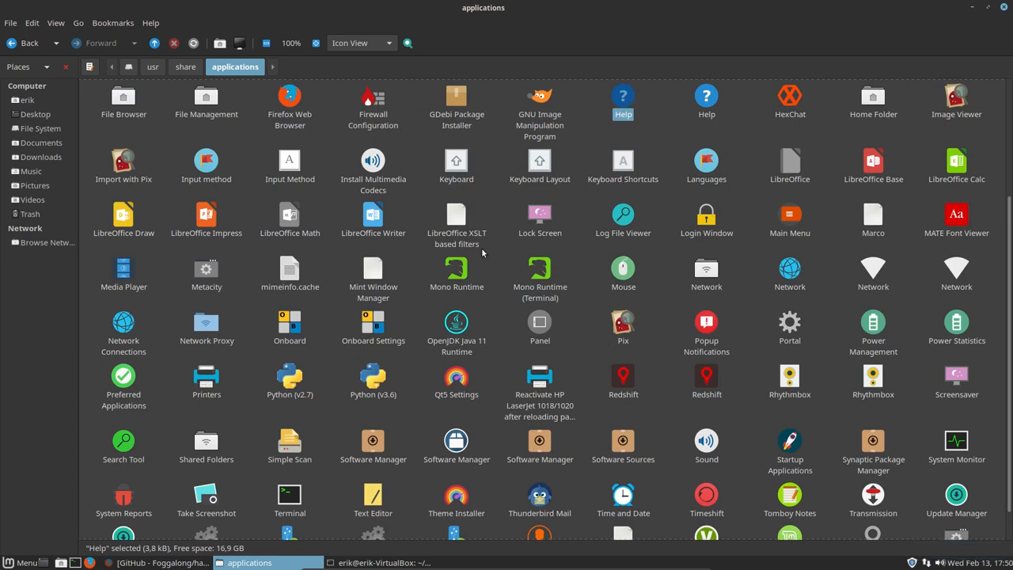
pyautogui.moveTo(165, 431)
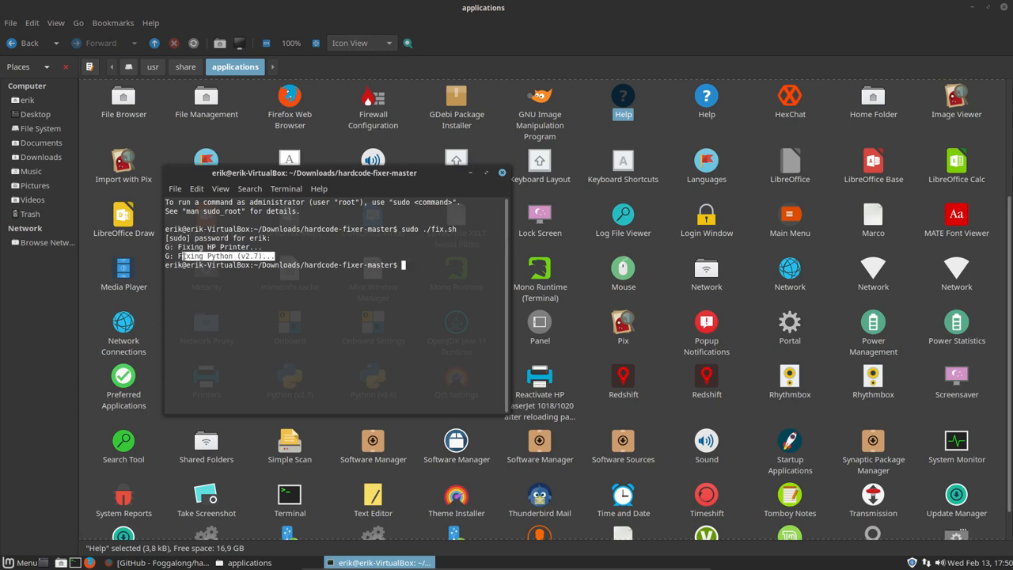
# Browse the MATE menu's application list briefly, then close the terminal to reveal /usr/share/applications
pyautogui.click(26, 562)
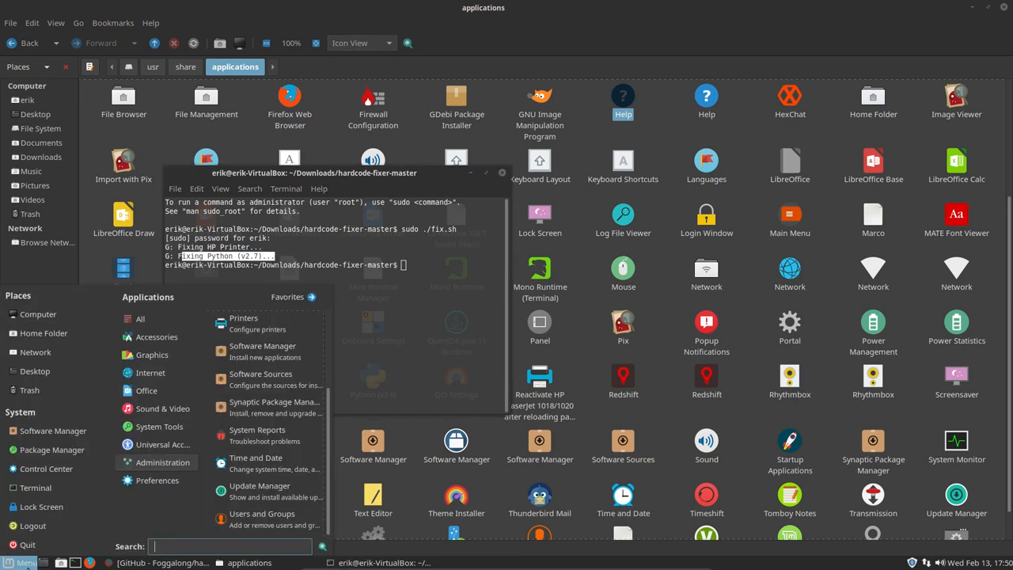
pyautogui.write('hh')
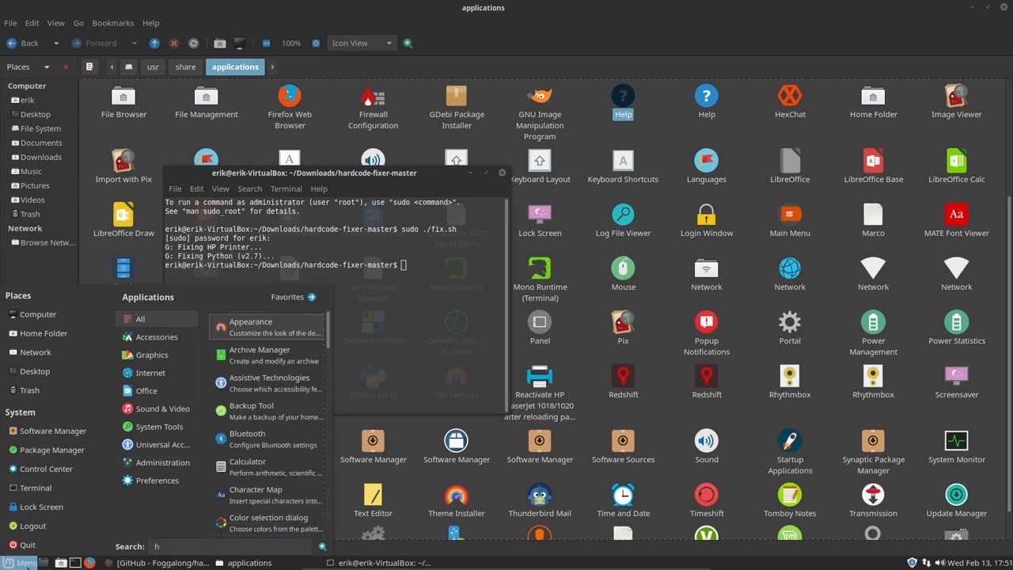
pyautogui.click(230, 546)
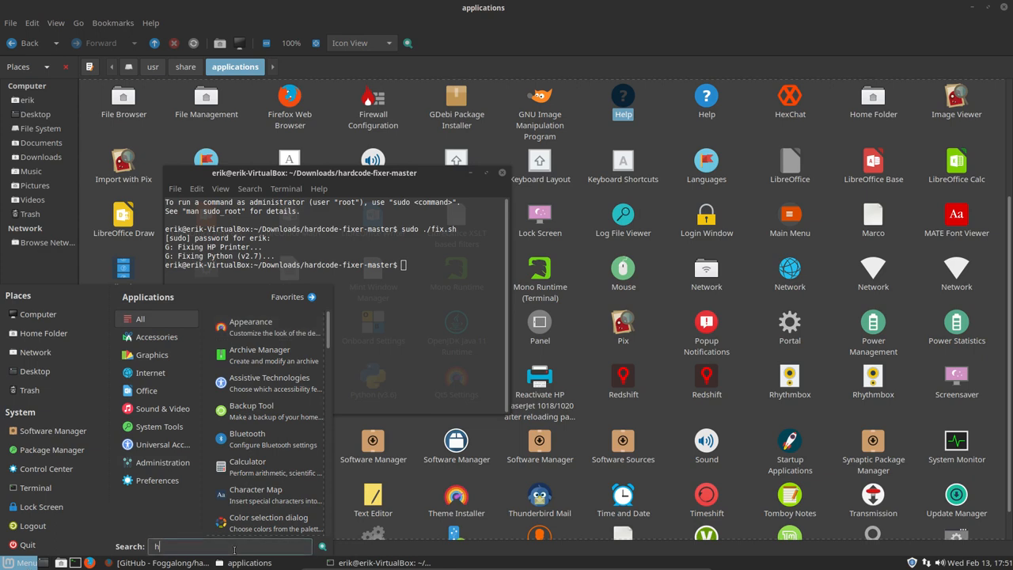
pyautogui.write('p')
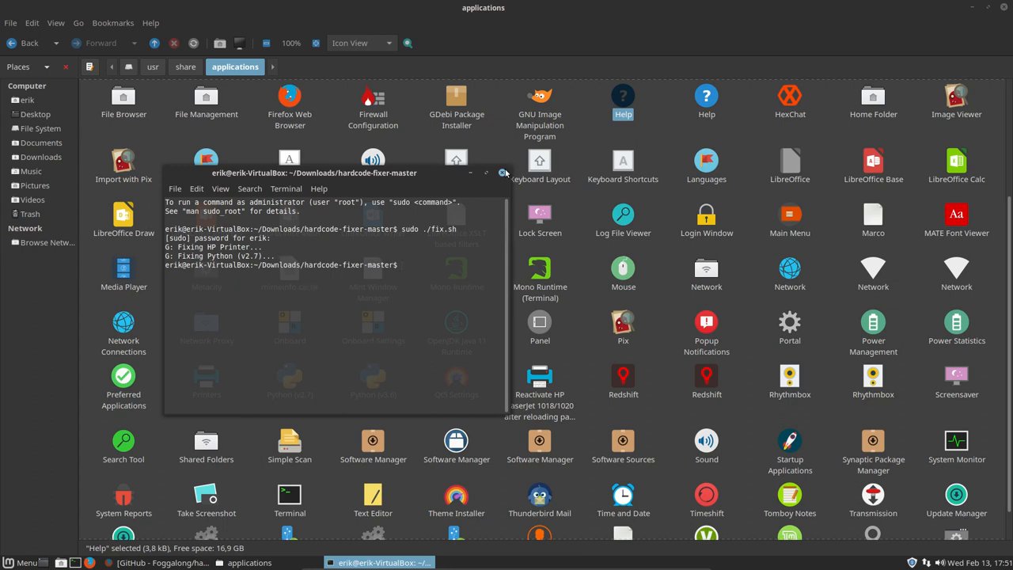
pyautogui.click(503, 172)
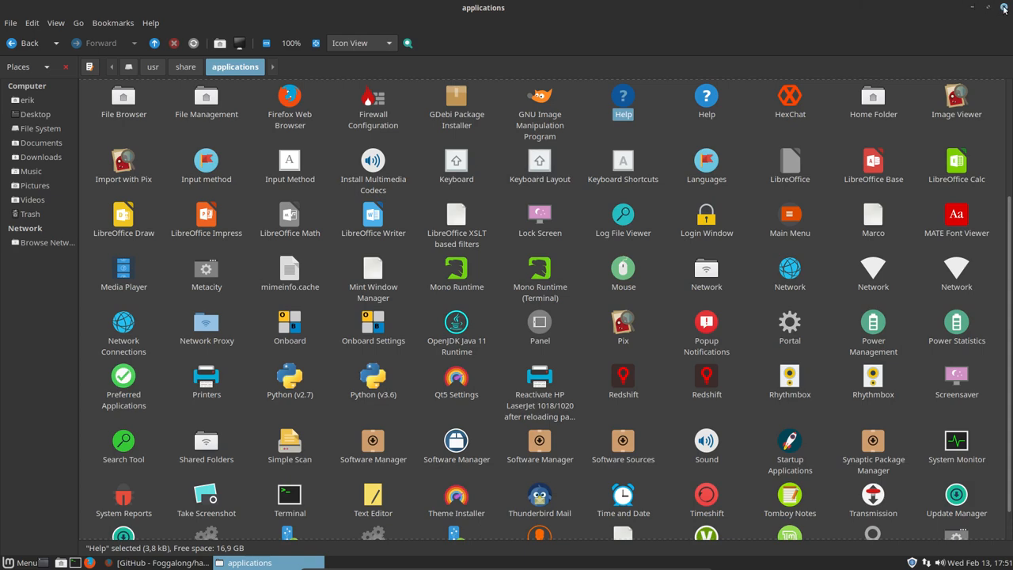
# Switch to Firefox and browse the hardcode-fixer repository's 186 closed issues
pyautogui.click(1004, 7)
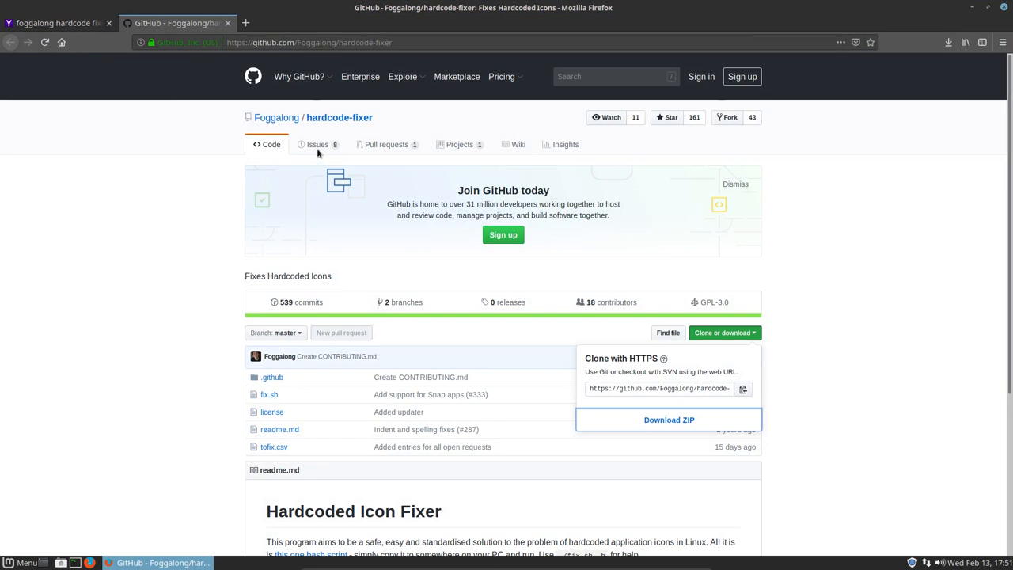
pyautogui.click(316, 144)
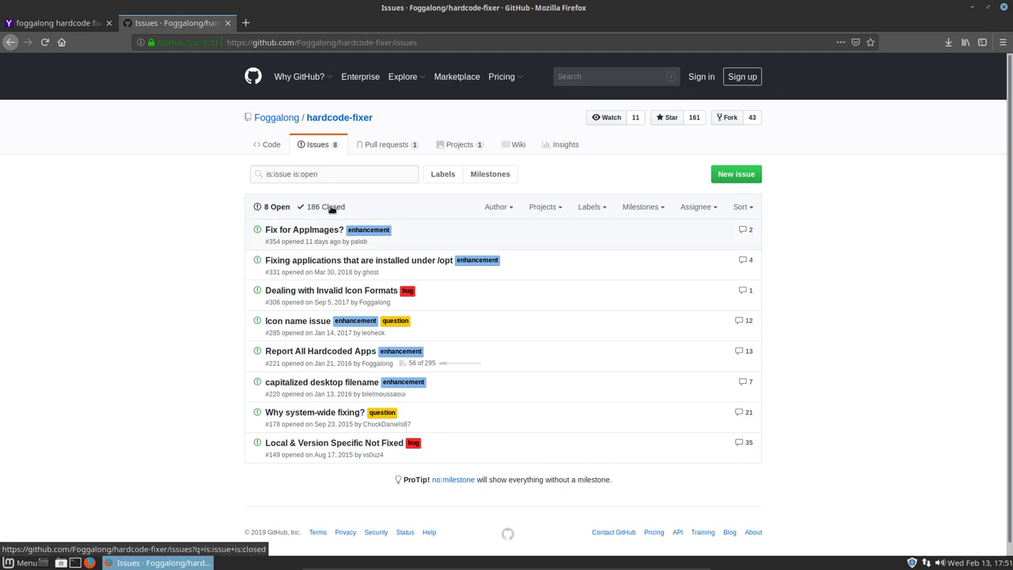
pyautogui.click(325, 206)
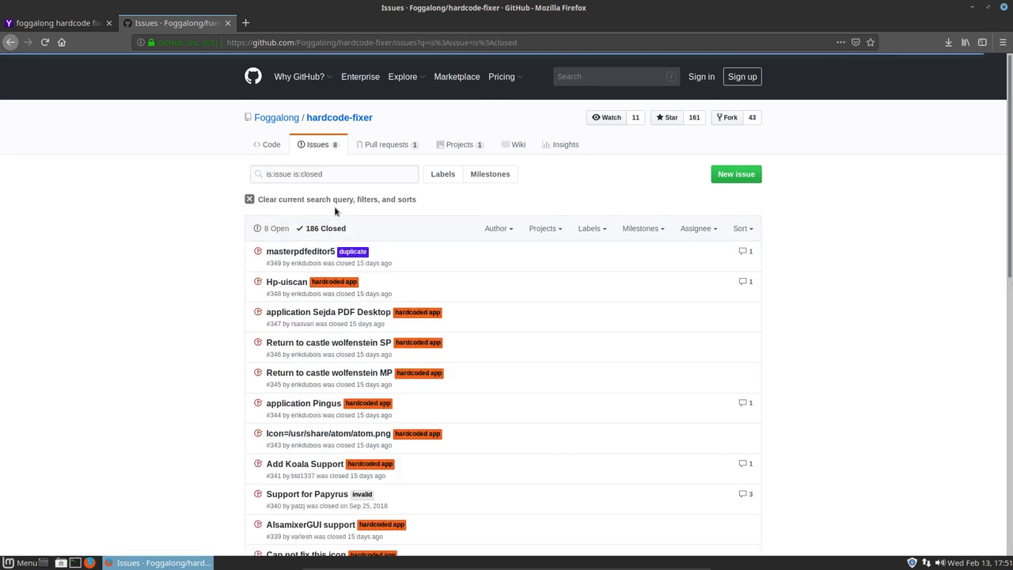
pyautogui.moveTo(305, 263)
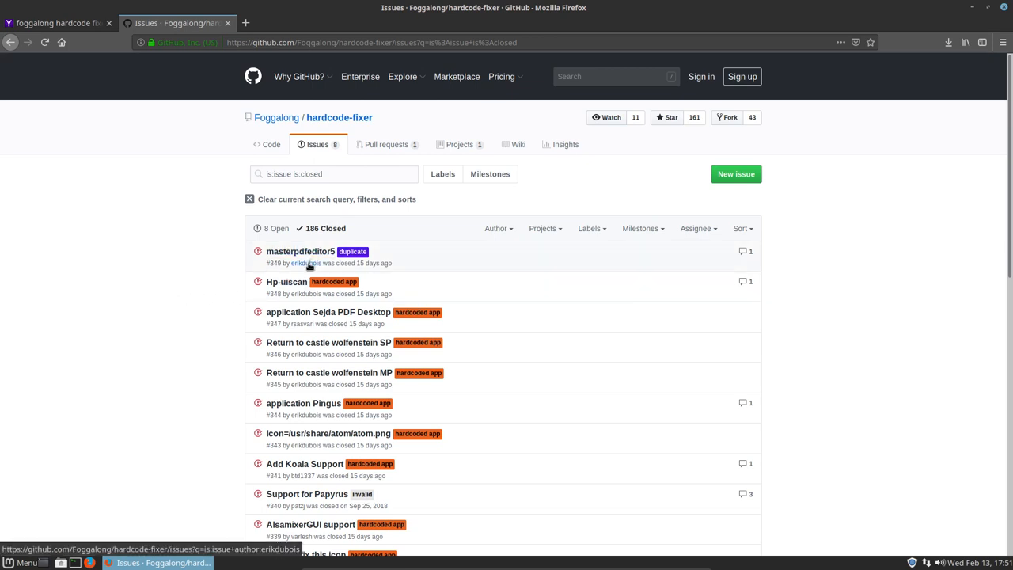
pyautogui.moveTo(611, 280)
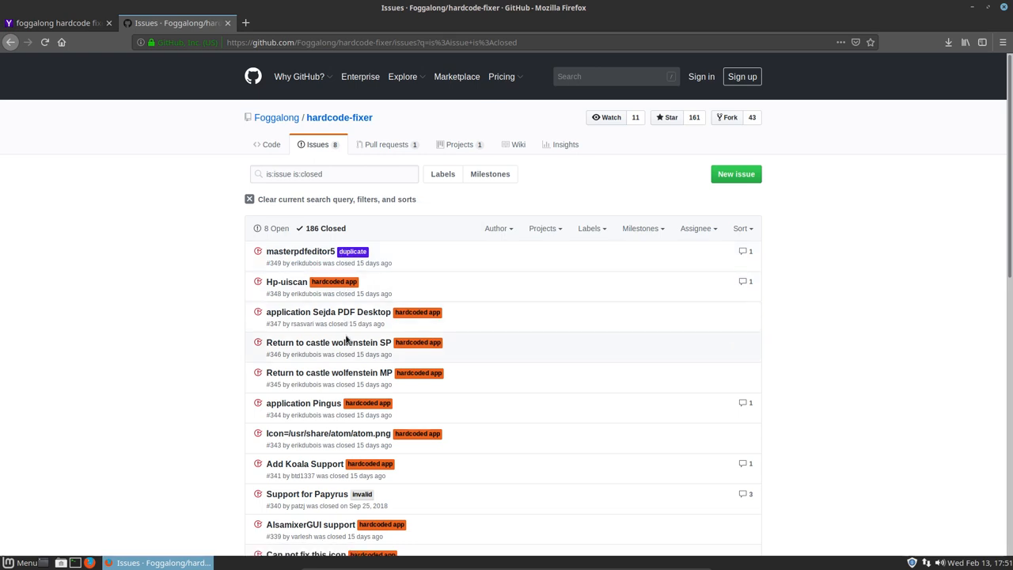
pyautogui.moveTo(328, 310)
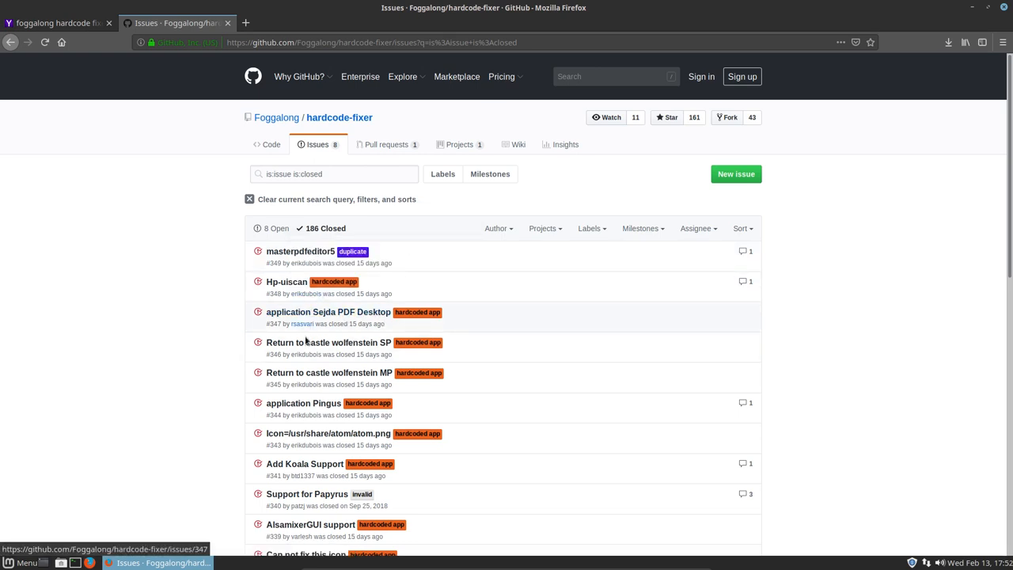
pyautogui.moveTo(122, 493)
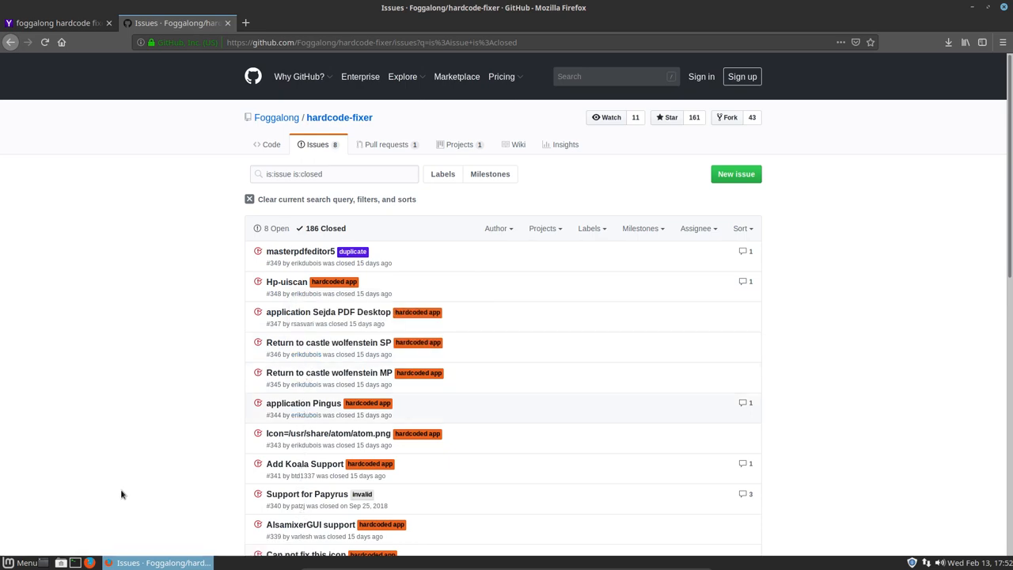
pyautogui.scroll(-3)
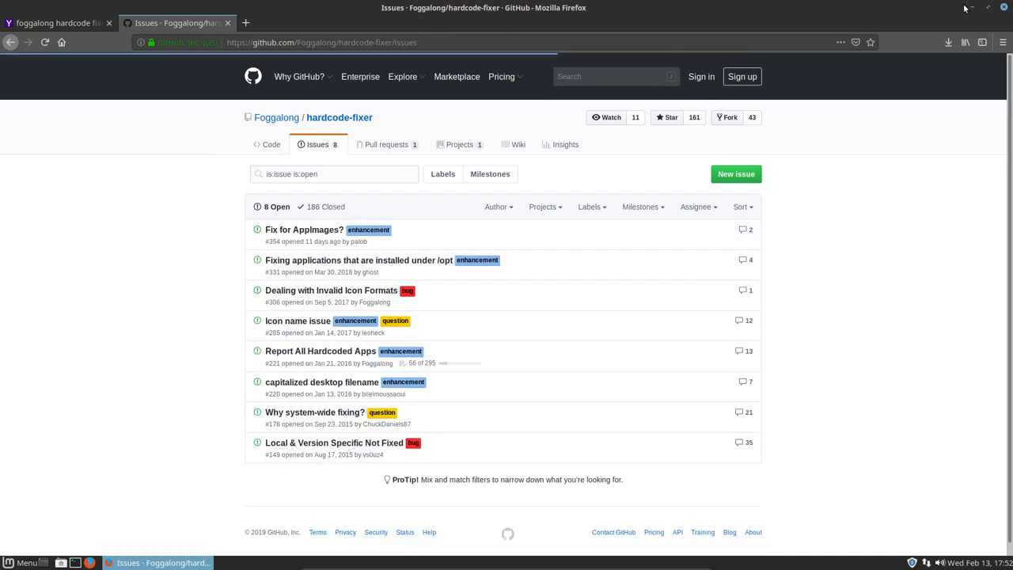
# From the desktop, navigate to Downloads/hardcode-fixer-master and launch tofix.csv with LibreOffice Calc
pyautogui.click(965, 8)
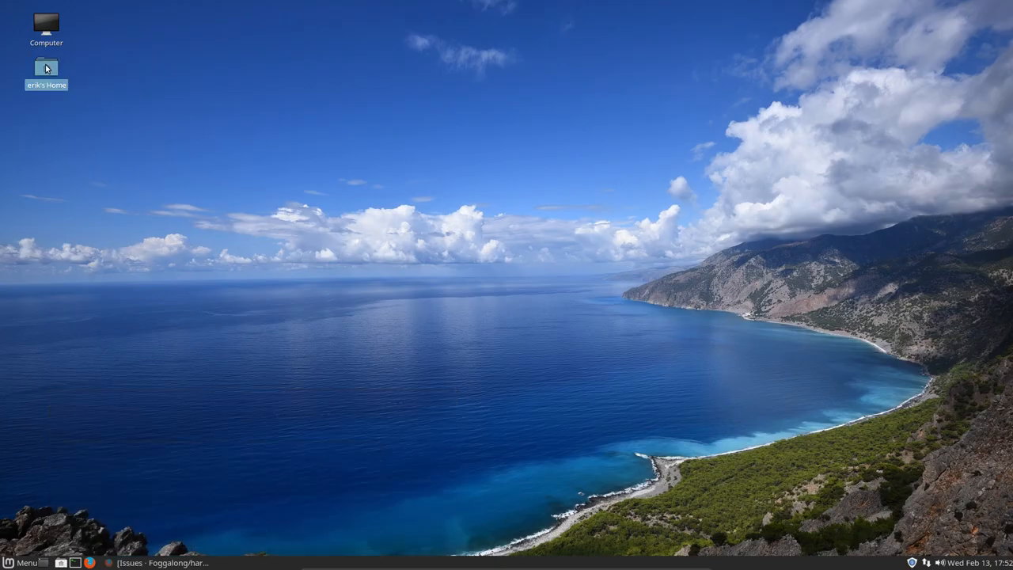
pyautogui.doubleClick(45, 66)
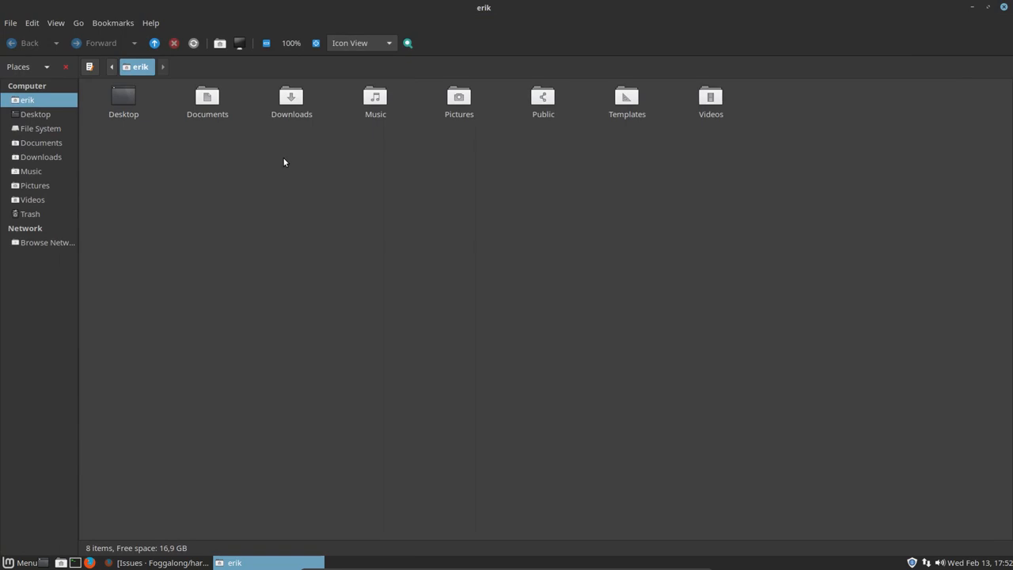
pyautogui.doubleClick(291, 96)
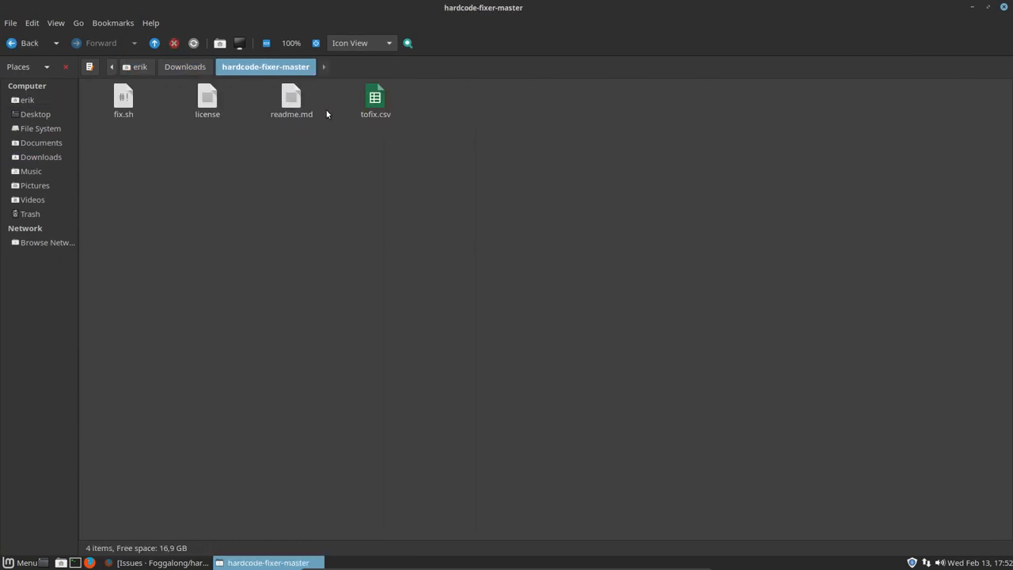
pyautogui.rightClick(375, 98)
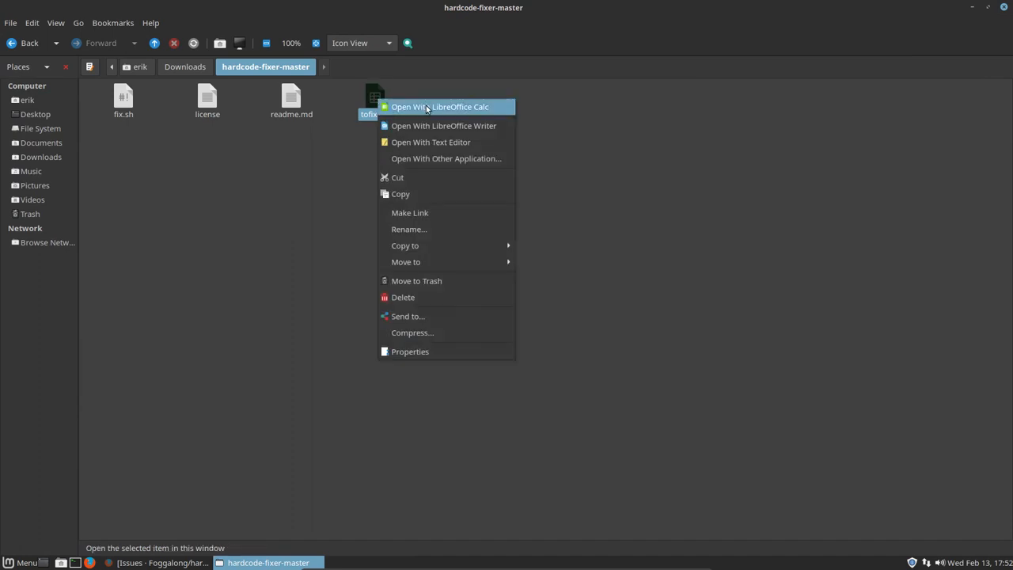
pyautogui.click(440, 106)
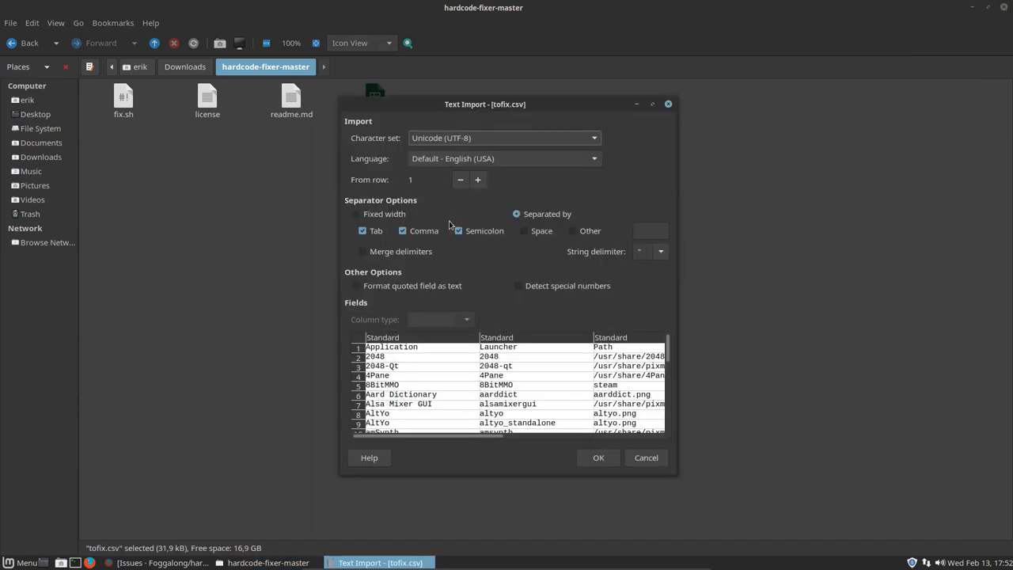
# Accept the Text Import defaults, inspect Ardour 3's icon path (C22) and icon name (D22), then close Calc
pyautogui.click(598, 457)
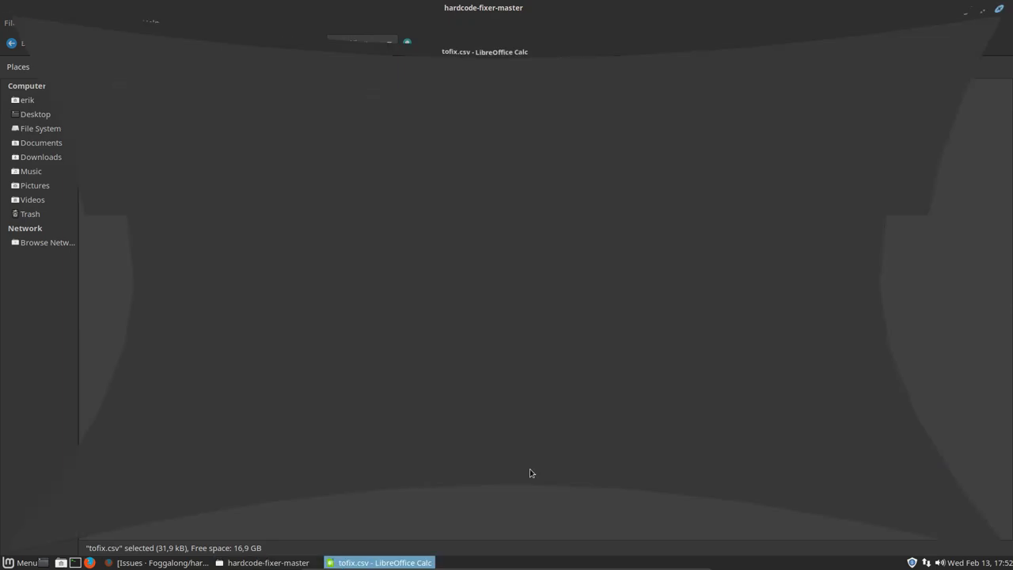
pyautogui.click(383, 562)
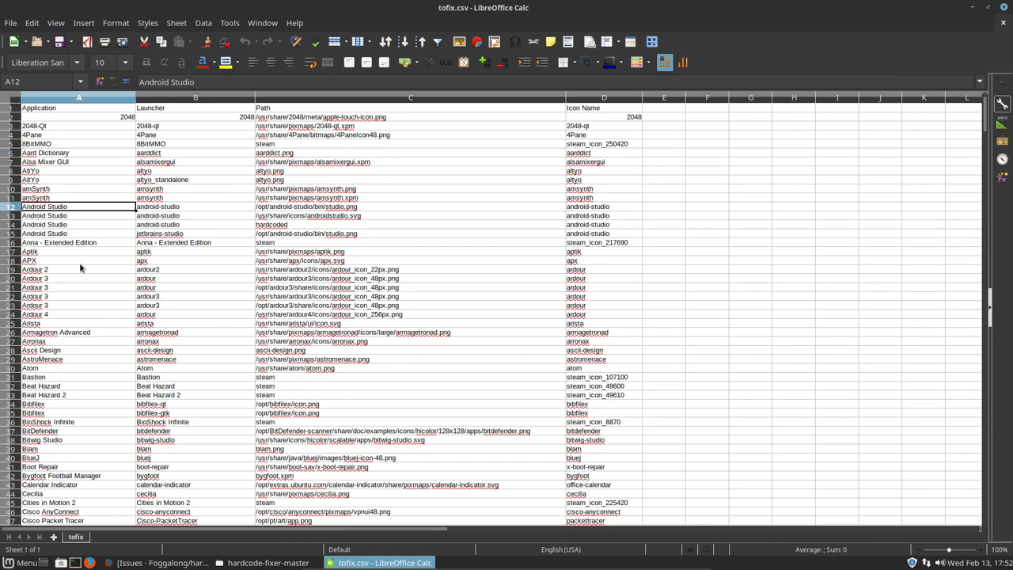
pyautogui.click(79, 287)
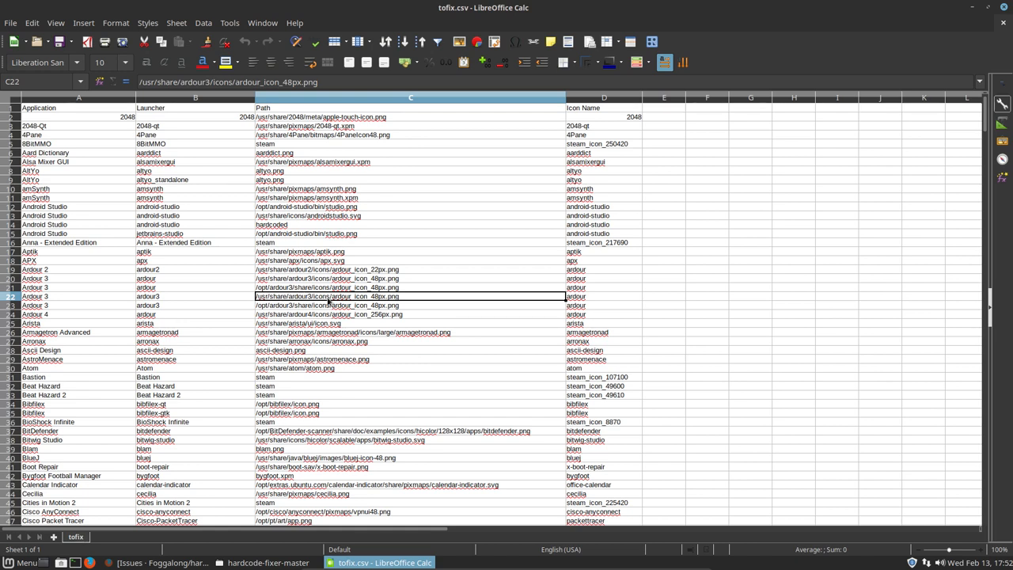
pyautogui.click(604, 296)
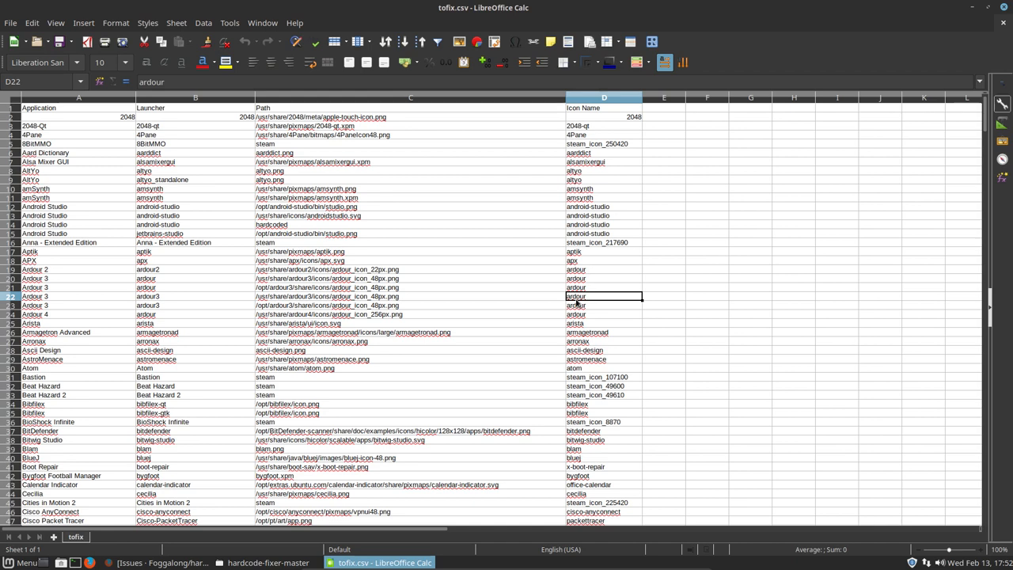
pyautogui.click(410, 304)
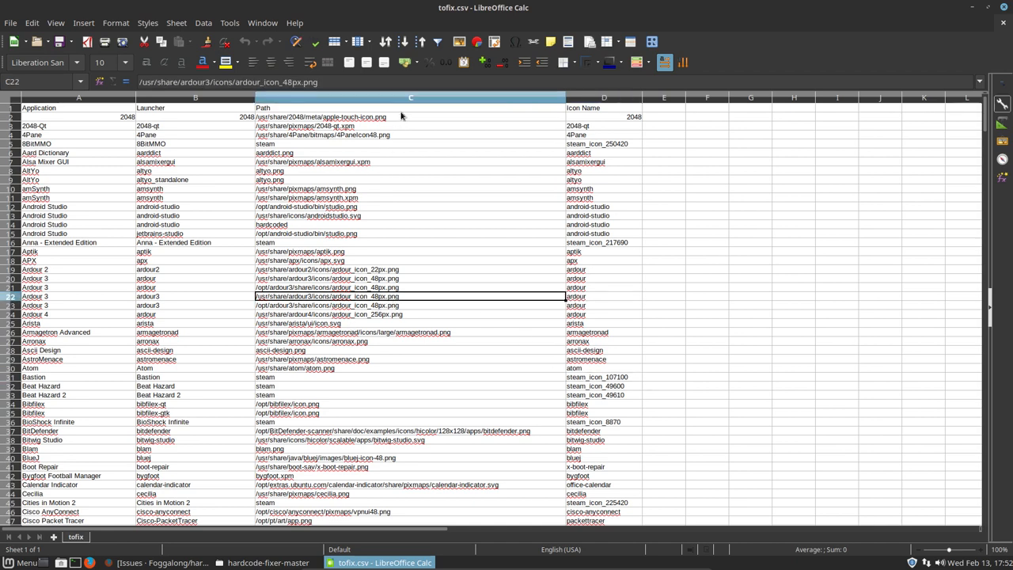
pyautogui.click(605, 98)
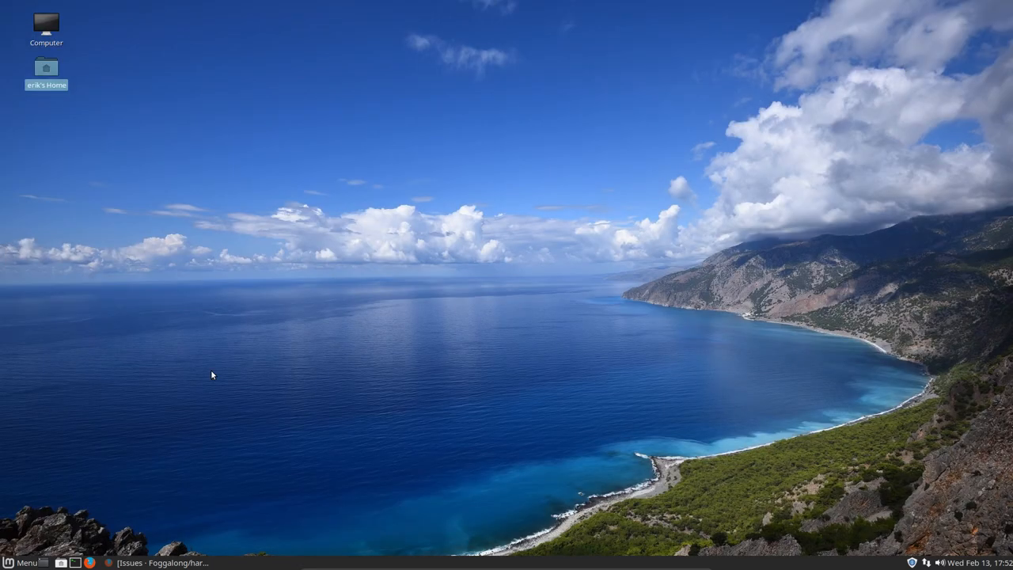
pyautogui.click(24, 564)
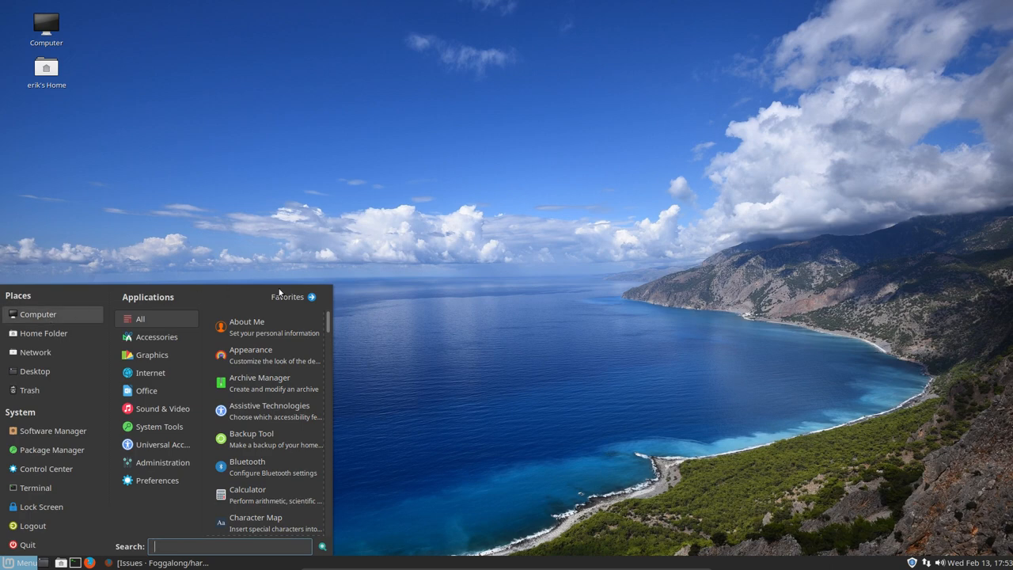
pyautogui.click(19, 562)
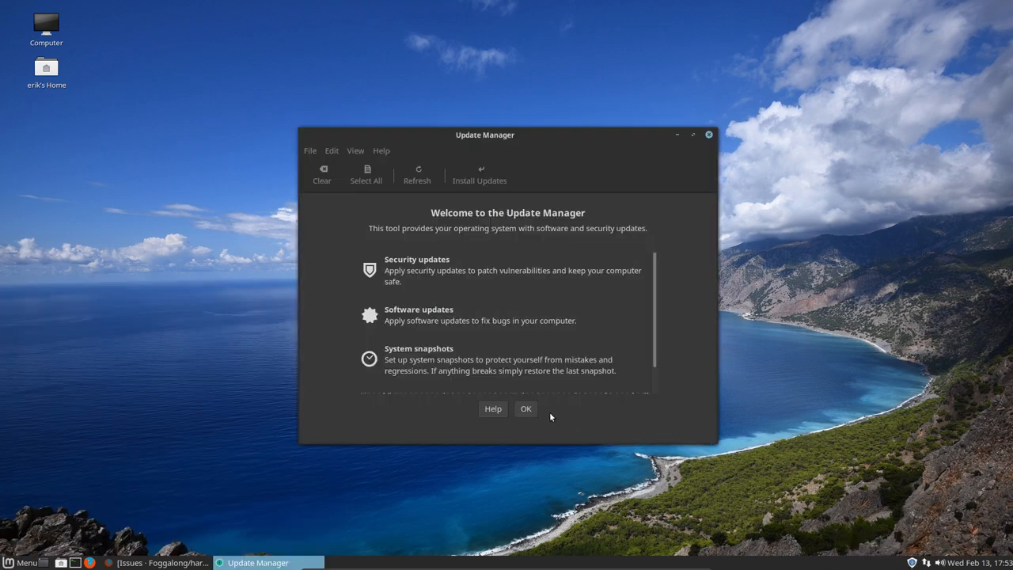
pyautogui.click(525, 409)
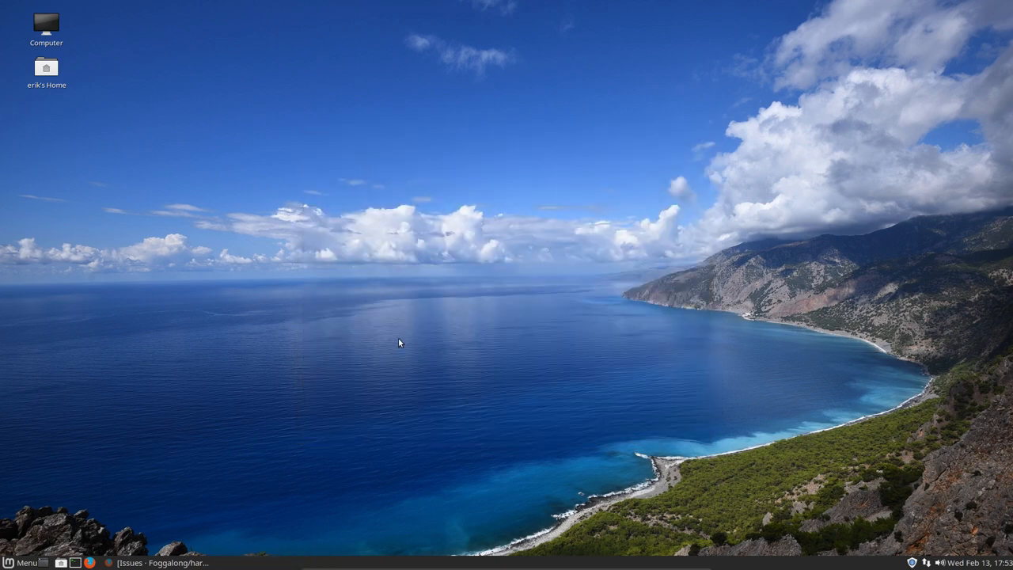